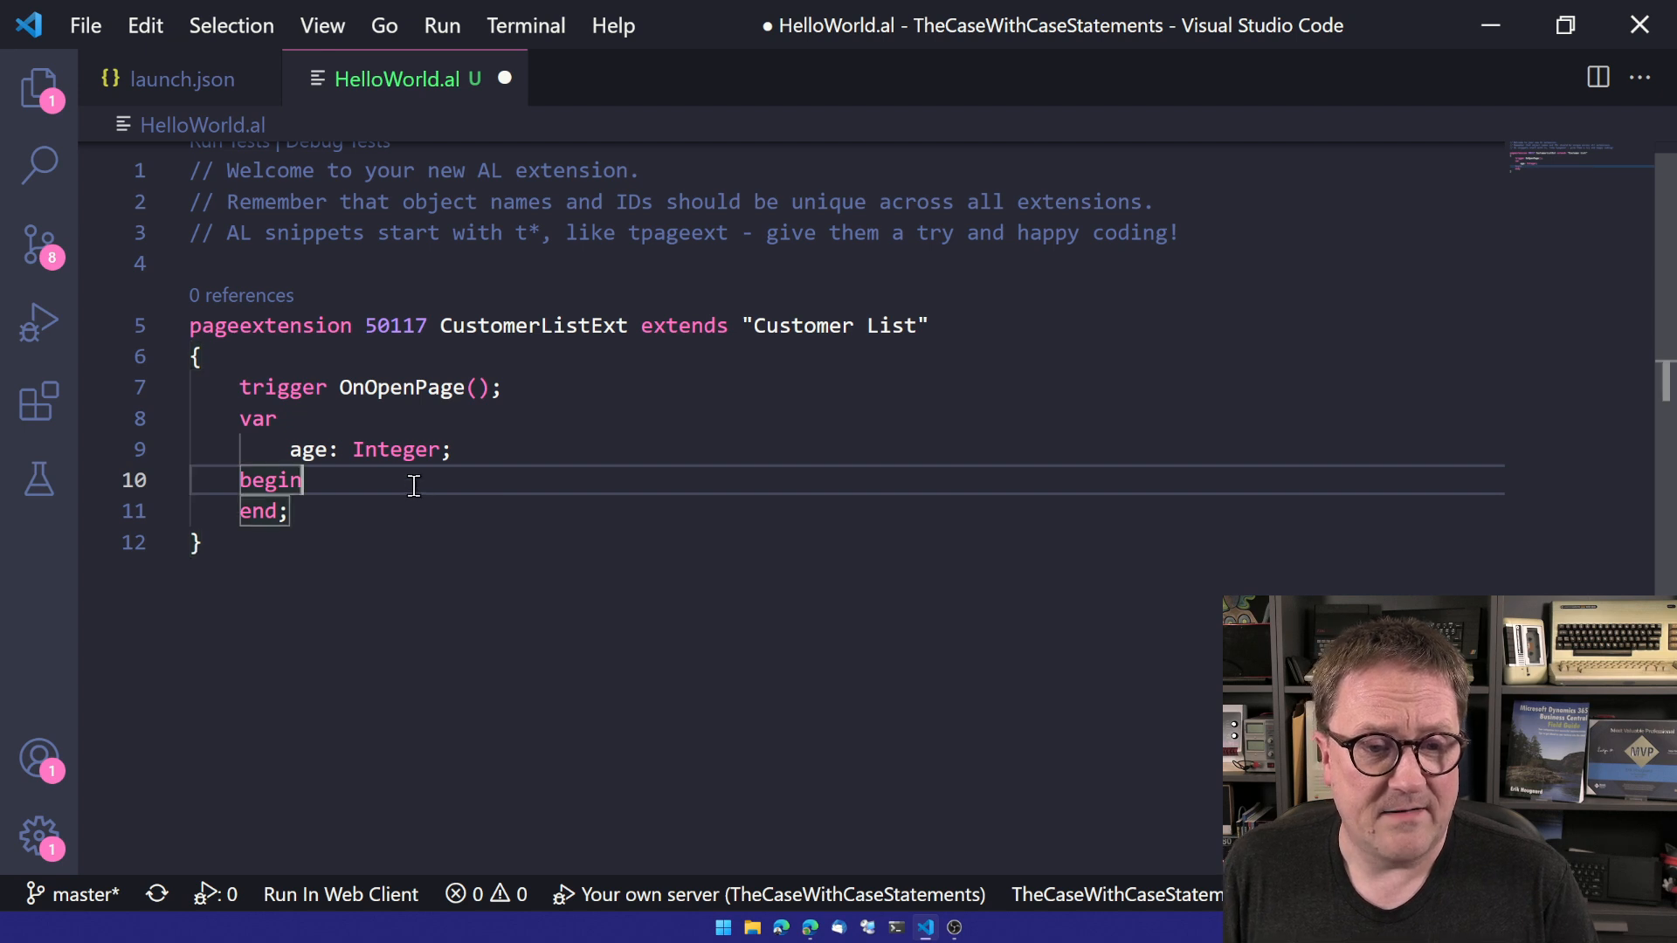
Start a case on age with a 0 branch showing a Welcome message.
{"action": "key", "text": "enter"}
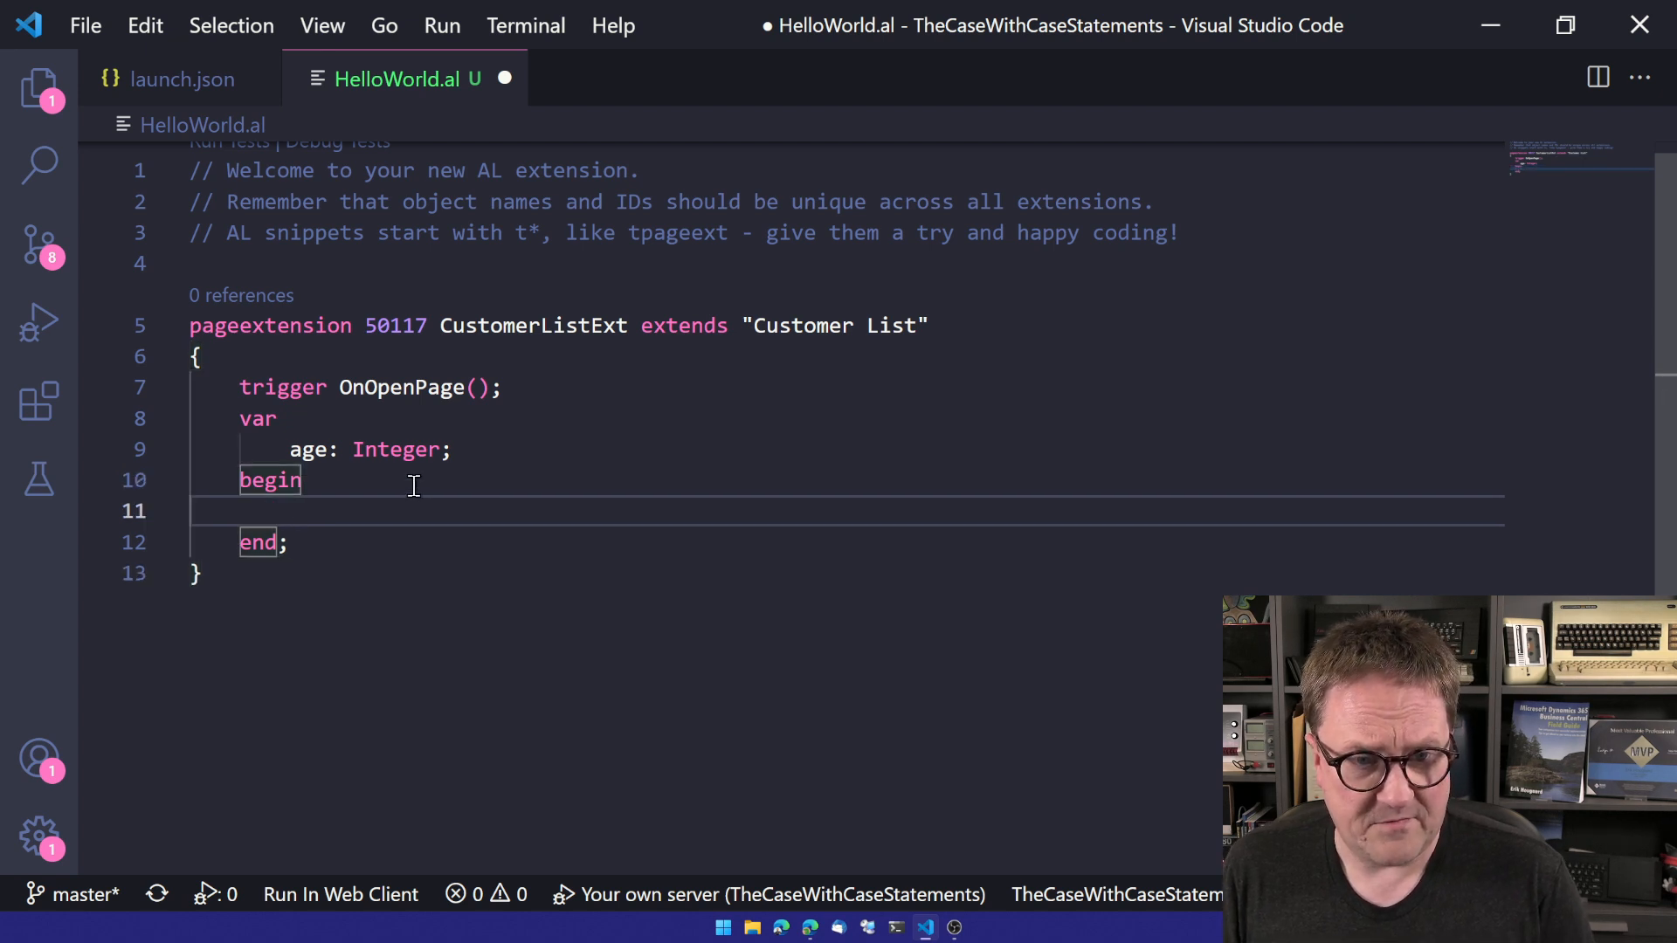
{"action": "type", "text": "case age ofend"}
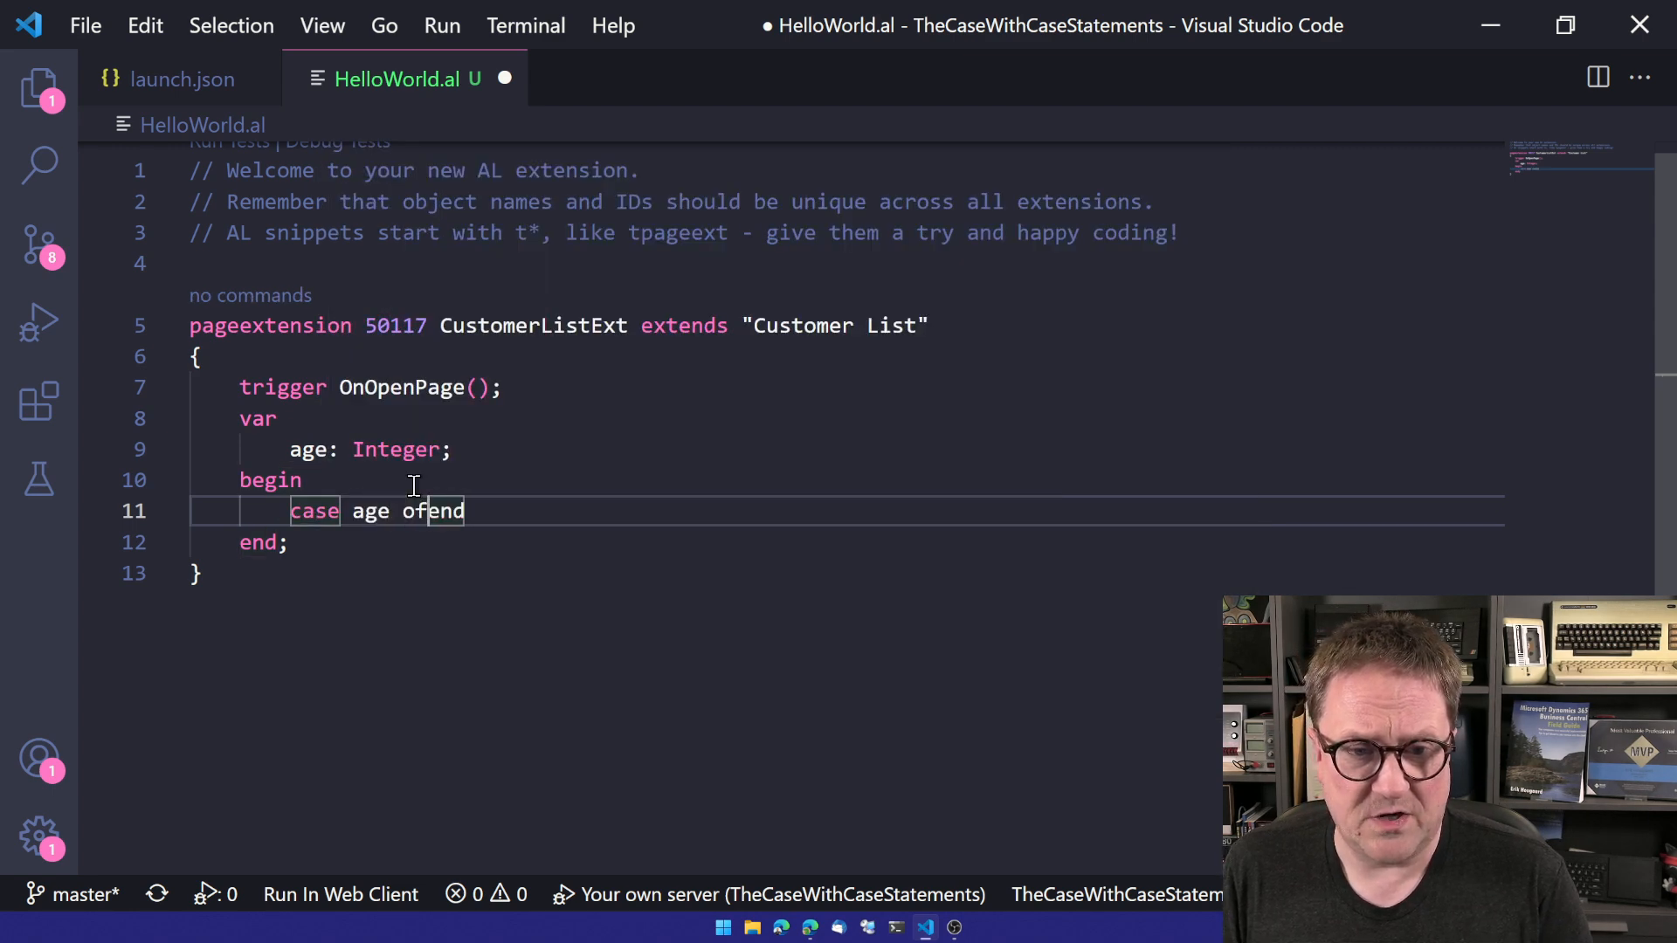
{"action": "key", "text": "Enter"}
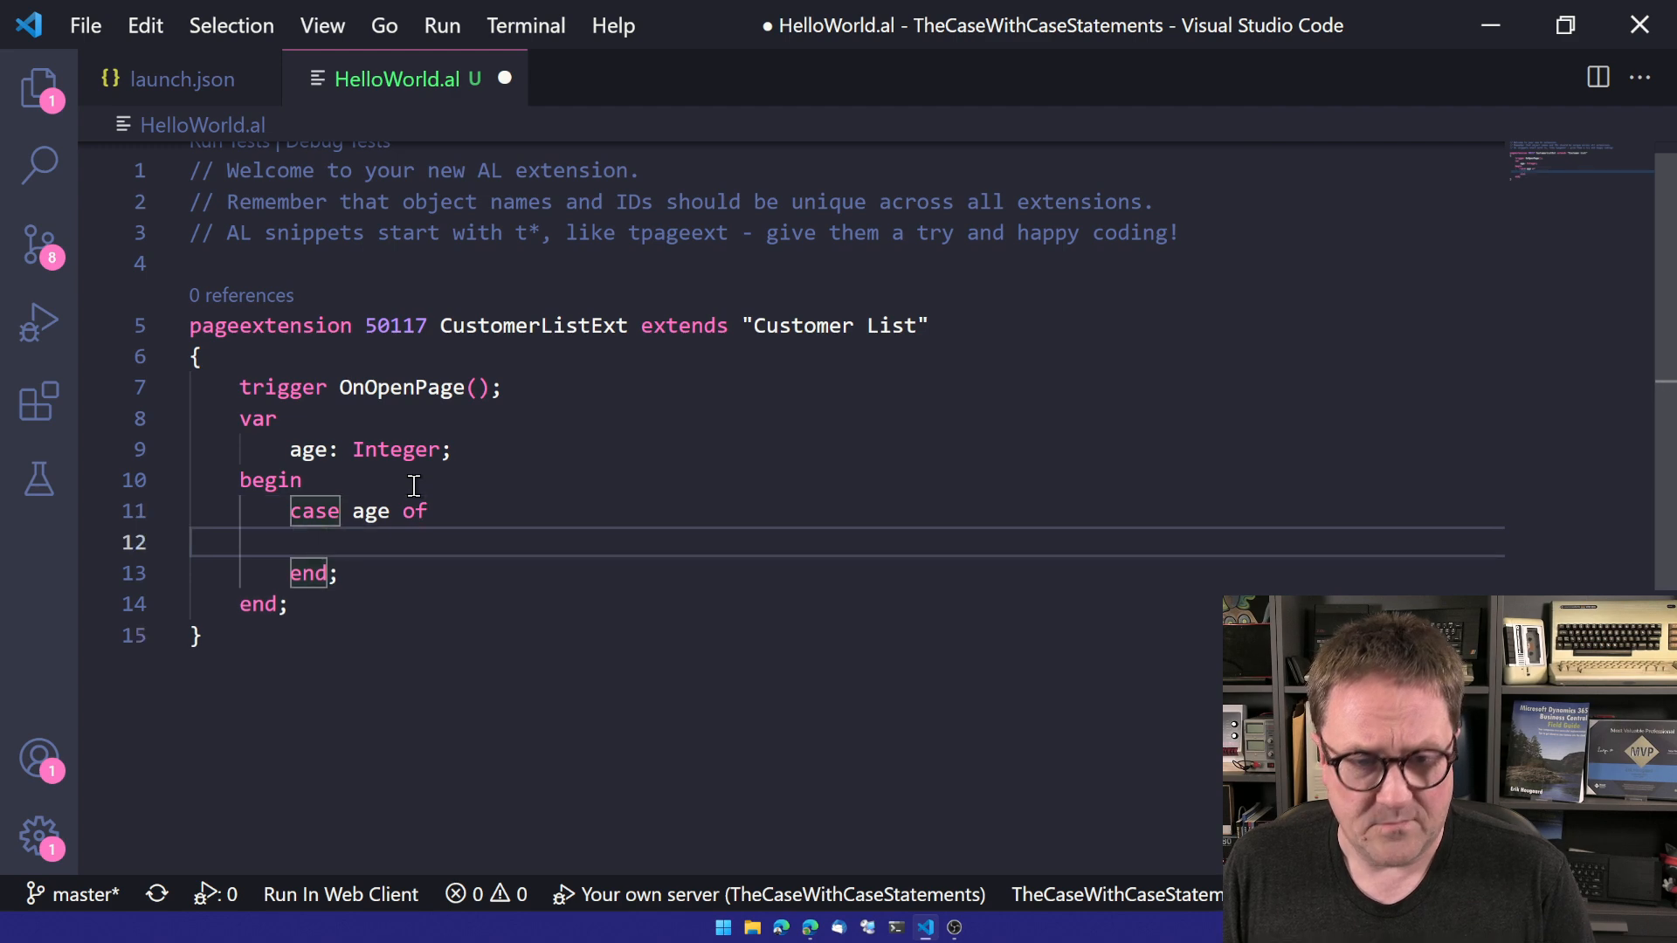
{"action": "type", "text": "0 : M"}
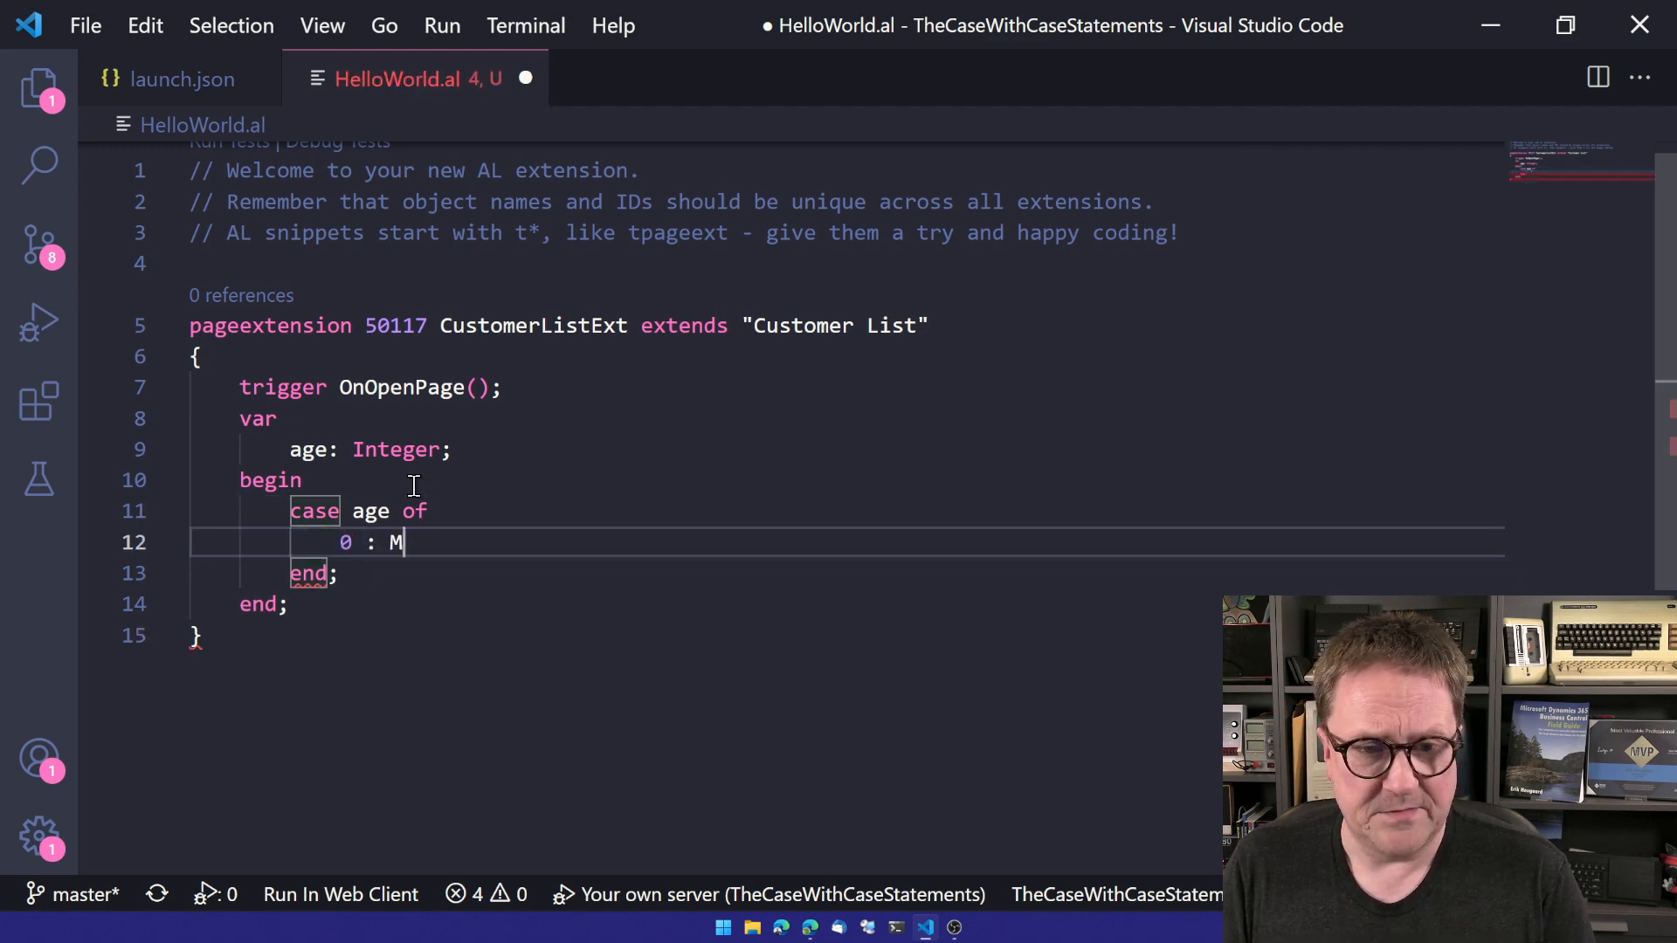
{"action": "type", "text": "essage('Welco'"}
{"action": "type", "text": "1..6: Message('Not in school');"}
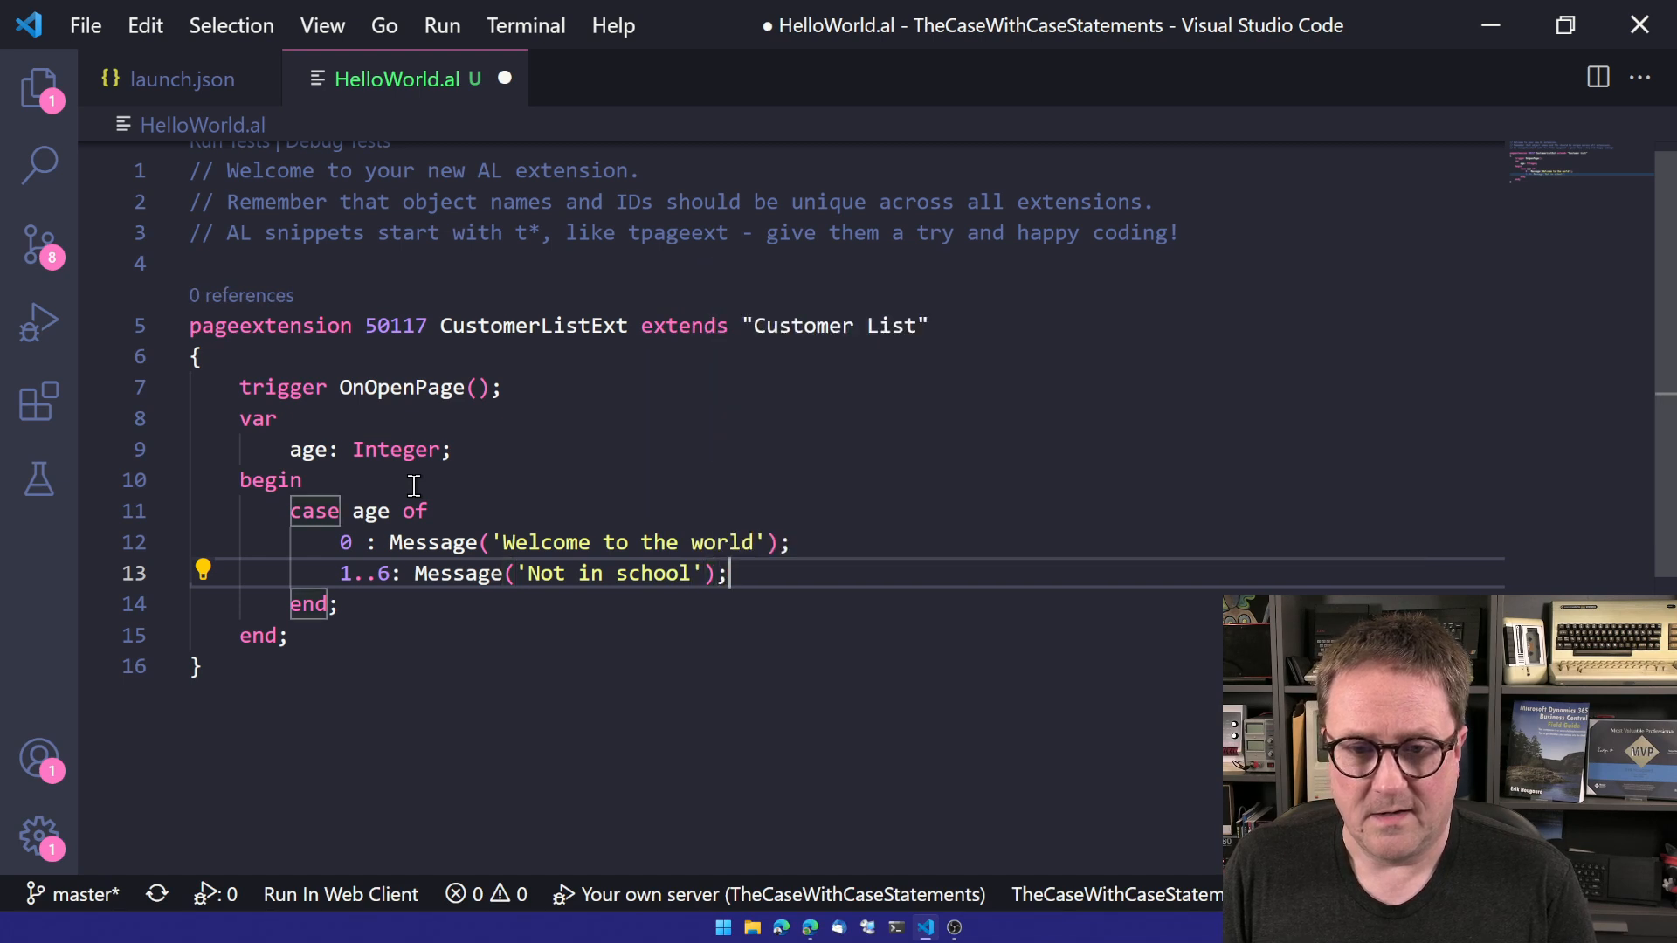
Add the 7..18 and 19..99 message branches and run the extension.
{"action": "type", "text": "7.."}
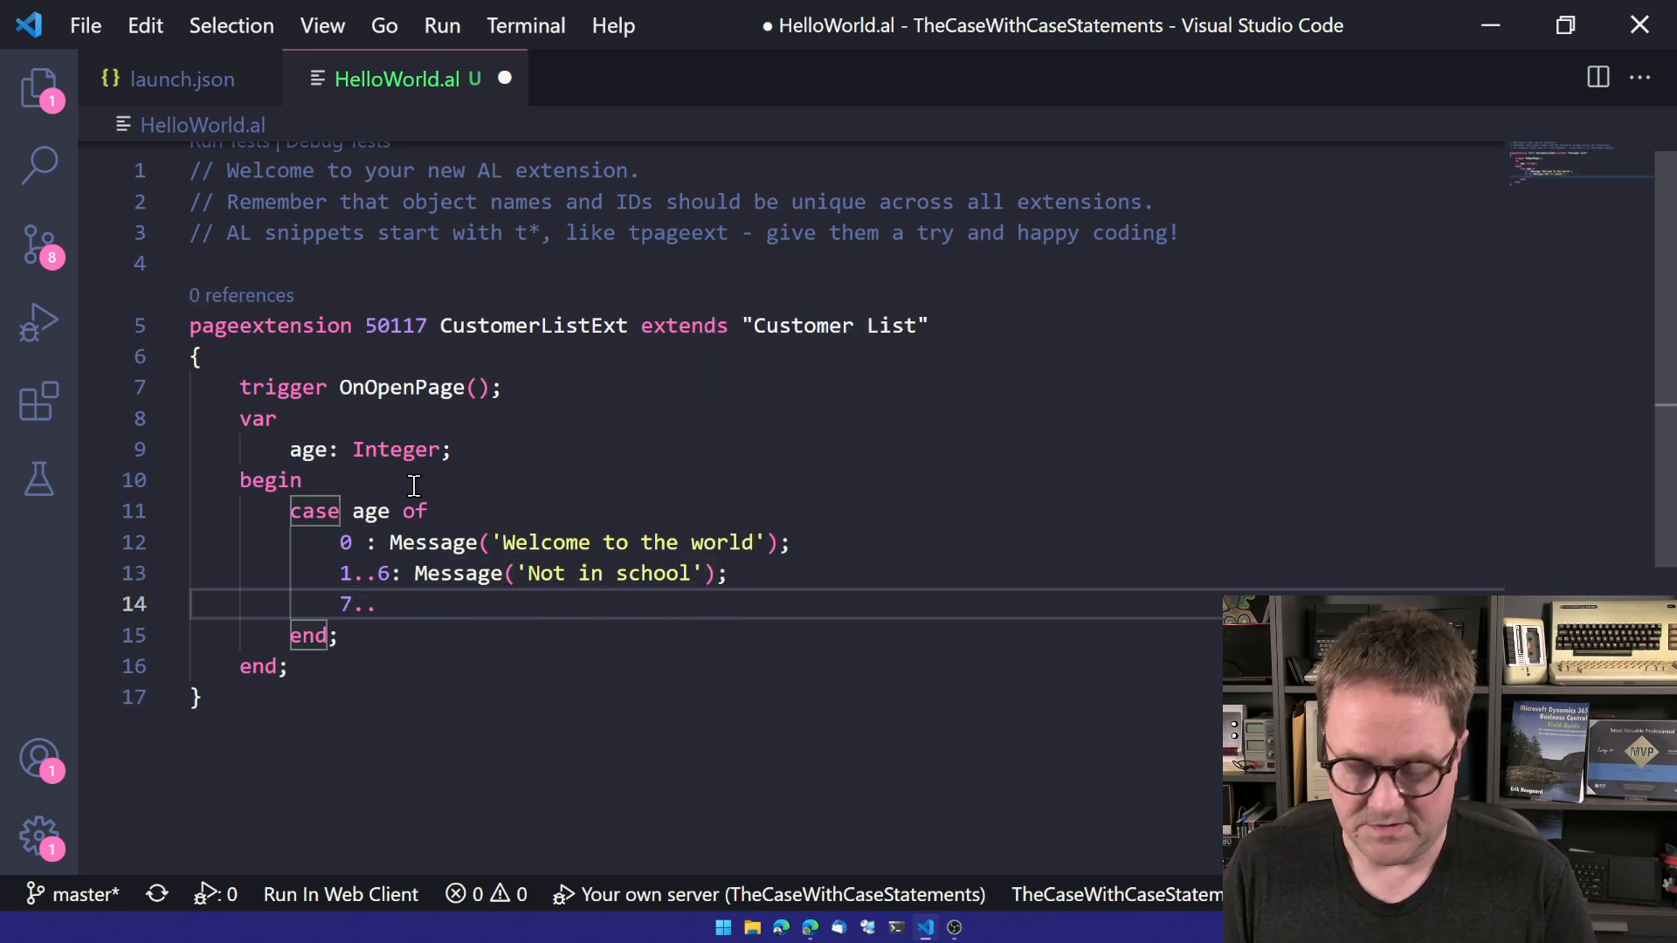
{"action": "type", "text": "18:"}
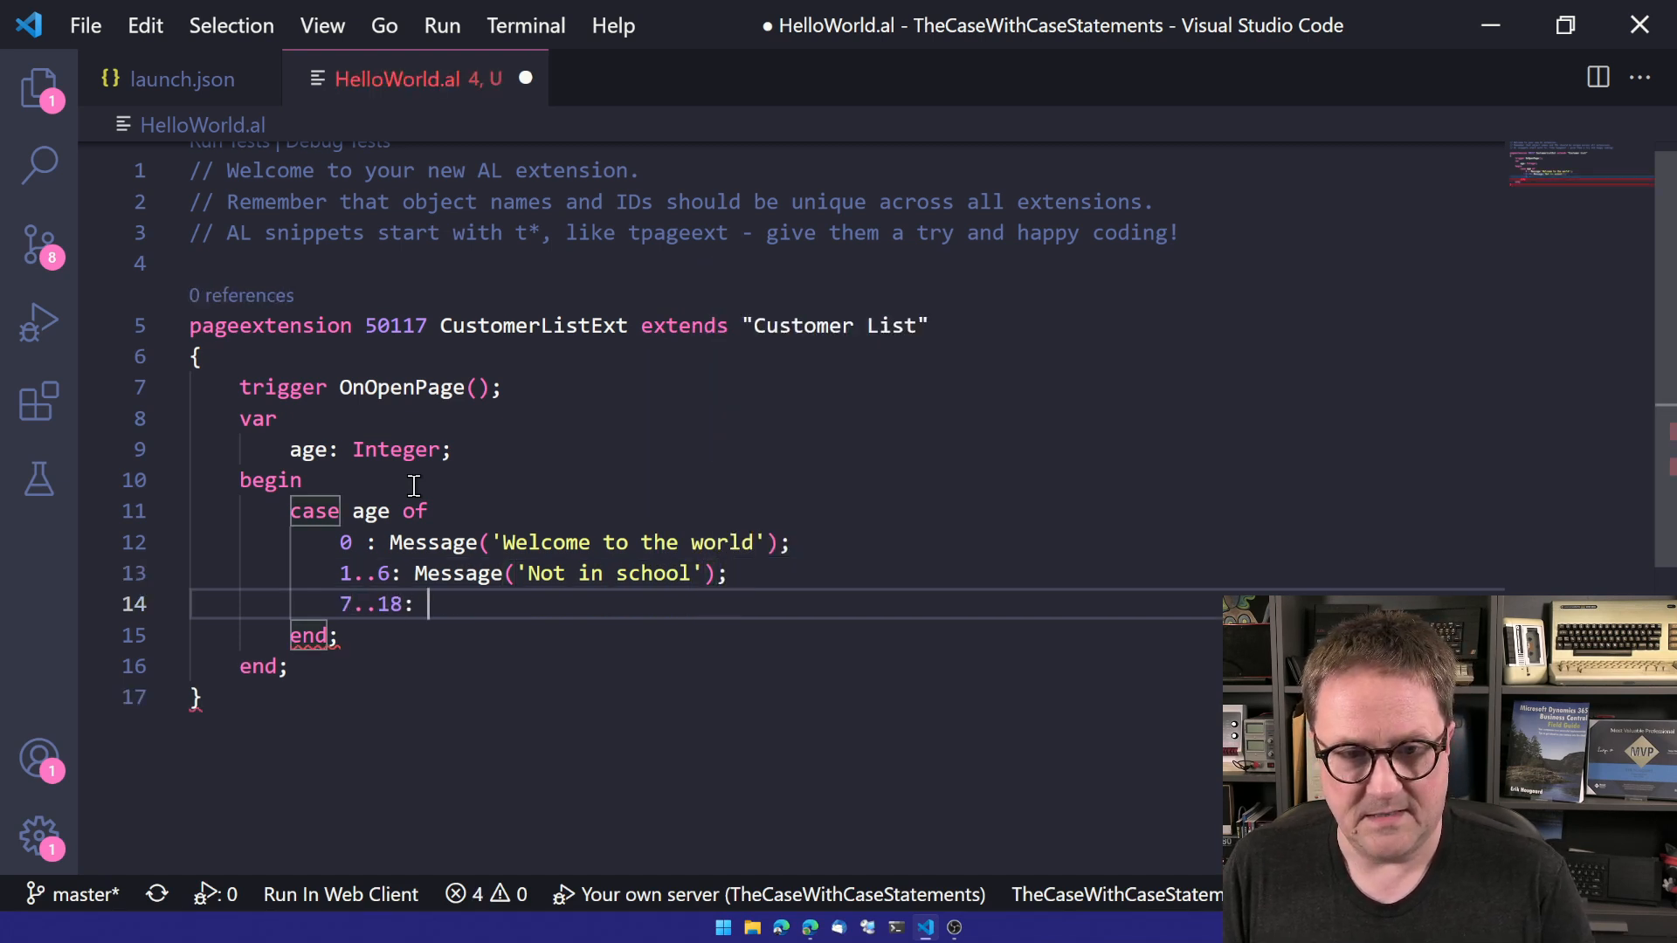
{"action": "type", "text": "Message('In School');"}
{"action": "type", "text": "19"}
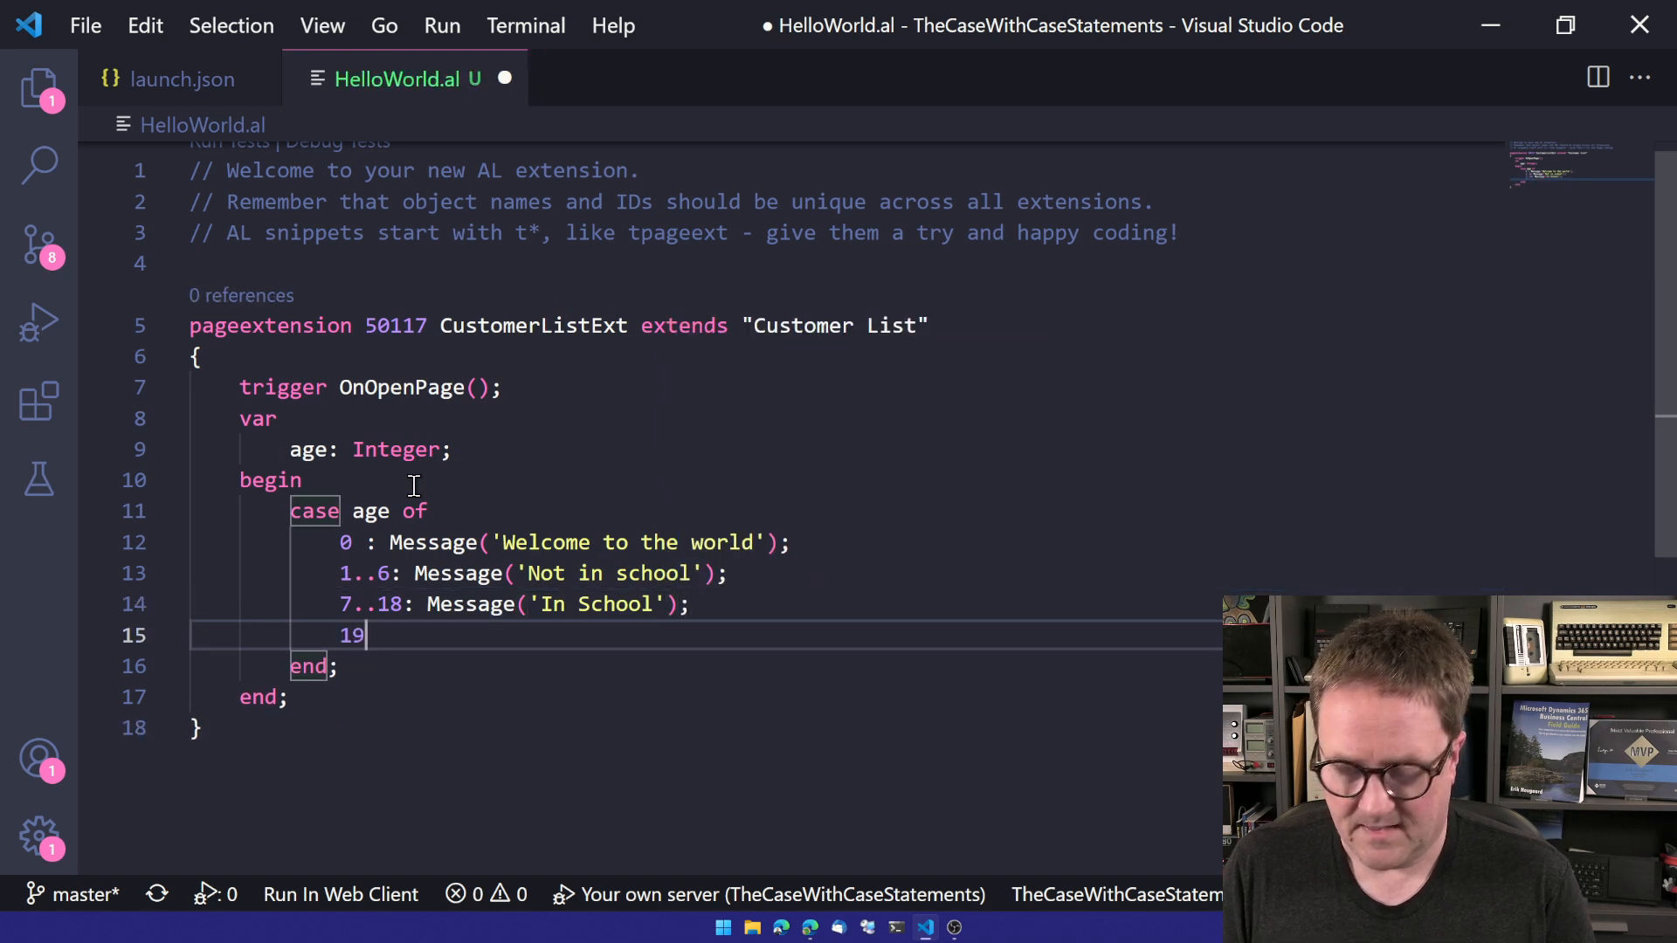
{"action": "type", "text": "..99 :"}
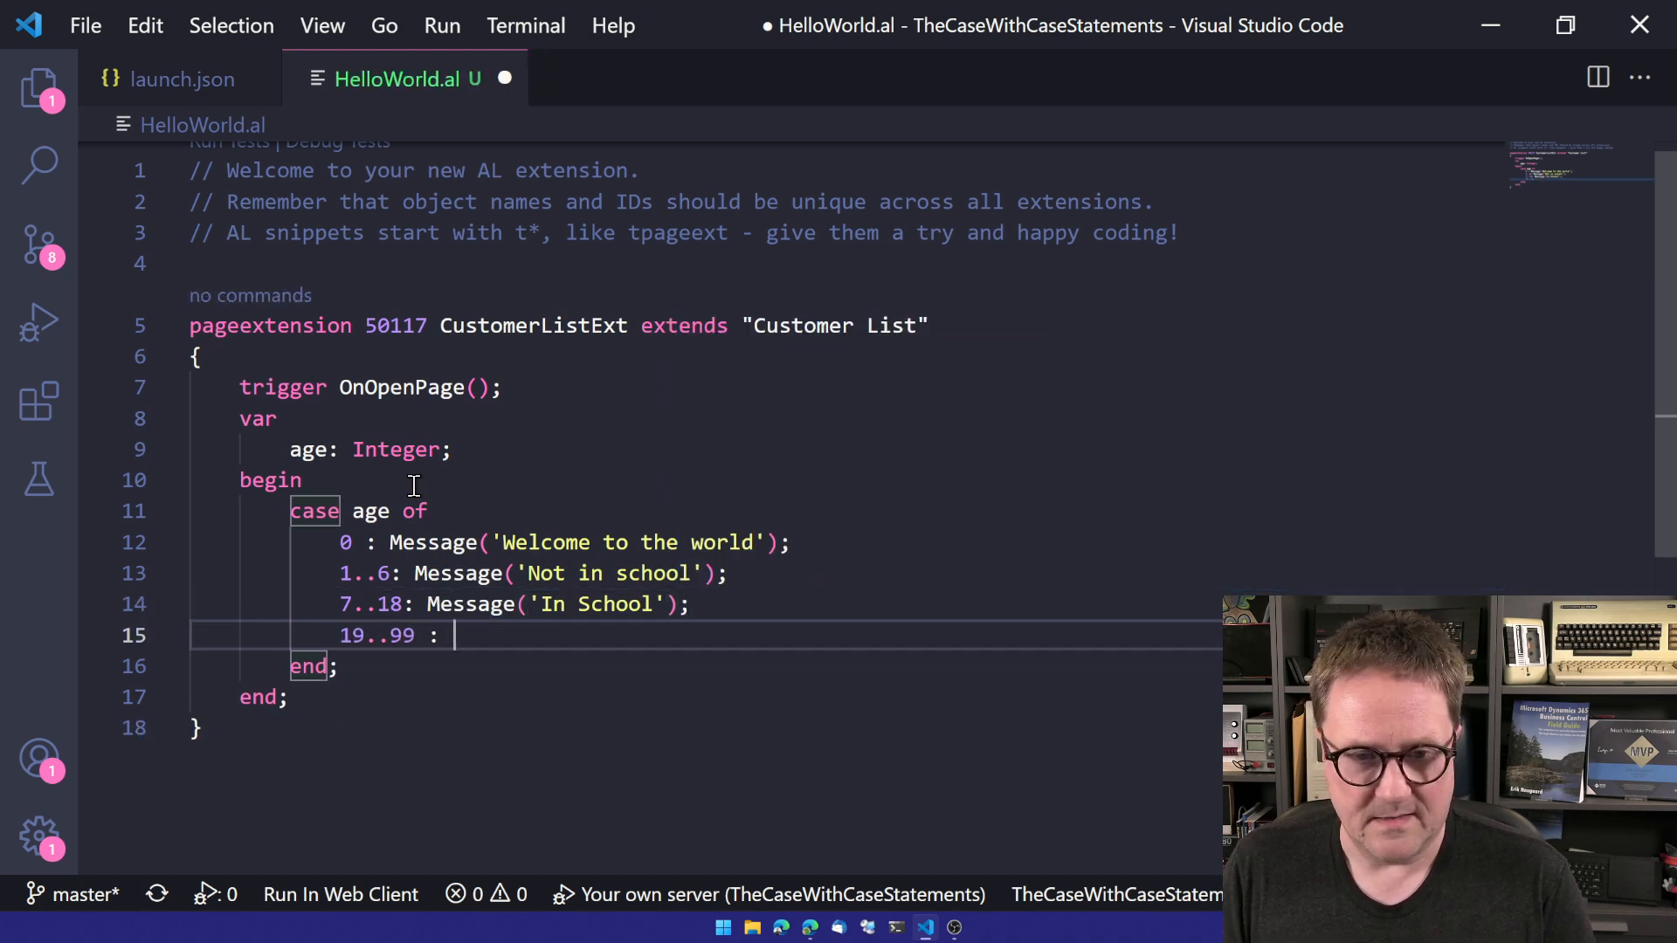
{"action": "type", "text": "Message('Working :)');"}
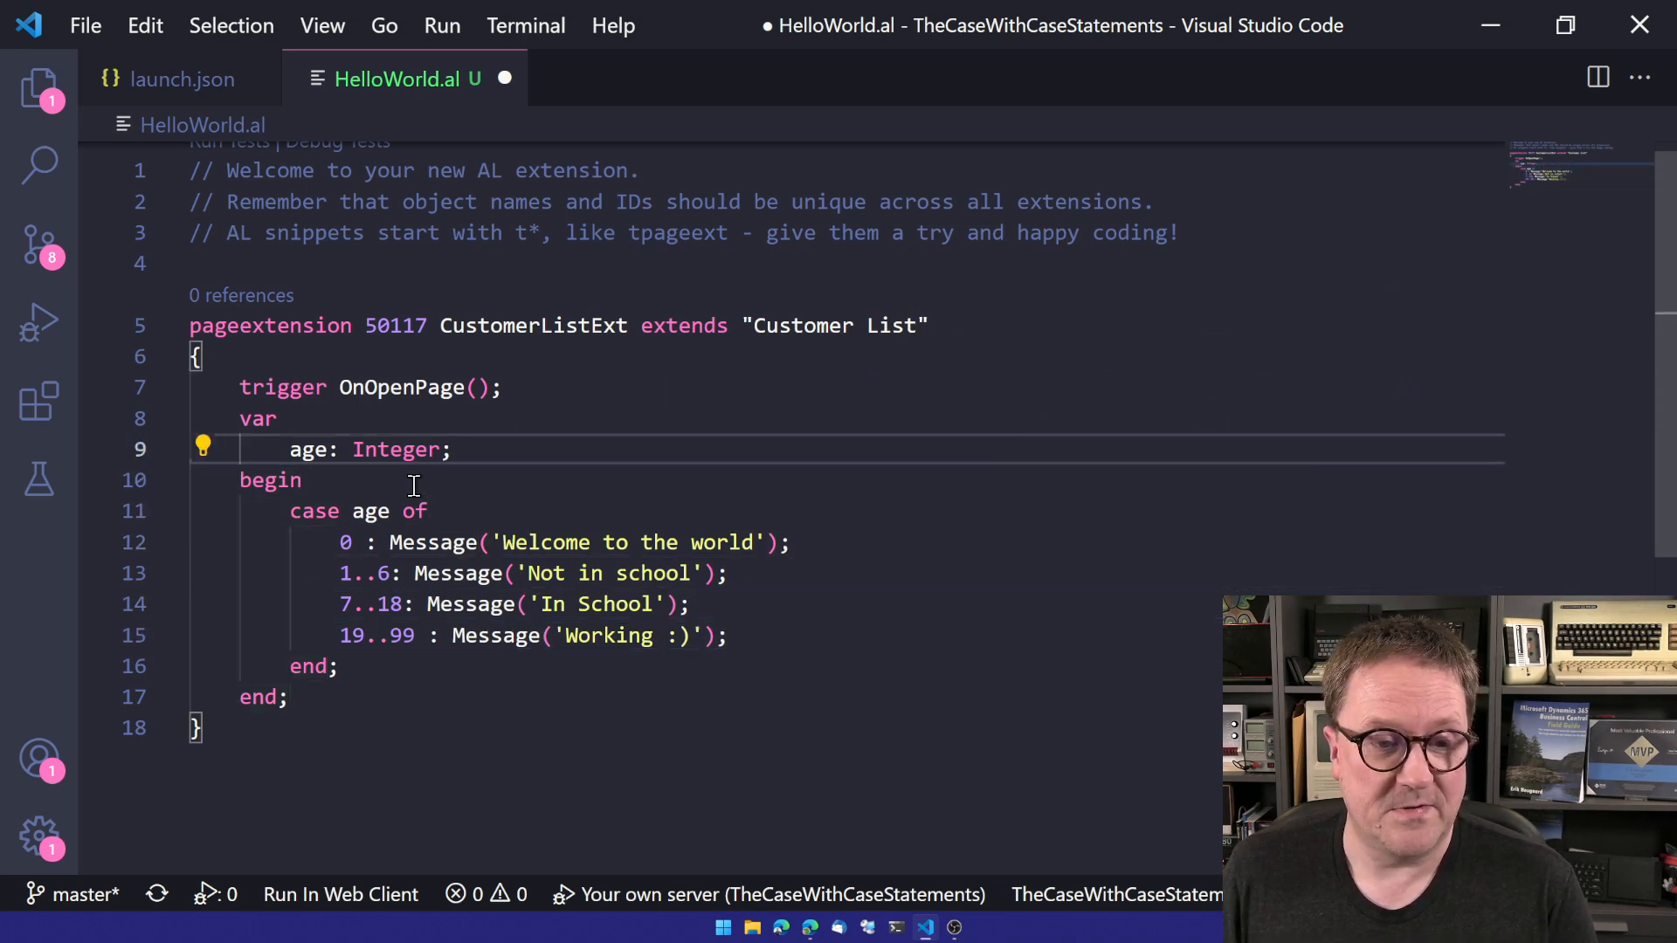
{"action": "key", "text": "enter"}
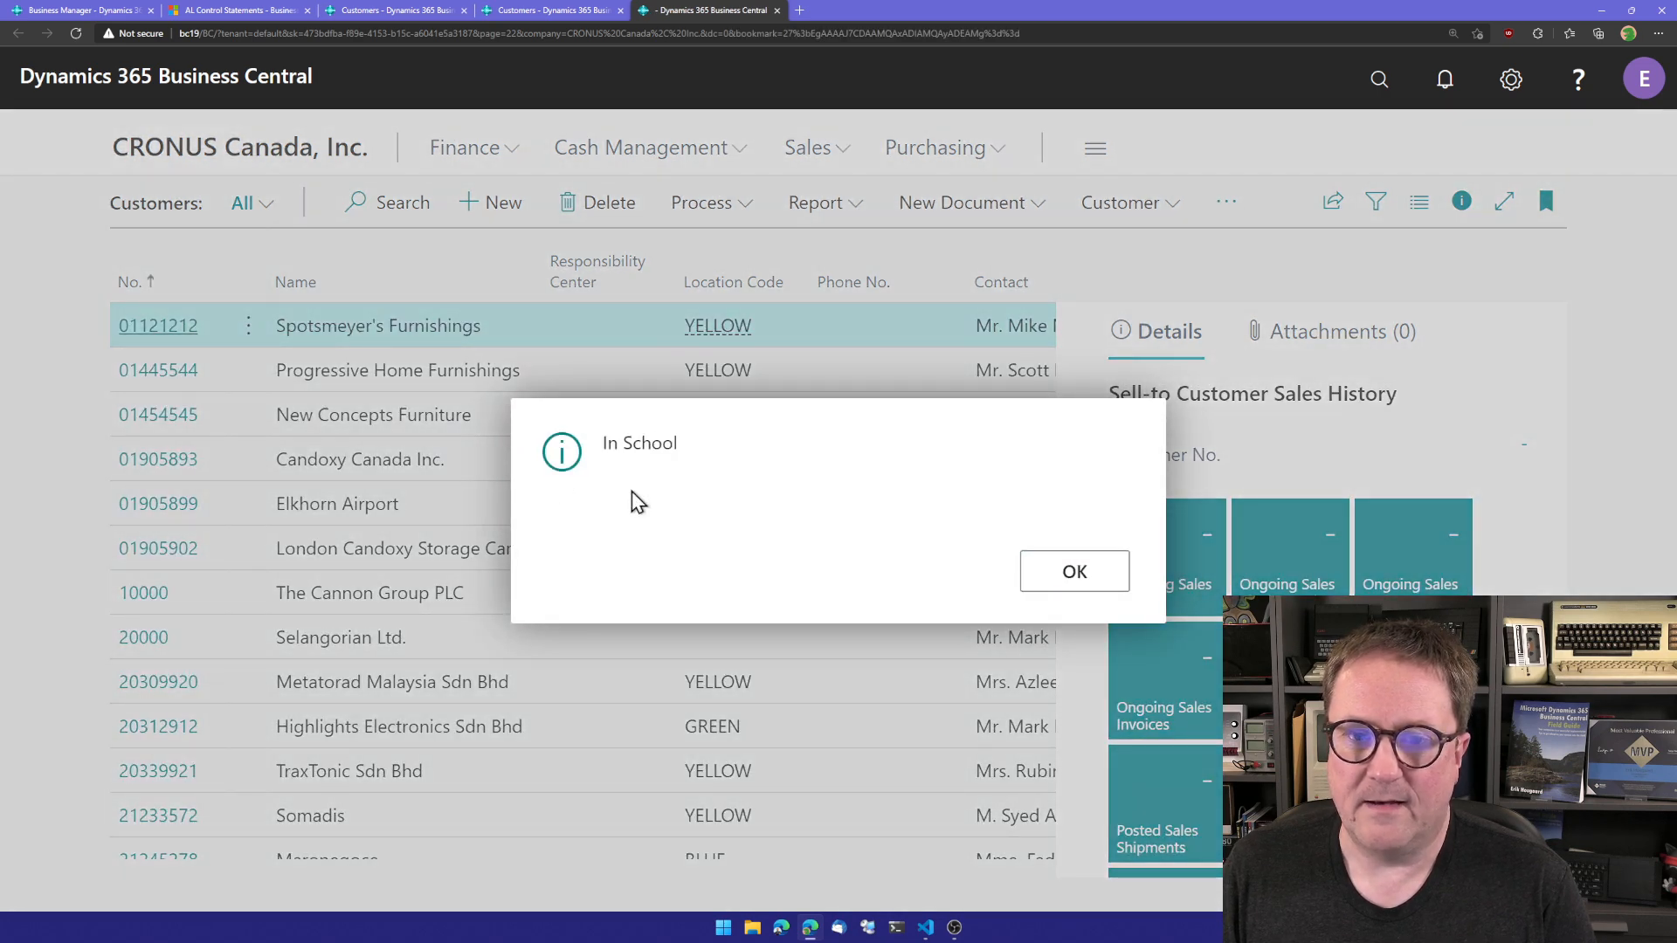
Dismiss the In School message on the Customer List.
{"action": "left_click", "coordinate": [1072, 571]}
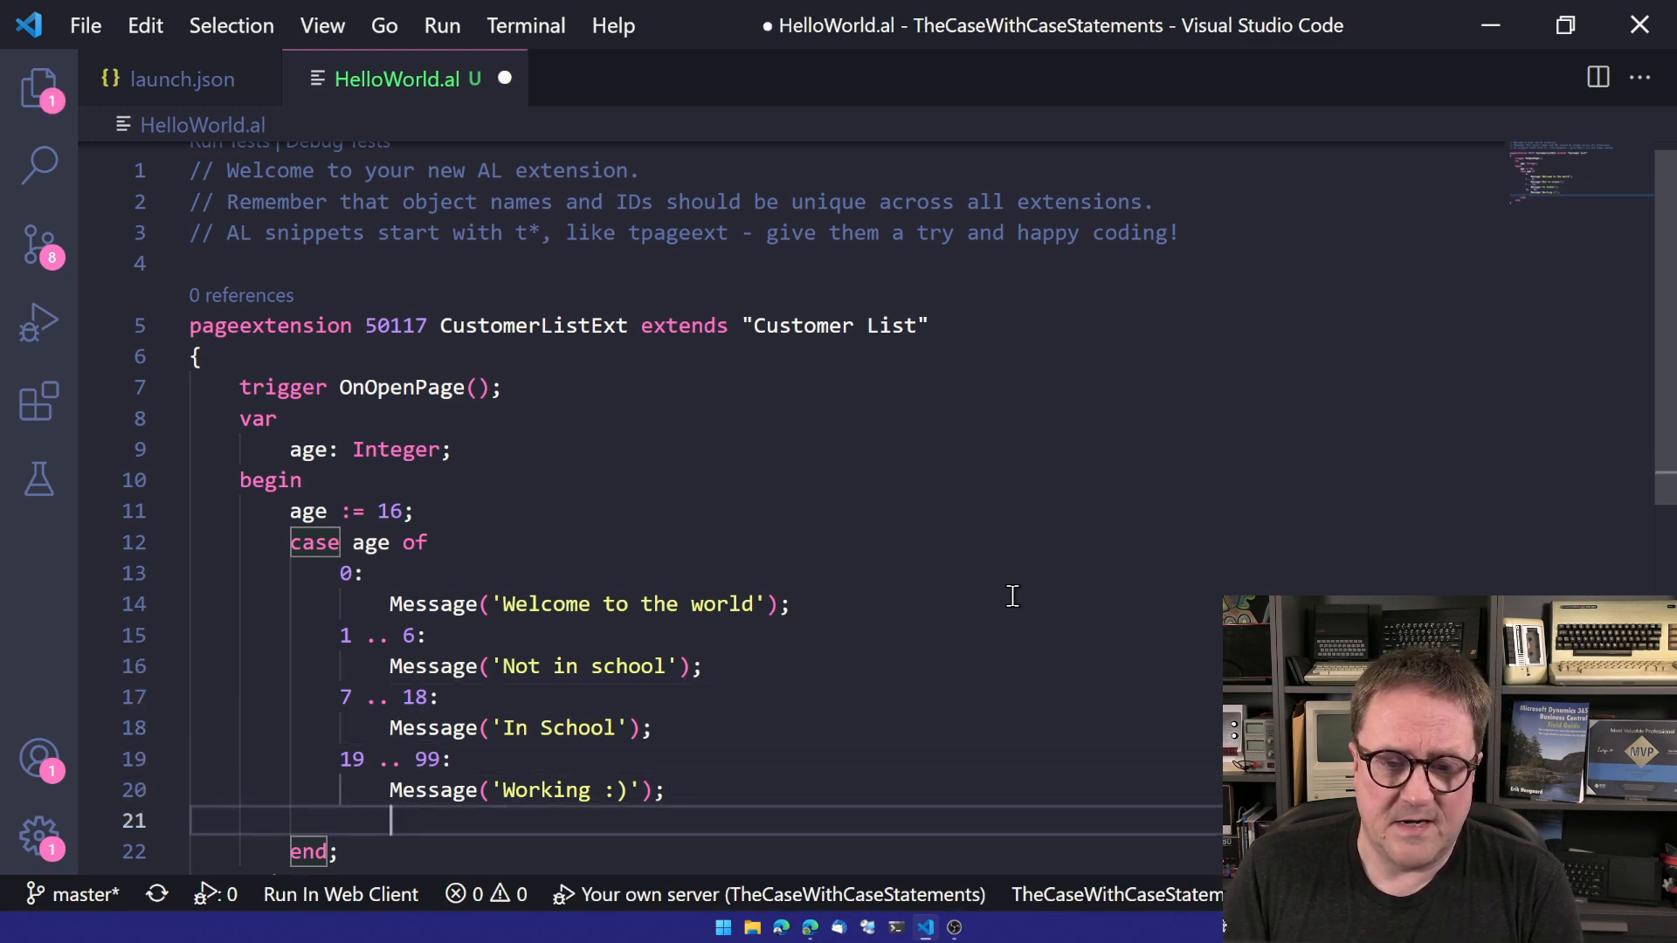
Set age to 16 and put a Sweet Sixteen! branch for 16 above 7..18.
{"action": "type", "text": "16: Message('Sweet Sixteen!');"}
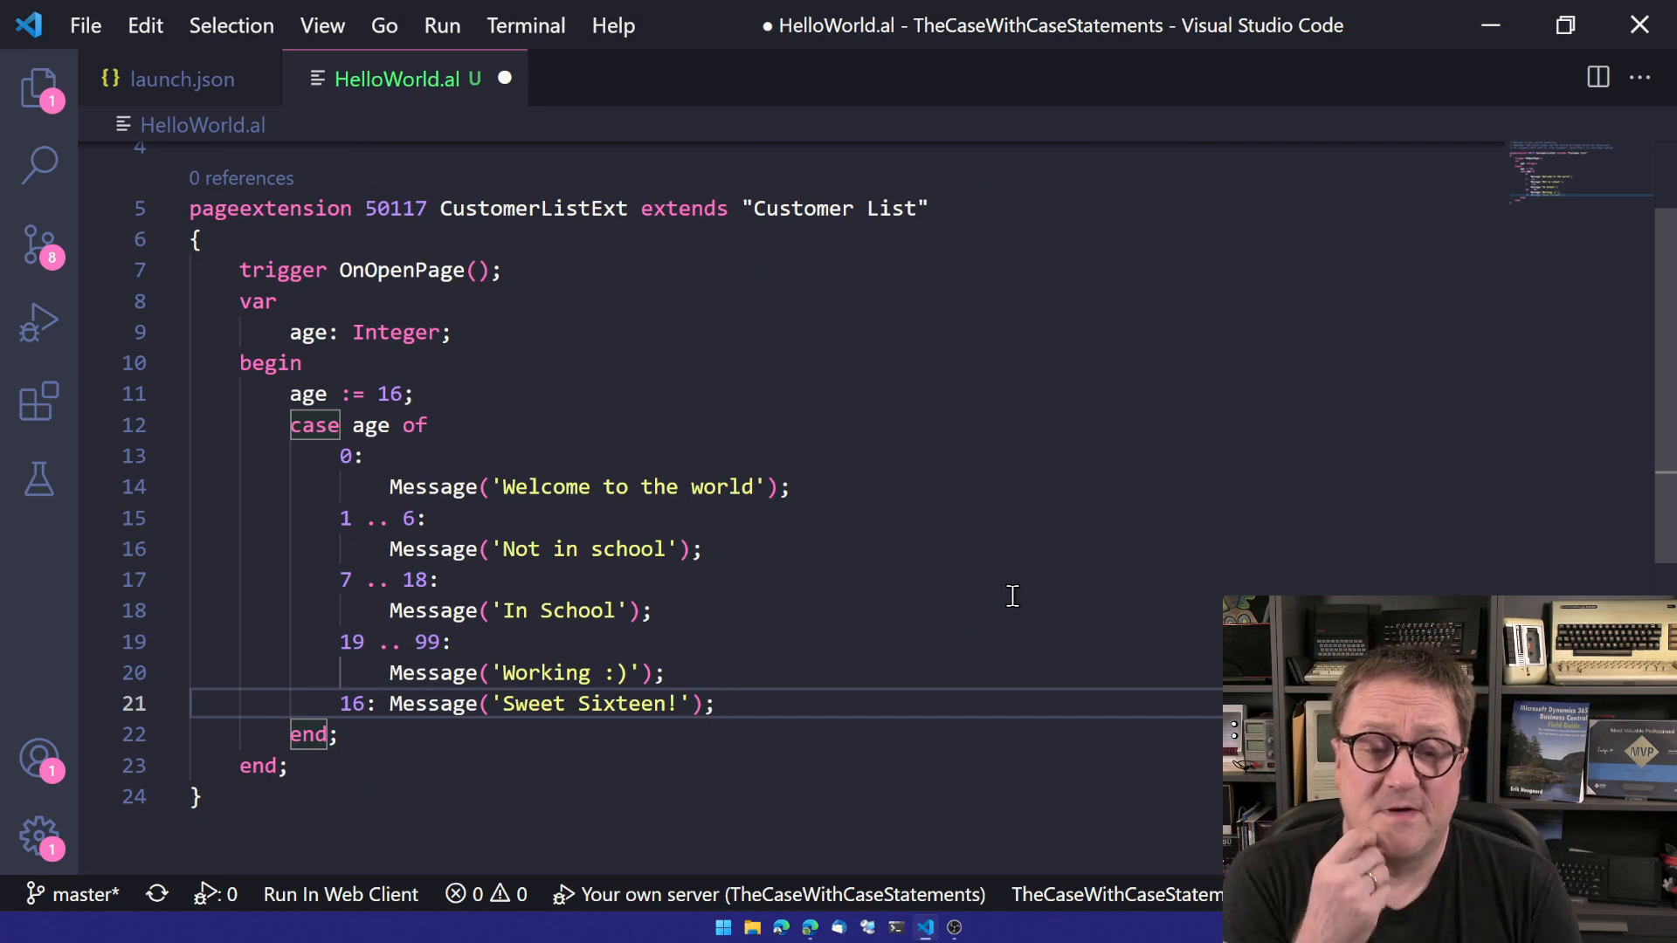
{"action": "mouse_move", "coordinate": [481, 451]}
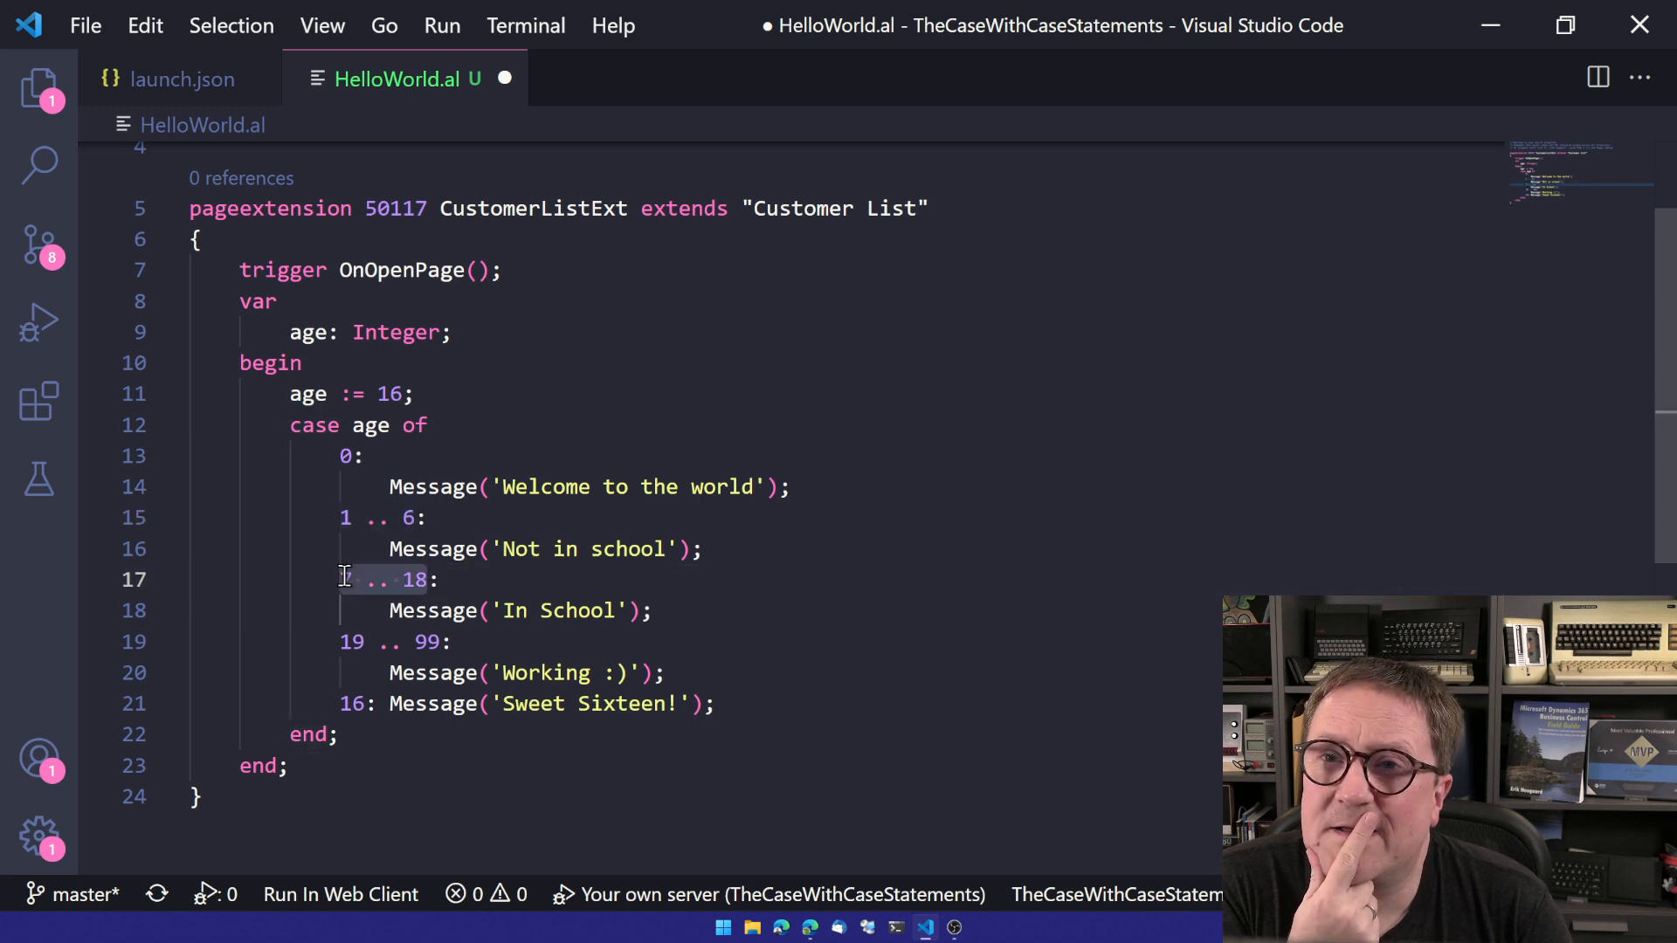
{"action": "type", "text": "7"}
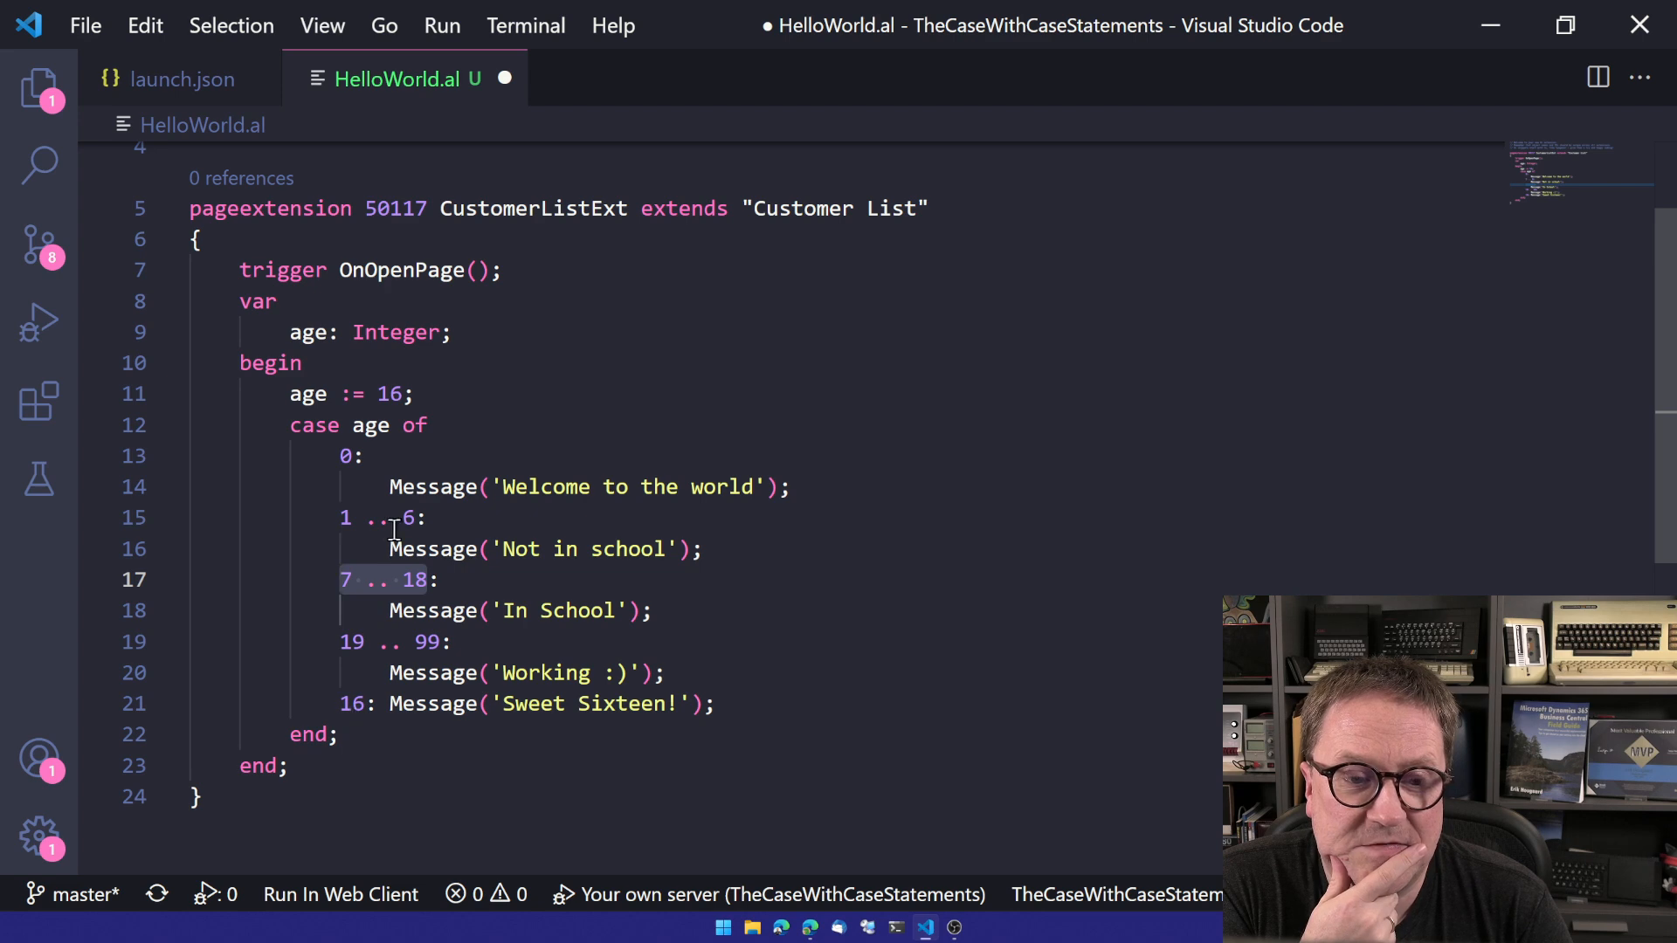
{"action": "left_click", "coordinate": [399, 704]}
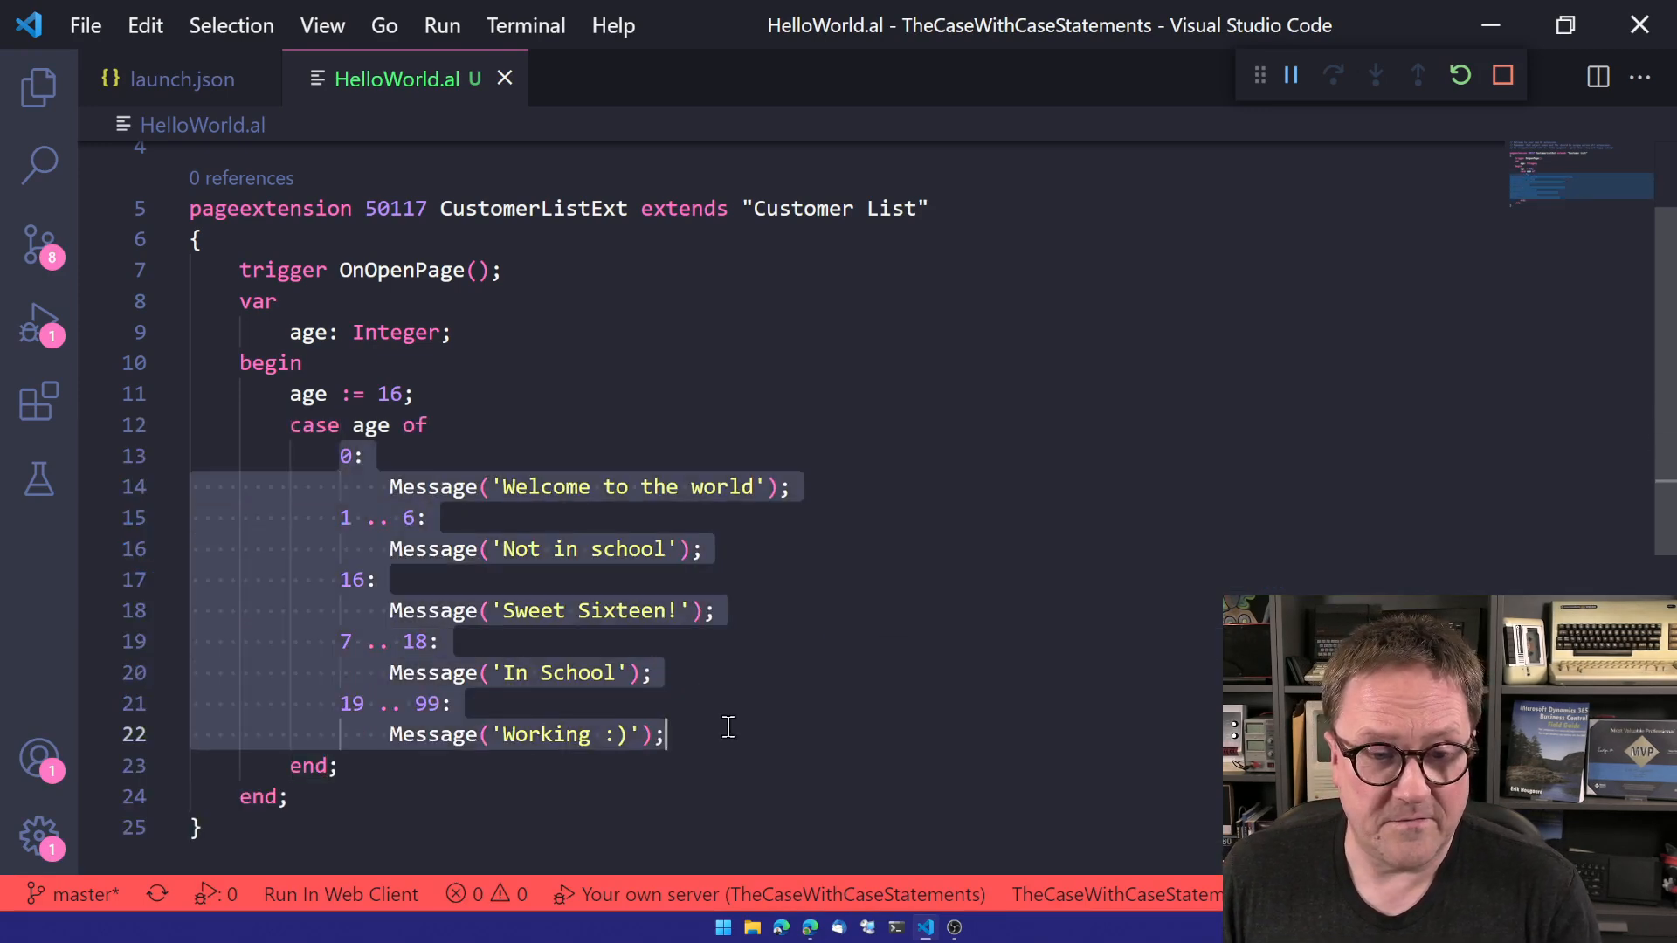
Let the Customer List load to display the Sweet Sixteen! message.
{"action": "left_click", "coordinate": [728, 734]}
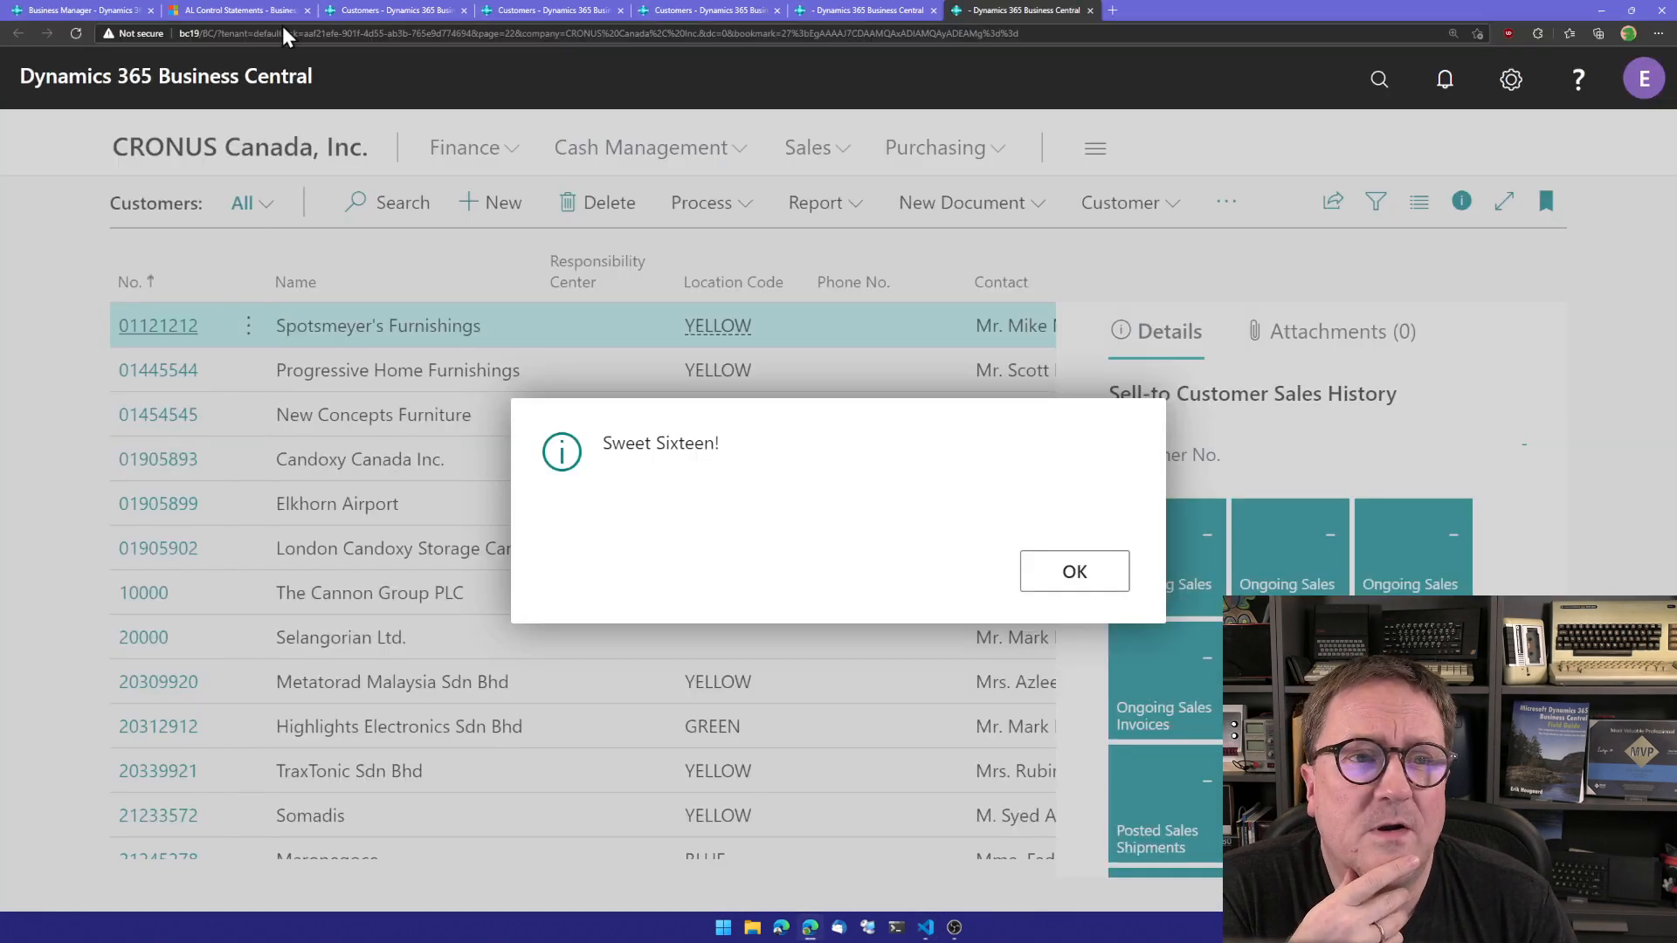
Open the AL Control Statements article and highlight the optional else part of the case syntax.
{"action": "left_click", "coordinate": [237, 9]}
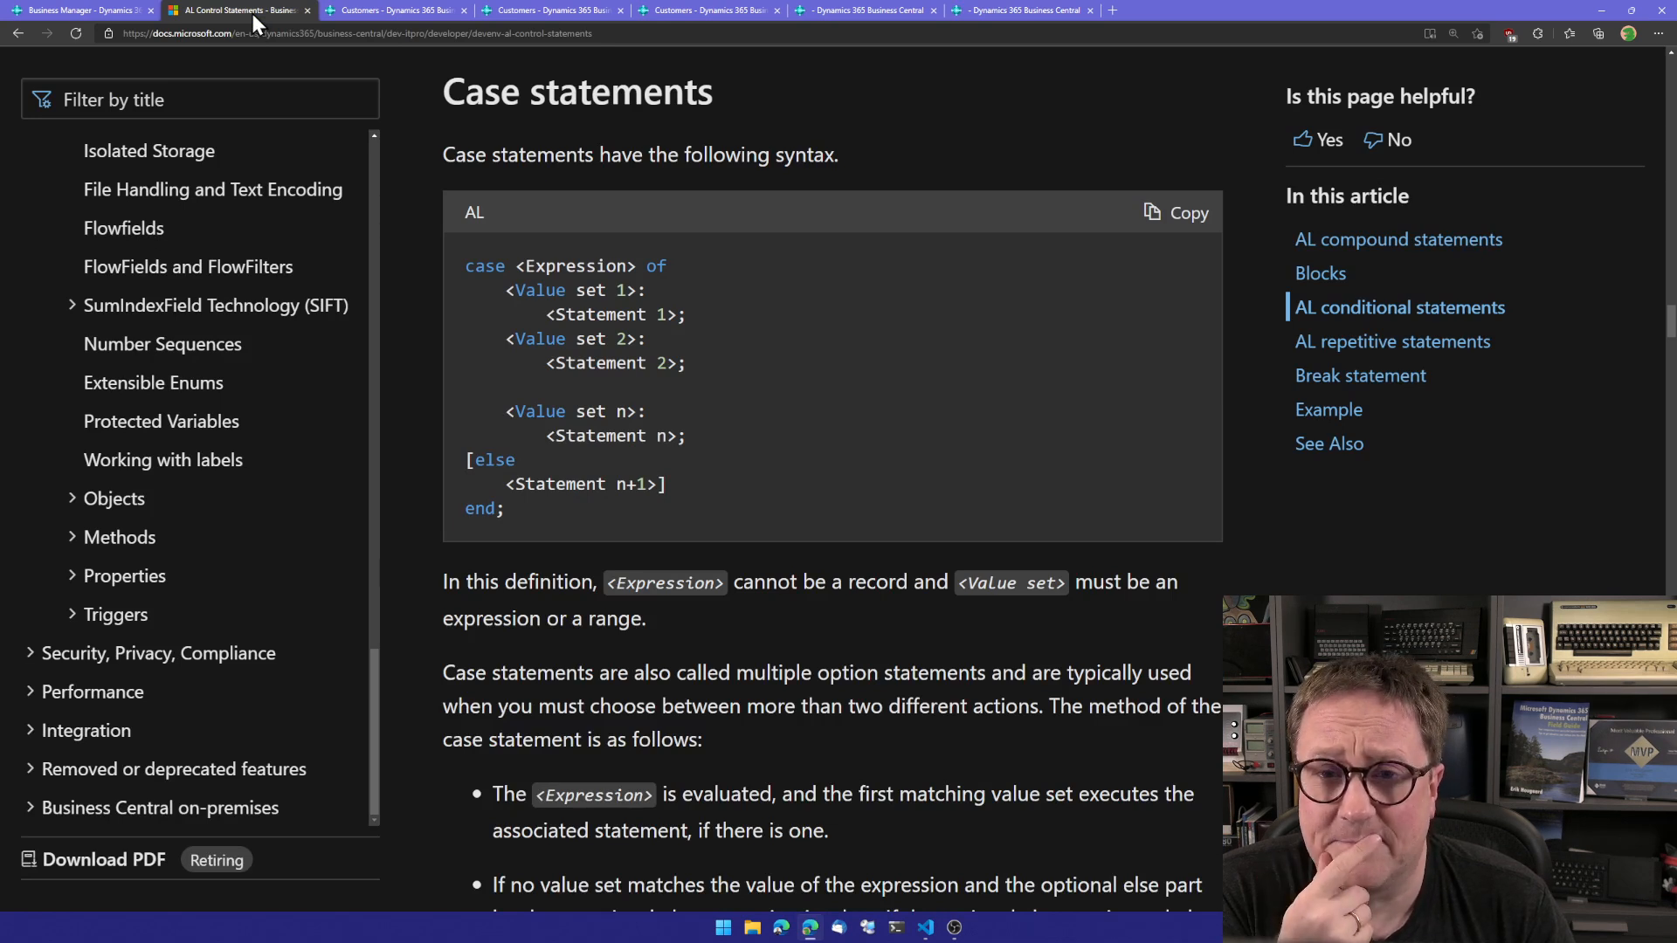
{"action": "mouse_move", "coordinate": [545, 291]}
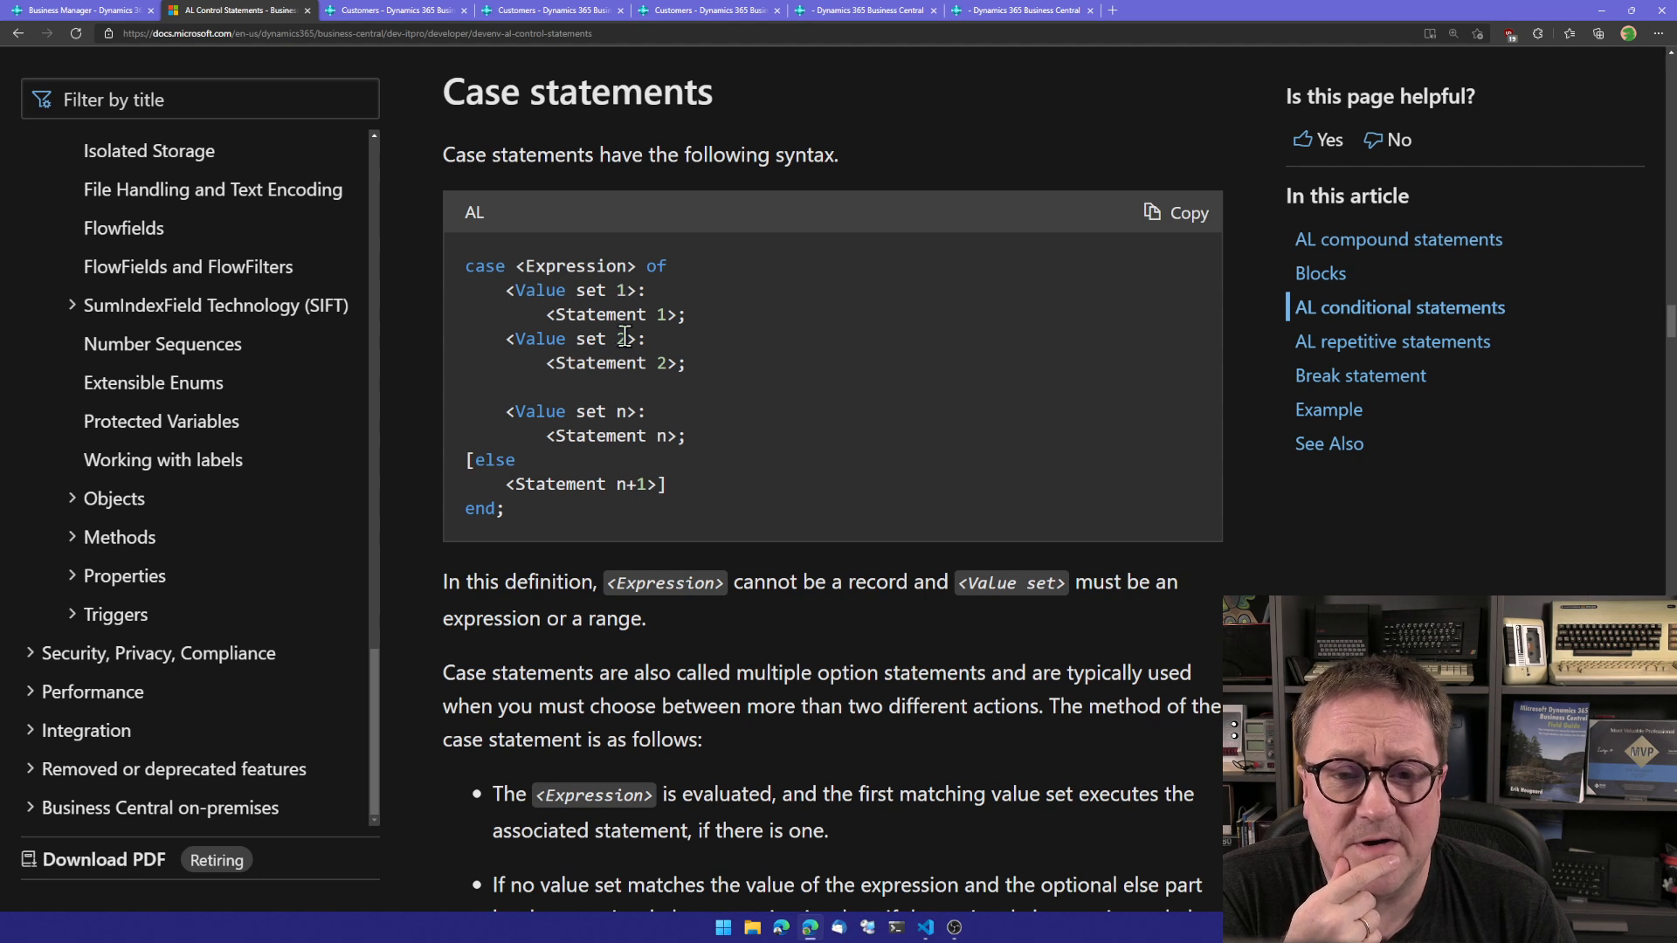
{"action": "mouse_move", "coordinate": [545, 508]}
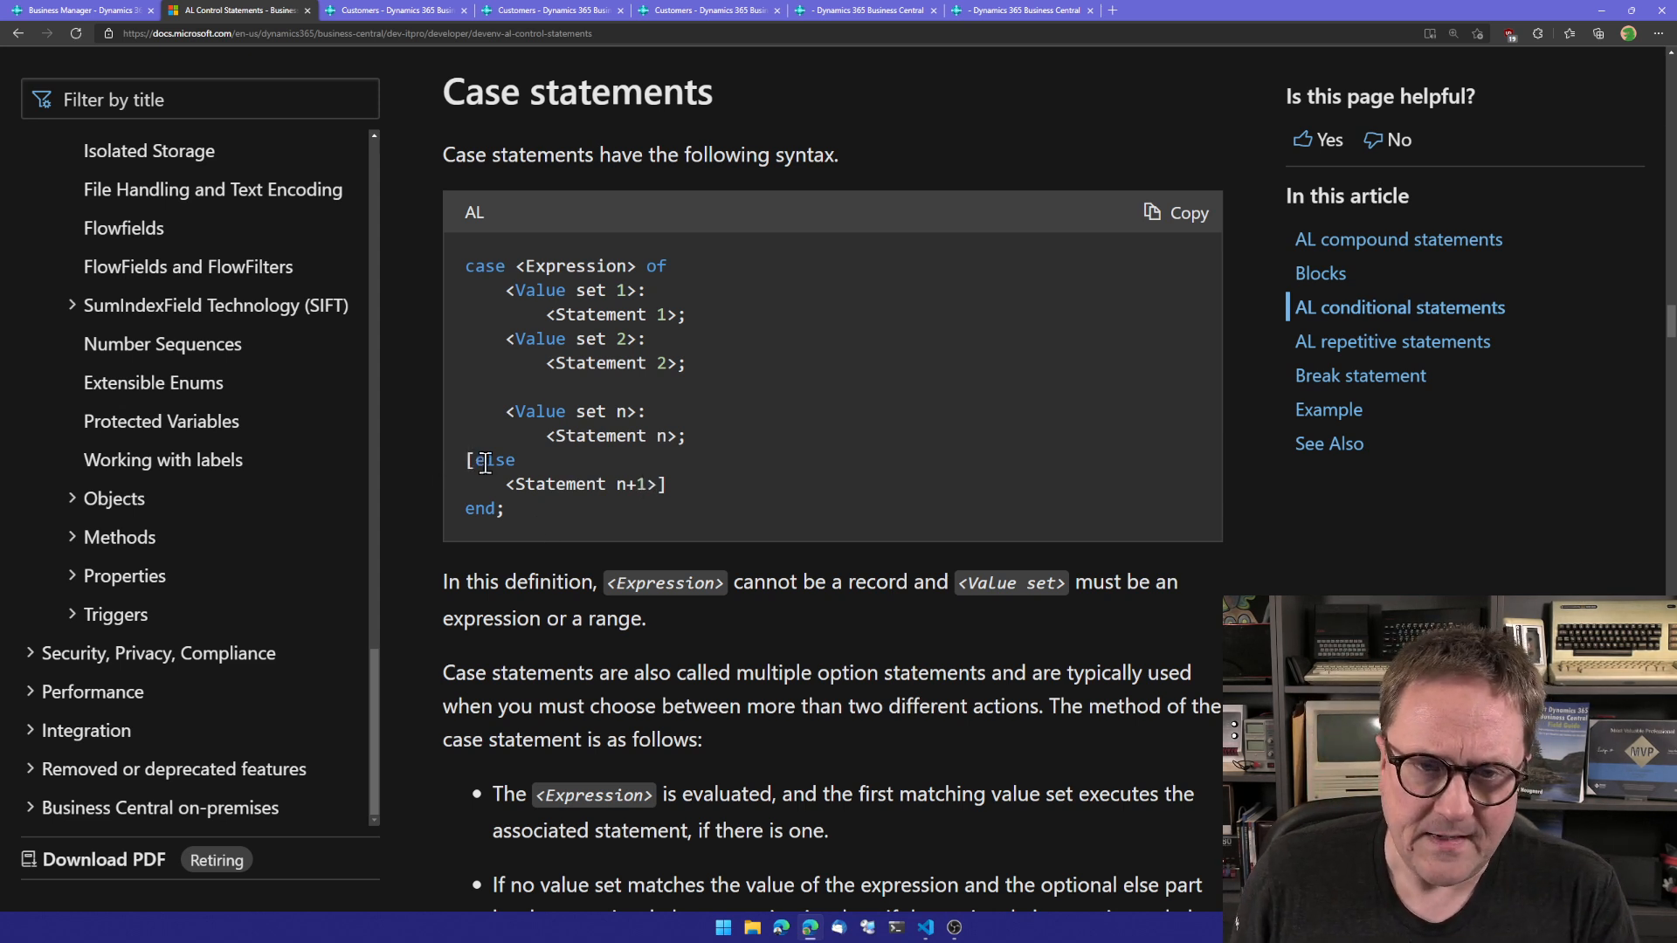
{"action": "left_click_drag", "start_coordinate": [476, 460], "coordinate": [519, 509]}
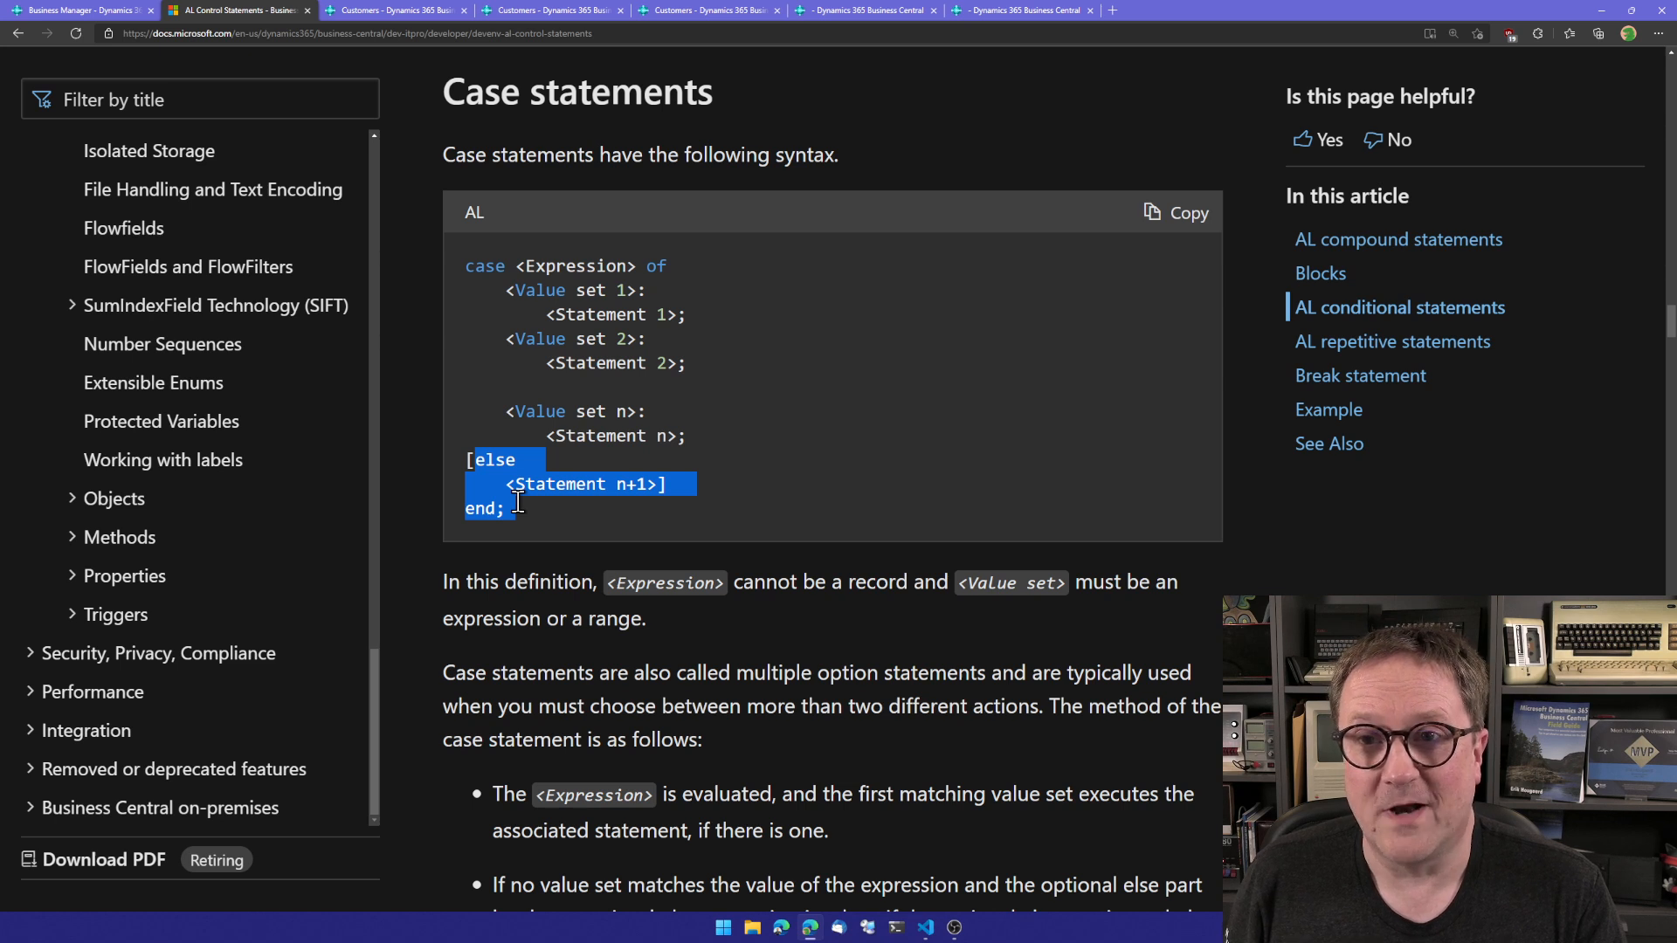
{"action": "left_click", "coordinate": [486, 477]}
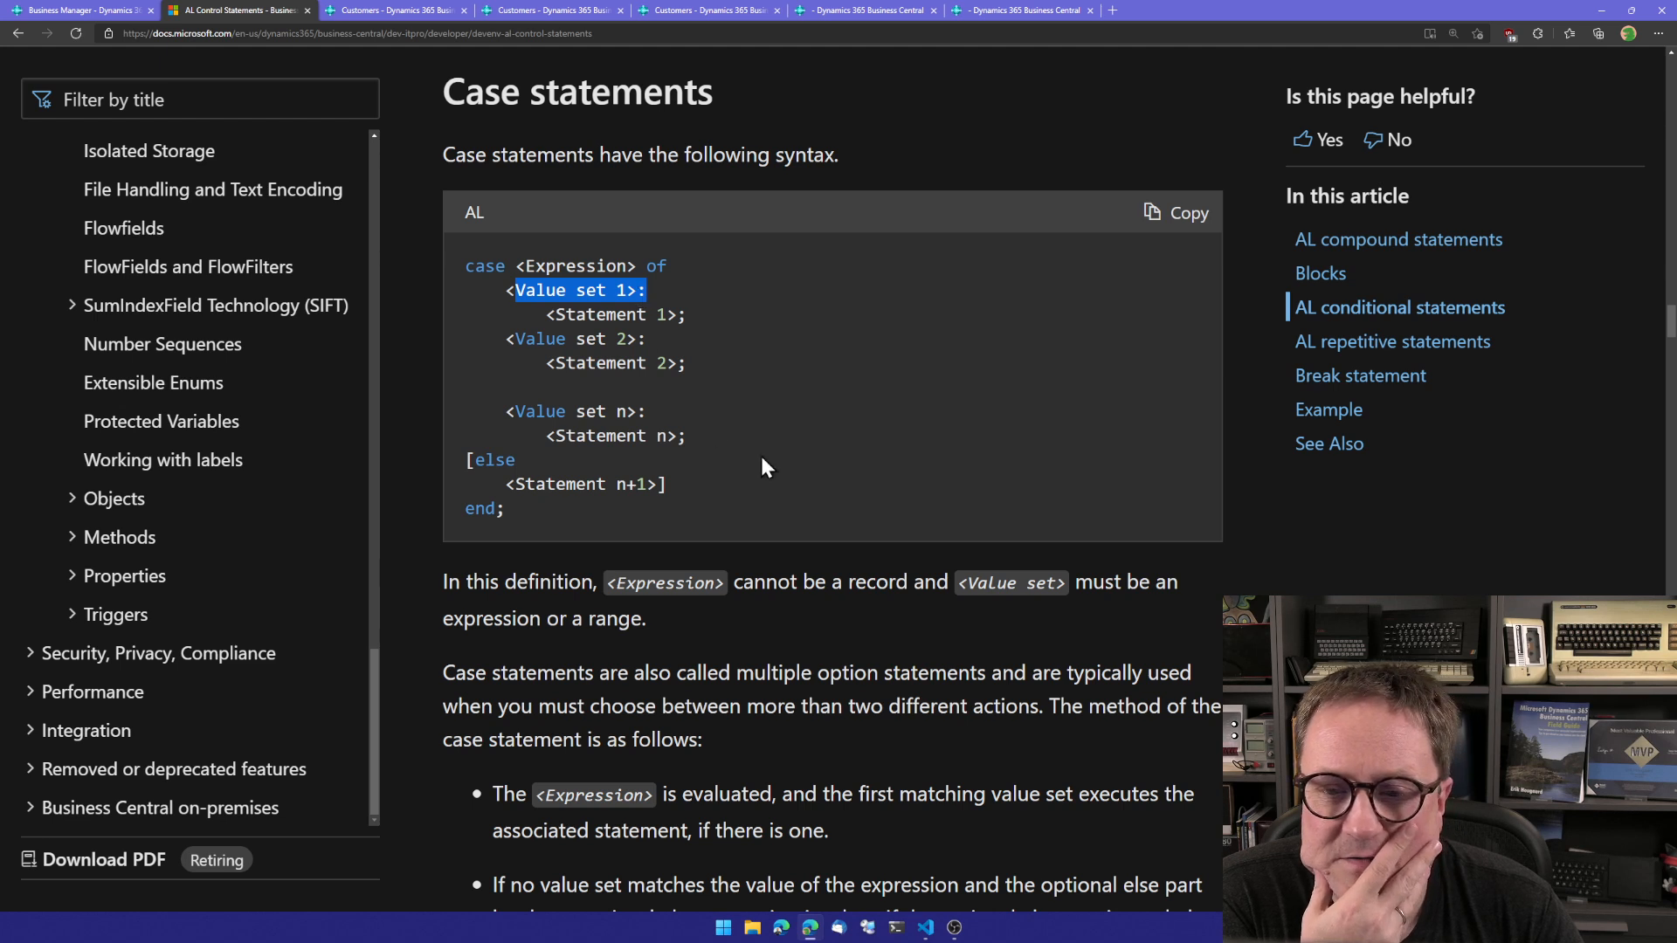
{"action": "scroll", "scroll_direction": "down", "scroll_amount": 3}
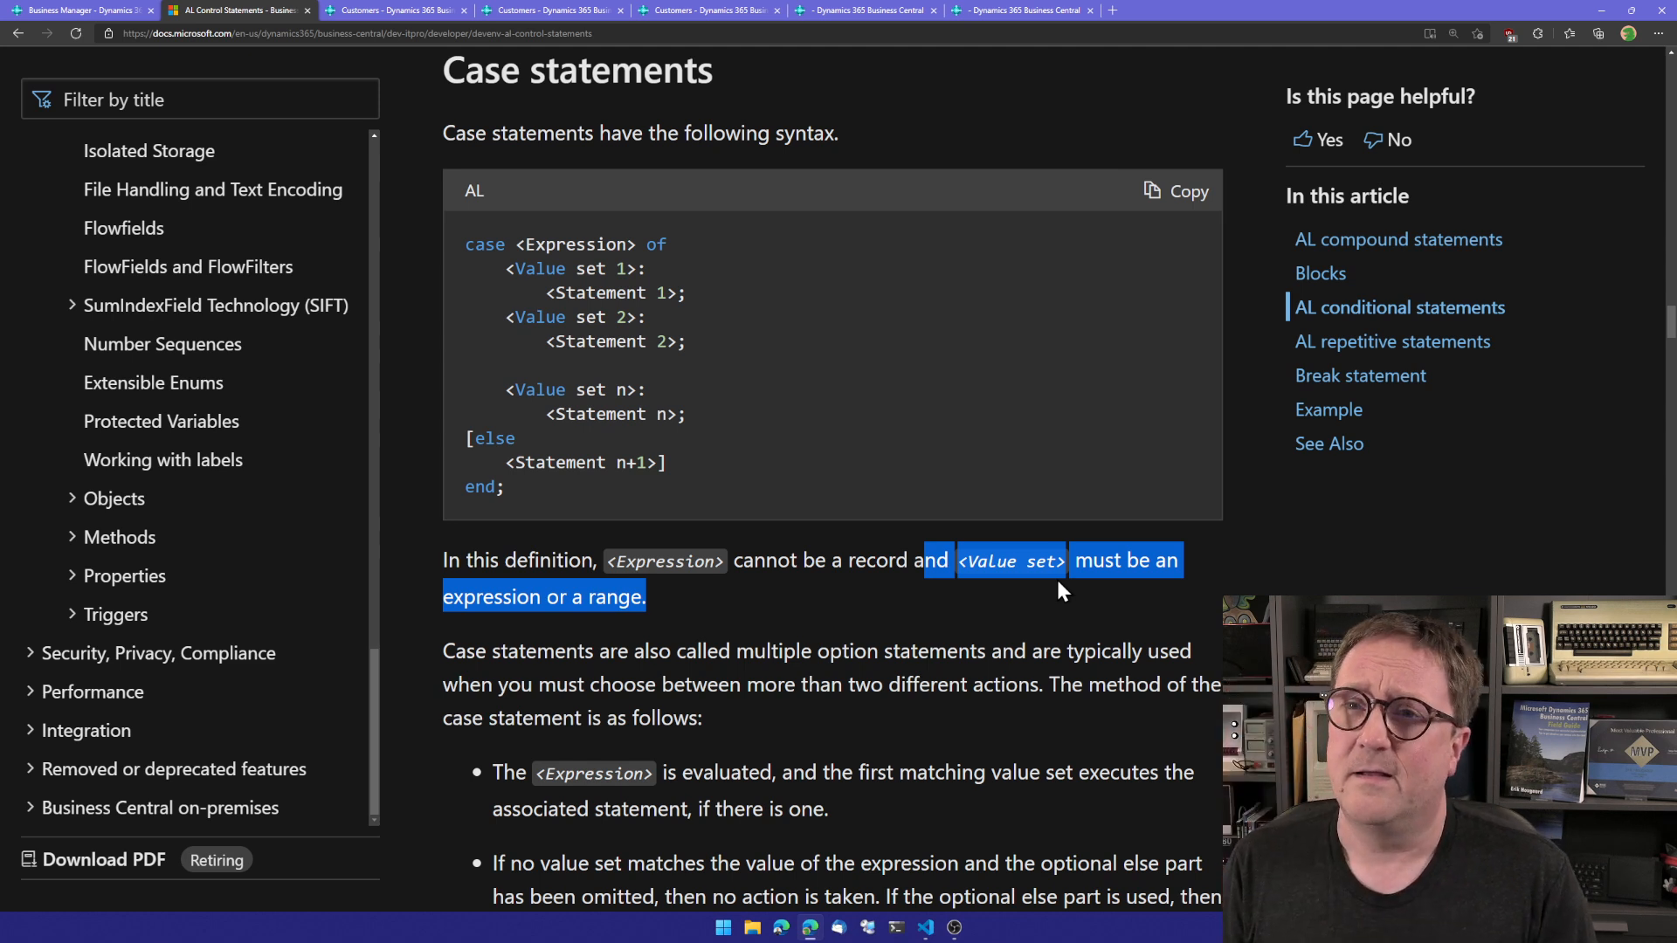
{"action": "mouse_move", "coordinate": [514, 629]}
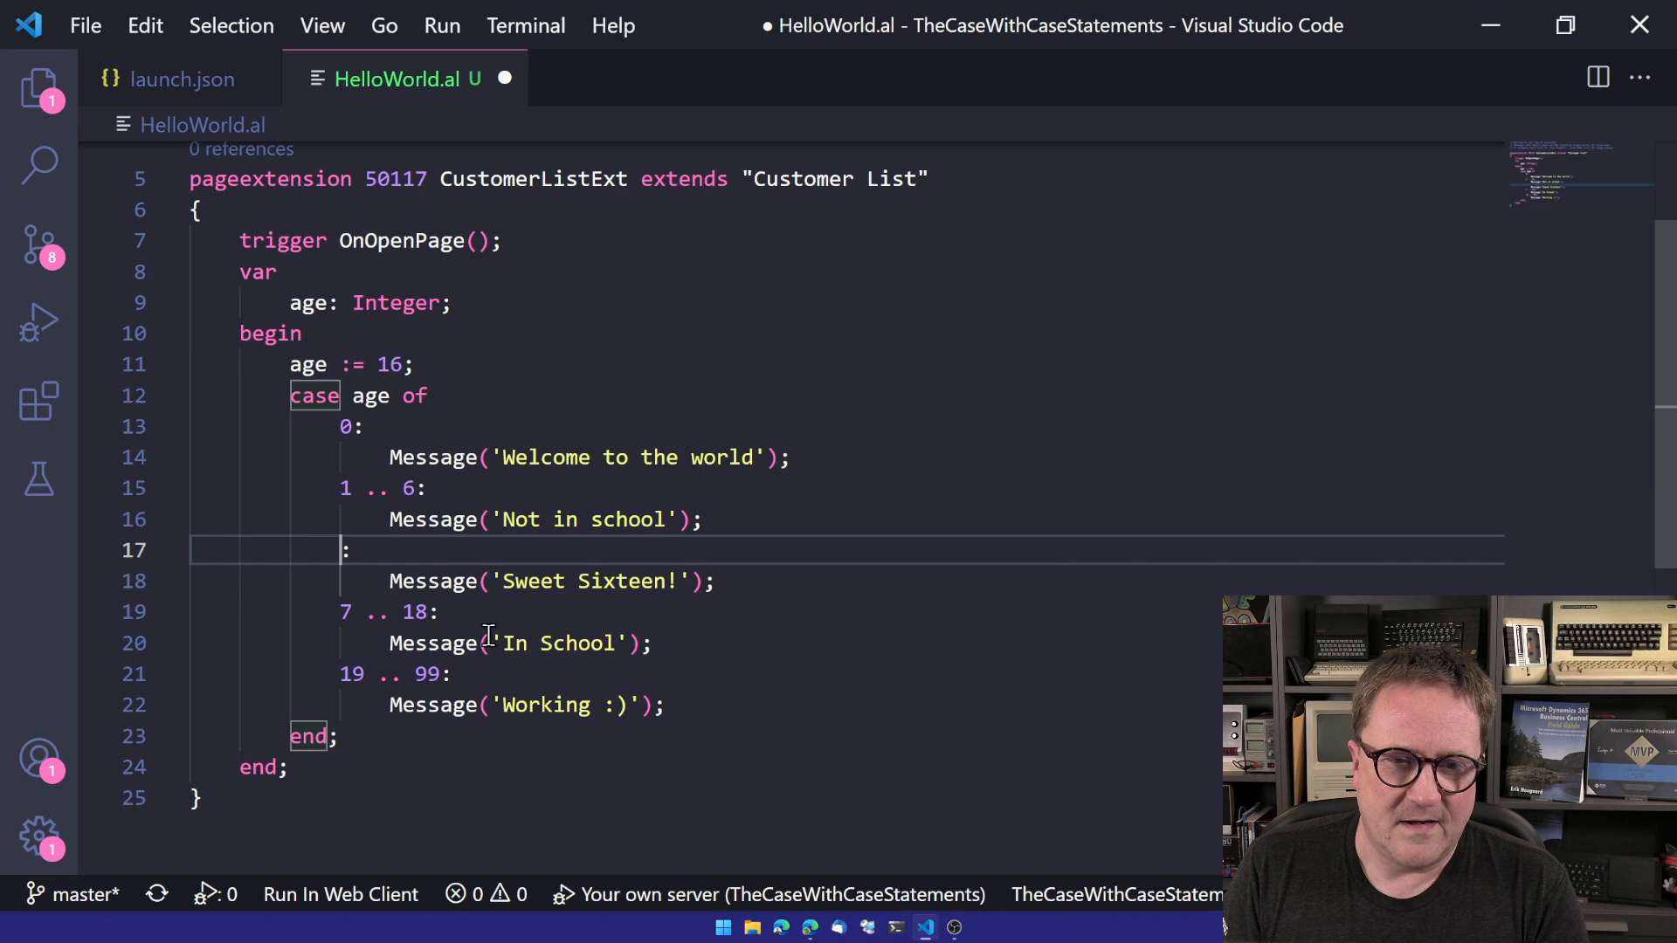
Relabel the Sweet Sixteen! branch with 8+8 in place of 16.
{"action": "type", "text": "8+8"}
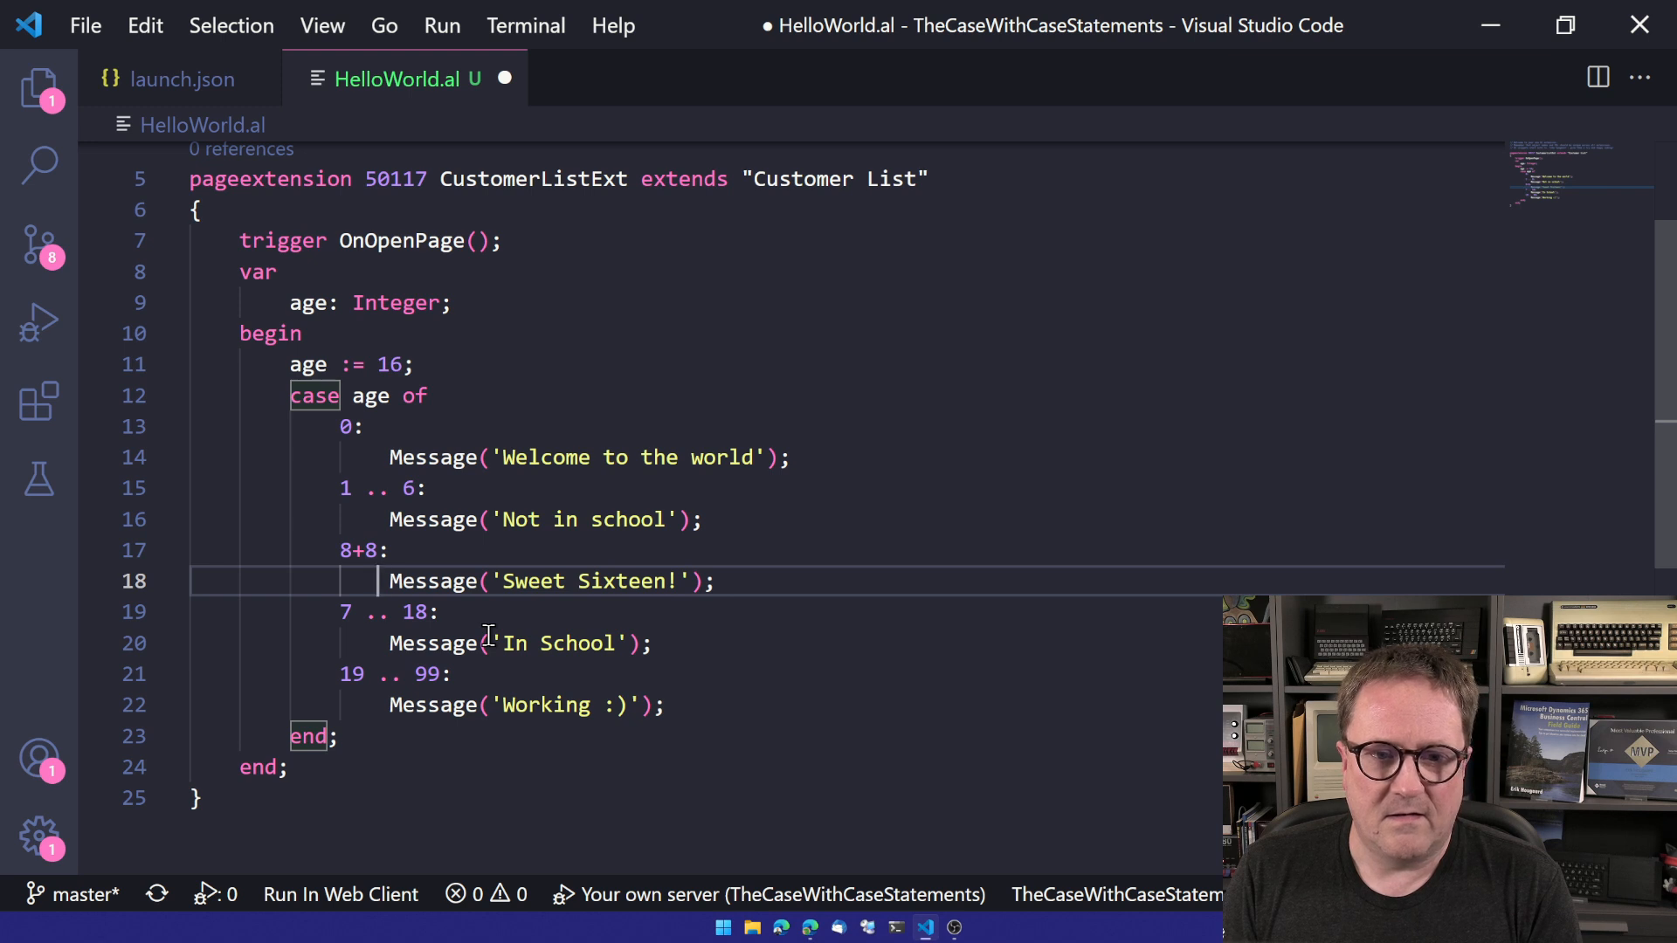
{"action": "type", "text": "16:"}
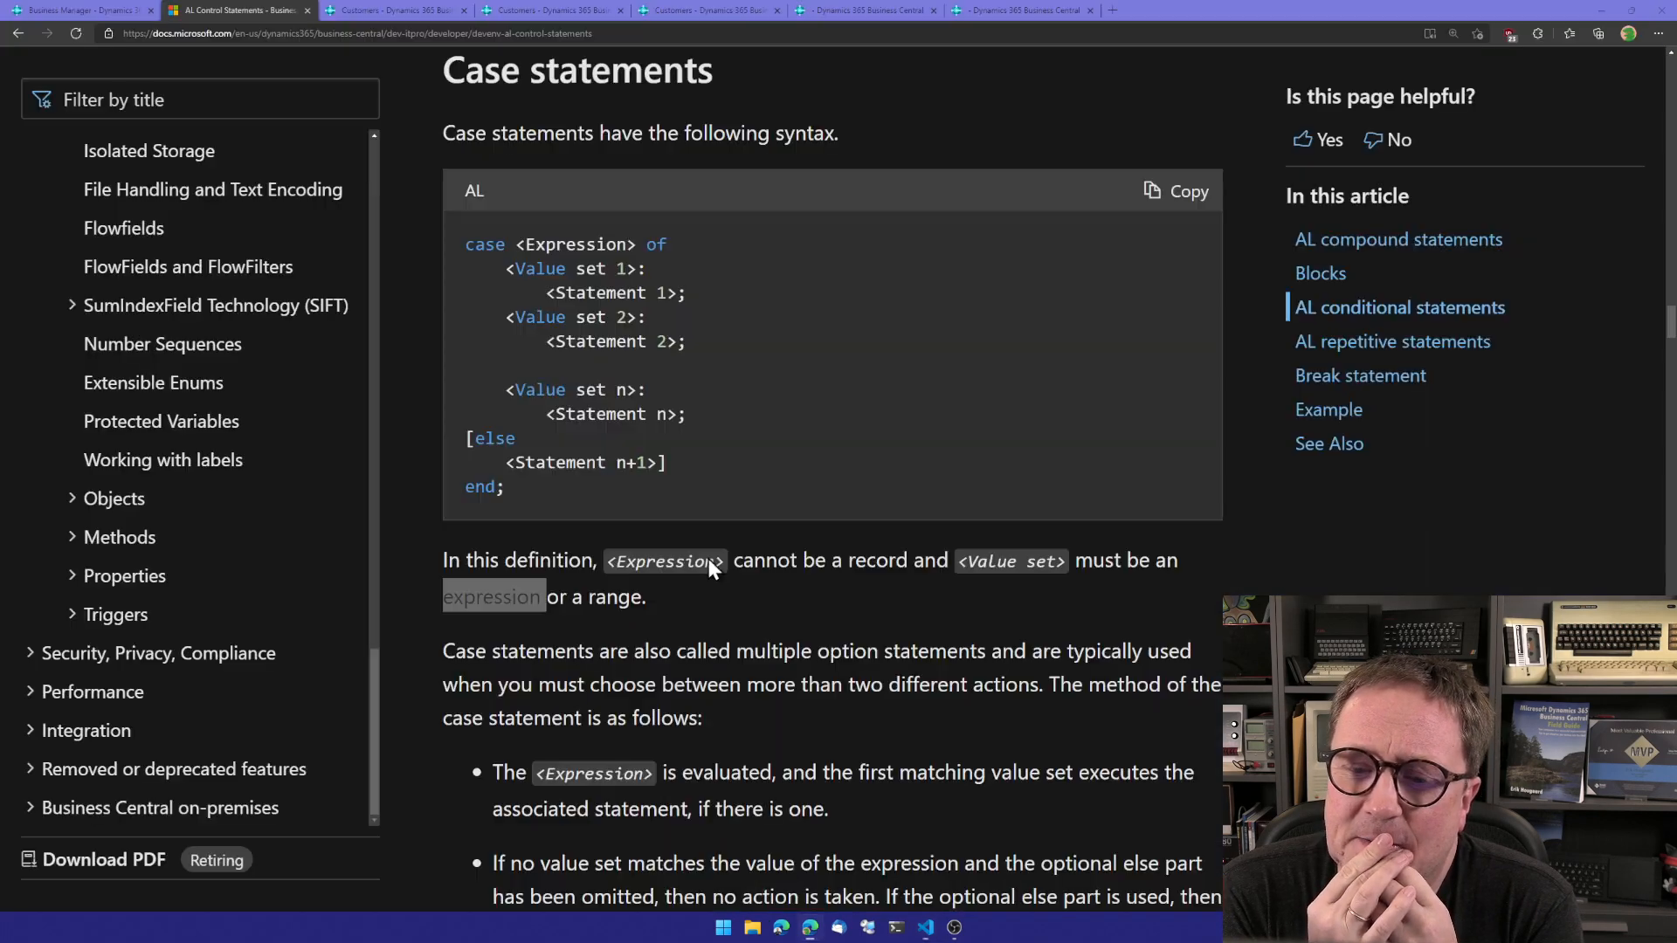
View and dismiss the Sweet Sixteen! (8+8) message in Business Central.
{"action": "left_click", "coordinate": [1181, 10]}
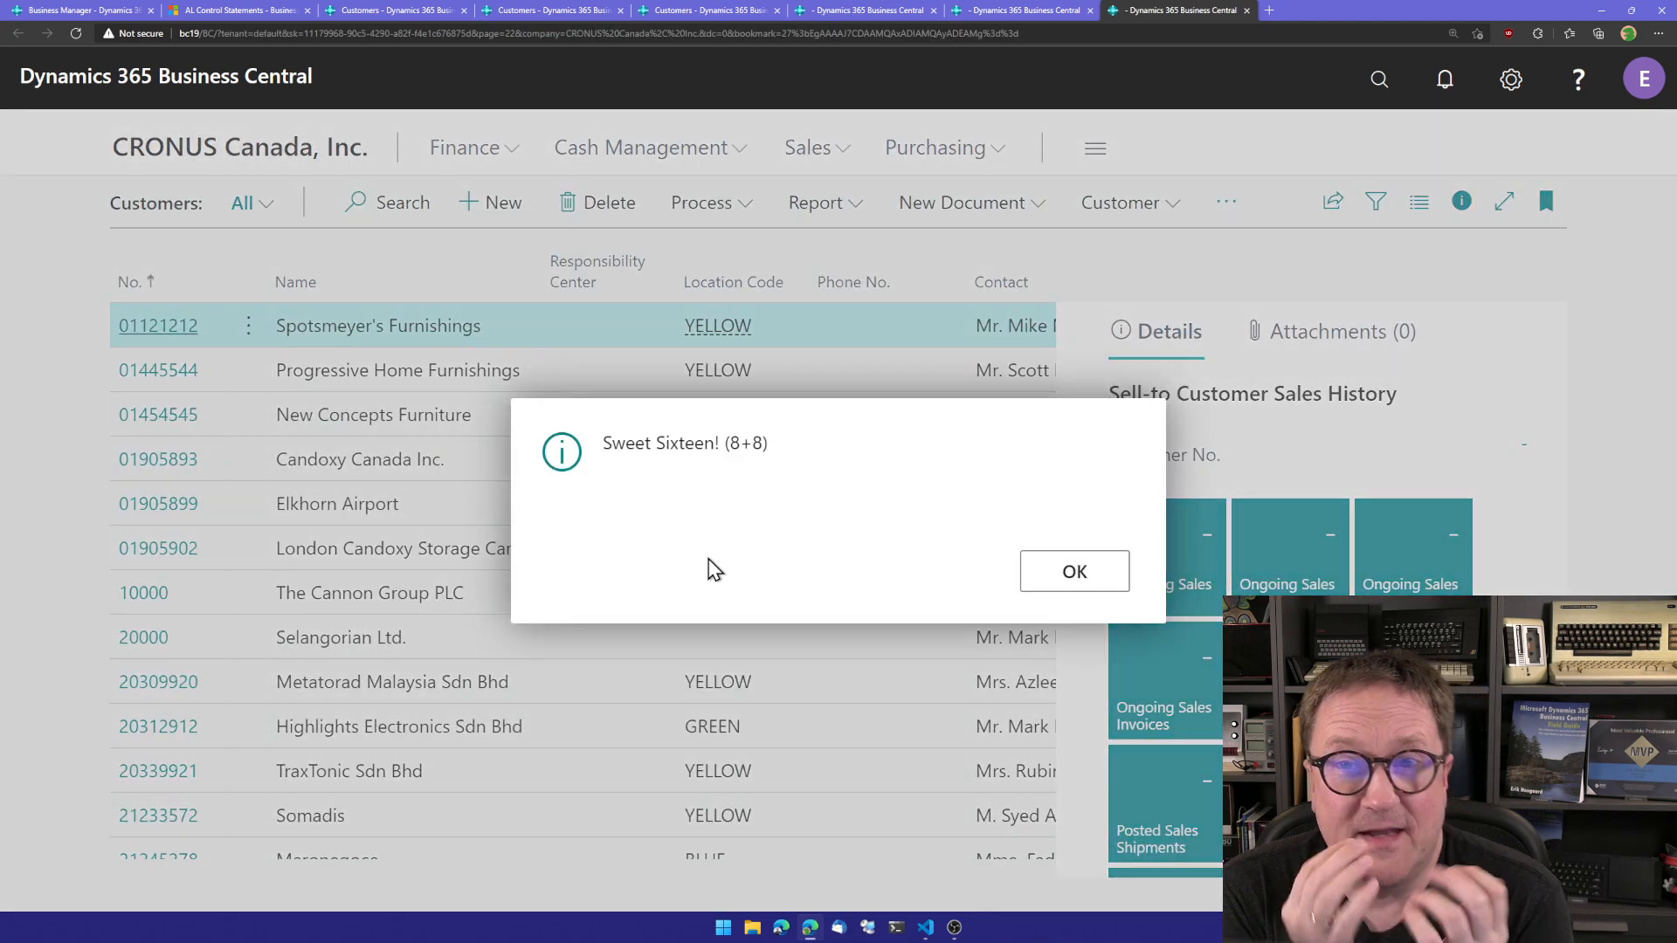
{"action": "left_click", "coordinate": [1074, 571]}
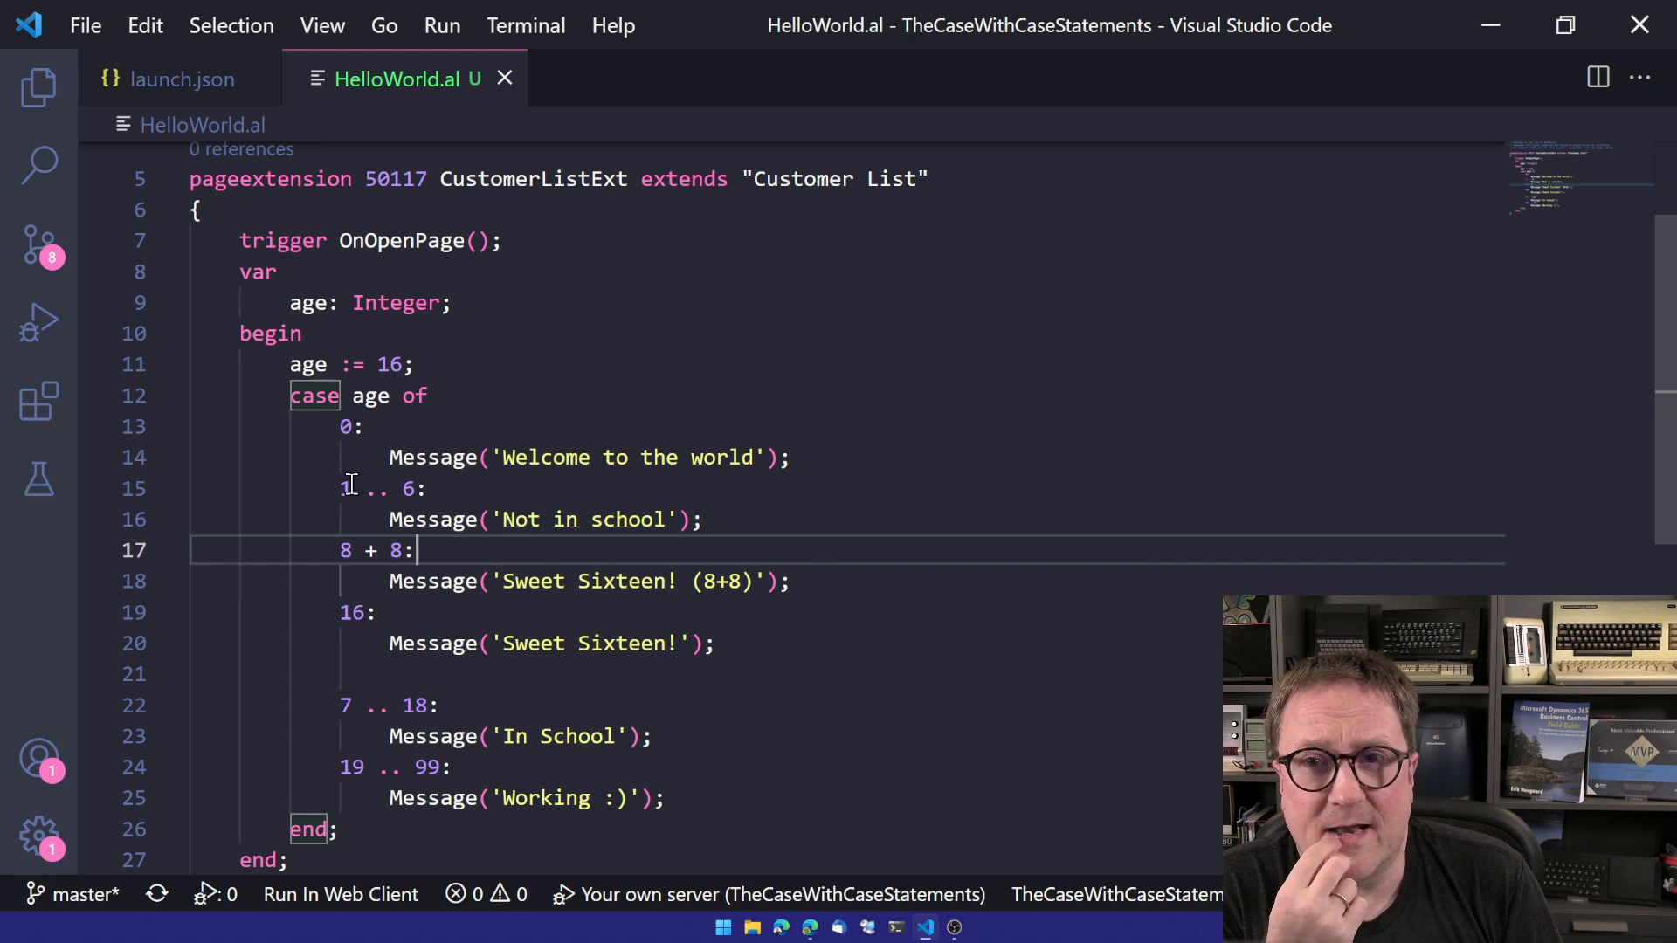
{"action": "mouse_move", "coordinate": [348, 519]}
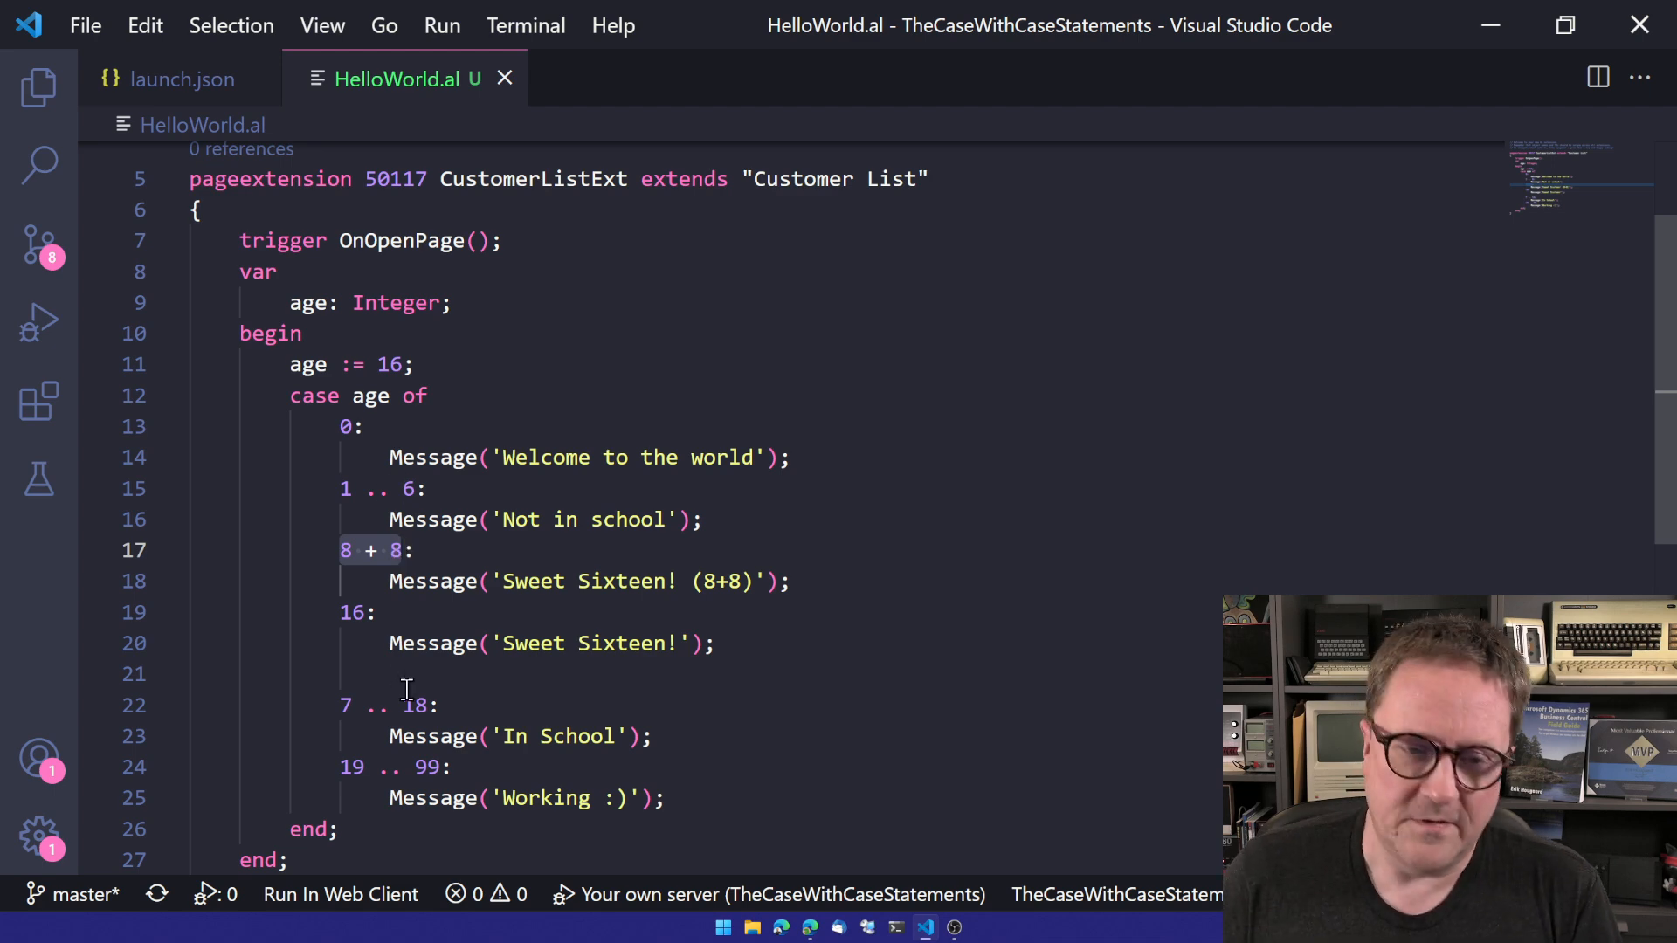
Scroll through the case block to review the 8 + 8 branch ahead of 16.
{"action": "scroll", "scroll_direction": "down", "scroll_amount": 3}
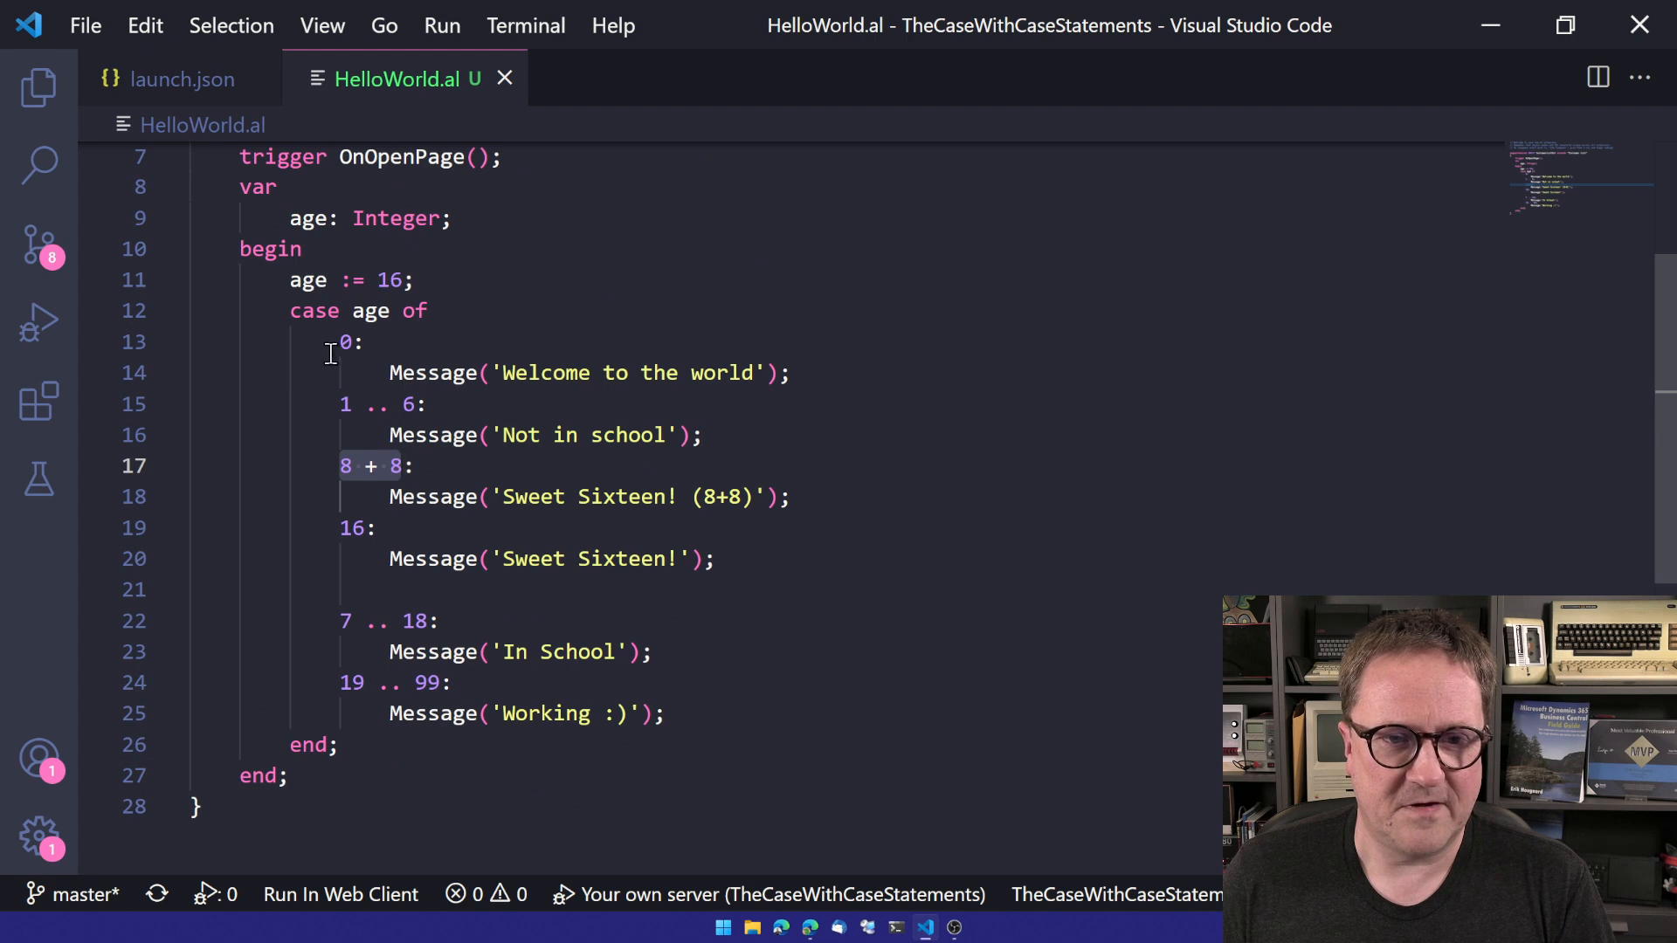
Remove the old branches and write procedure test(i: Integer): Integer returning exit(i).
{"action": "left_click_drag", "start_coordinate": [340, 341], "coordinate": [452, 682]}
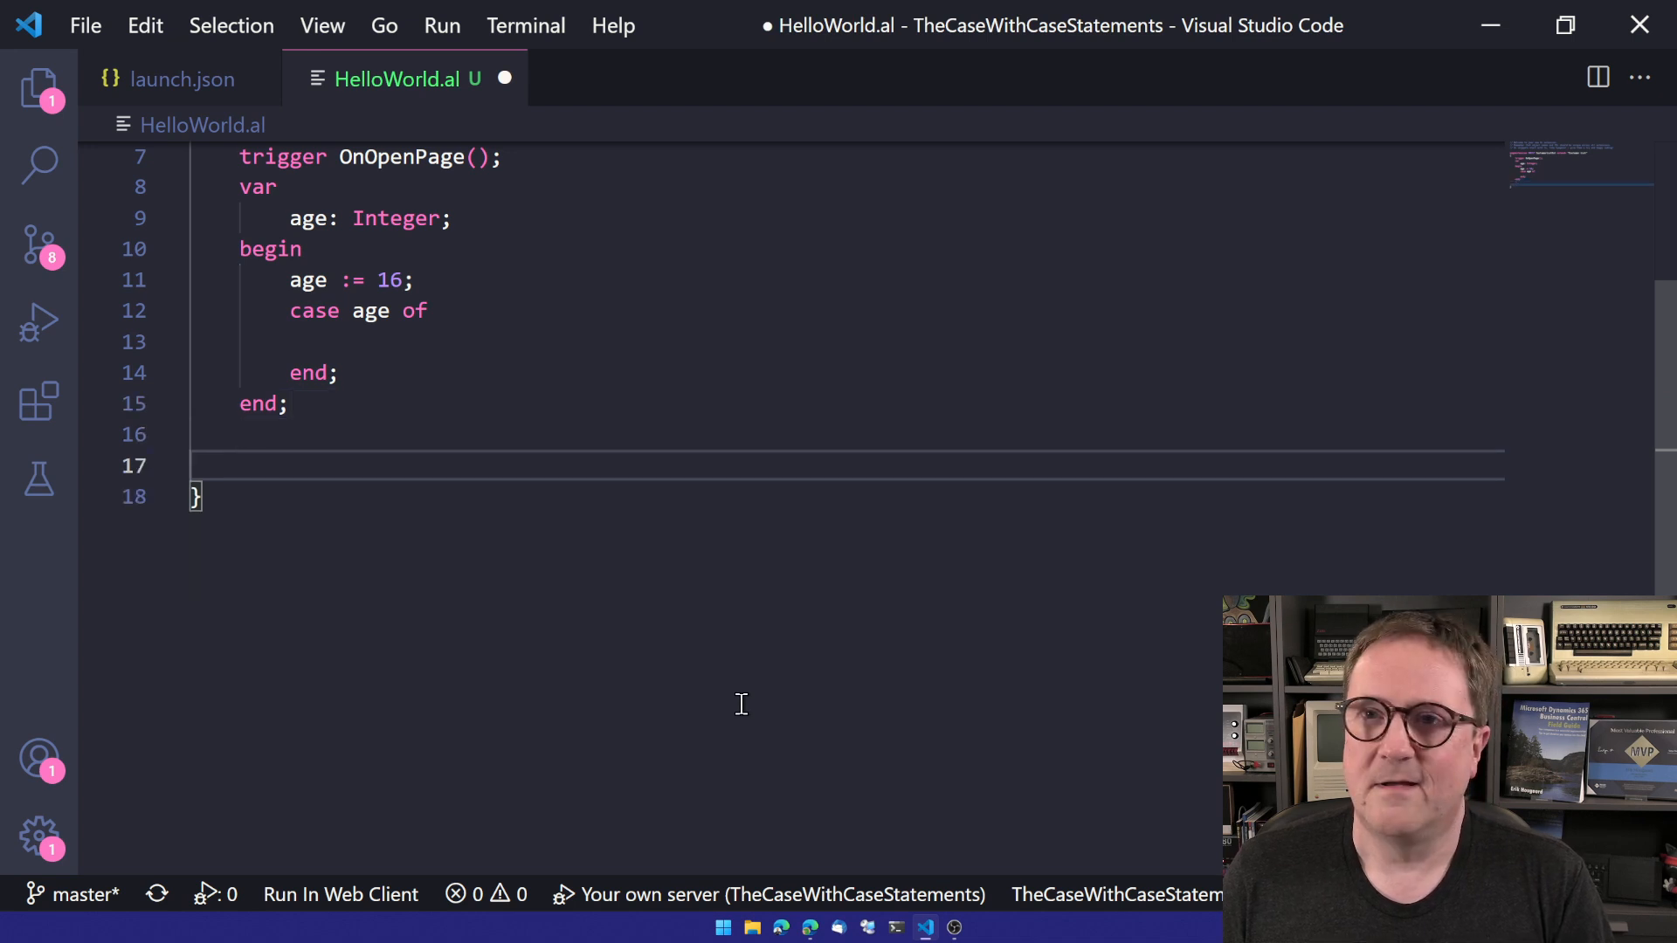
{"action": "type", "text": "proc"}
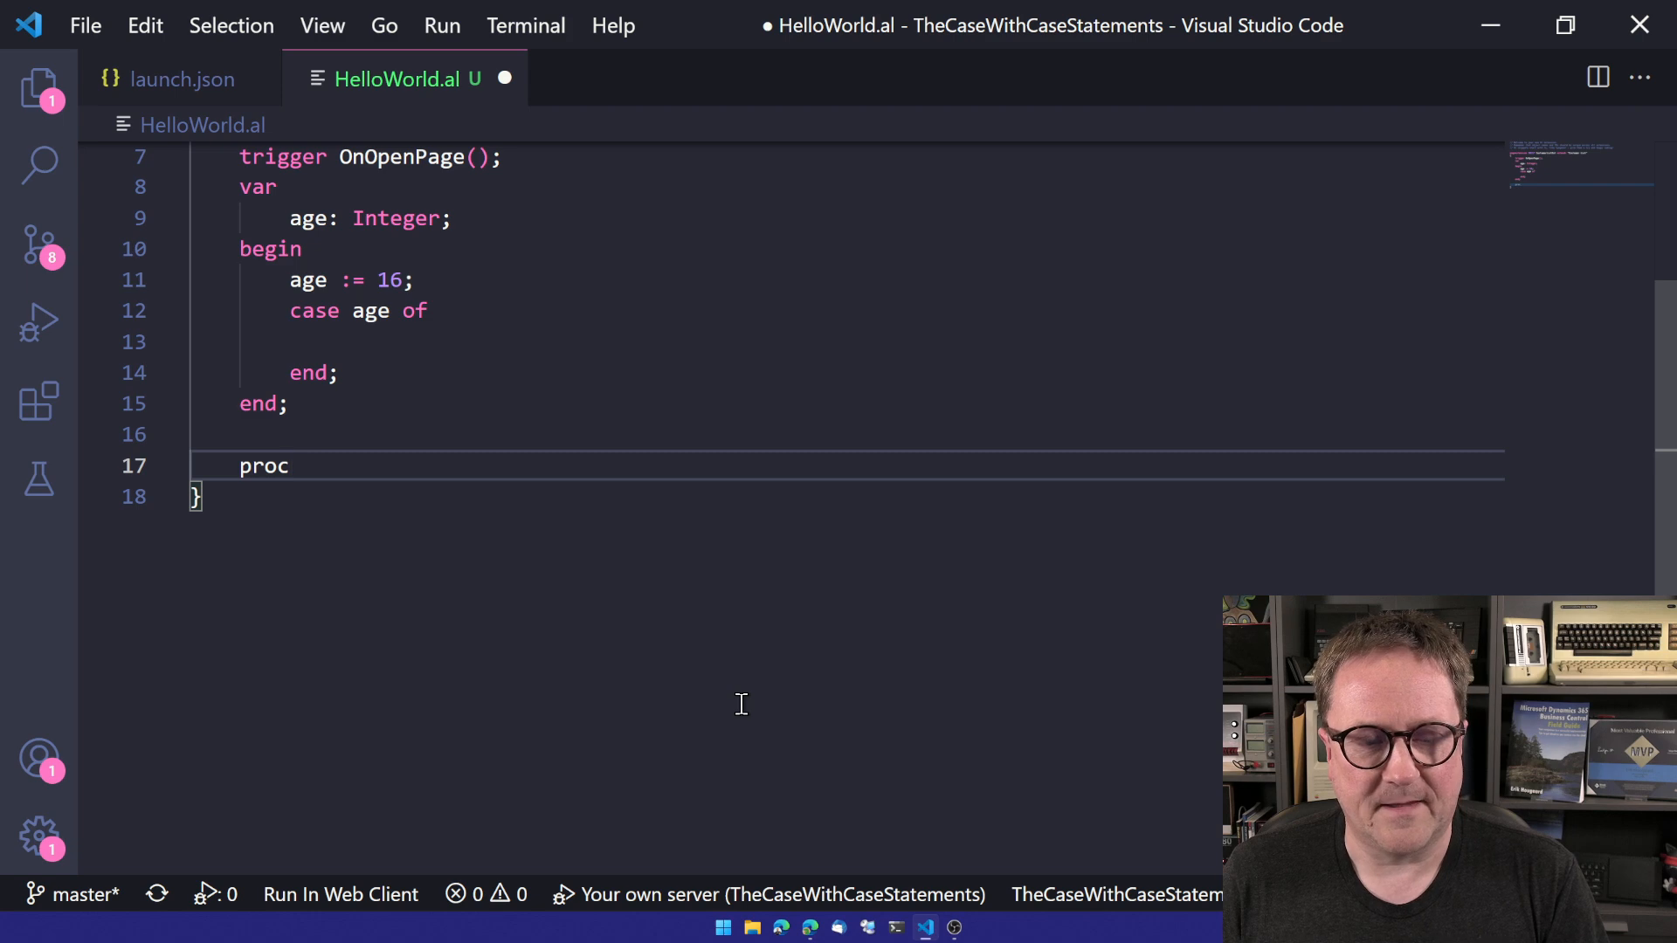
{"action": "type", "text": "edure"}
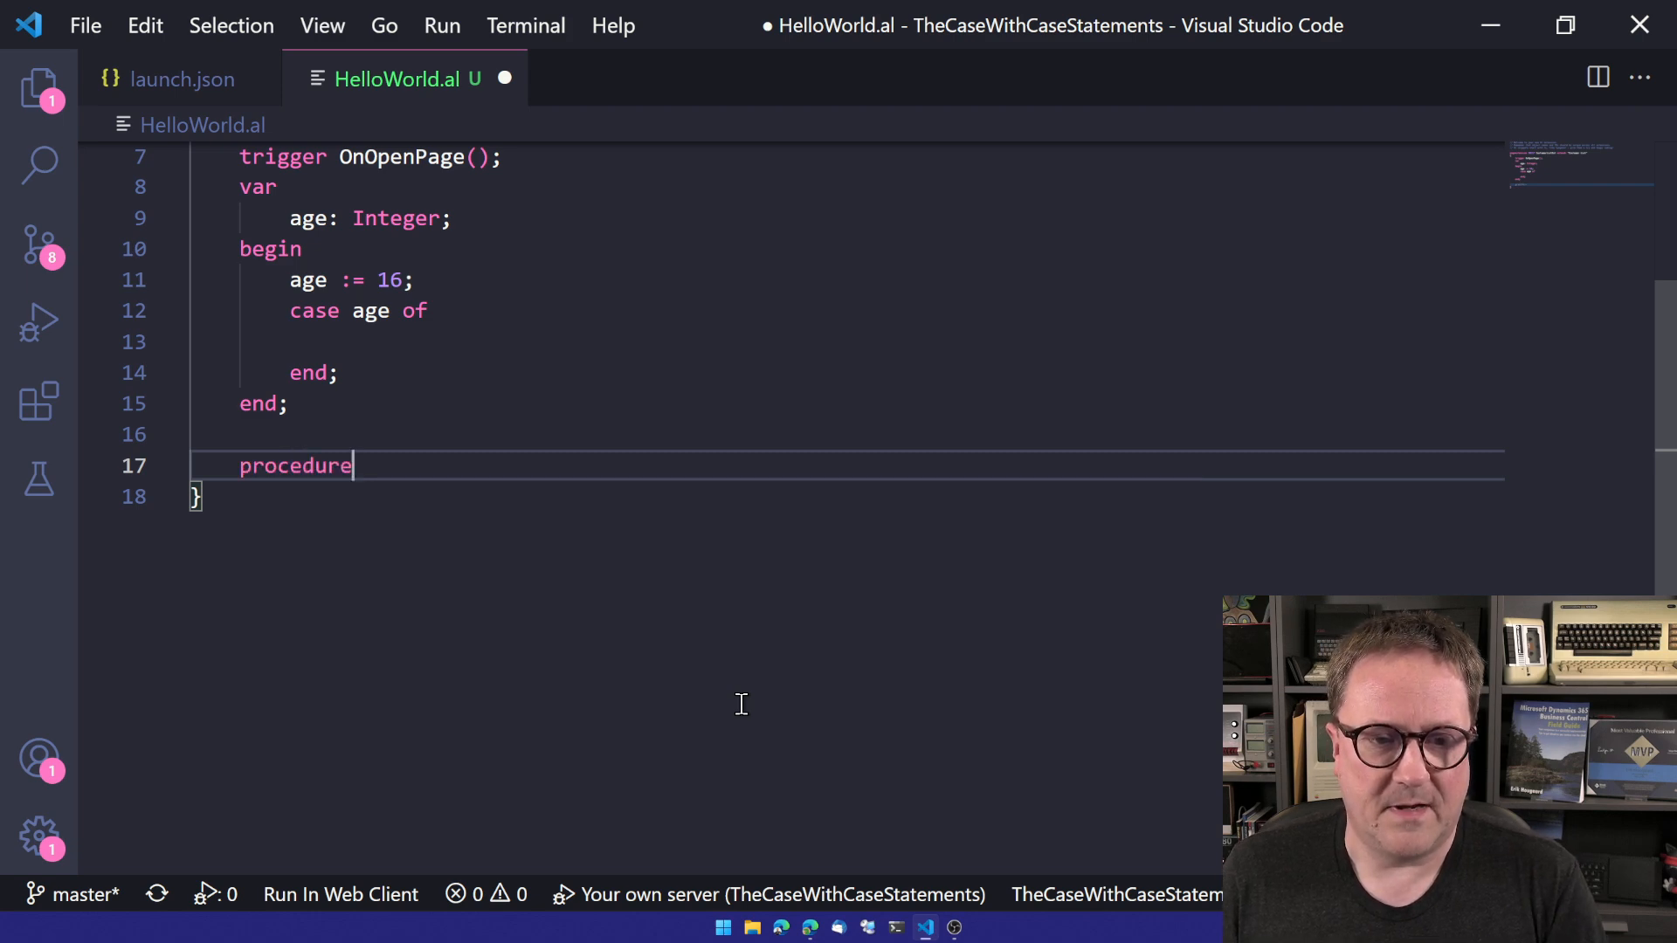
{"action": "type", "text": "test()"}
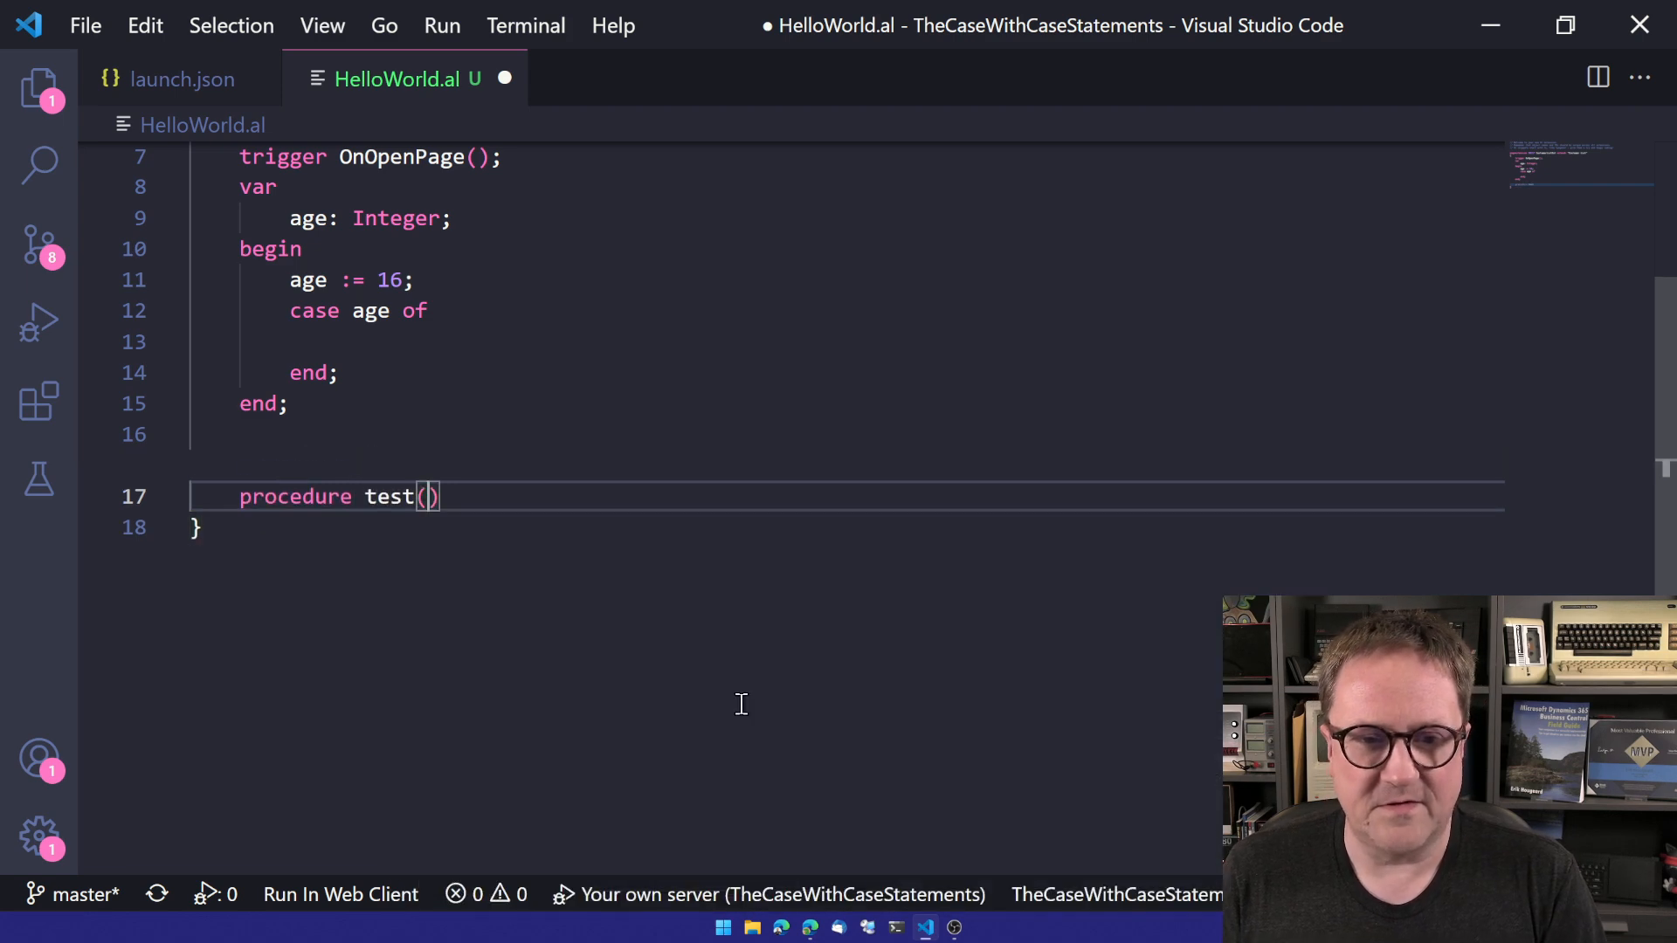
{"action": "type", "text": "i"}
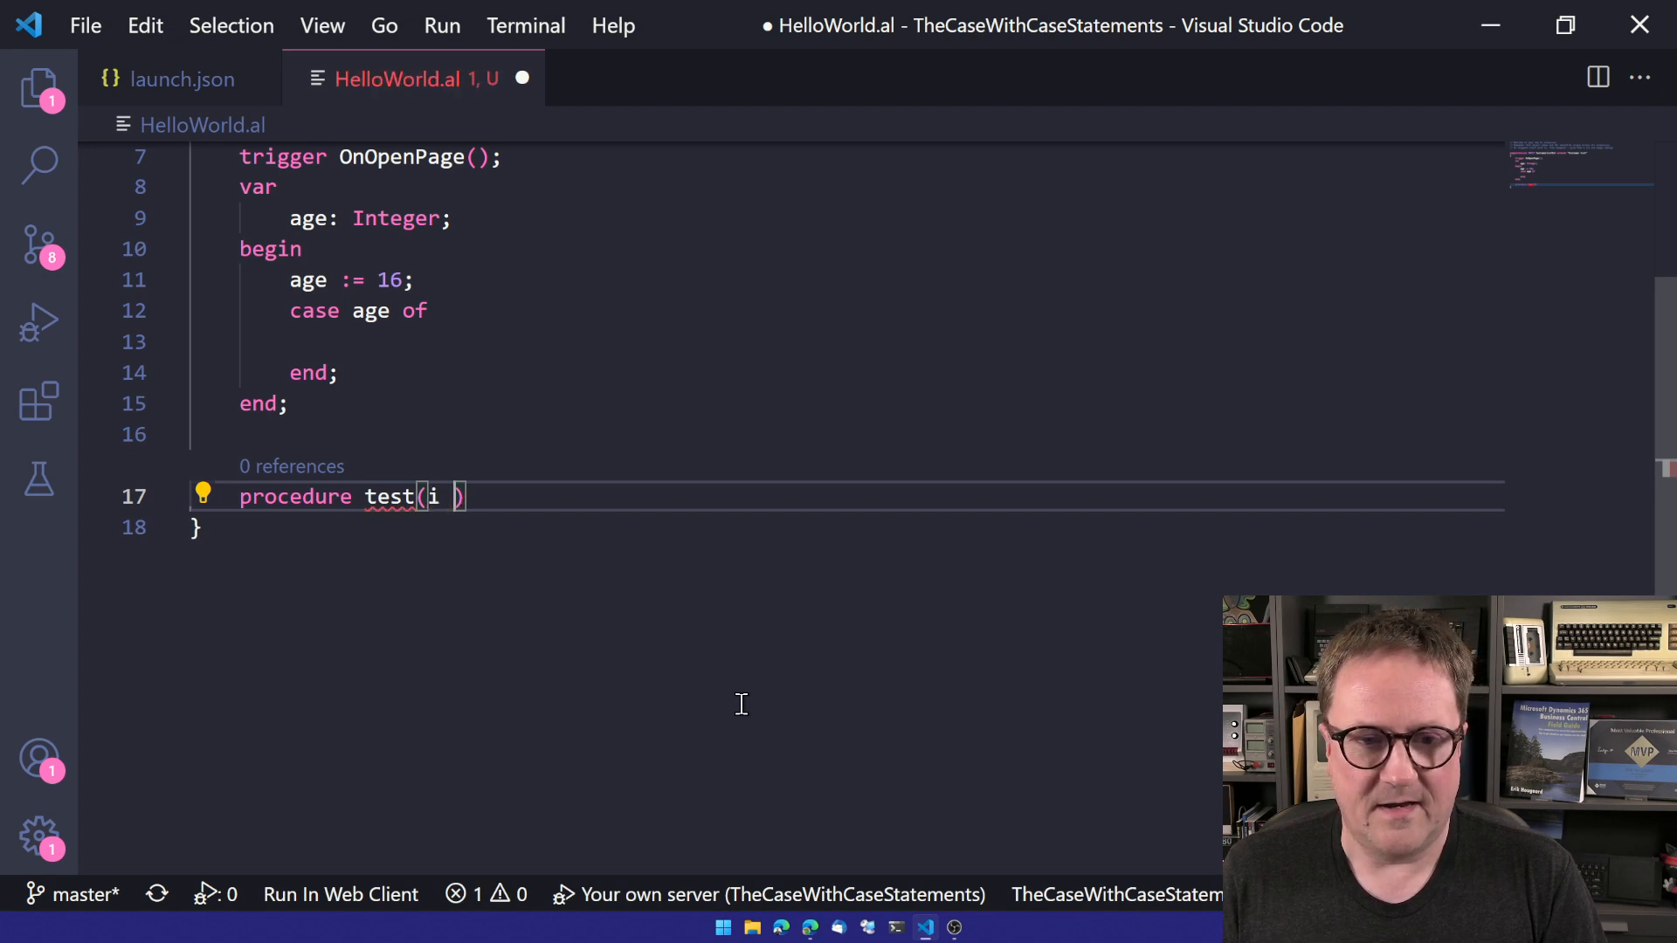
{"action": "type", "text": ": Integer"}
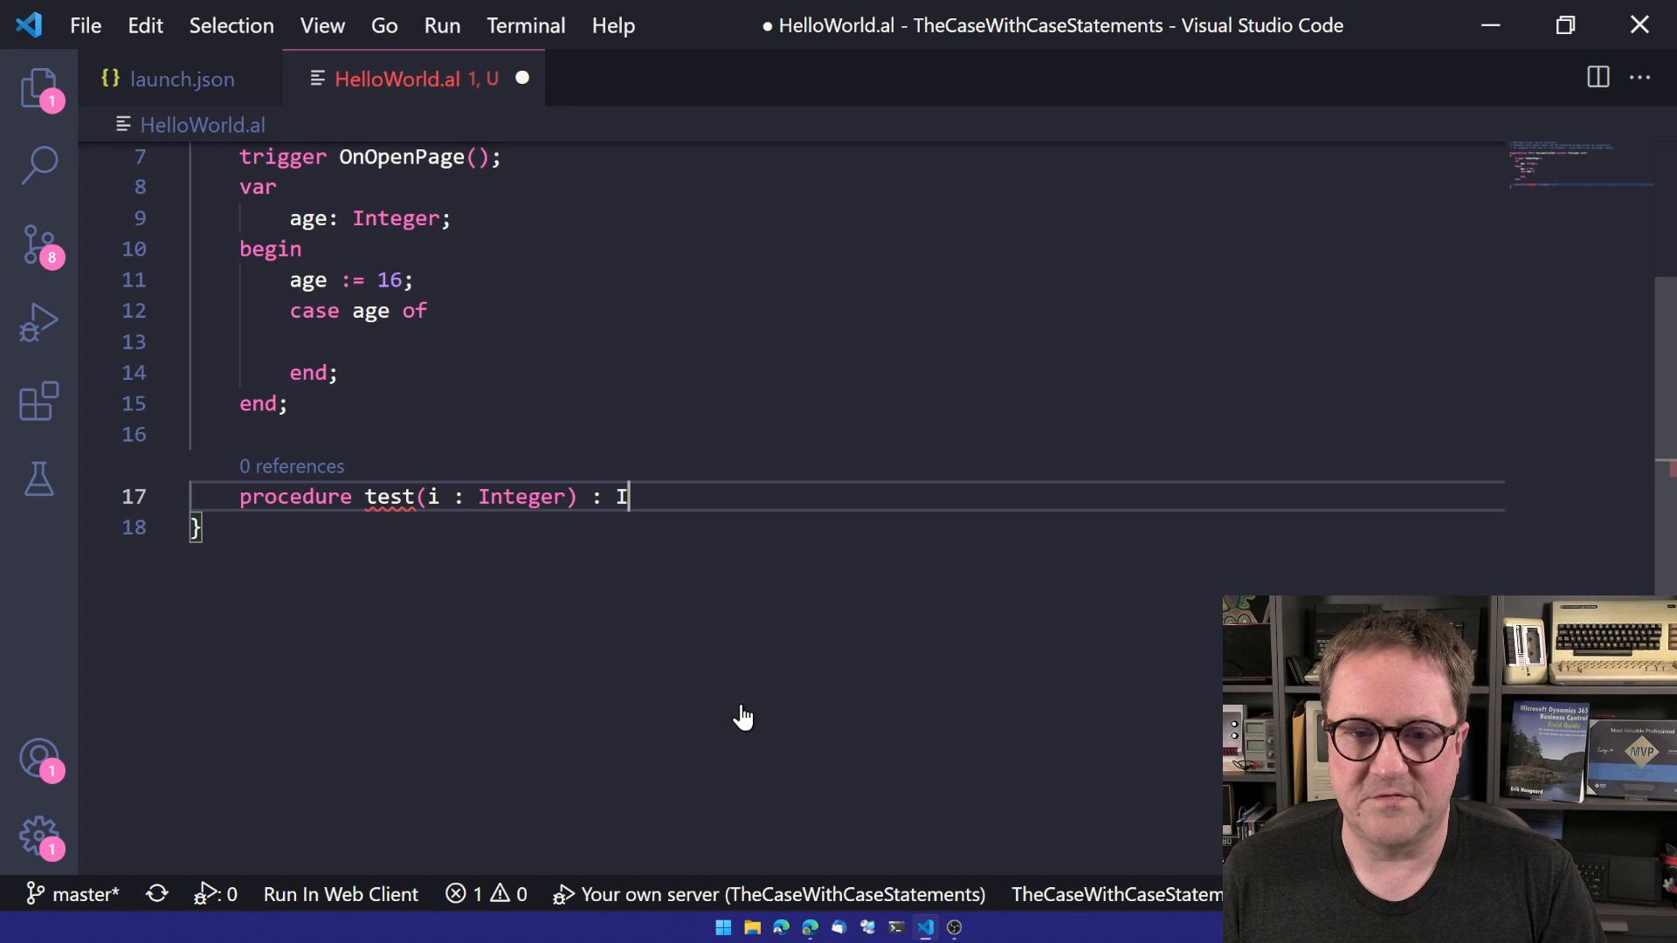
{"action": "type", "text": "nteger"}
{"action": "type", "text": "beginend;"}
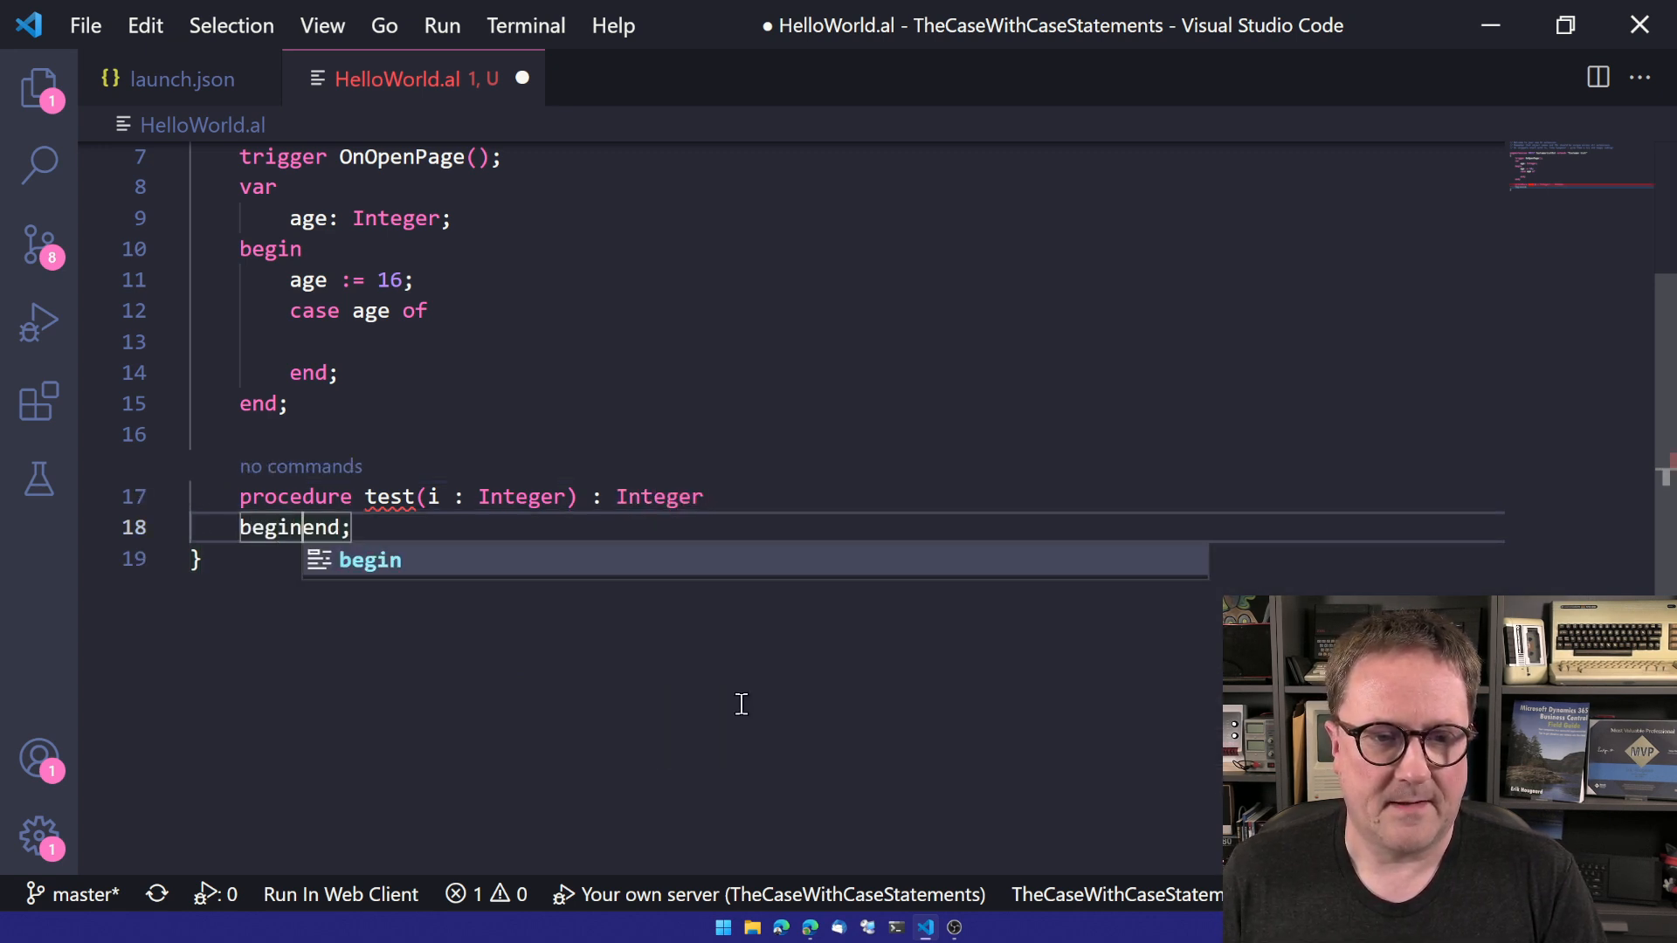
{"action": "type", "text": "ex"}
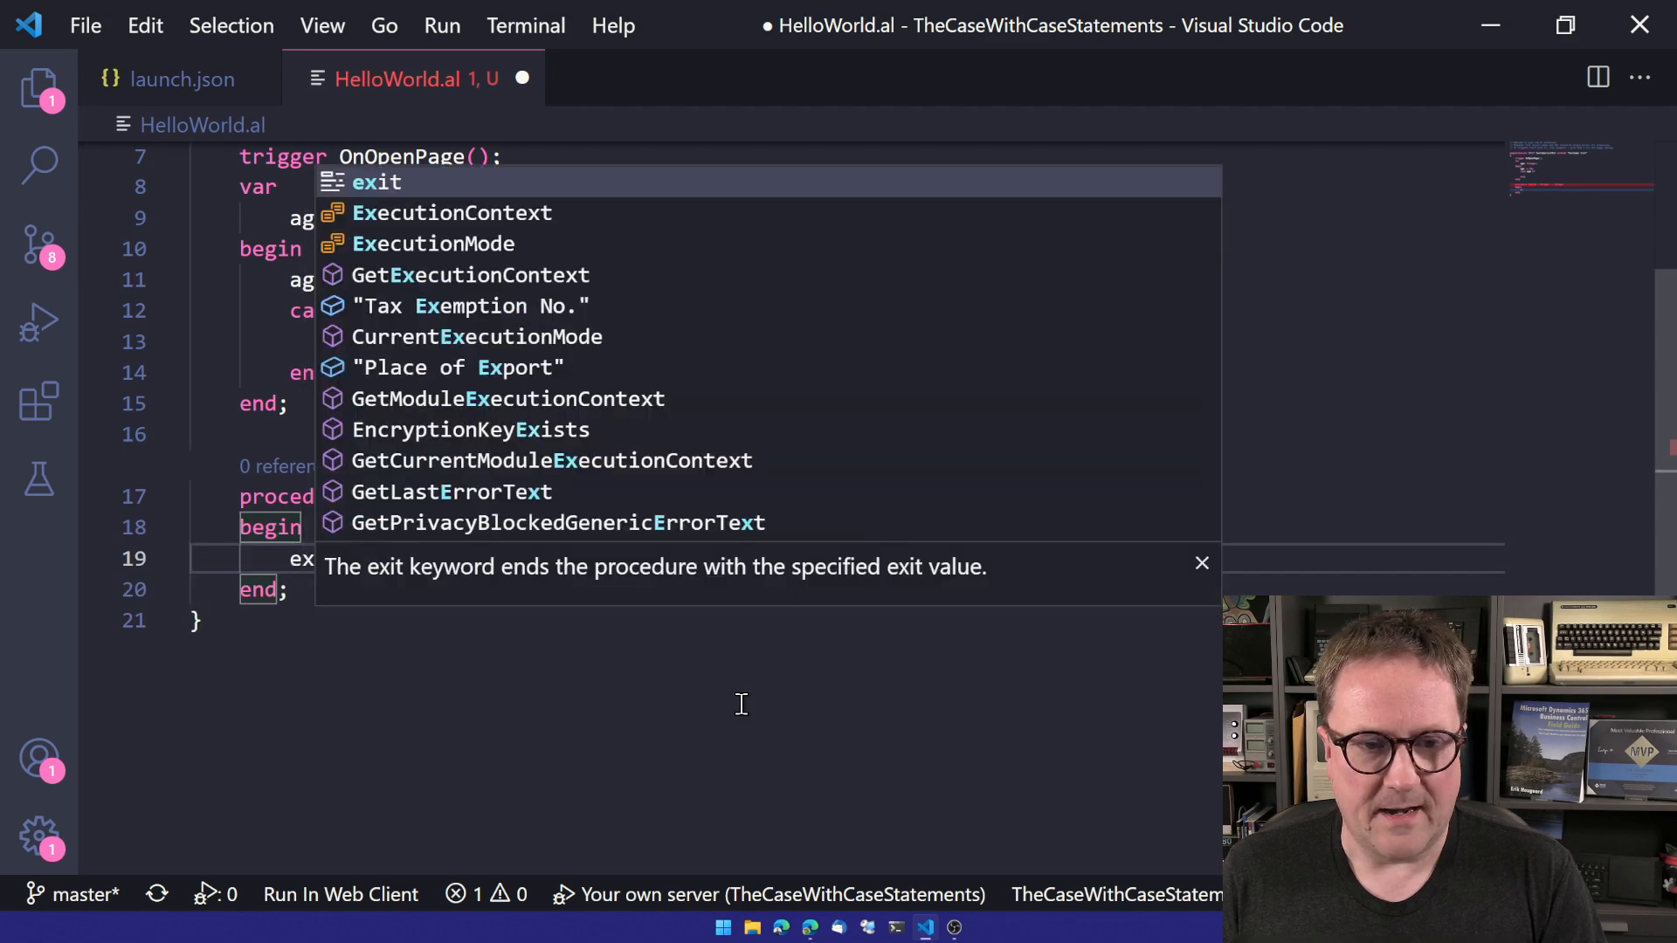
{"action": "type", "text": "(i);"}
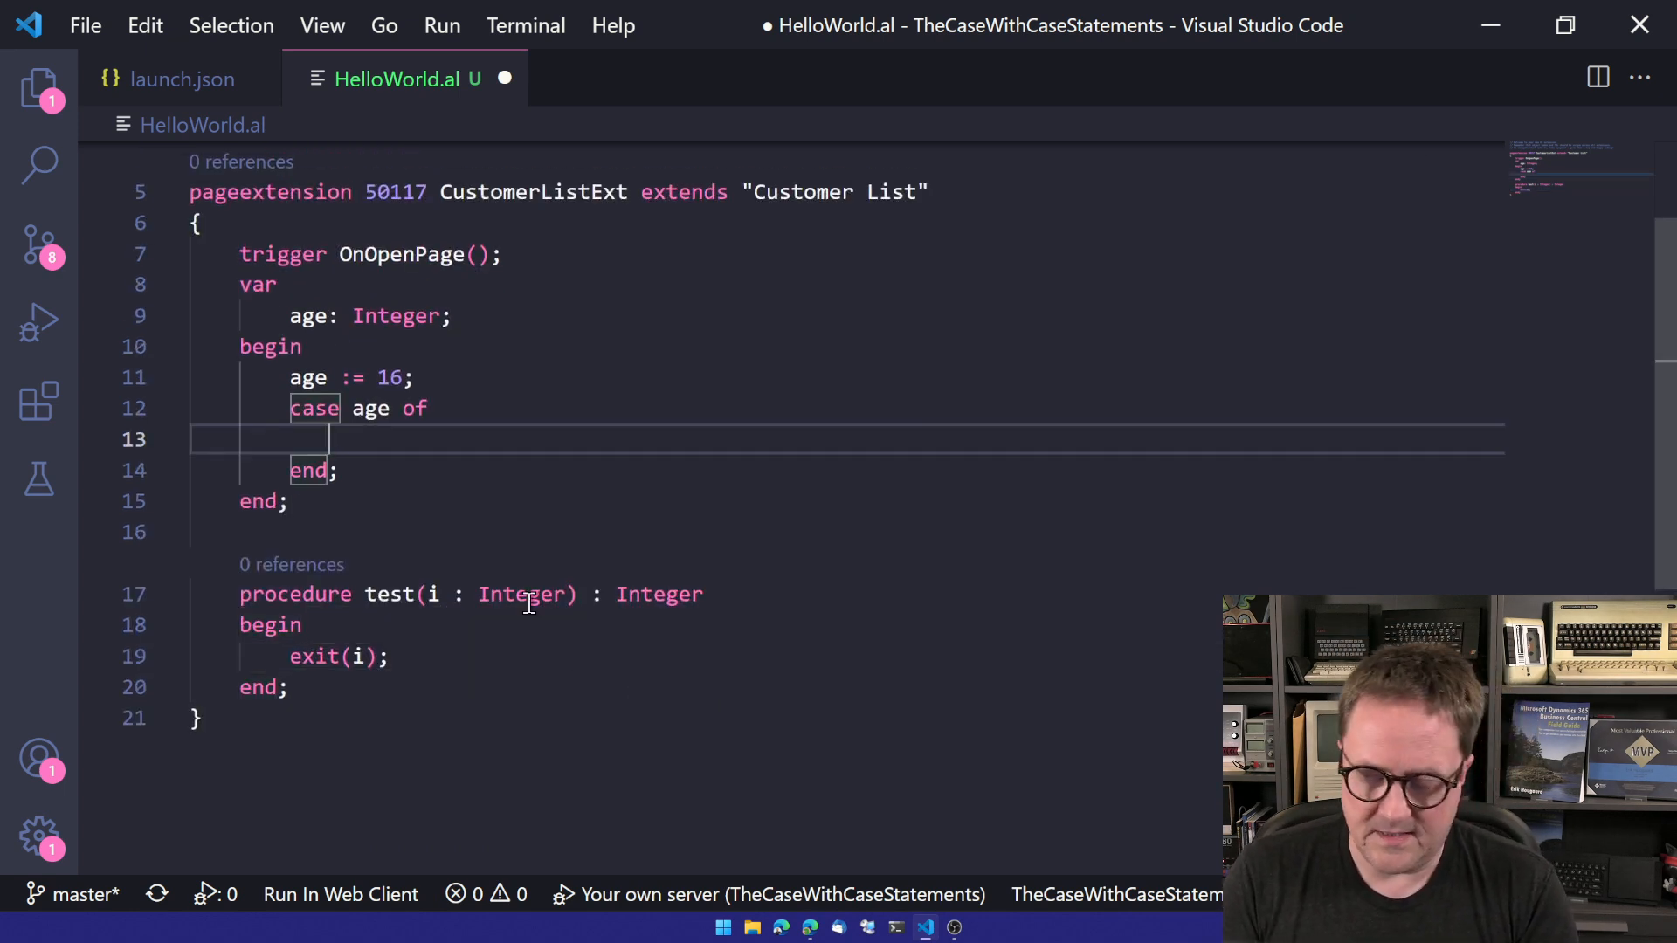
Write test(0) Welcome, test(1) and test(16) branches plus an 'Anything else' else message.
{"action": "type", "text": "test(0) : Message("}
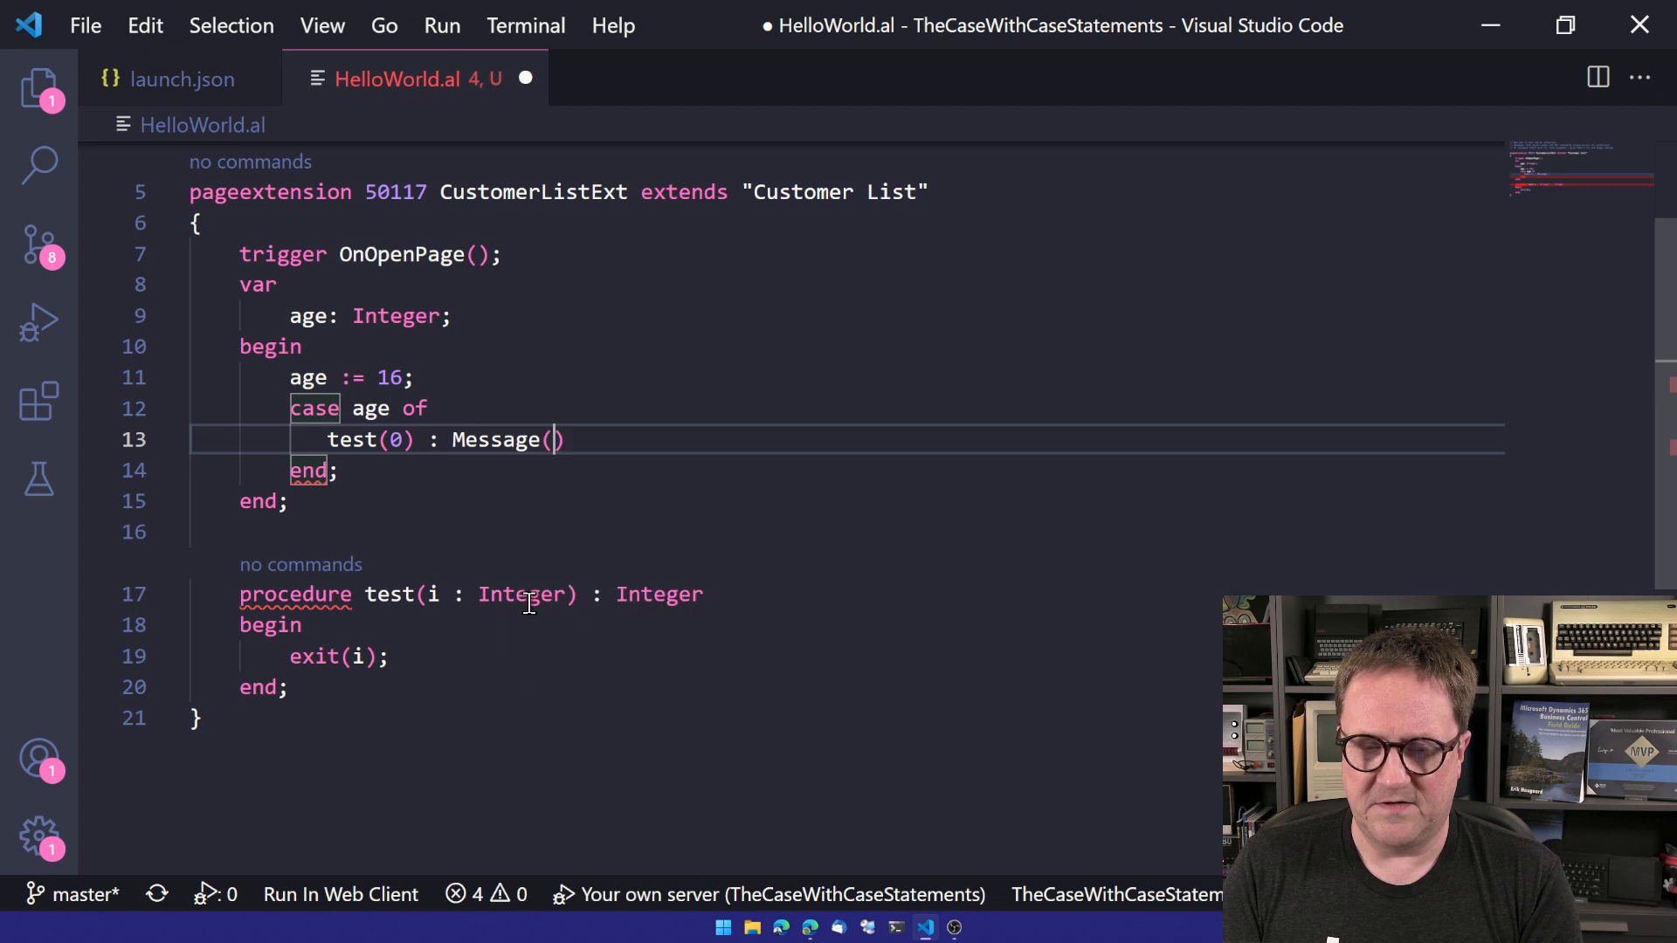
{"action": "type", "text": "'Welcome'"}
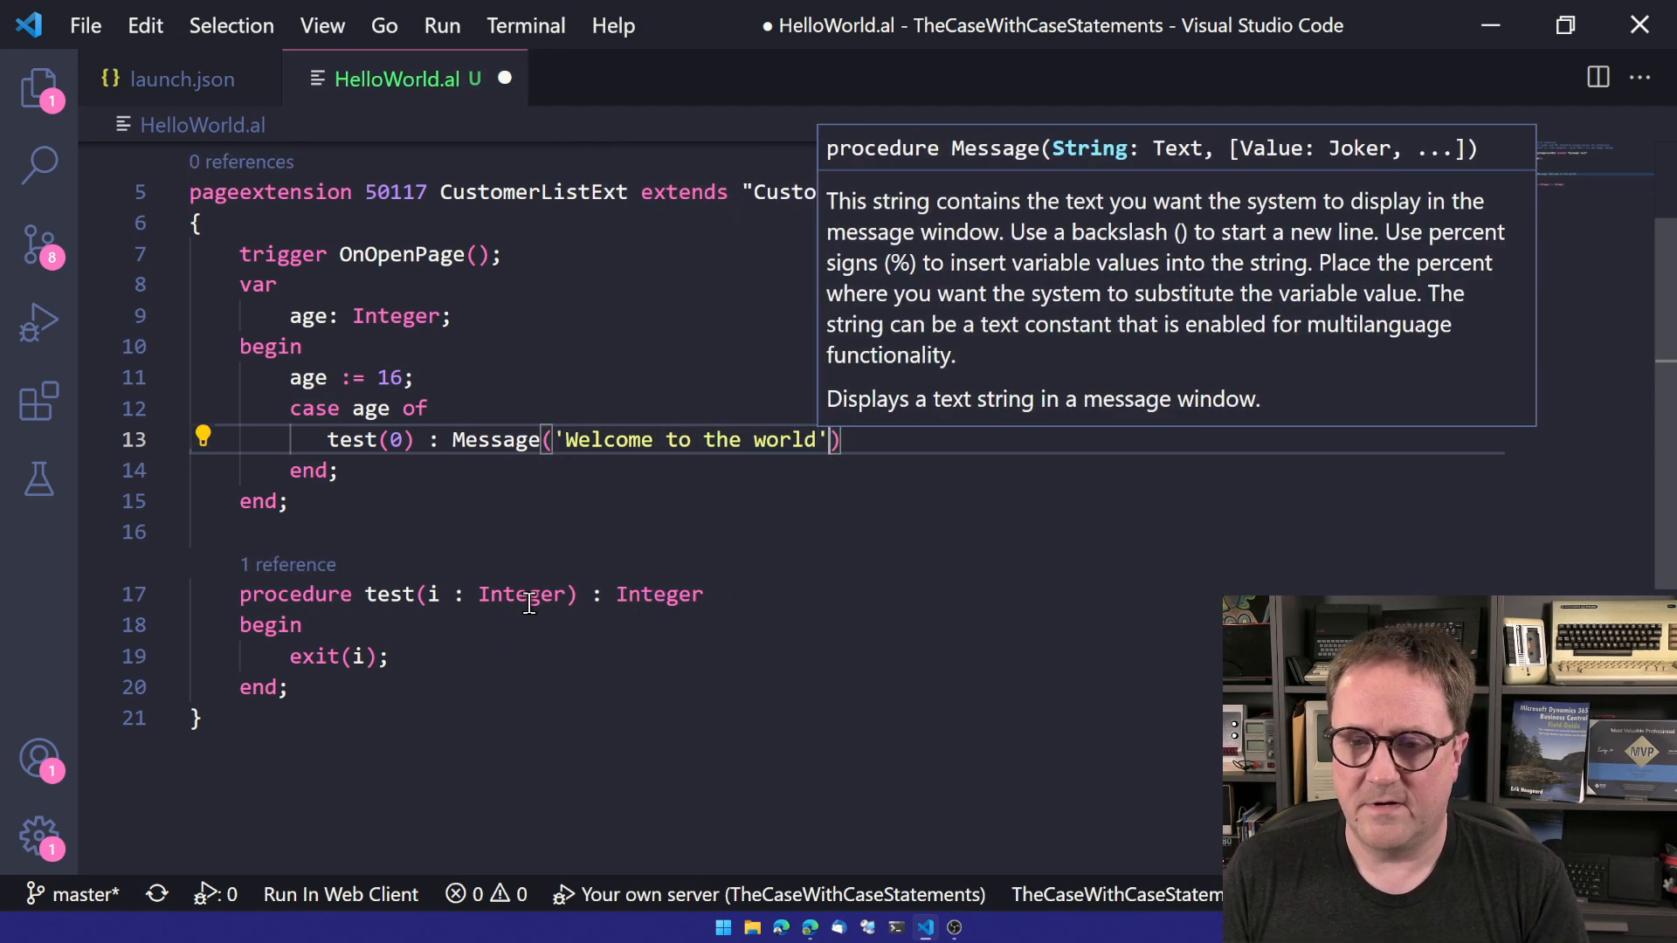
{"action": "type", "text": "test"}
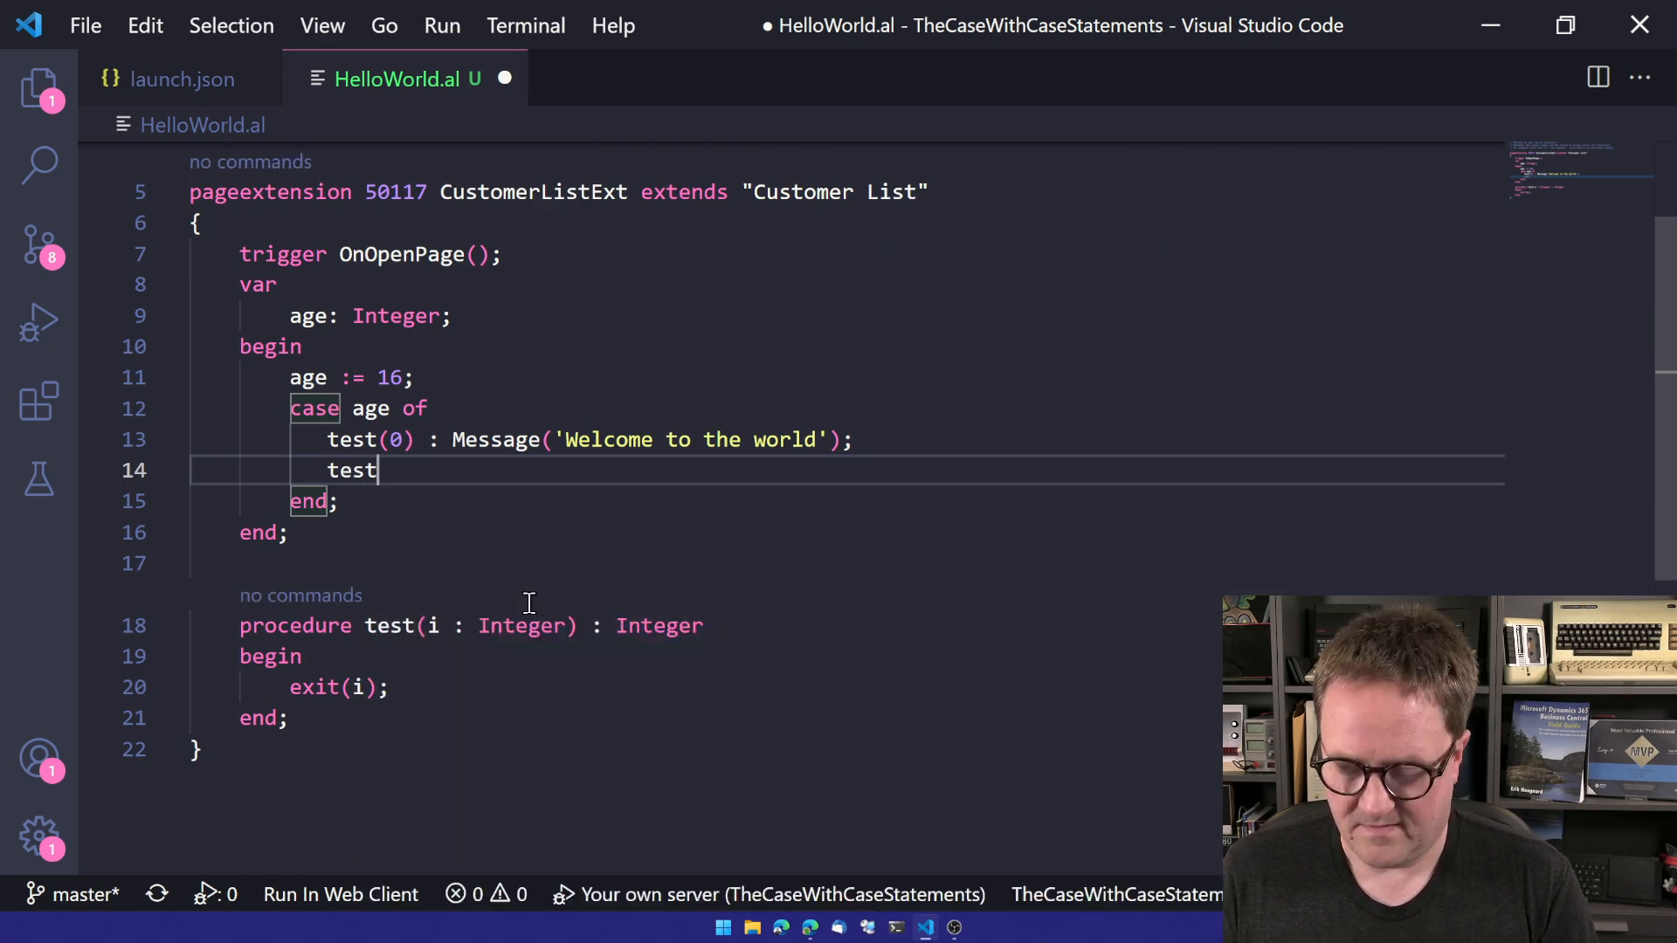
{"action": "type", "text": "(1) : Message('Learn to walk"}
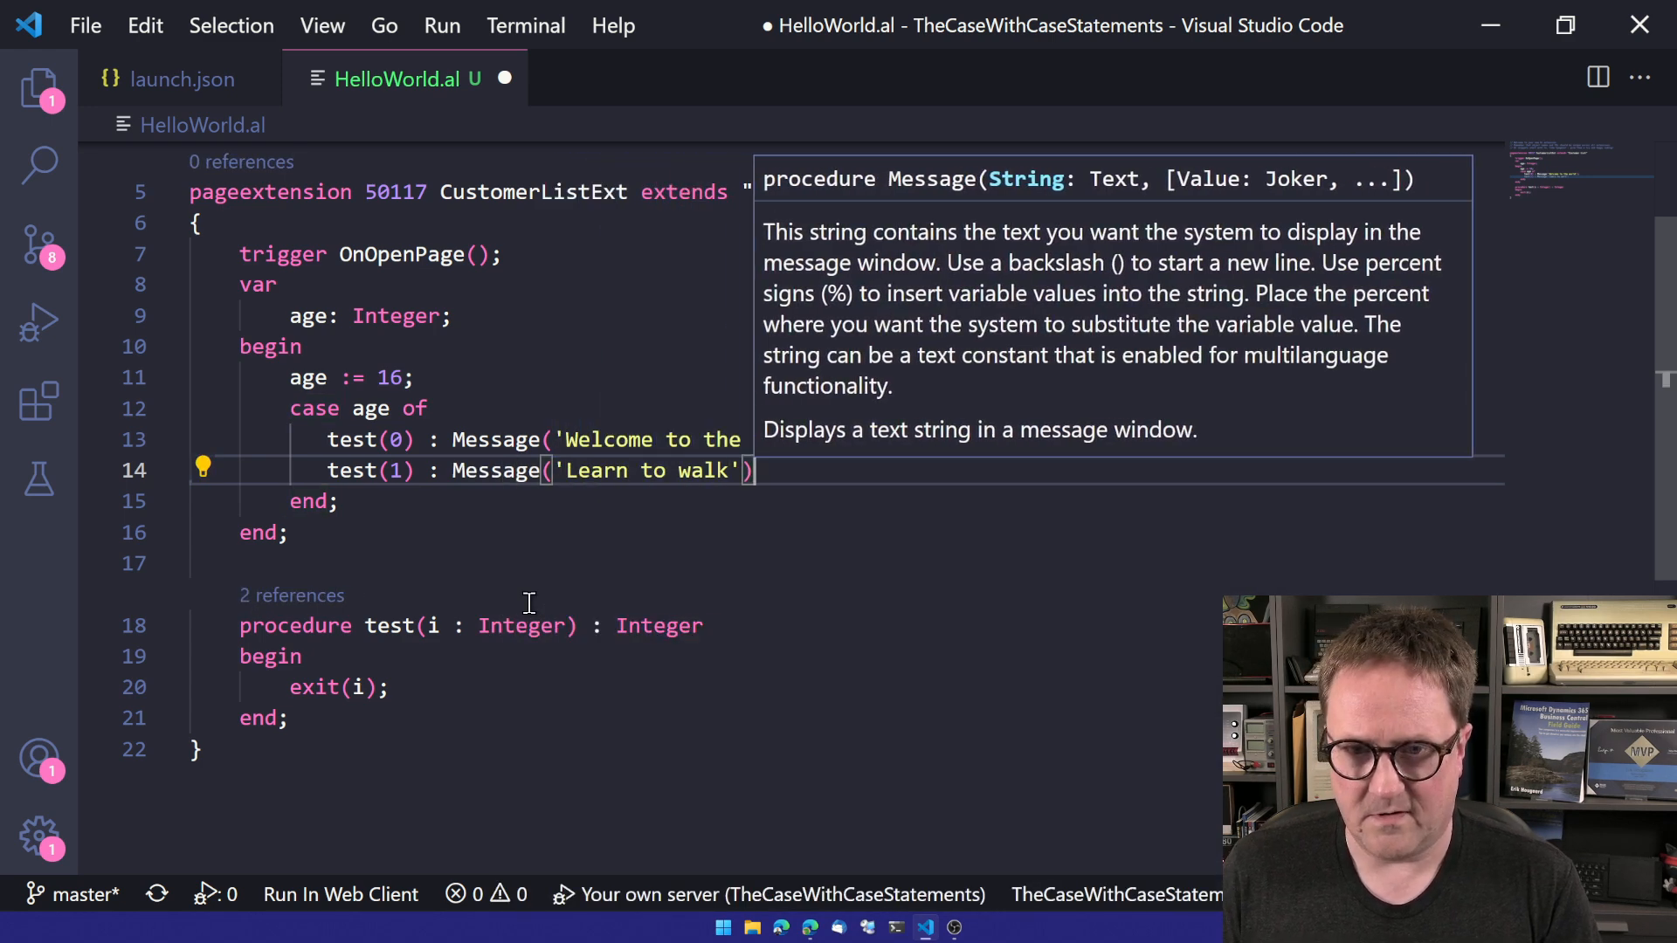
{"action": "type", "text": "test("}
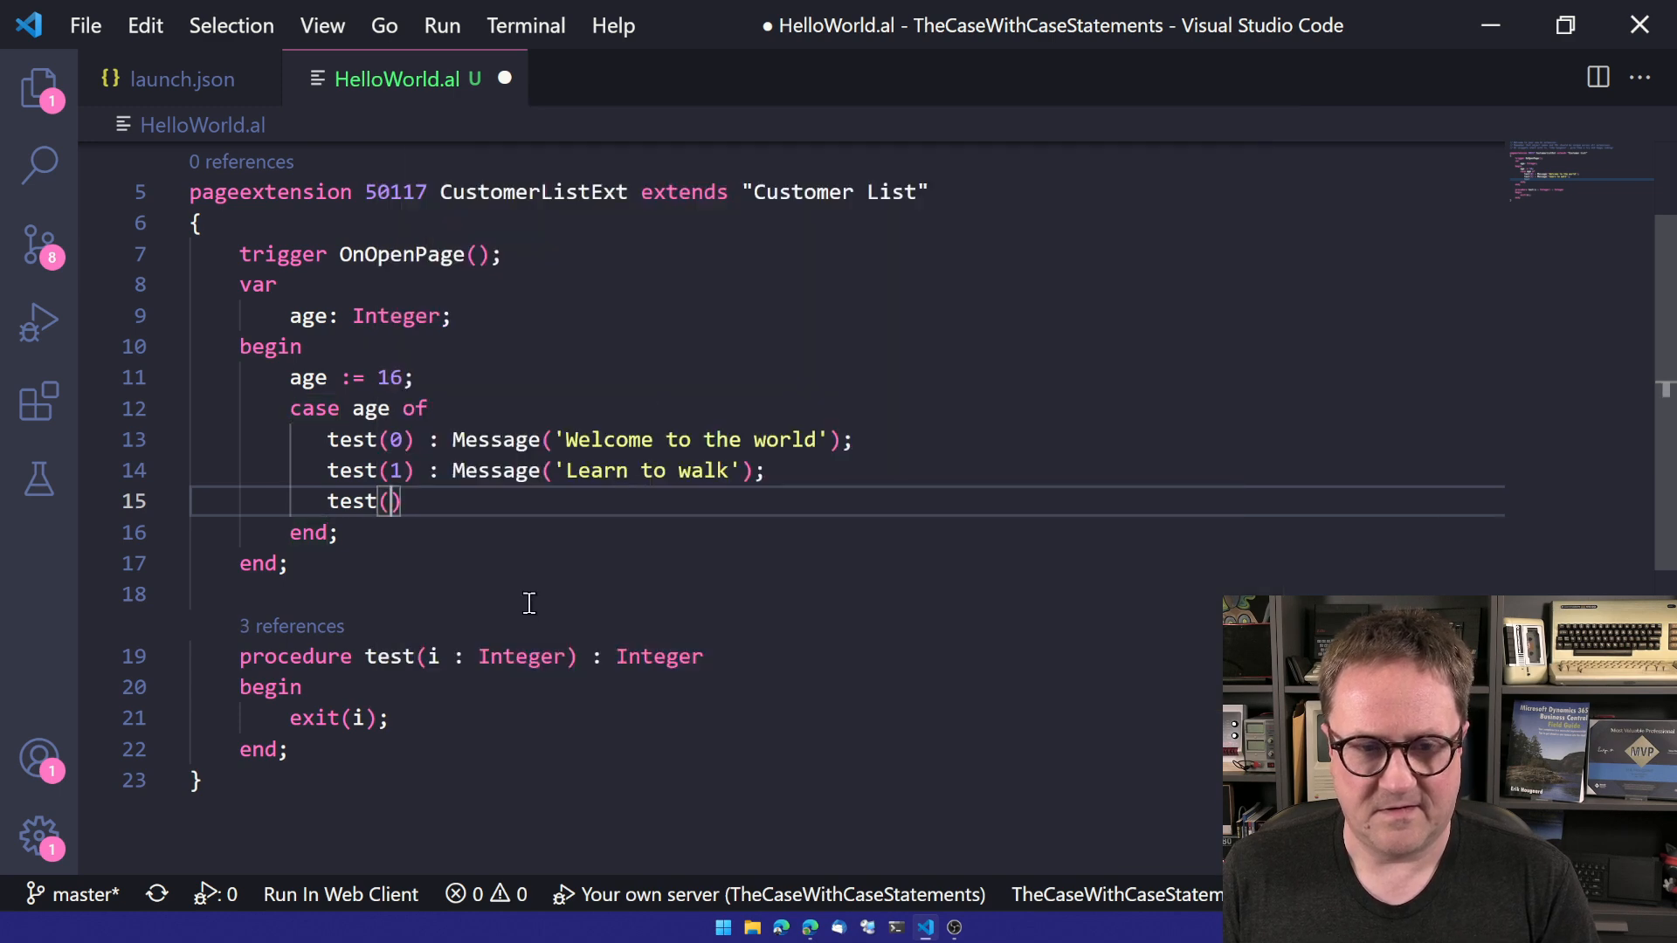
{"action": "type", "text": "16) :"}
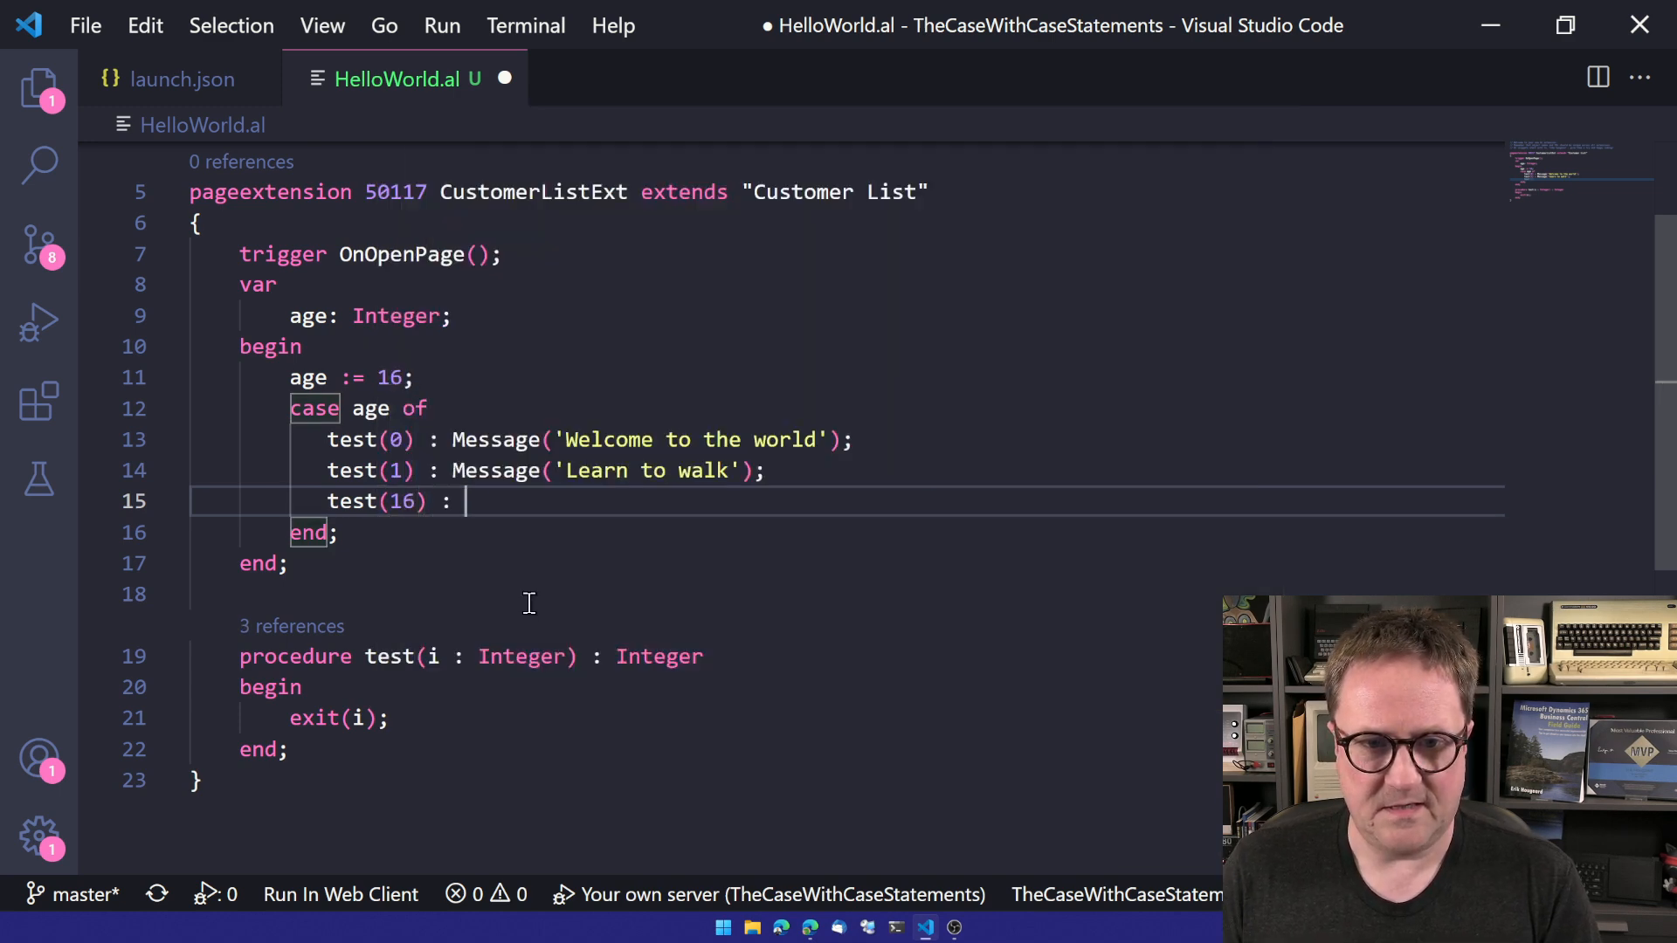
{"action": "type", "text": "Message('Sweet sixteen');"}
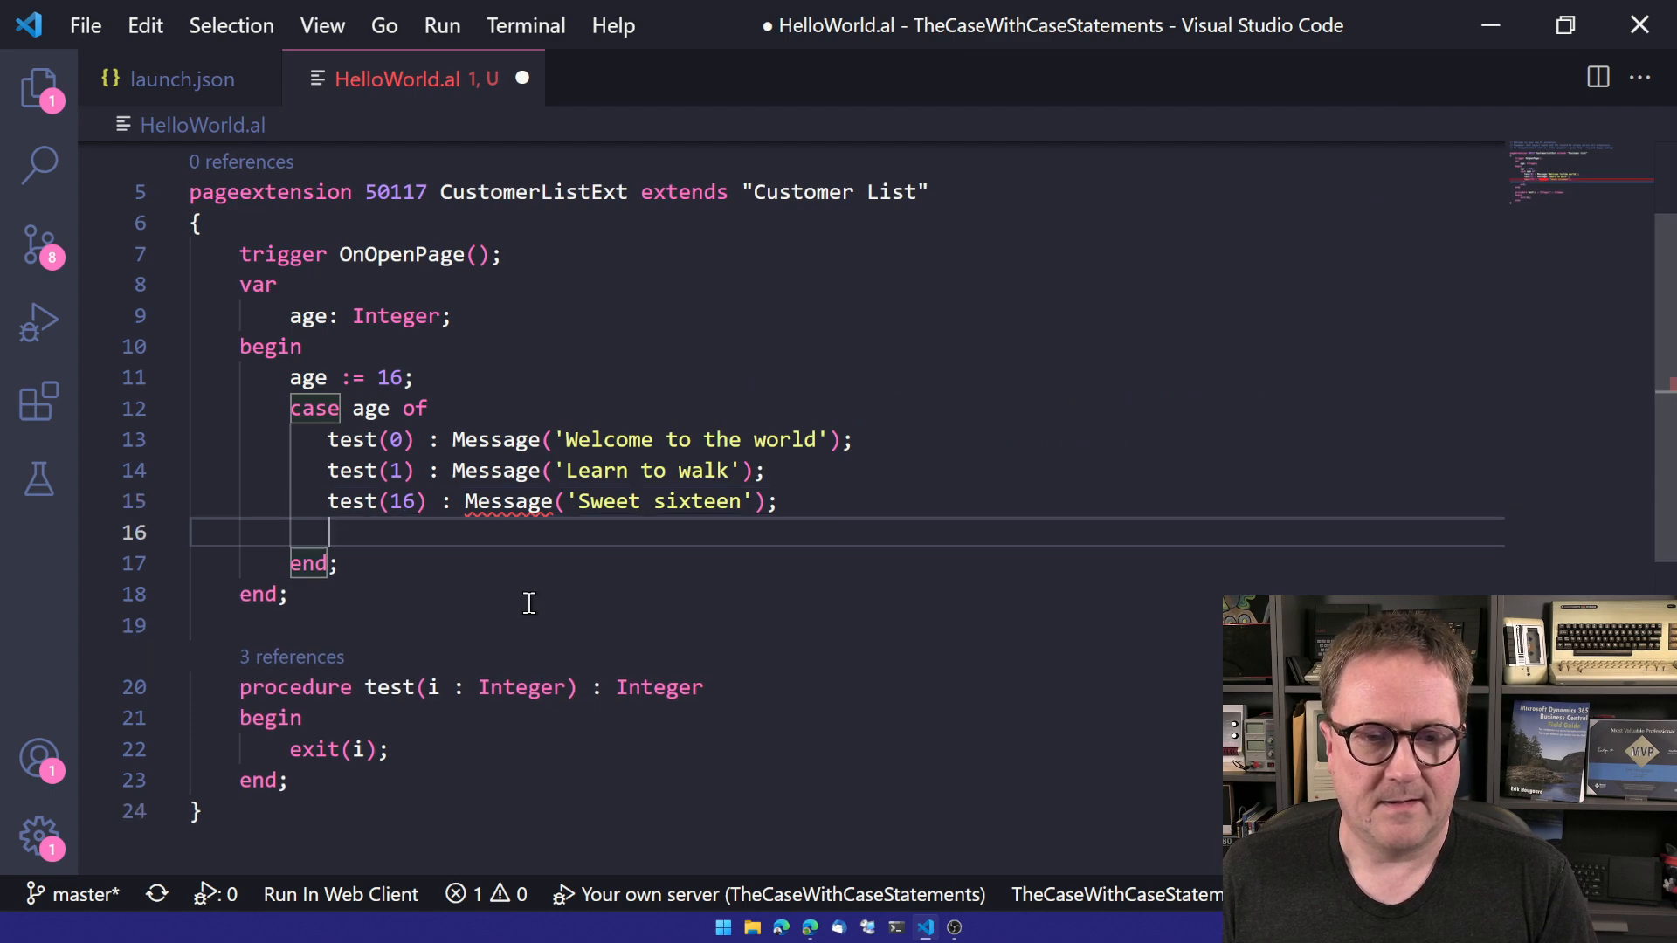
{"action": "type", "text": "le"}
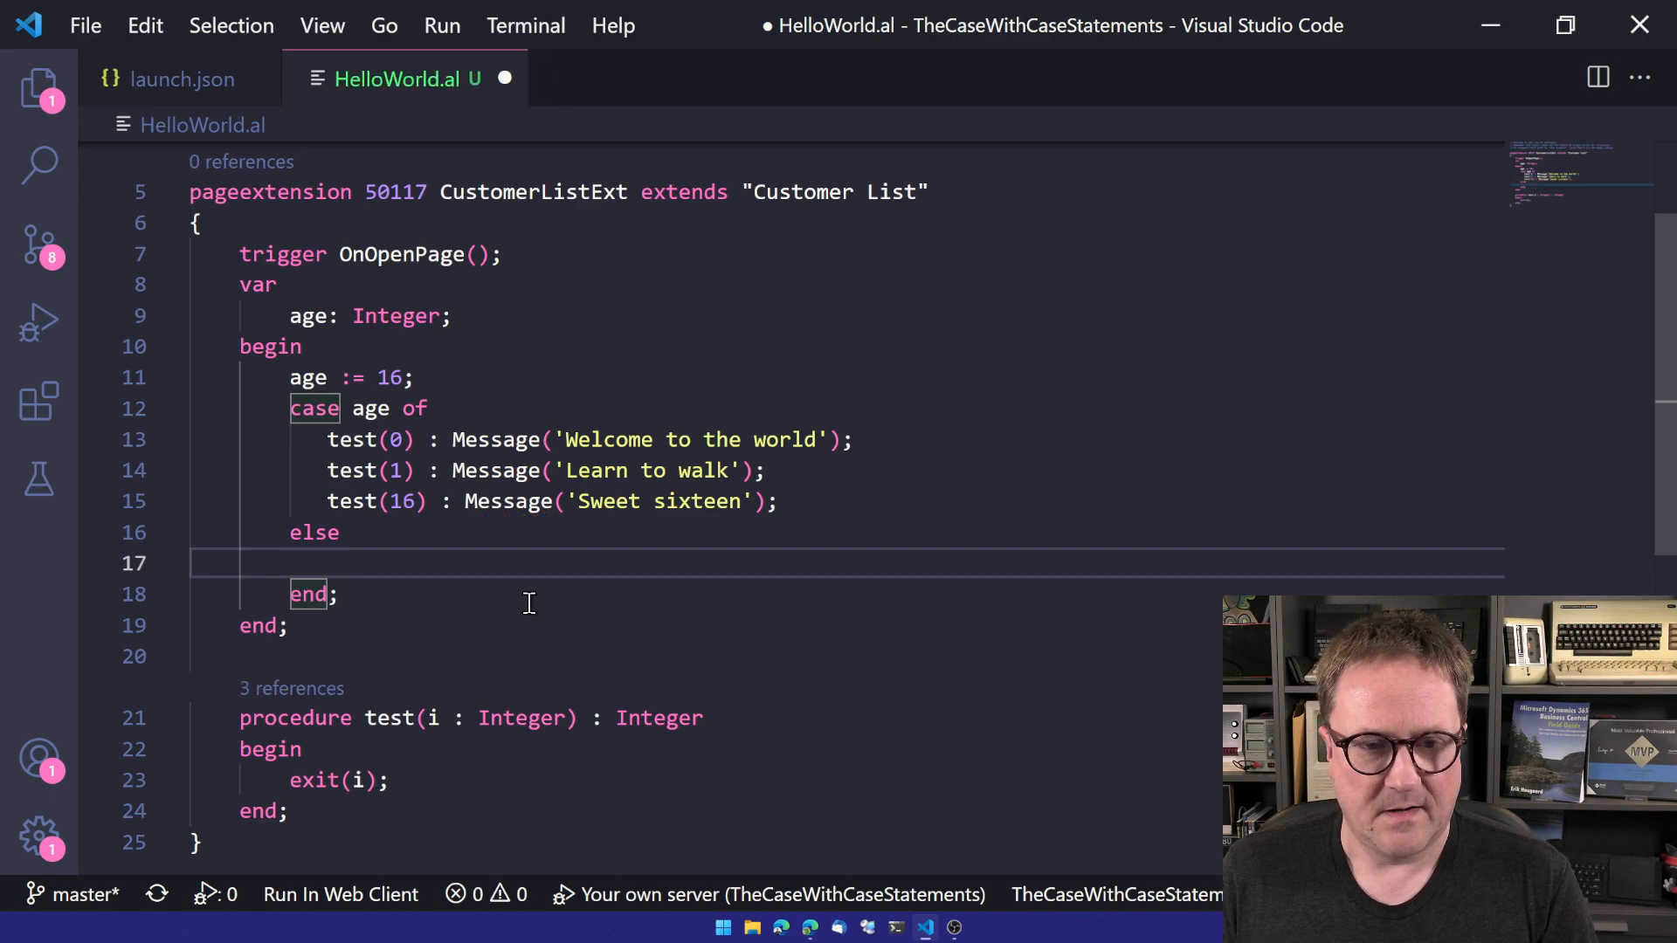
{"action": "type", "text": "message()"}
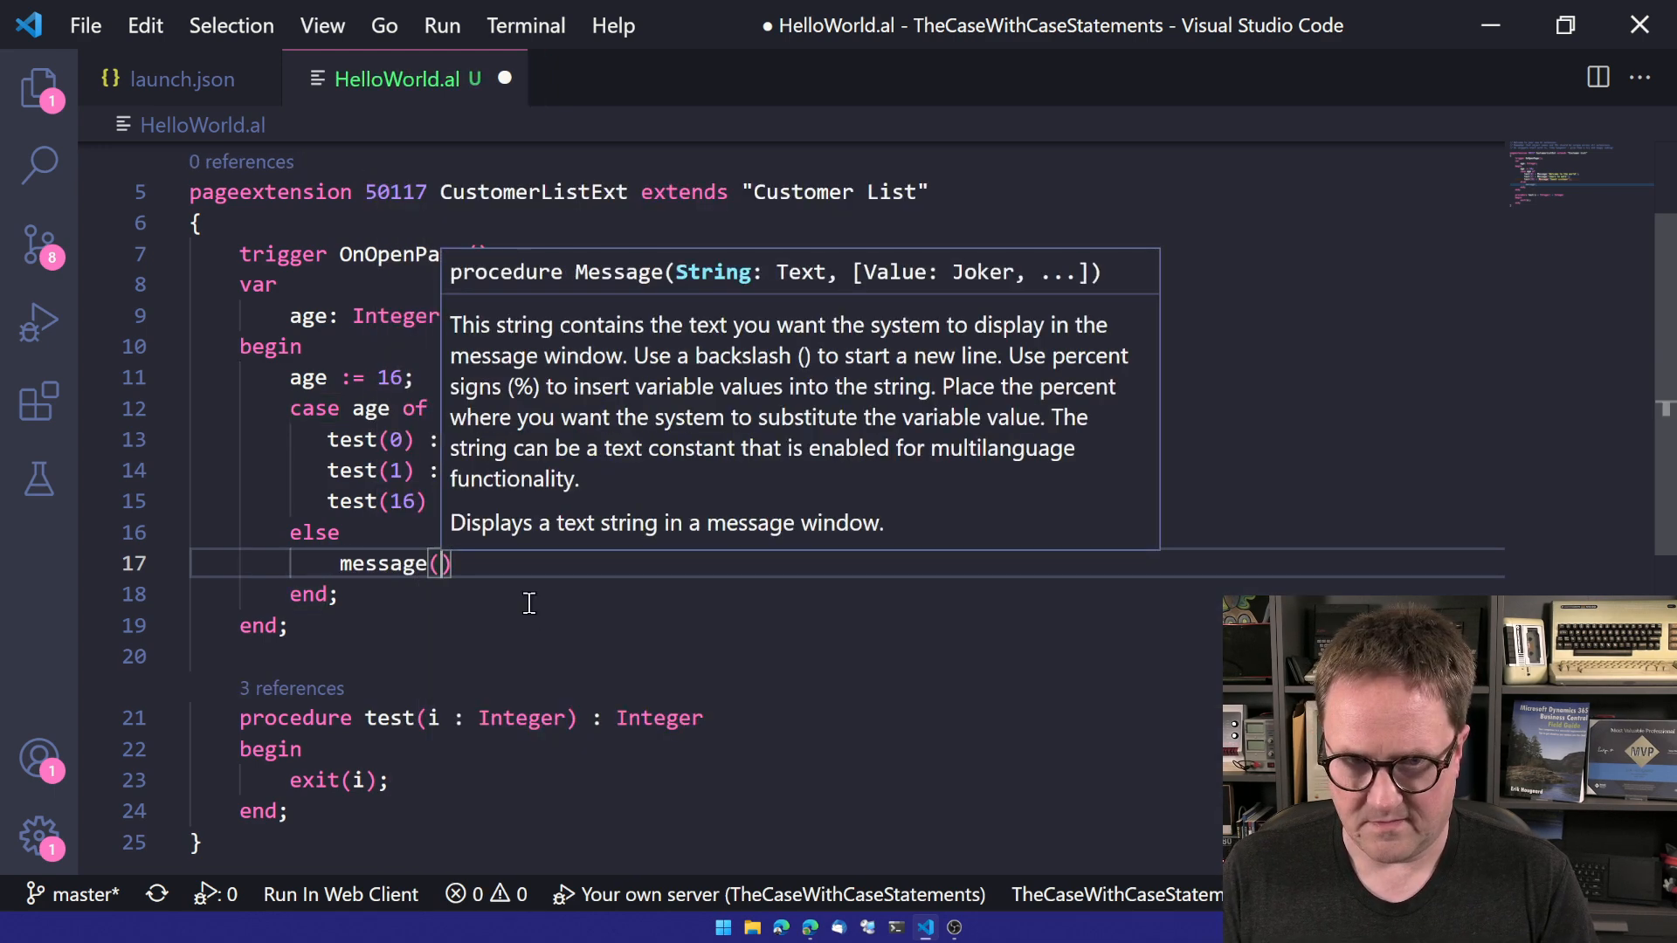
{"action": "type", "text": "''"}
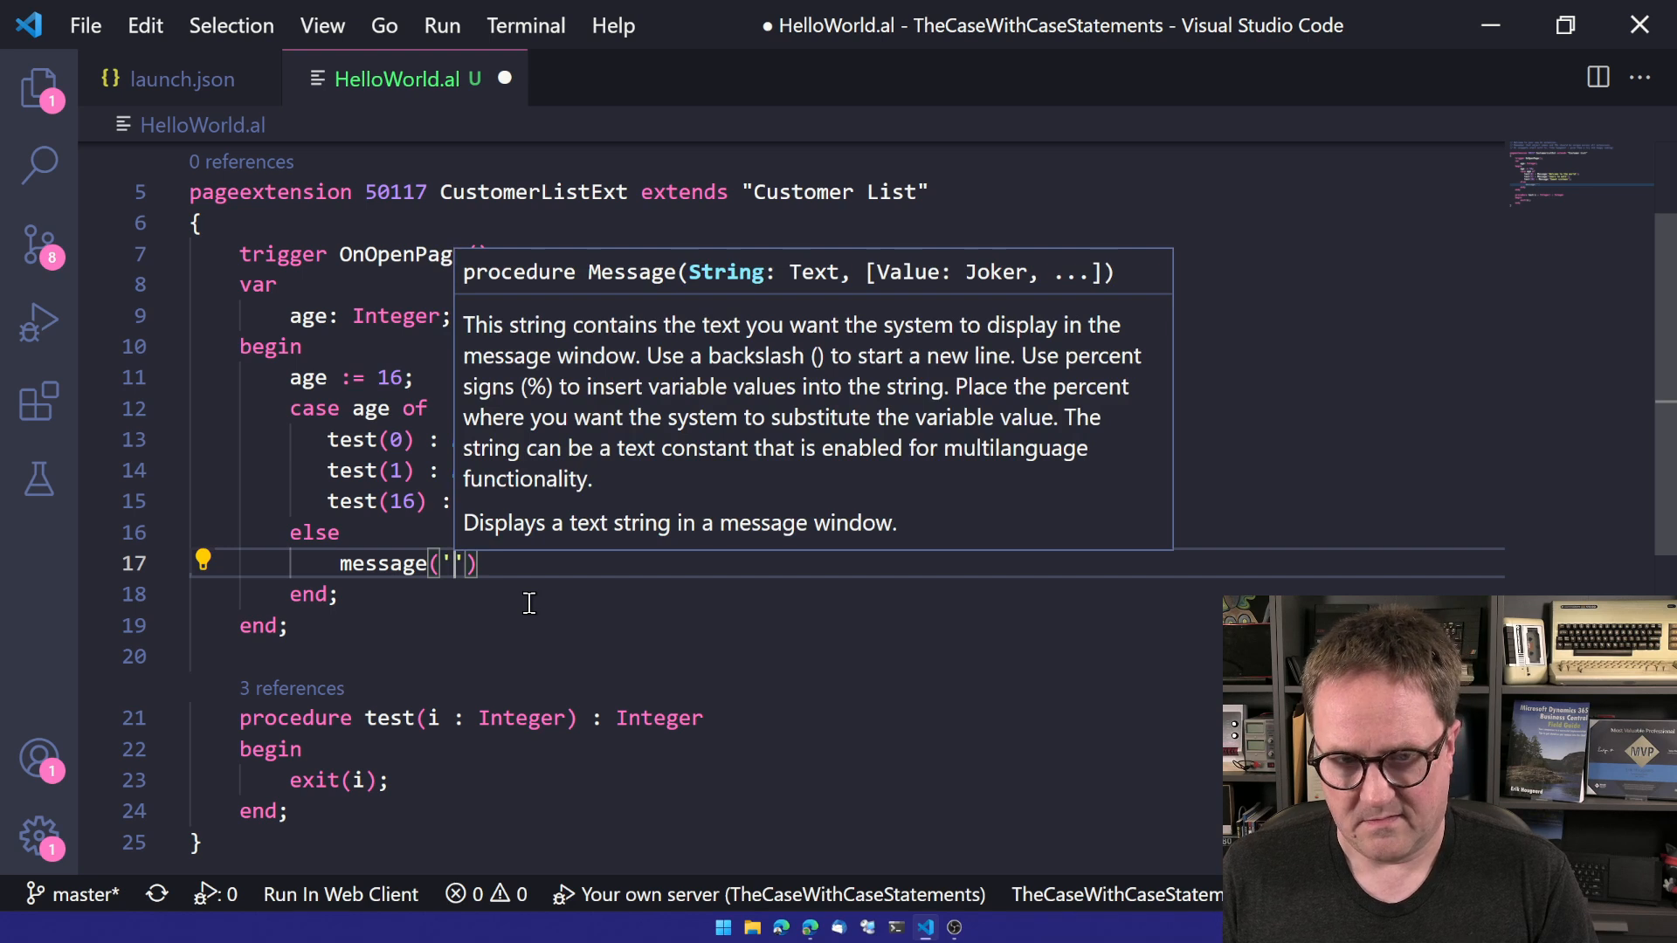
{"action": "type", "text": "Anything els"}
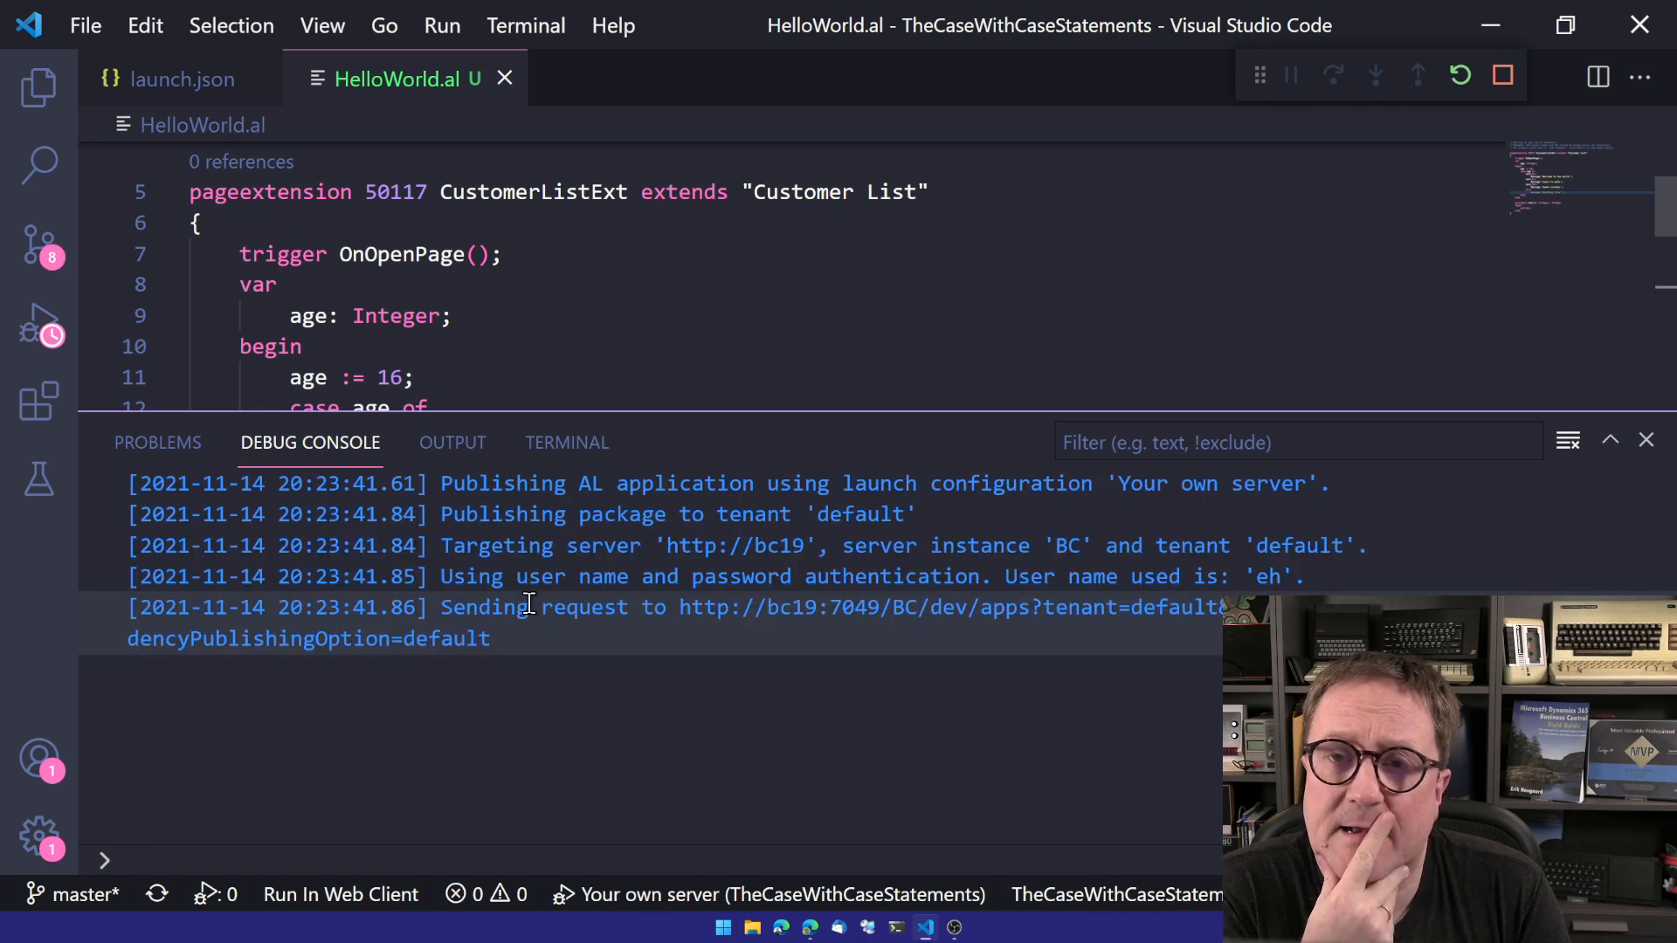
Dismiss the Sweet sixteen message shown on the Customer List.
{"action": "scroll", "scroll_direction": "down", "scroll_amount": 3}
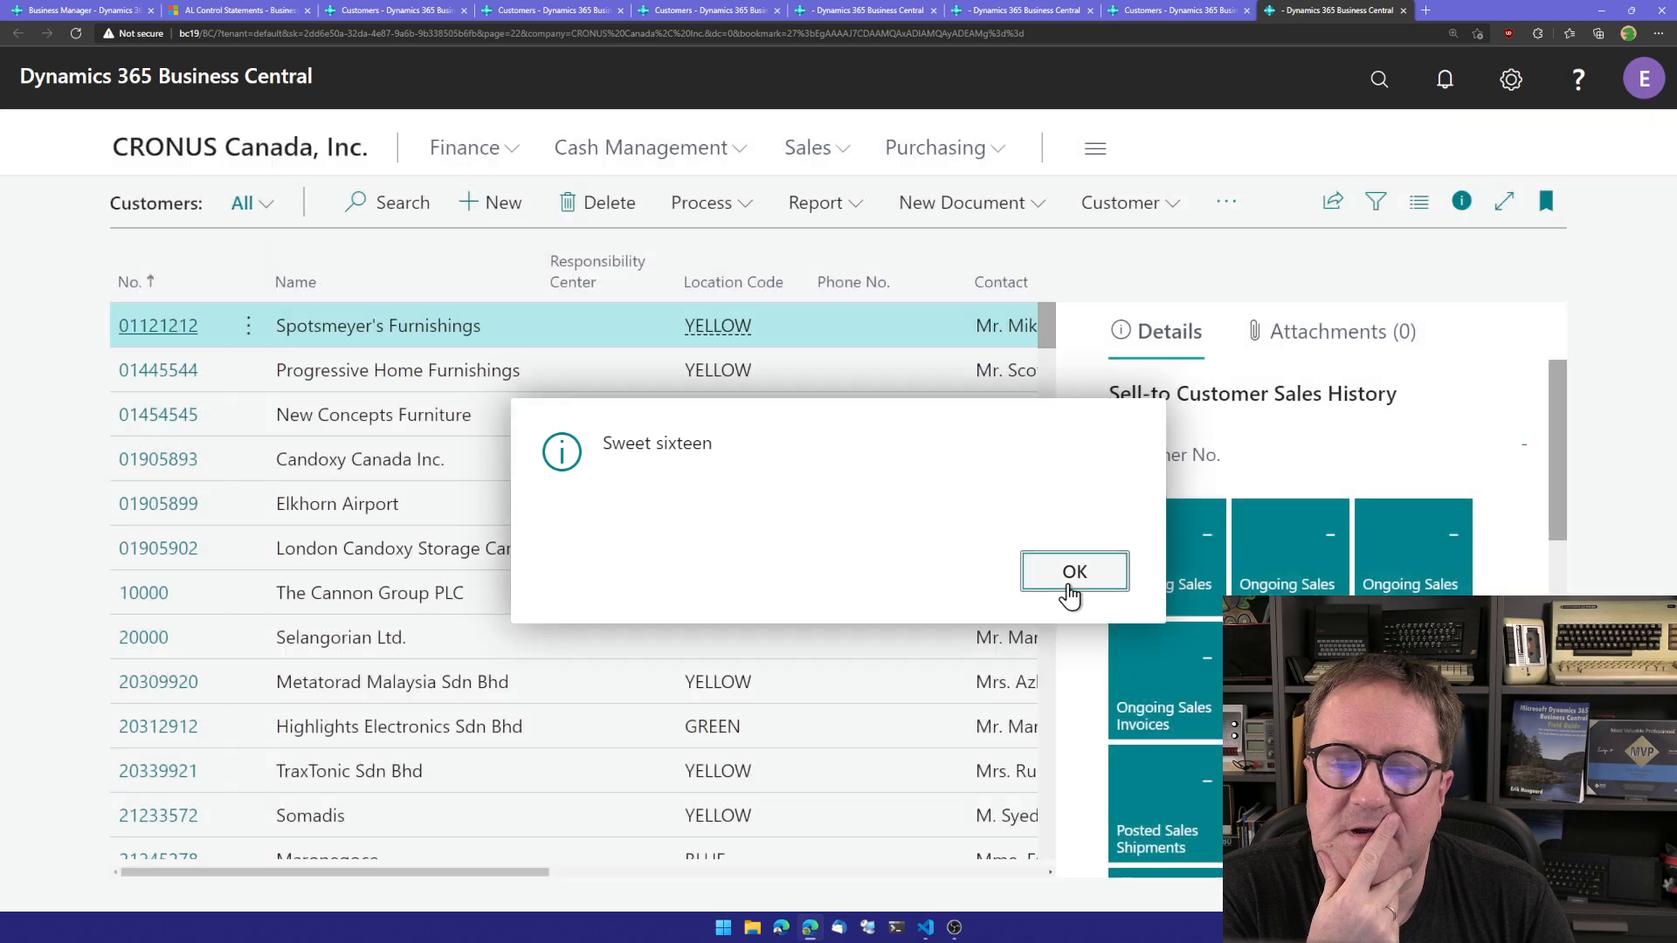
{"action": "left_click", "coordinate": [1073, 571]}
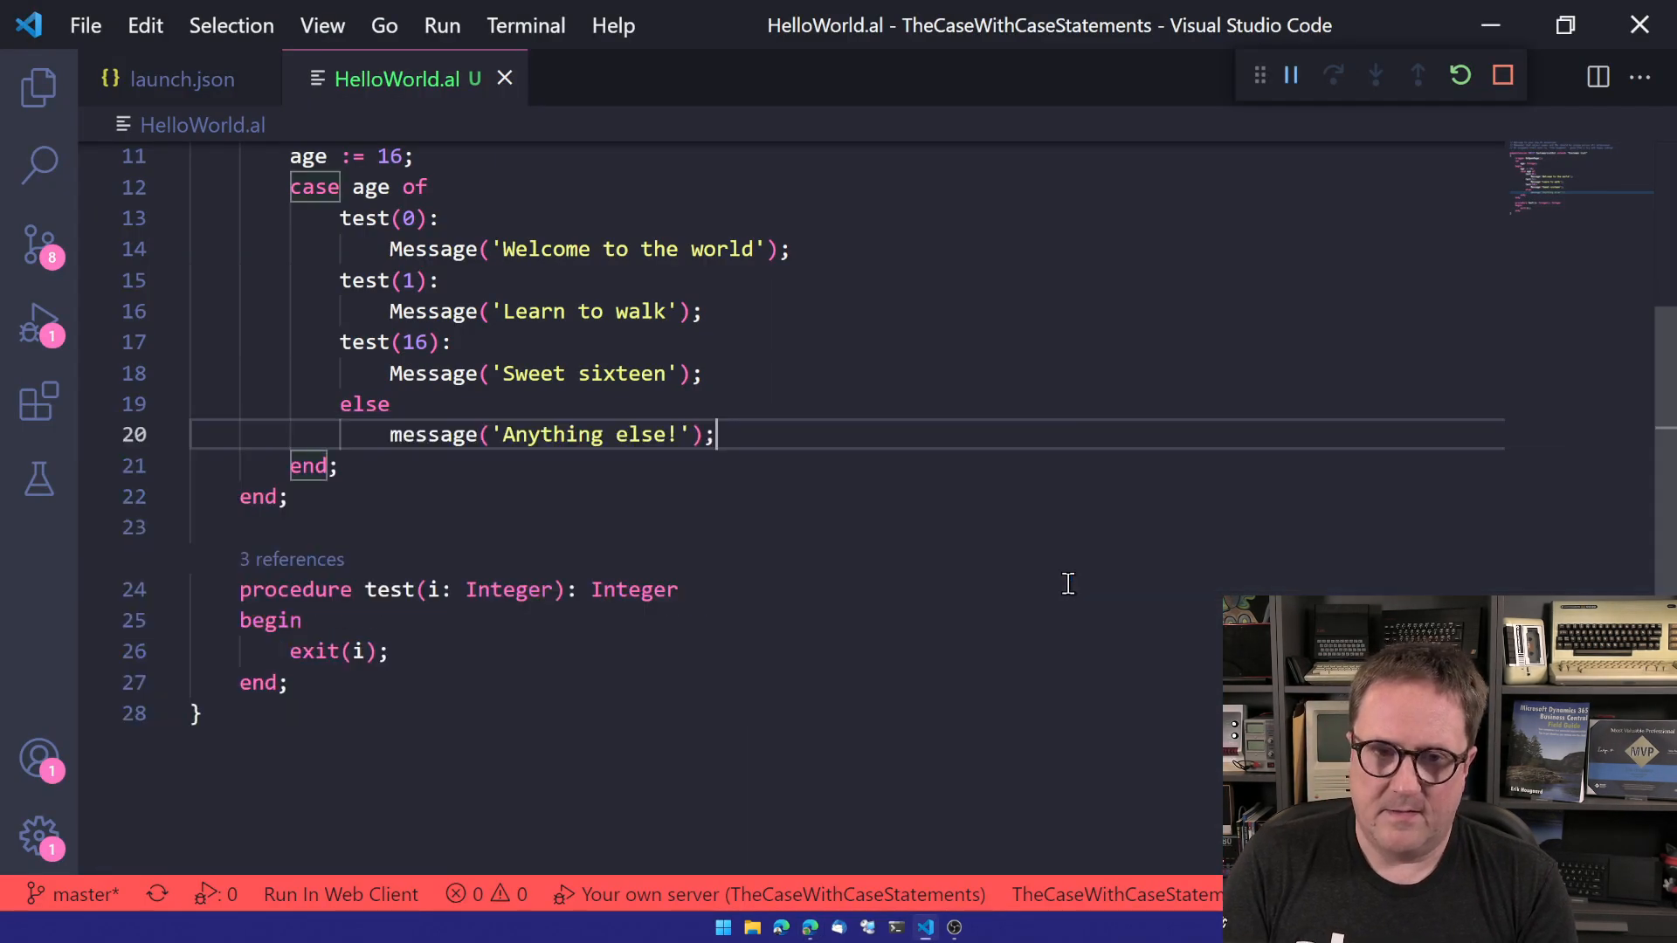
{"action": "mouse_move", "coordinate": [428, 610]}
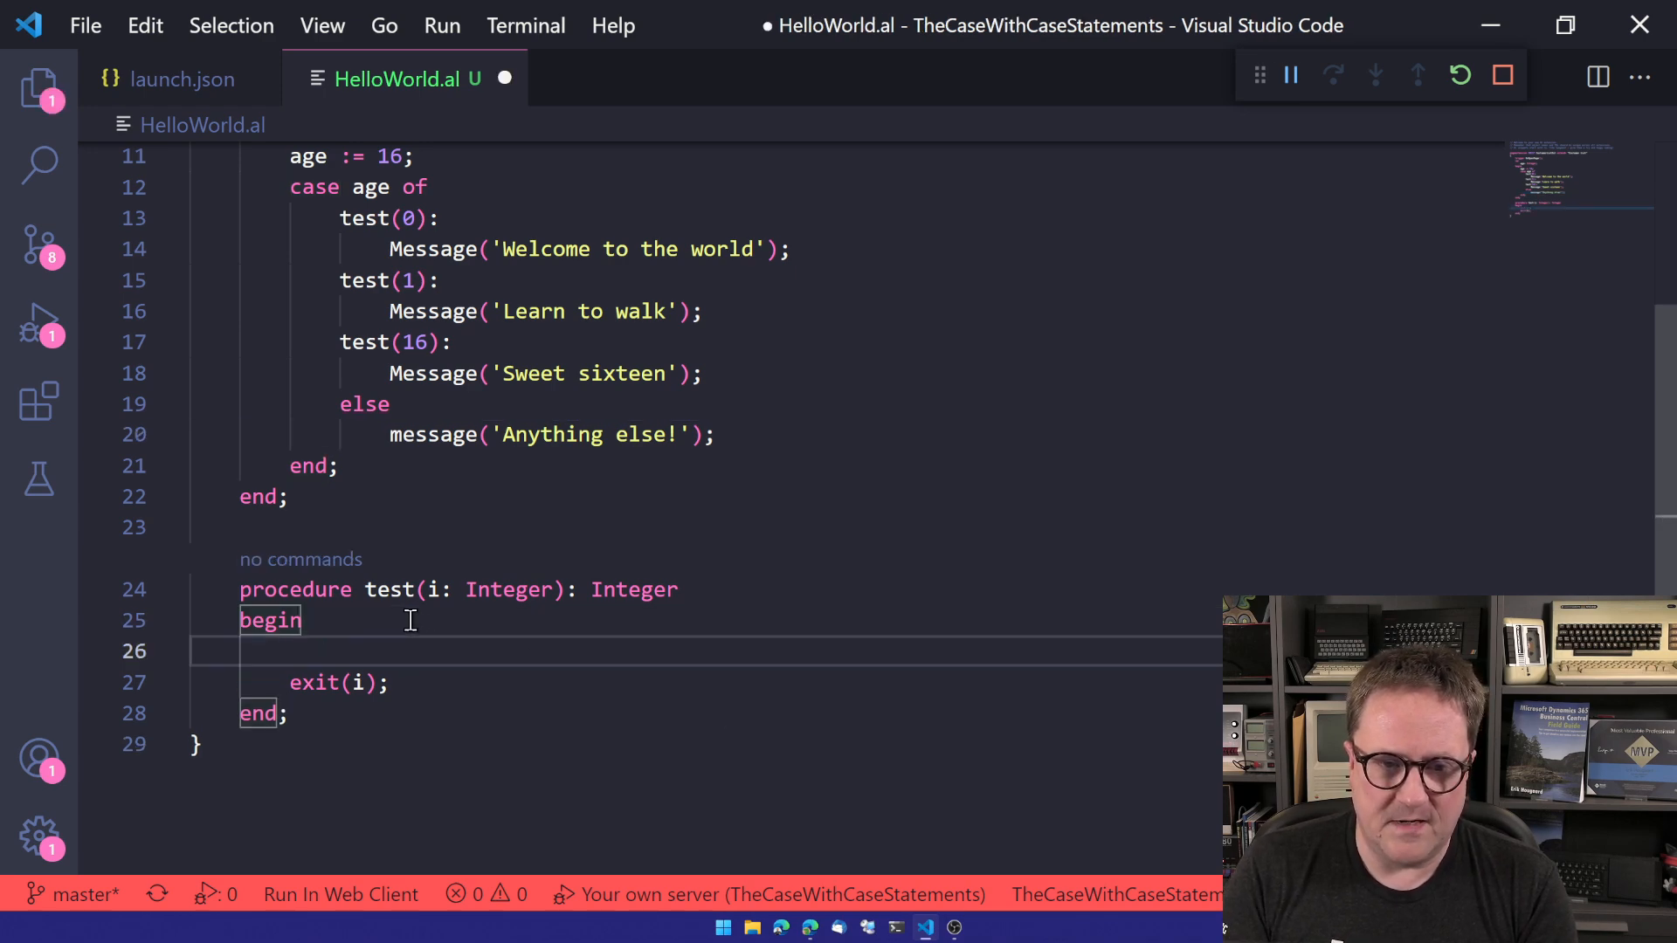
Insert message('Testing %1', i); as the test procedure's first statement.
{"action": "type", "text": "message('Testing '"}
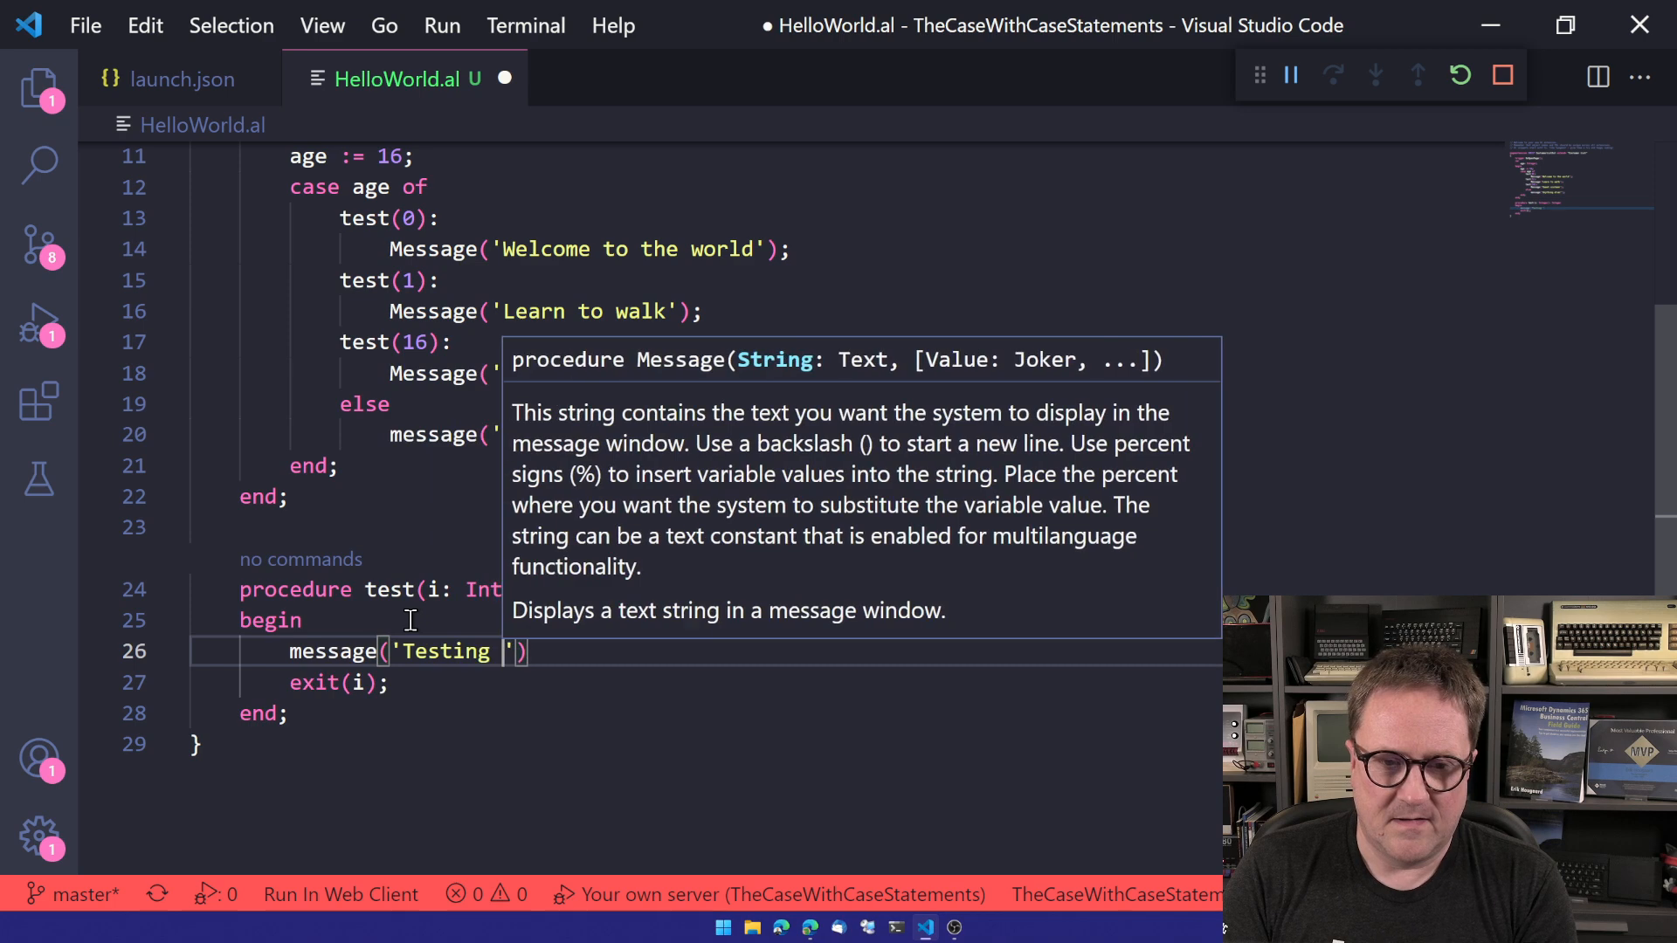
{"action": "type", "text": "%1',"}
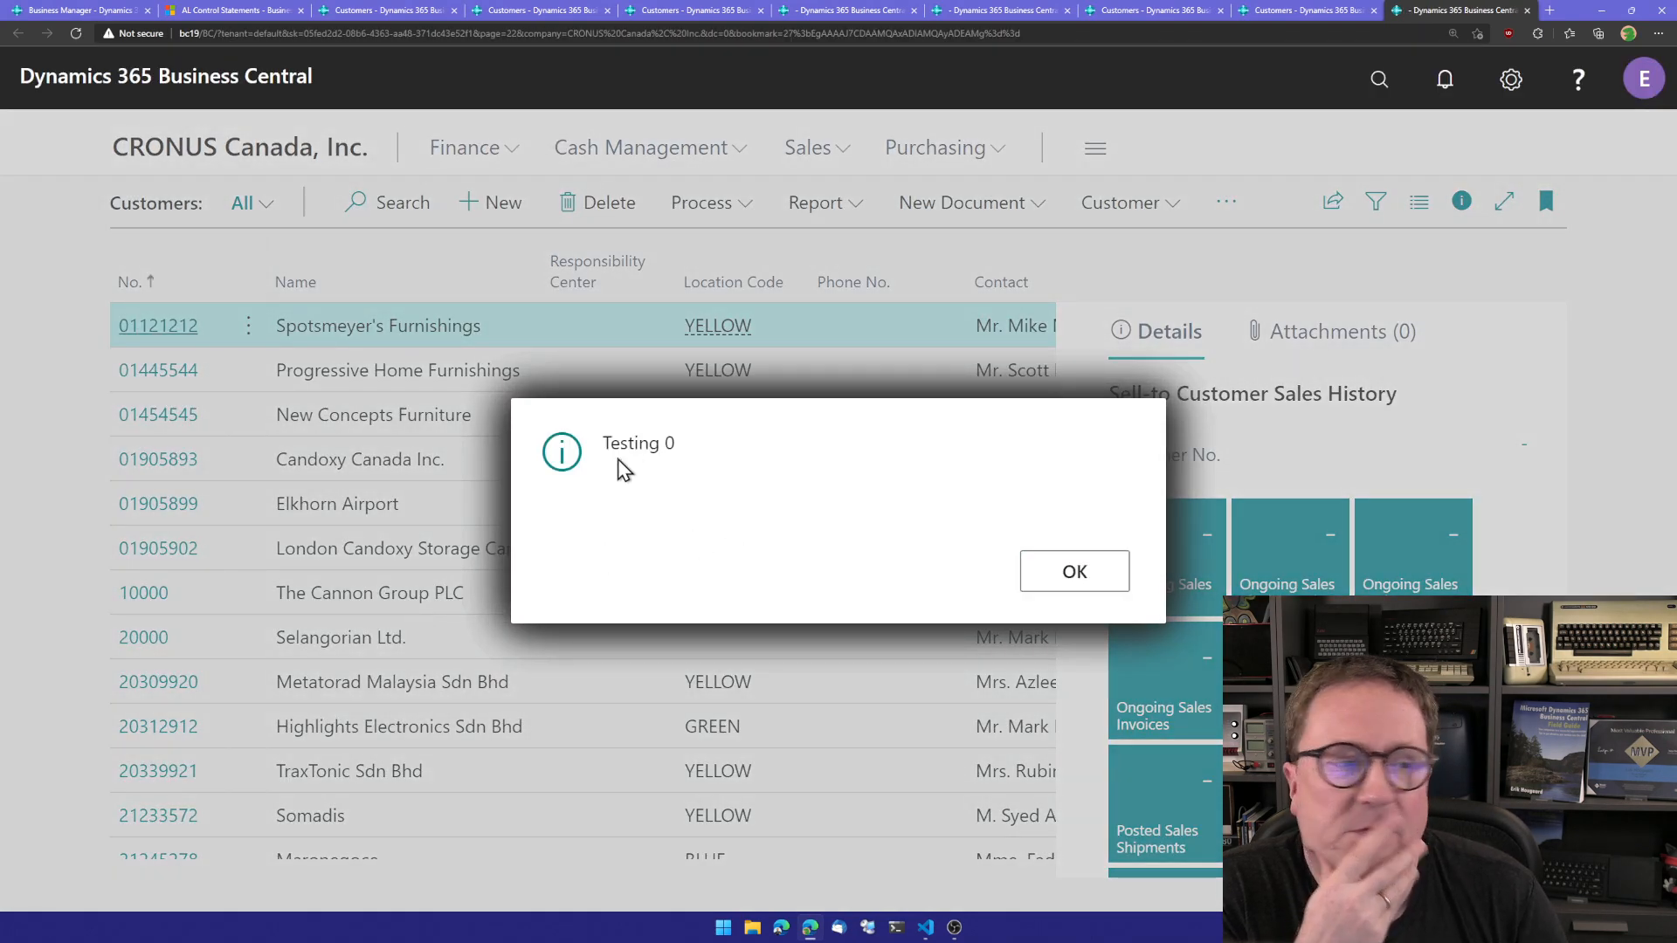
{"action": "mouse_move", "coordinate": [935, 380]}
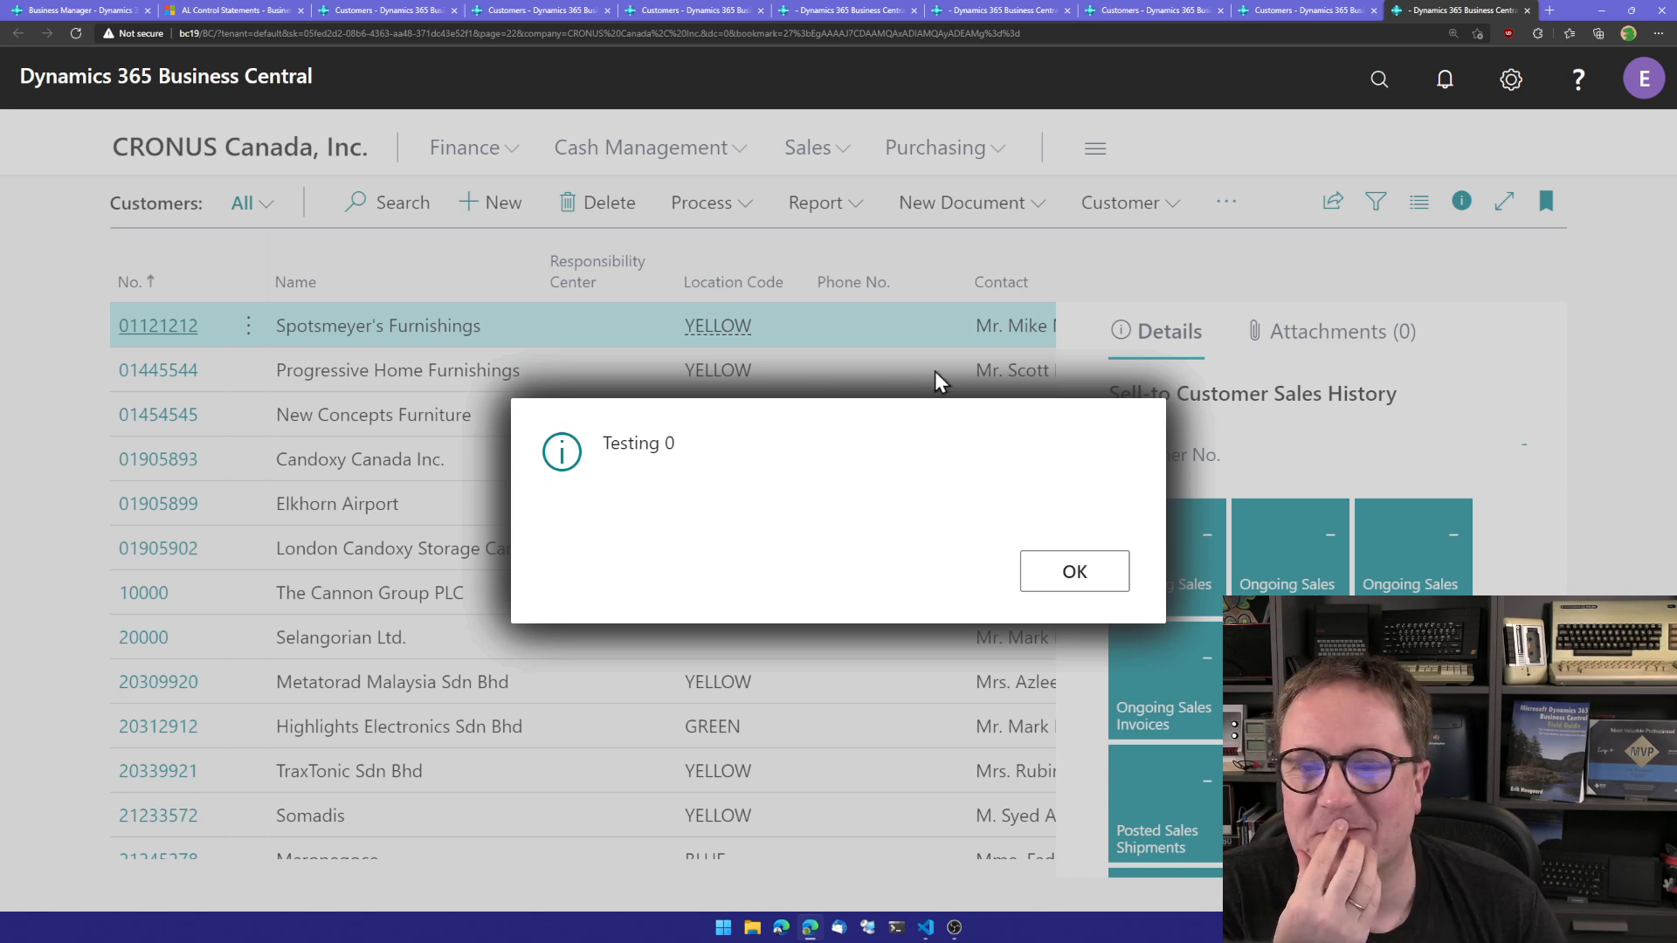
{"action": "mouse_move", "coordinate": [820, 397]}
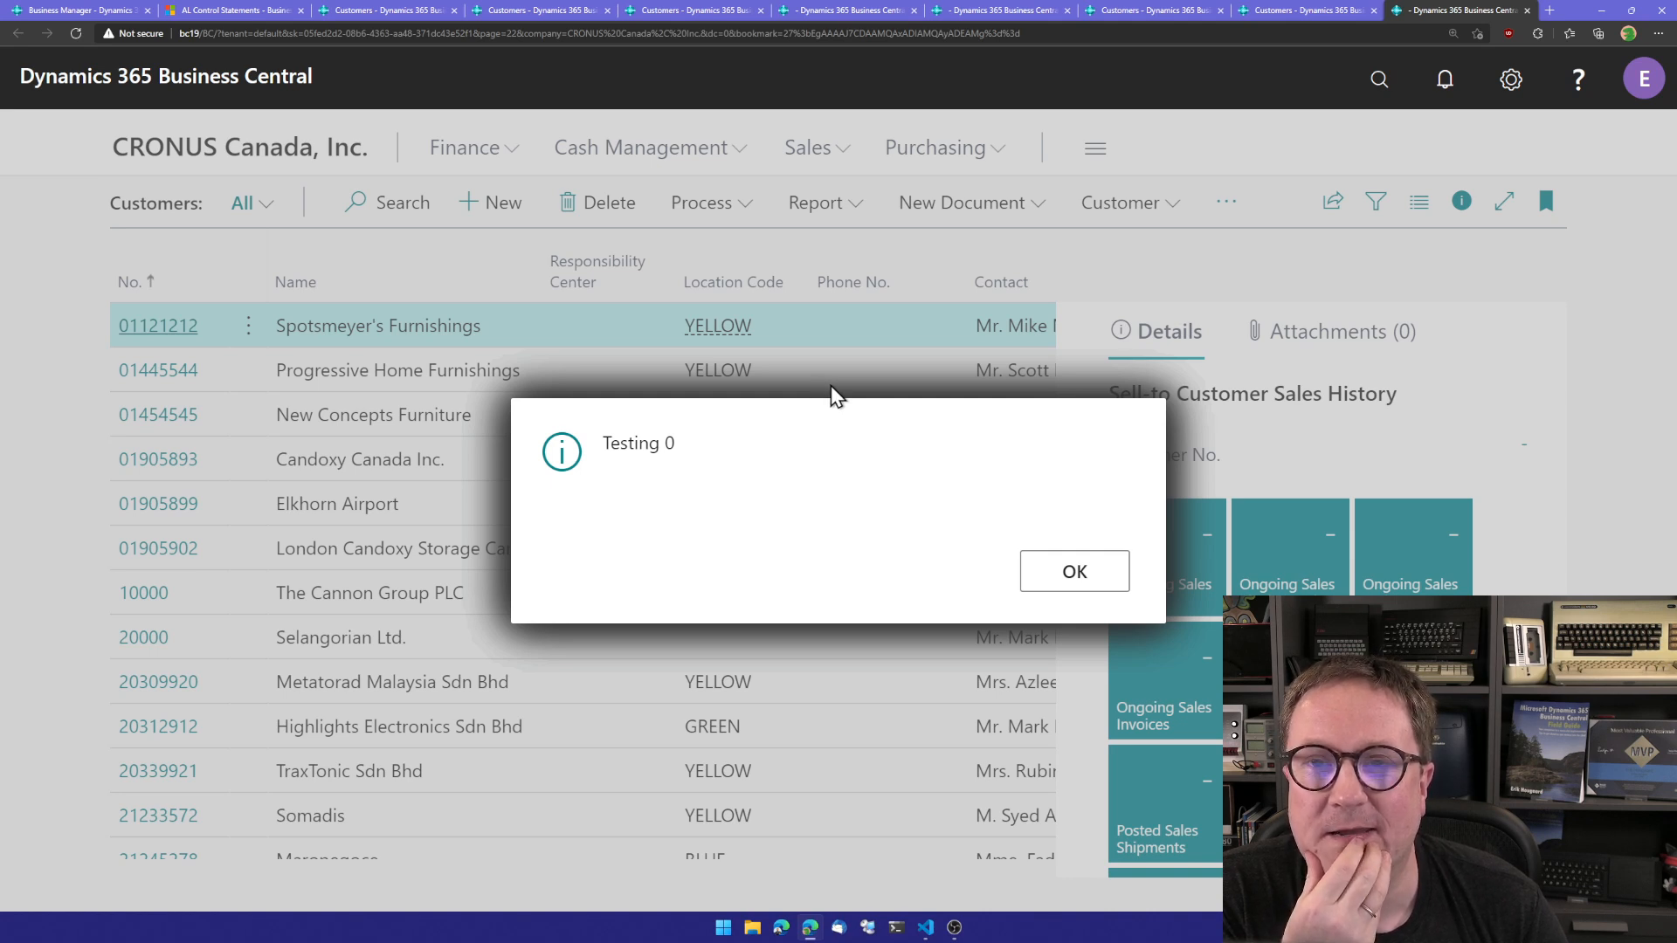
{"action": "mouse_move", "coordinate": [866, 446]}
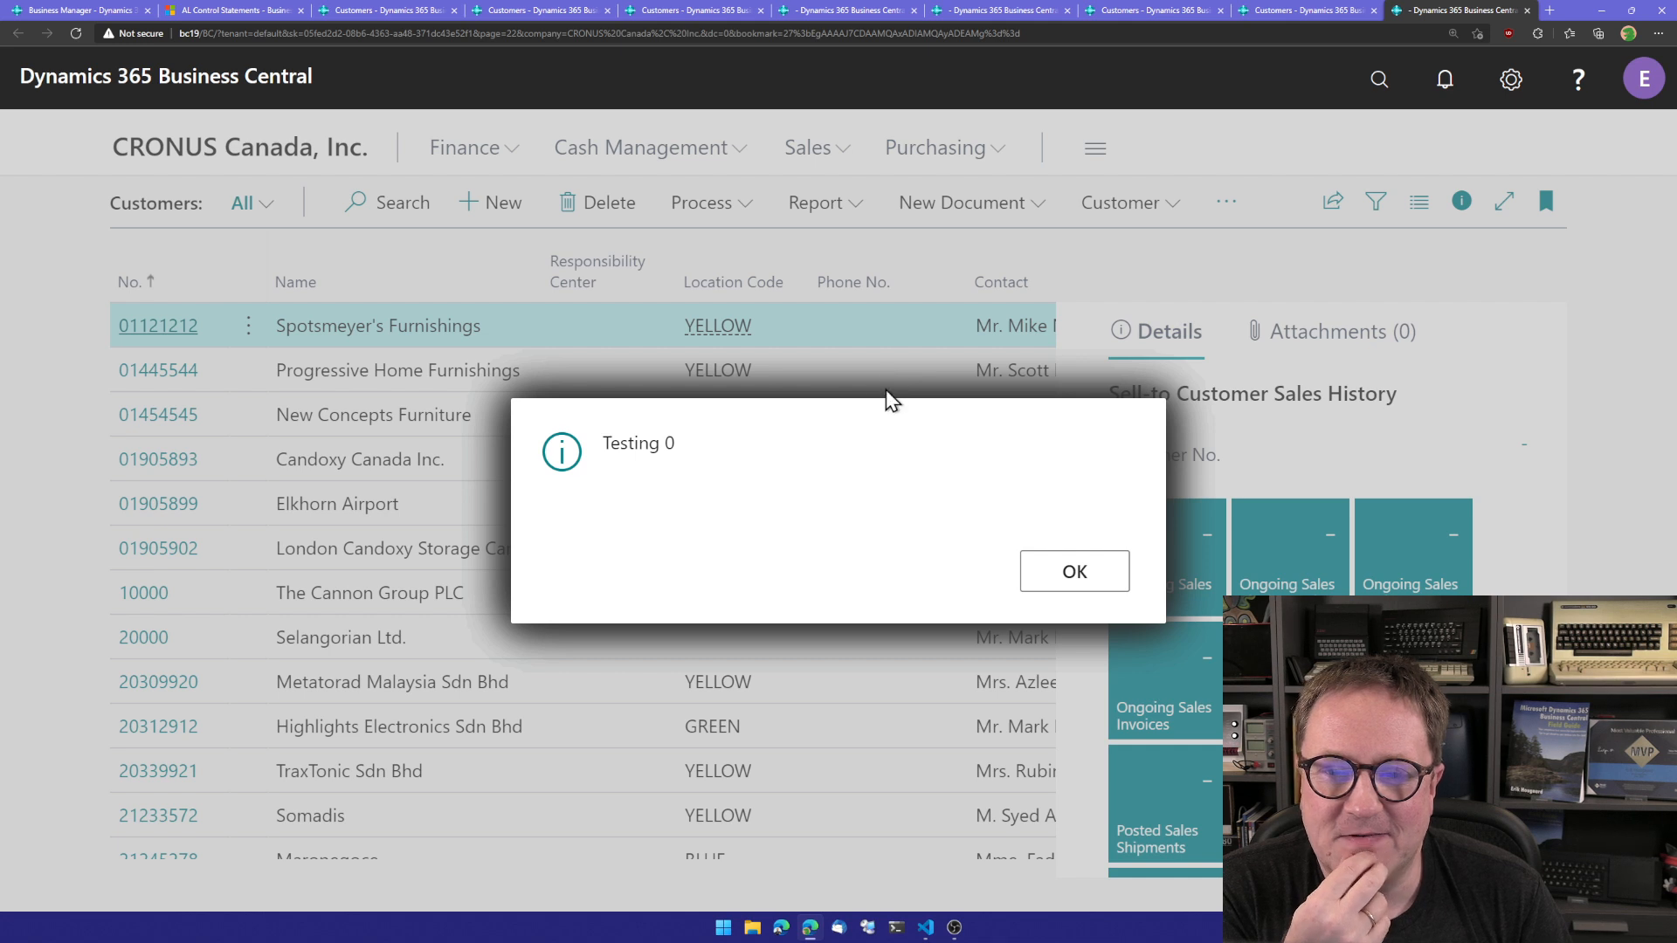
{"action": "mouse_move", "coordinate": [901, 499]}
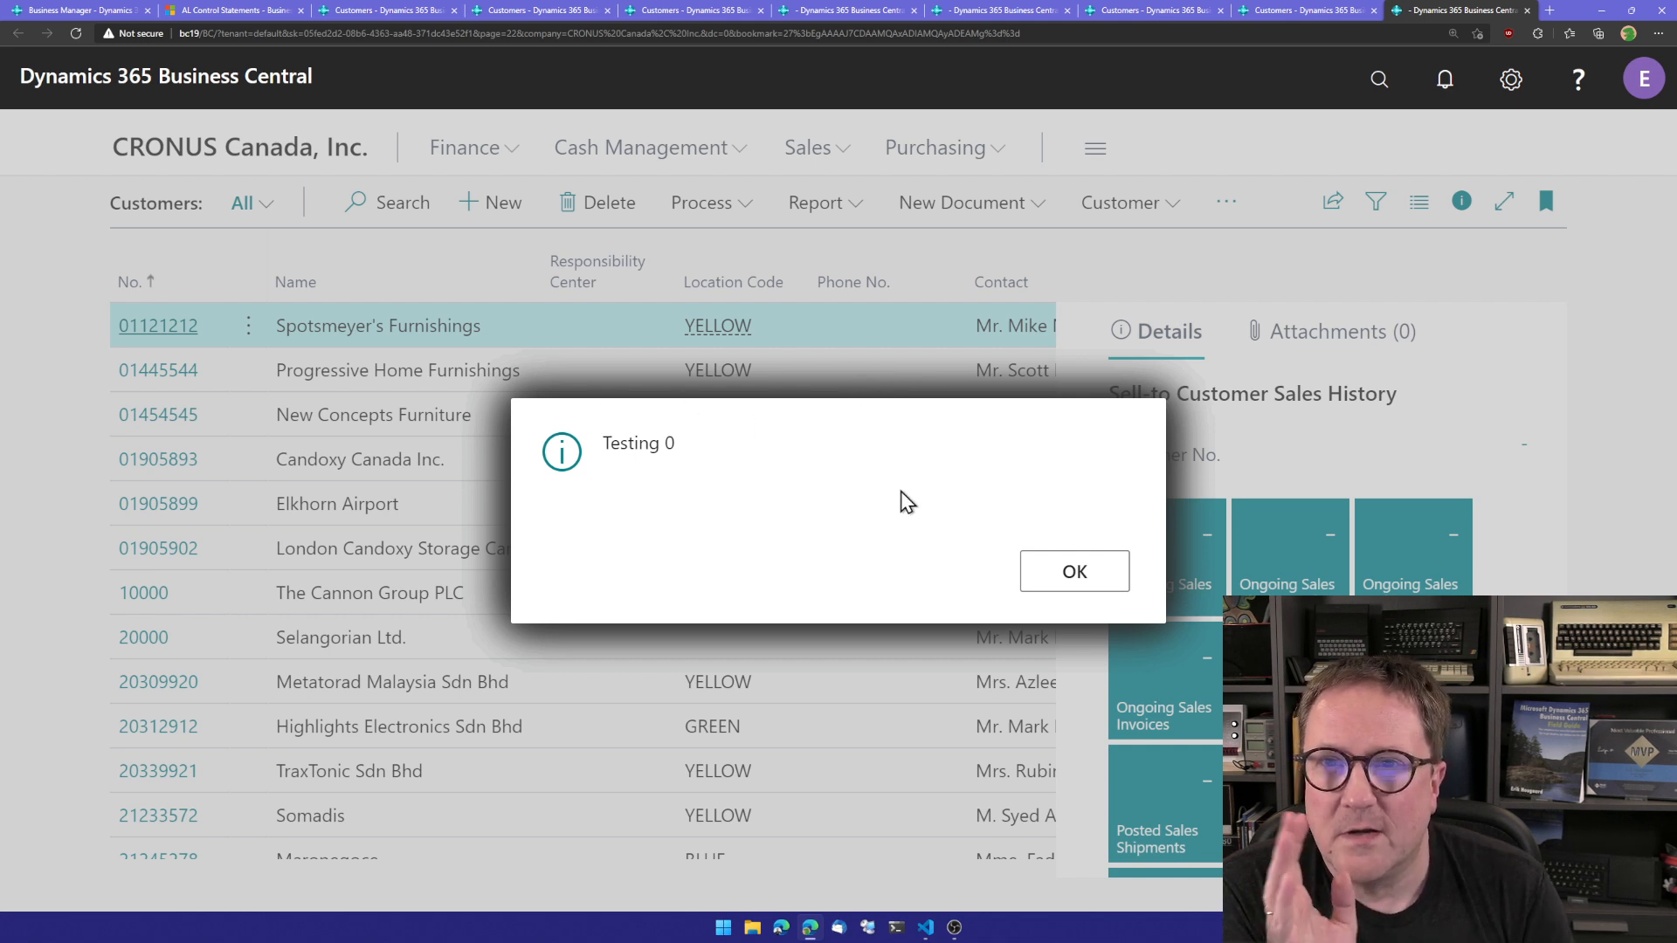
{"action": "mouse_move", "coordinate": [1073, 570]}
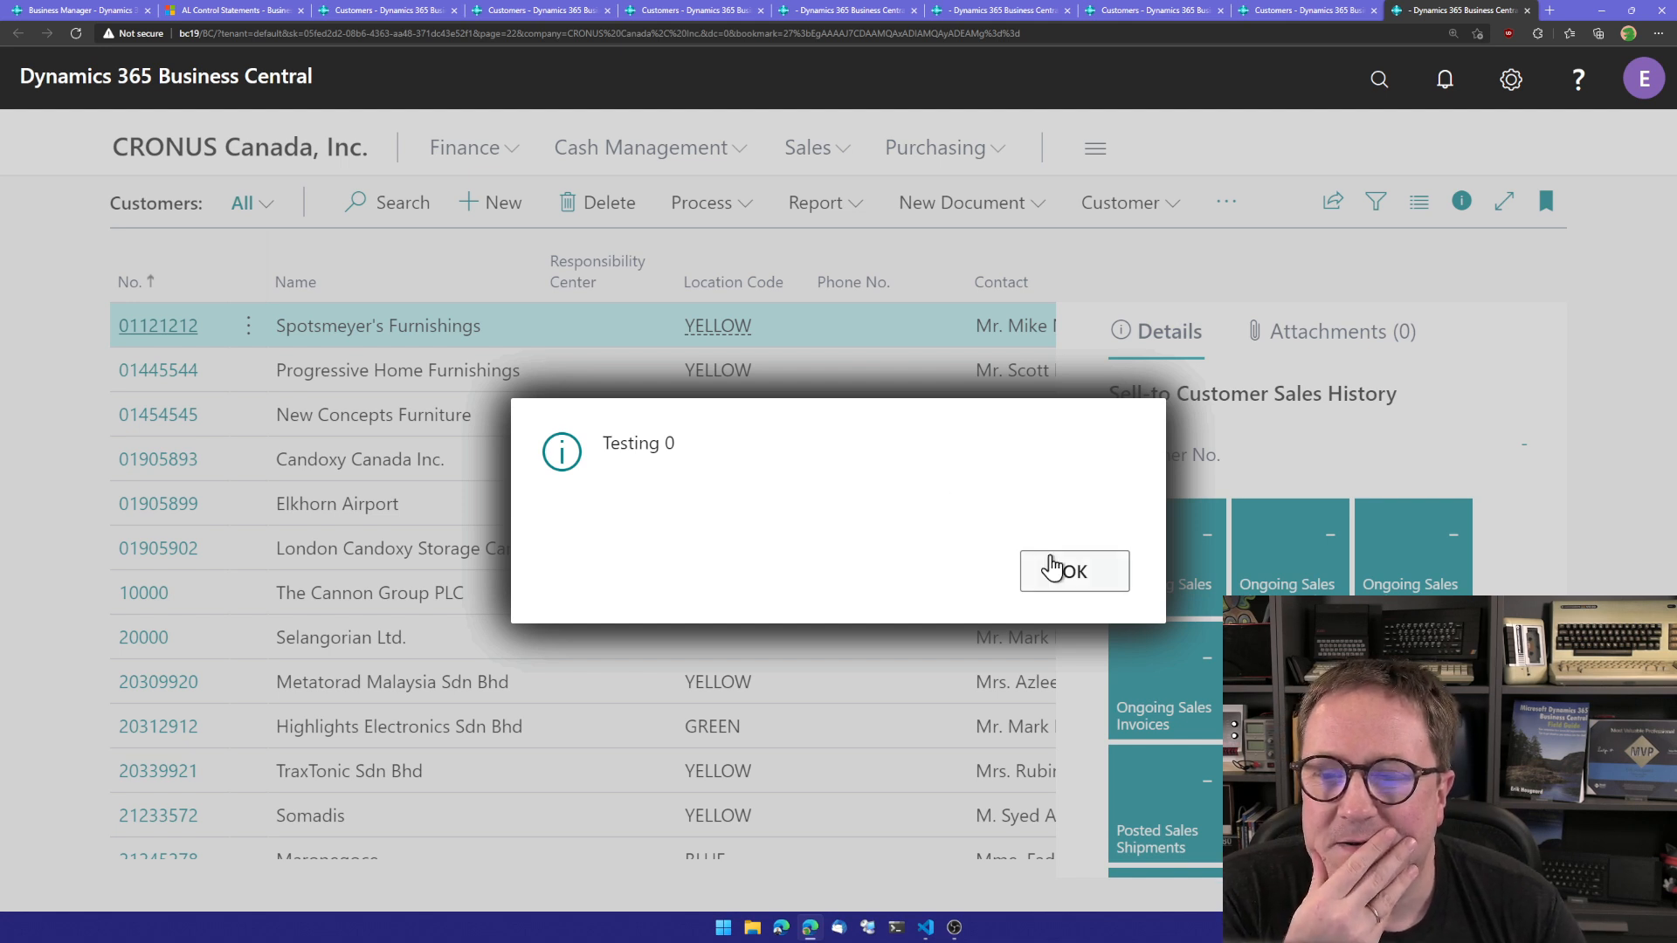
Acknowledge the Testing 0, Testing 16, Testing 0 and Sweet sixteen messages.
{"action": "left_click", "coordinate": [1072, 570]}
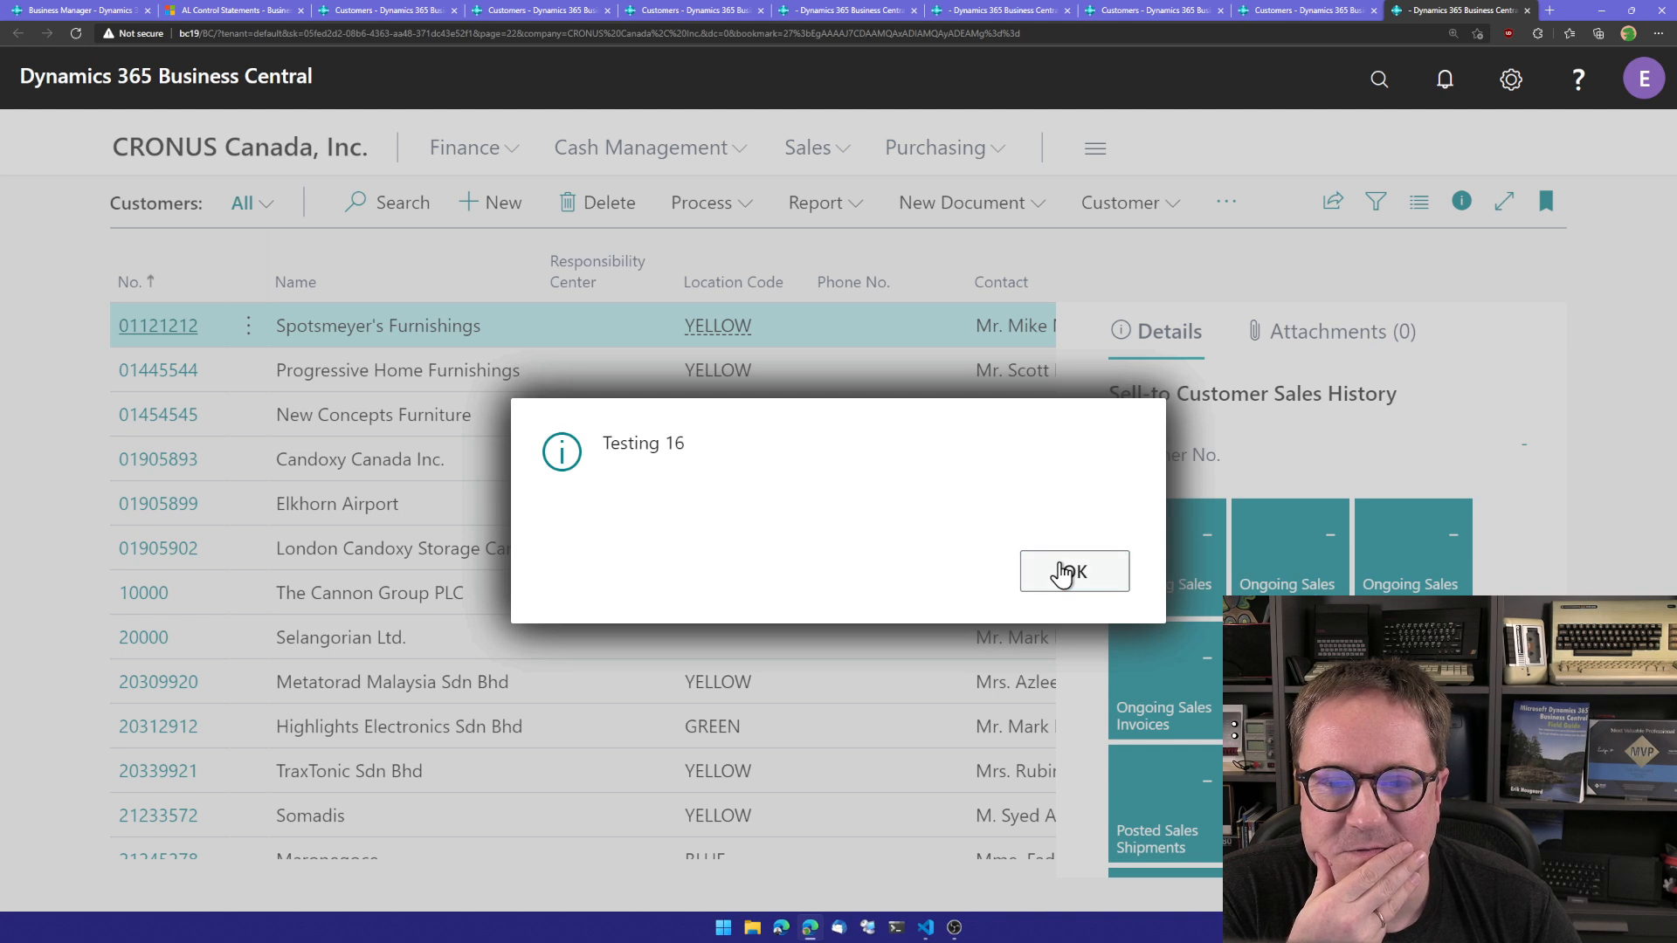
{"action": "left_click", "coordinate": [1072, 572]}
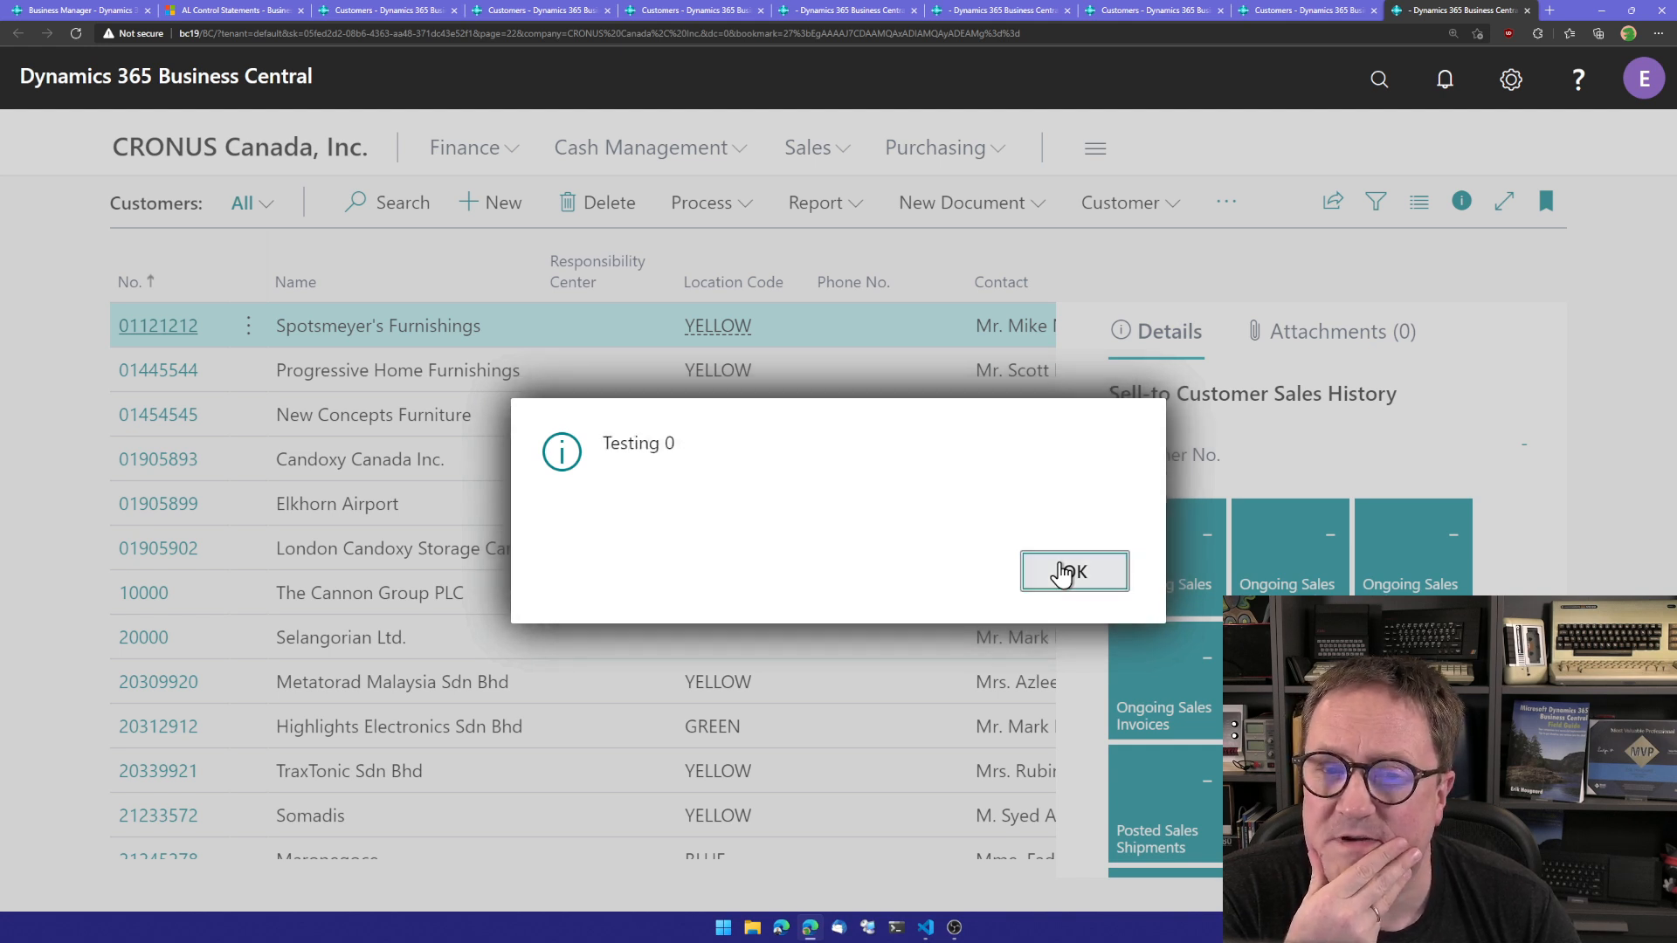
{"action": "left_click", "coordinate": [1072, 571]}
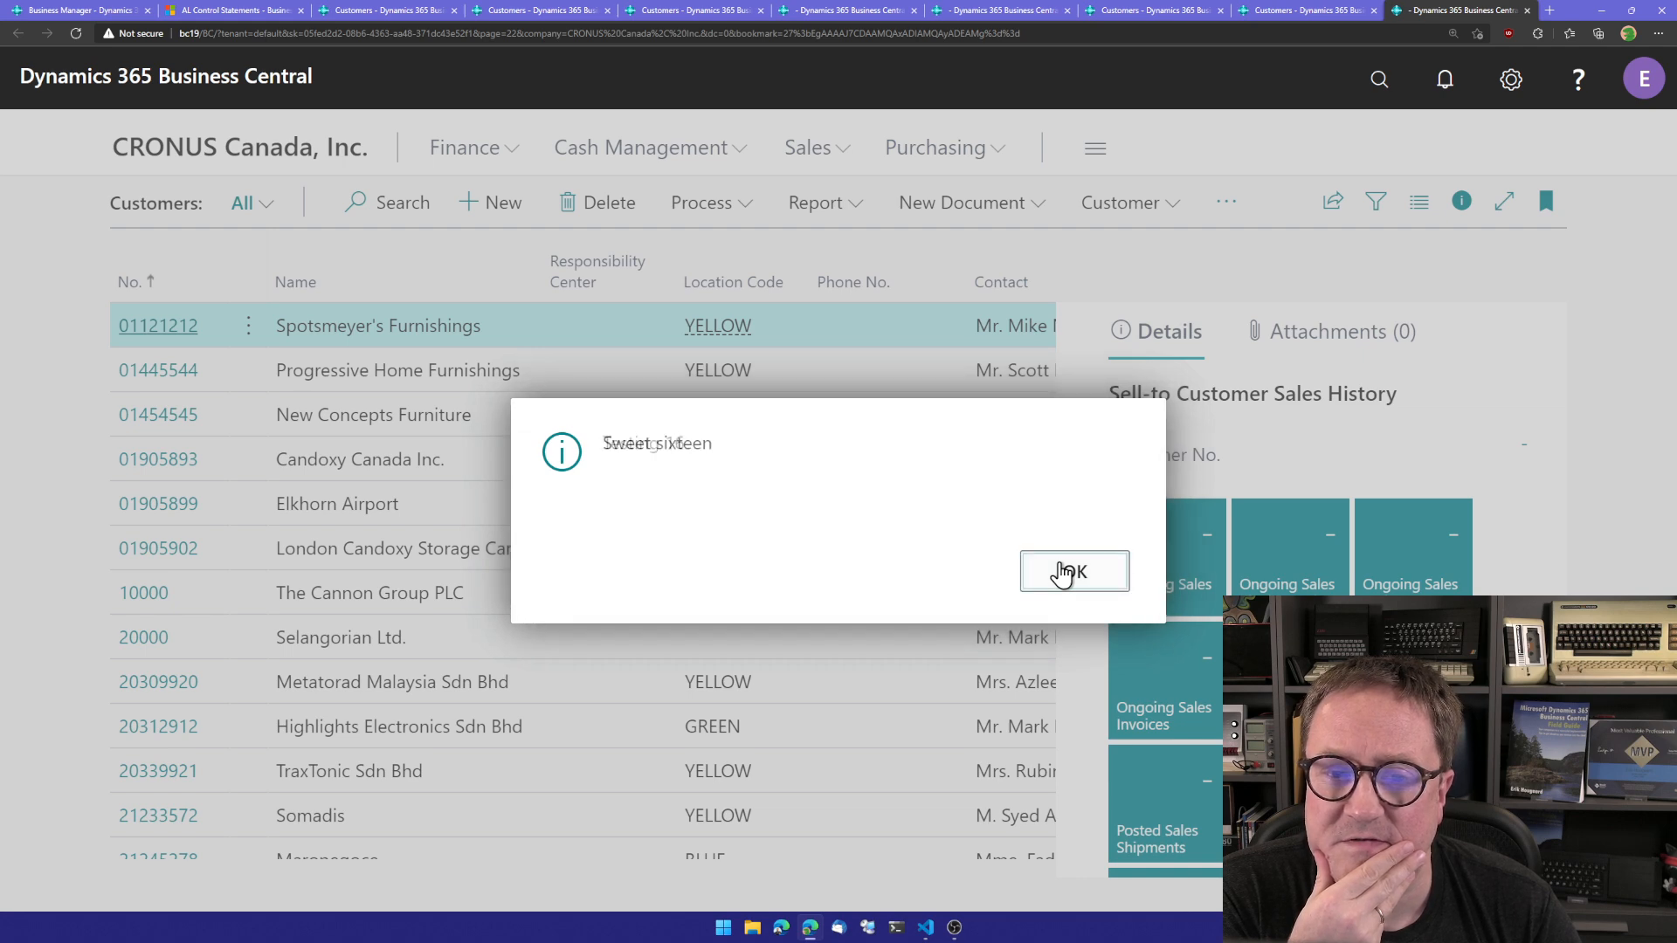
{"action": "left_click", "coordinate": [1072, 571]}
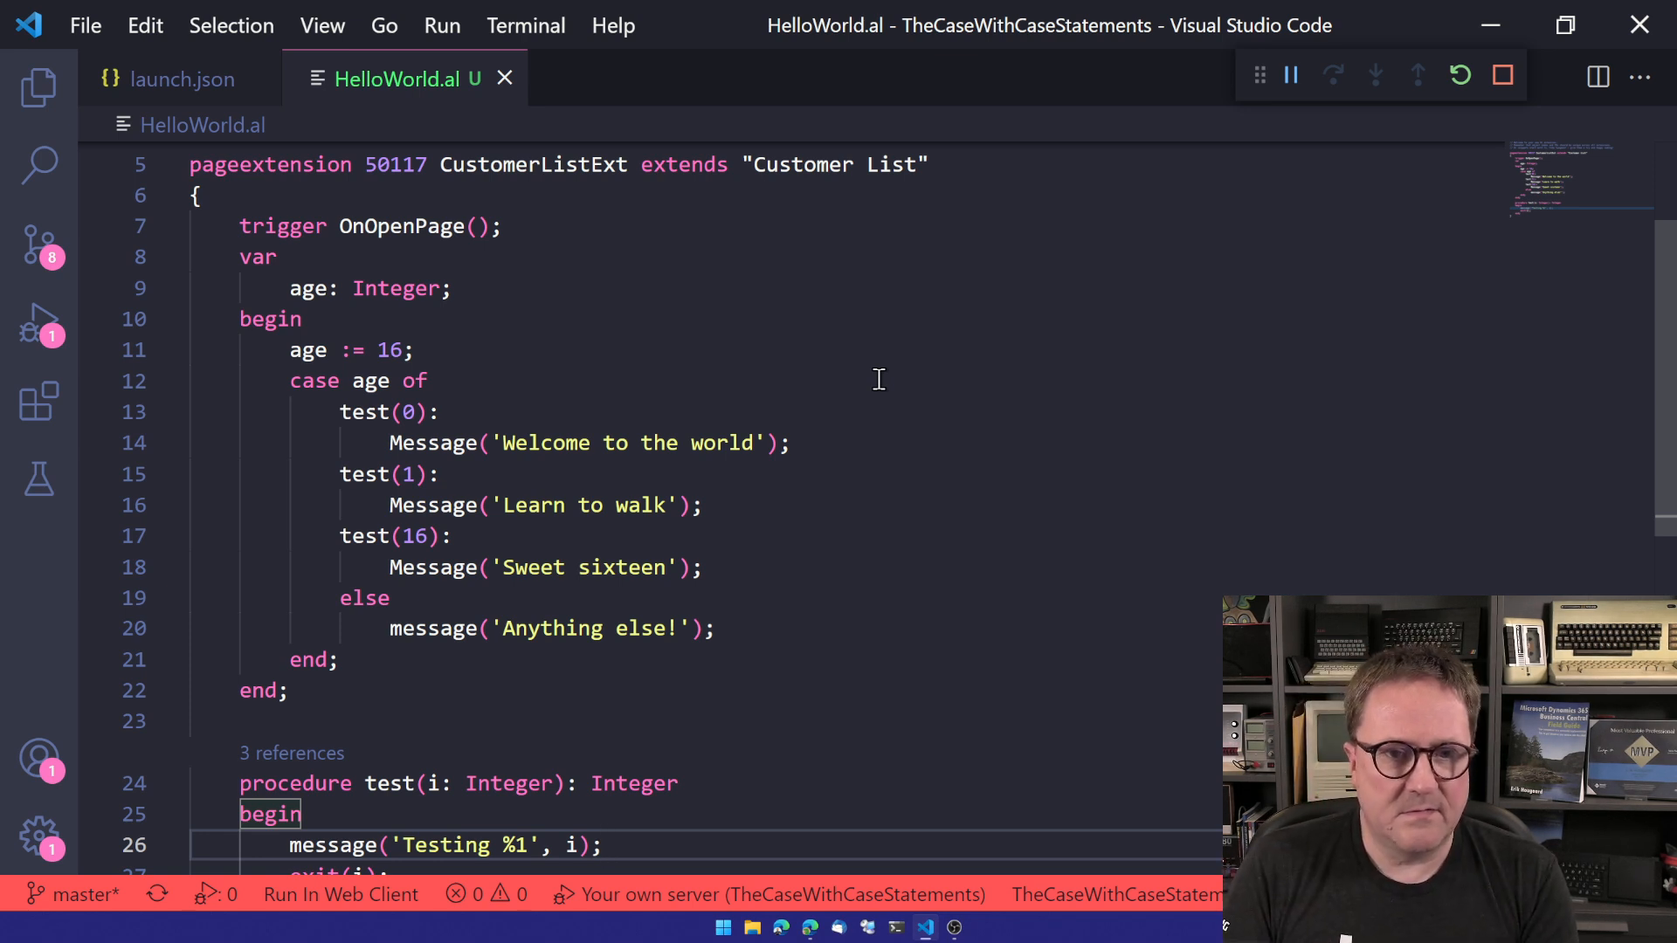
Put a breakpoint on the age := 16 line and run the debugger.
{"action": "scroll", "scroll_direction": "down", "scroll_amount": 3}
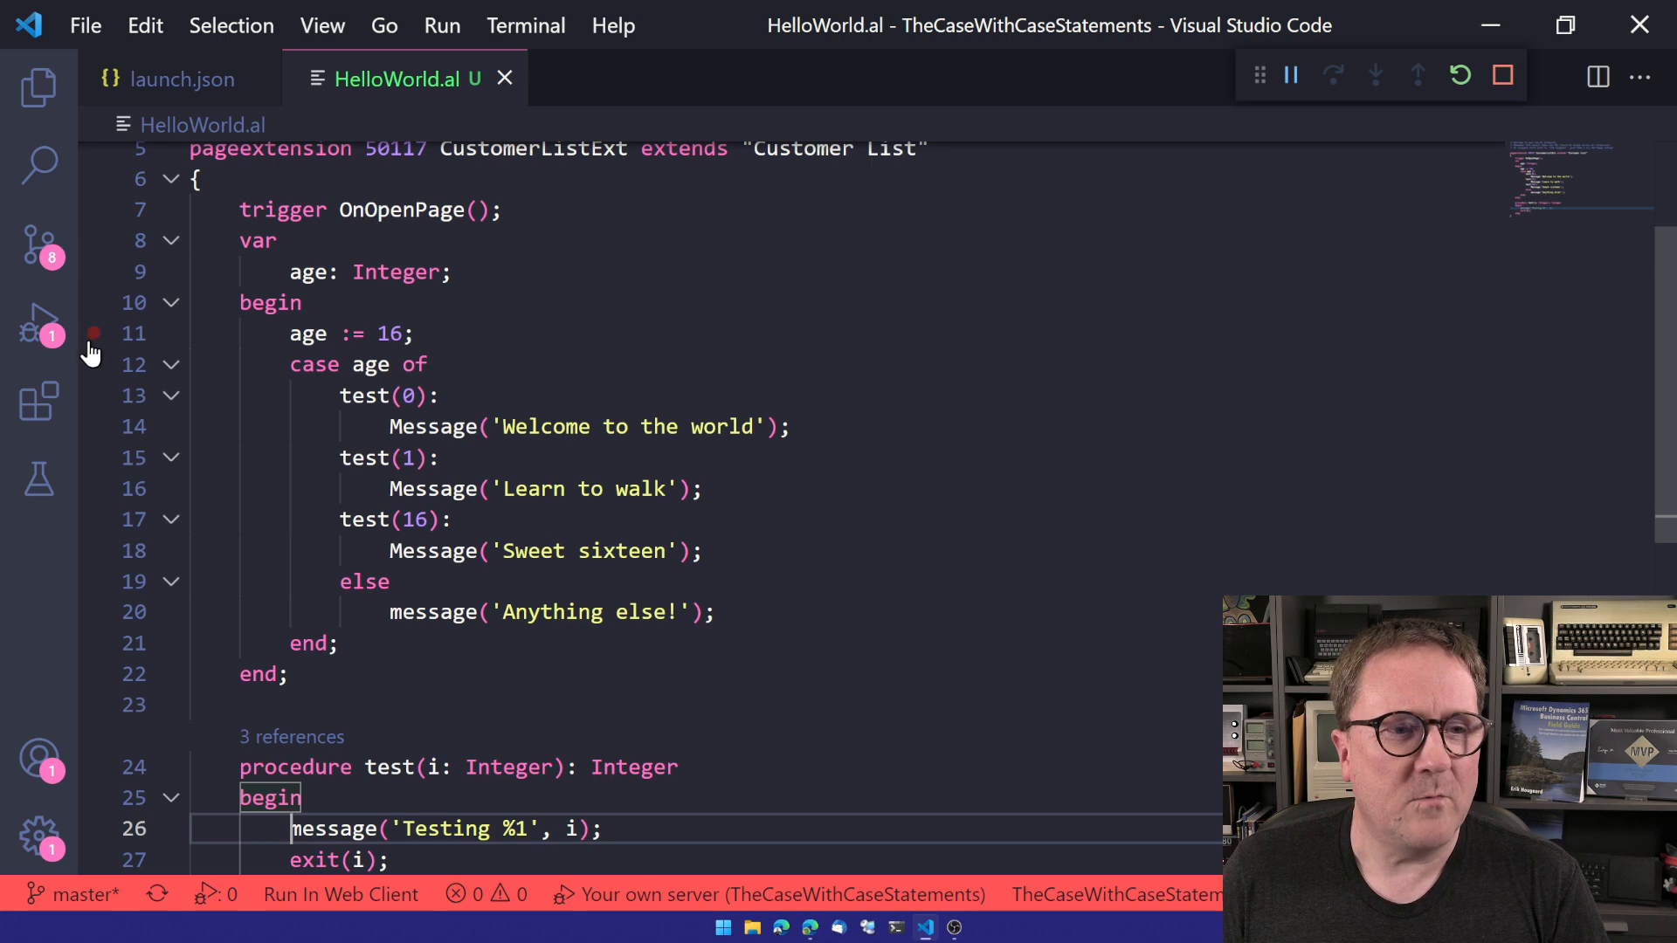
{"action": "mouse_move", "coordinate": [433, 488]}
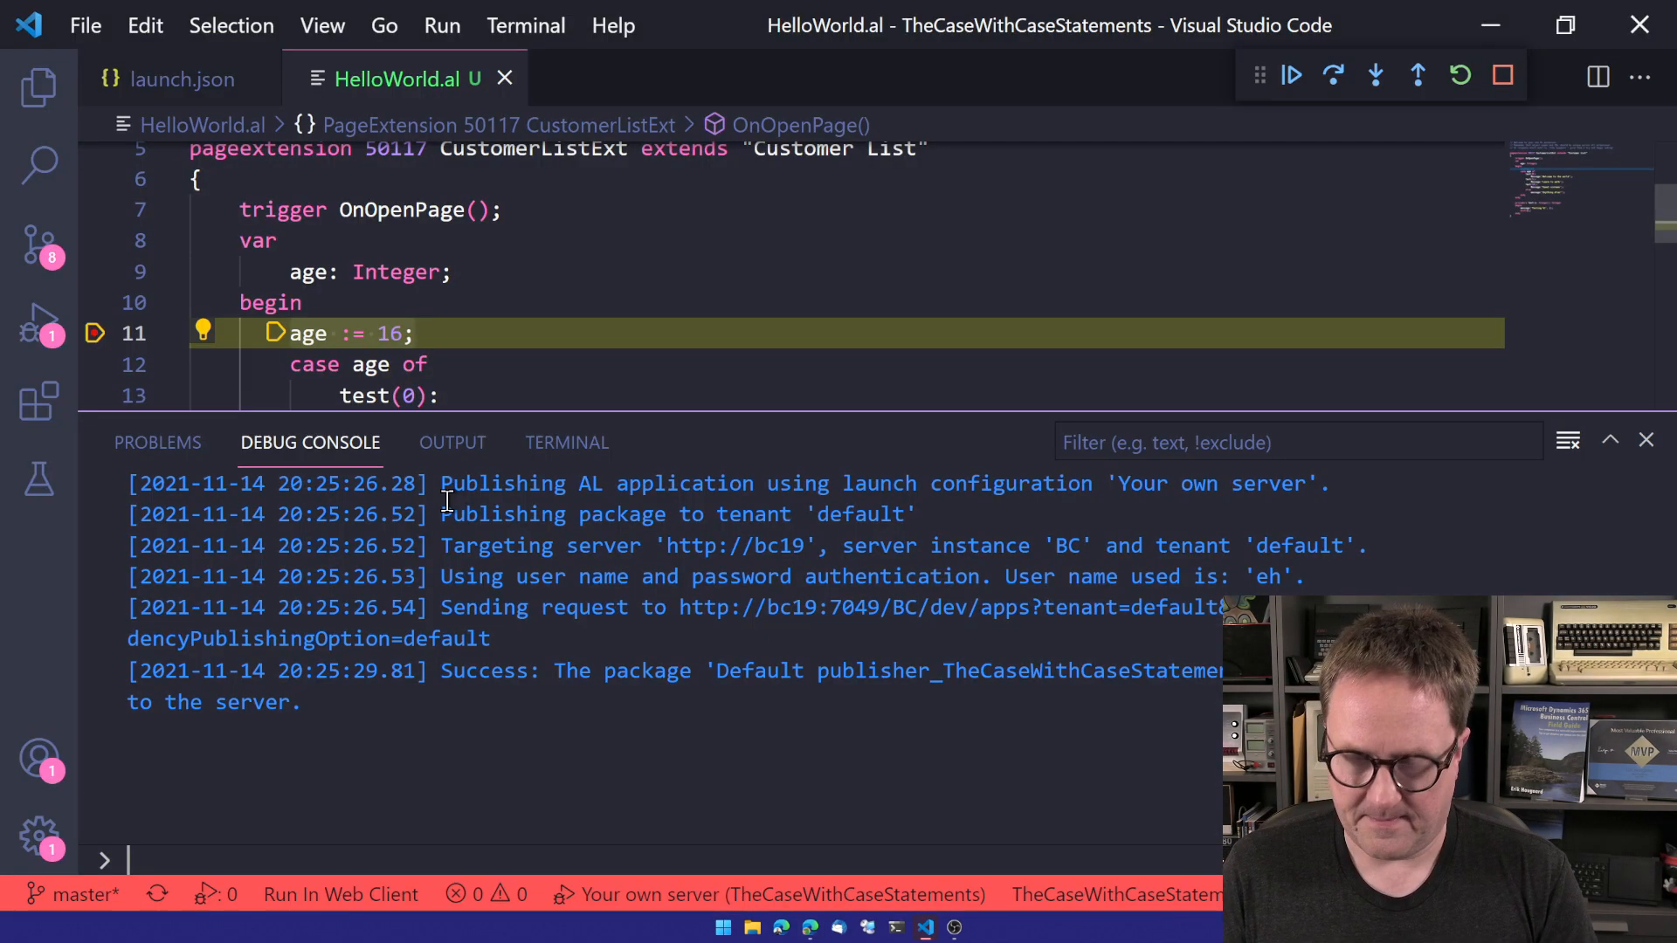
{"action": "left_click", "coordinate": [1644, 439]}
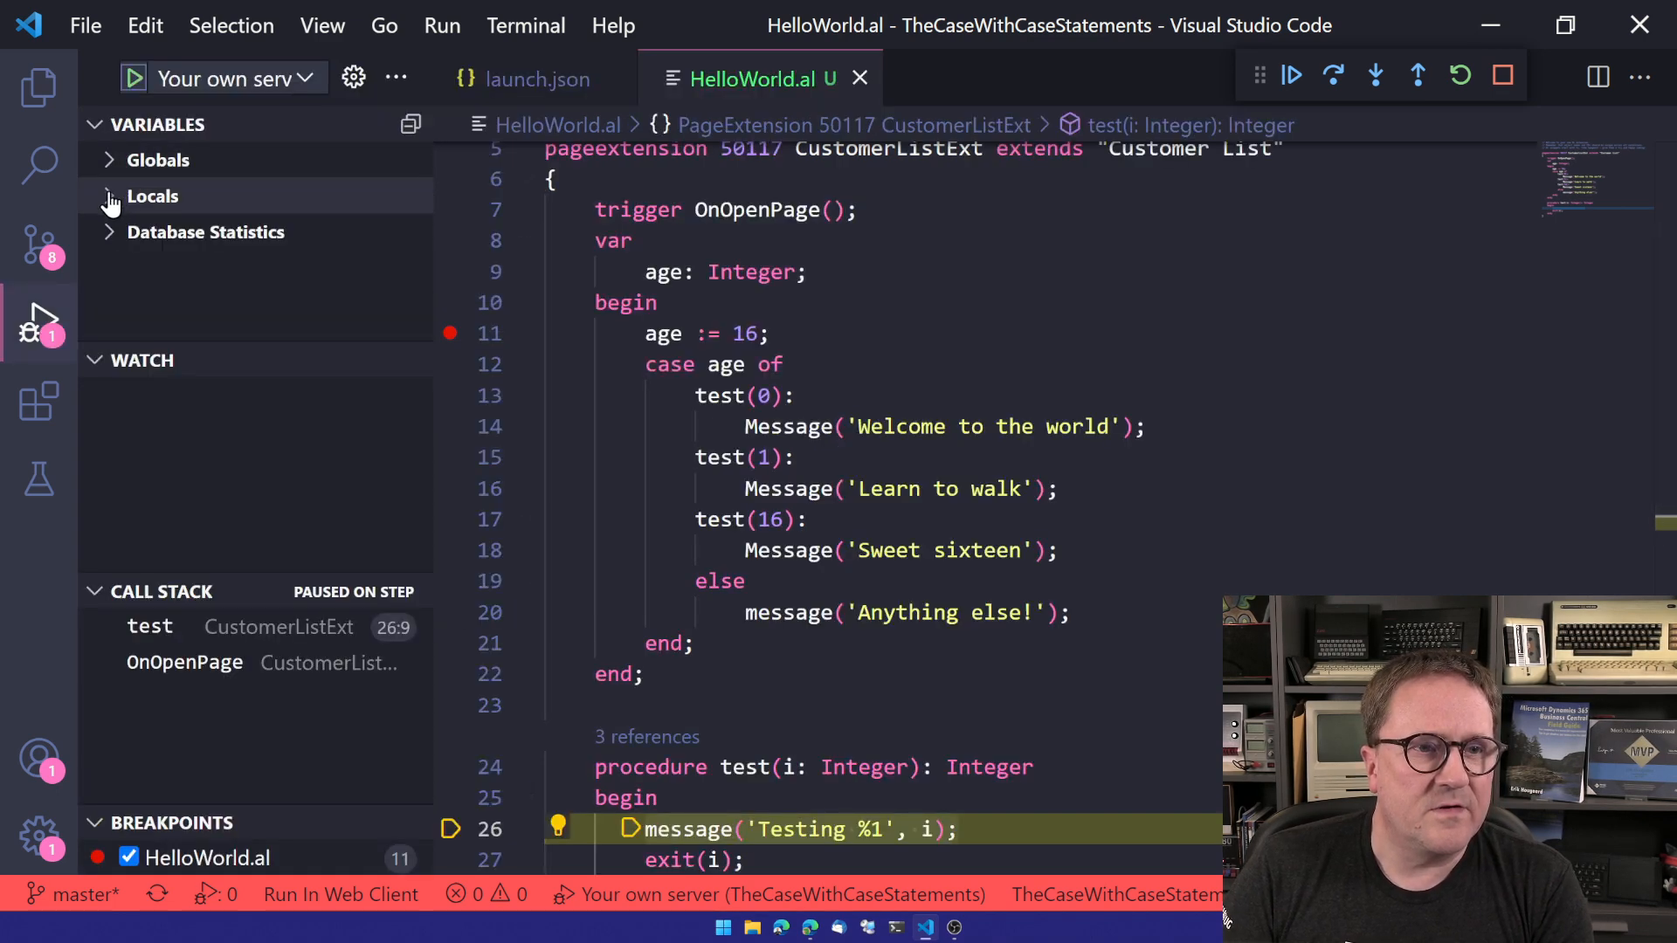
Show Locals, step through the case into base code, and continue past the breakpoint.
{"action": "left_click", "coordinate": [109, 195]}
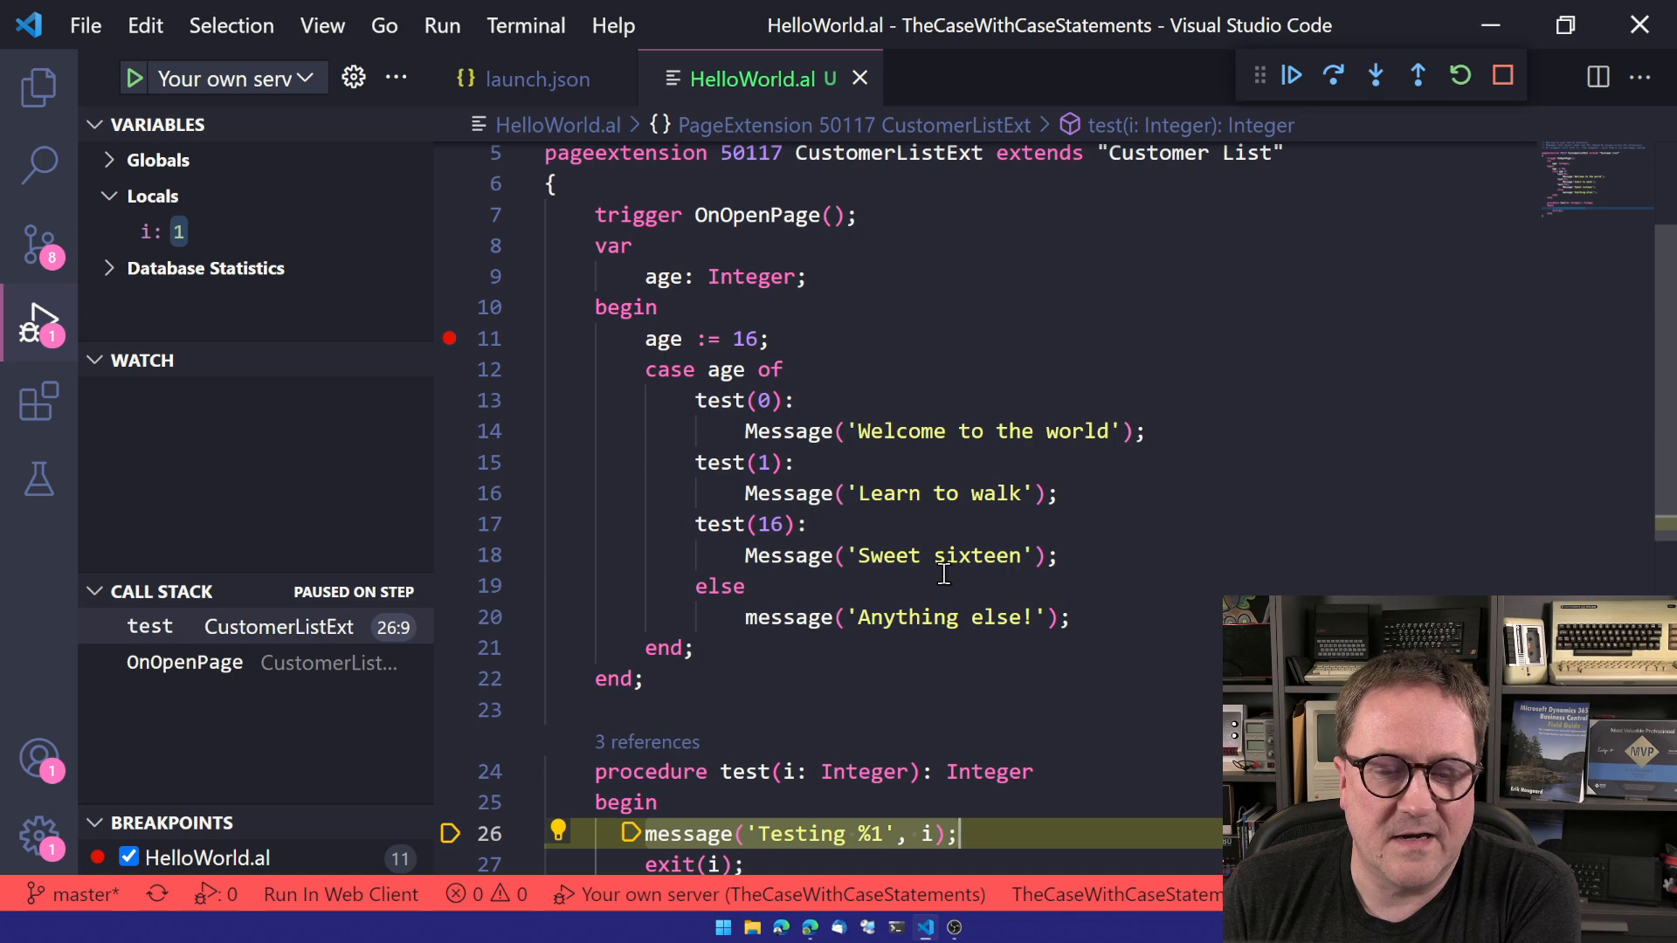
{"action": "key", "text": "F10"}
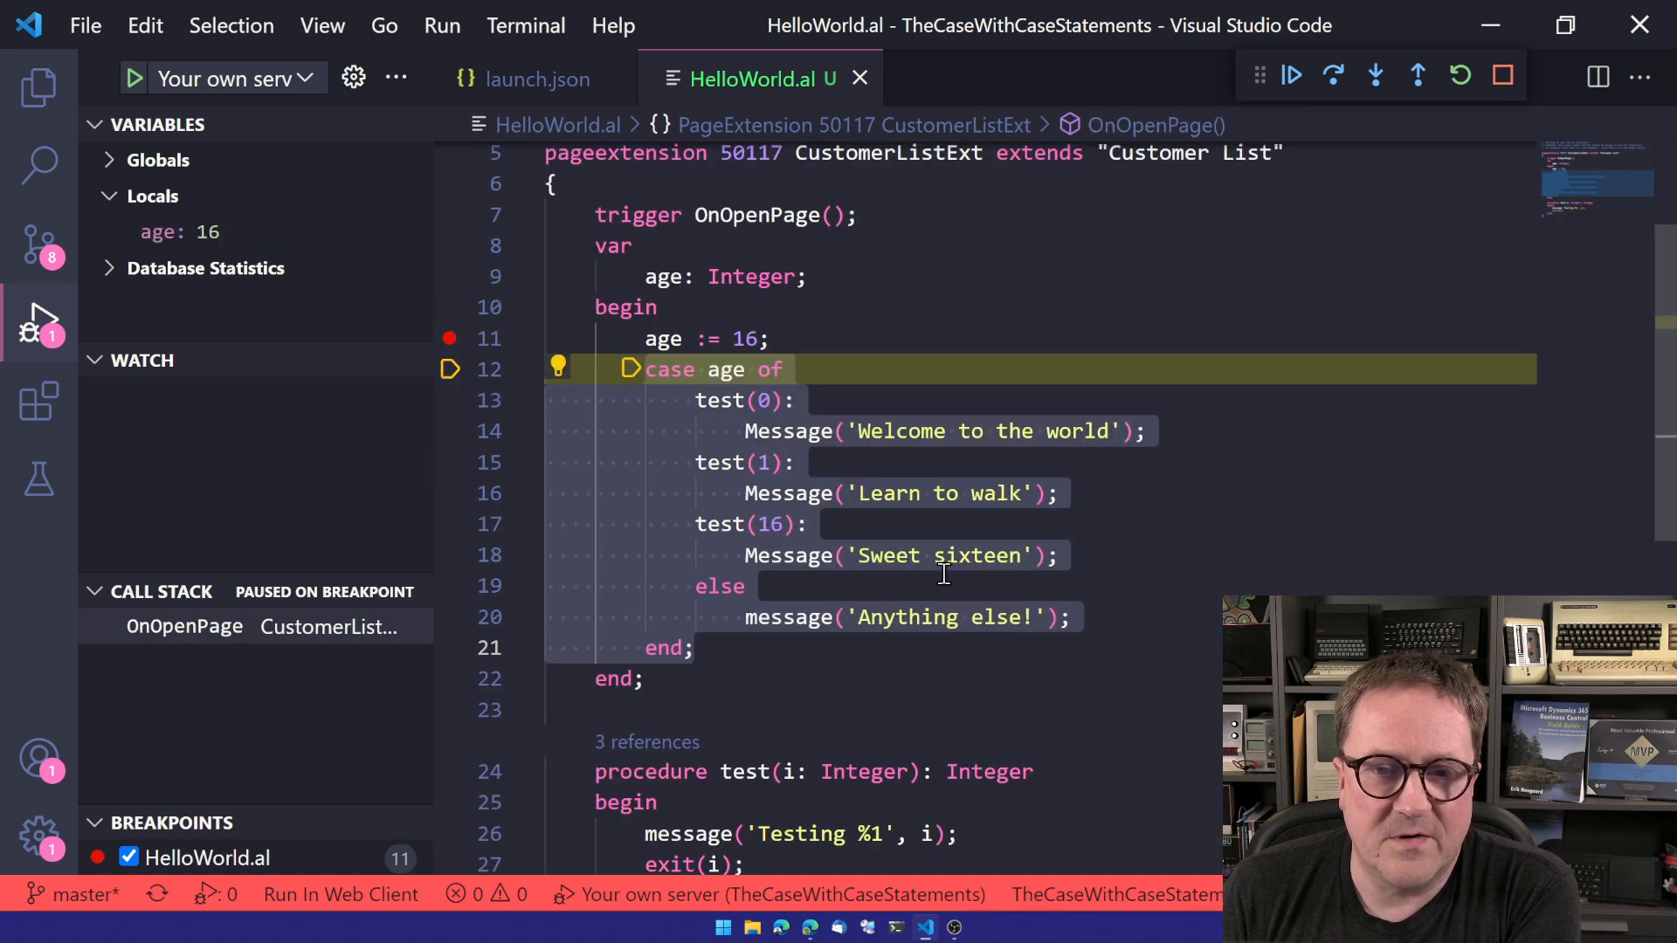
{"action": "left_click", "coordinate": [1376, 75]}
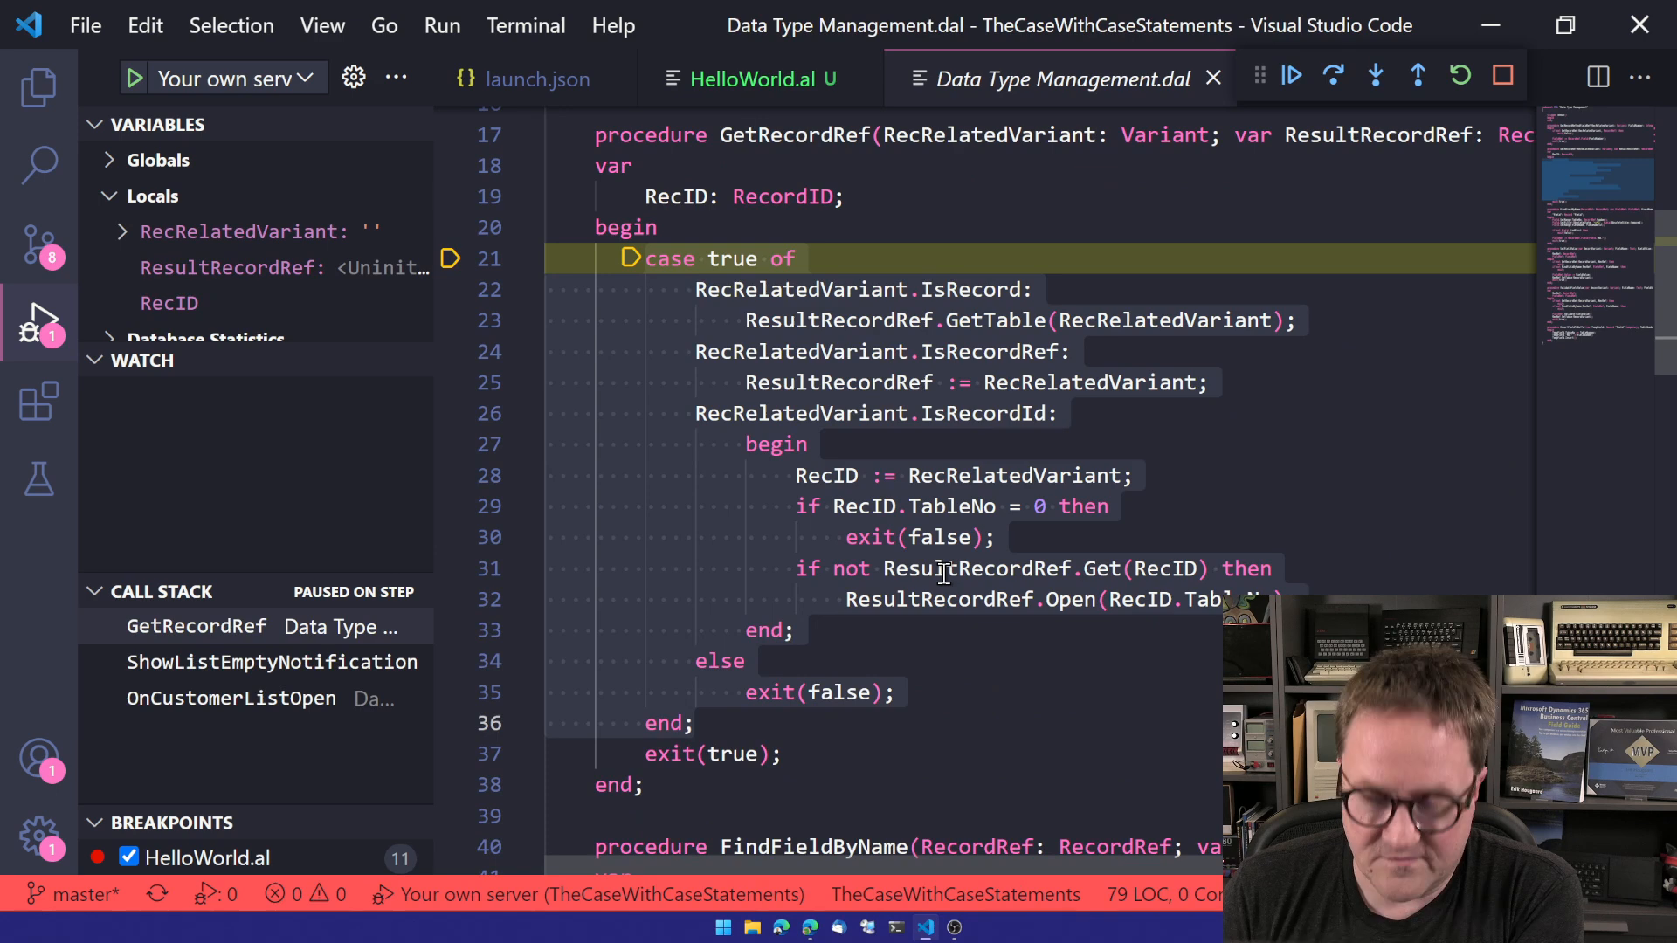
{"action": "left_click", "coordinate": [748, 78]}
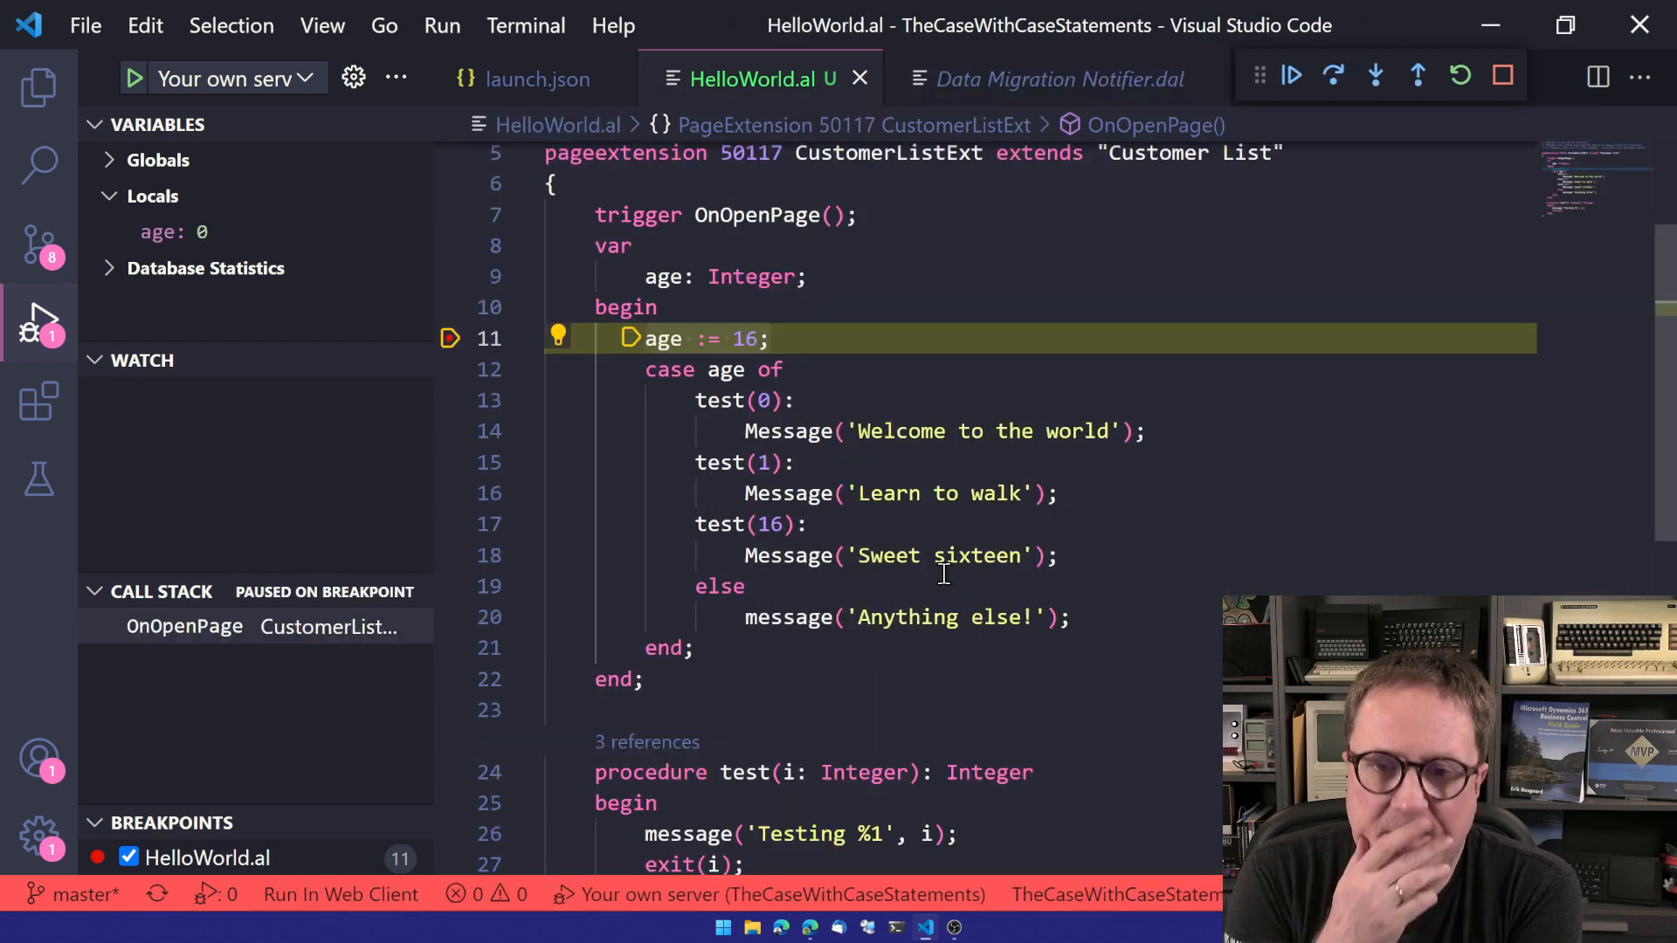
{"action": "left_click", "coordinate": [1291, 75]}
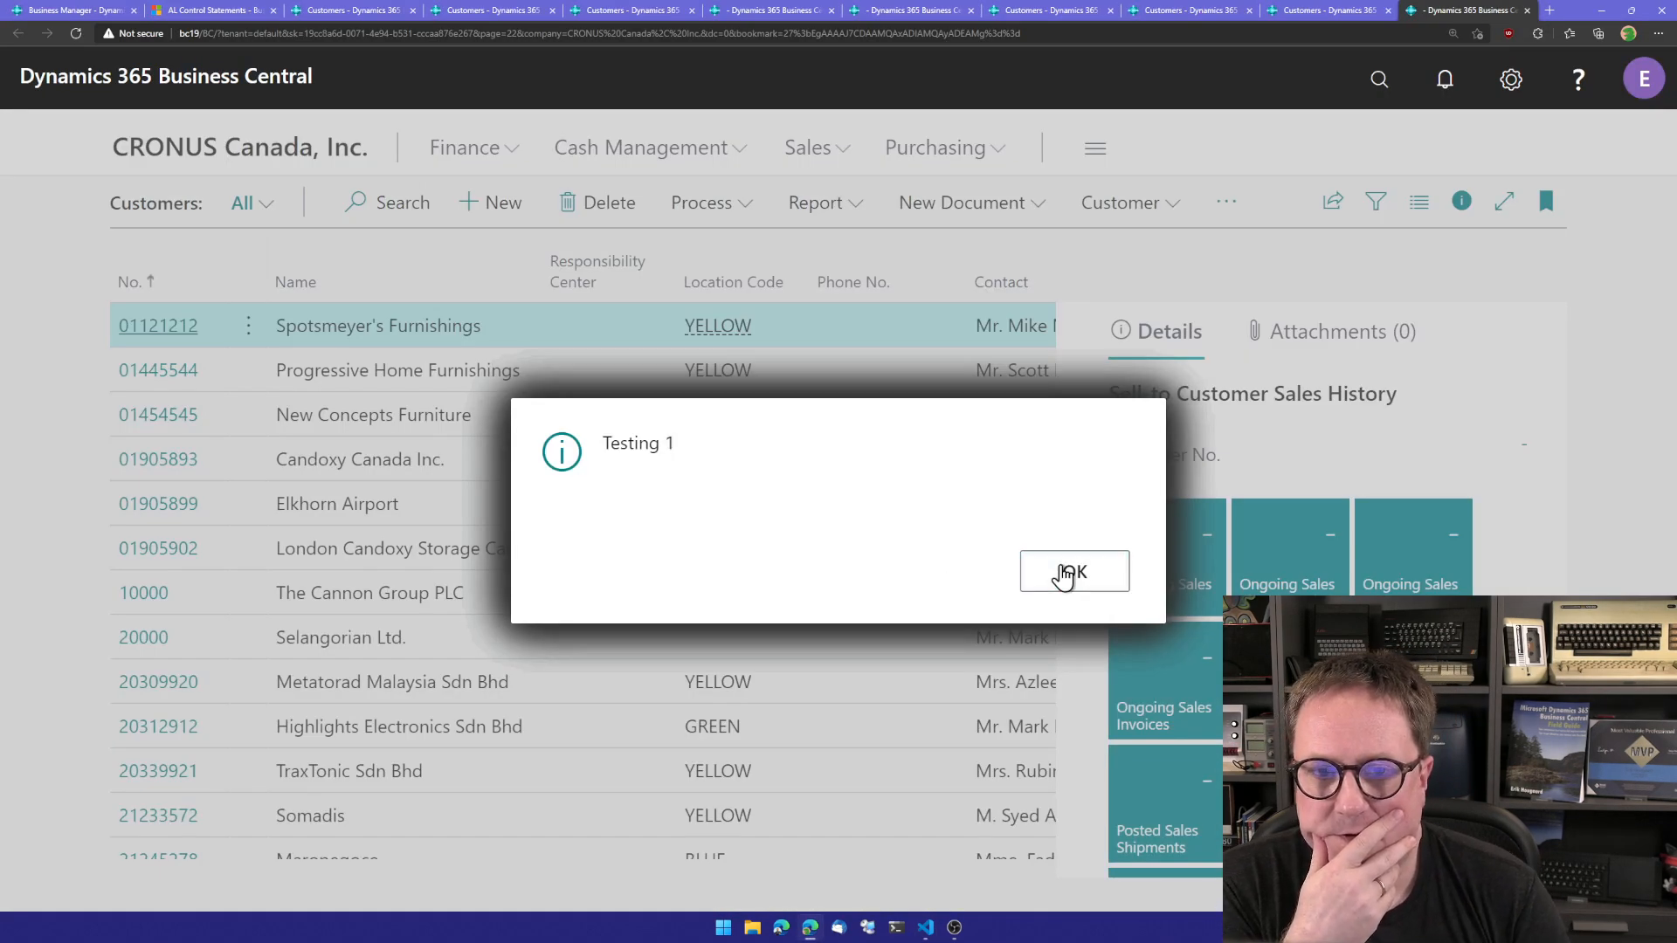
Dismiss the Testing 1 and Sweet sixteen messages twice.
{"action": "left_click", "coordinate": [1074, 572]}
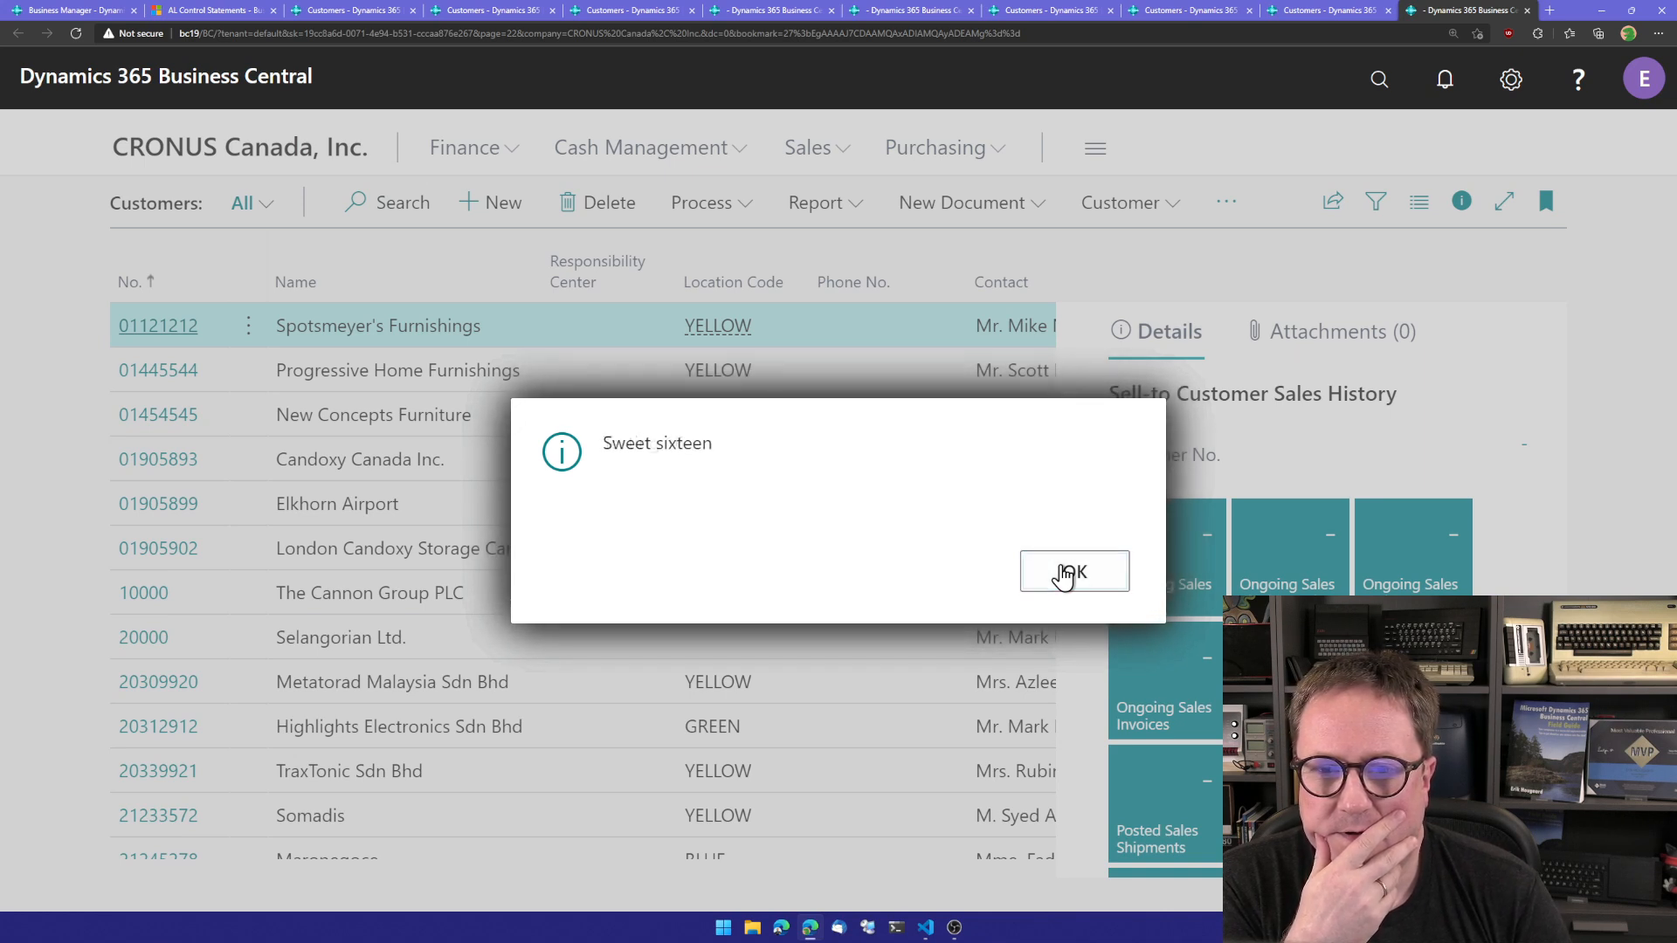
{"action": "left_click", "coordinate": [1072, 572]}
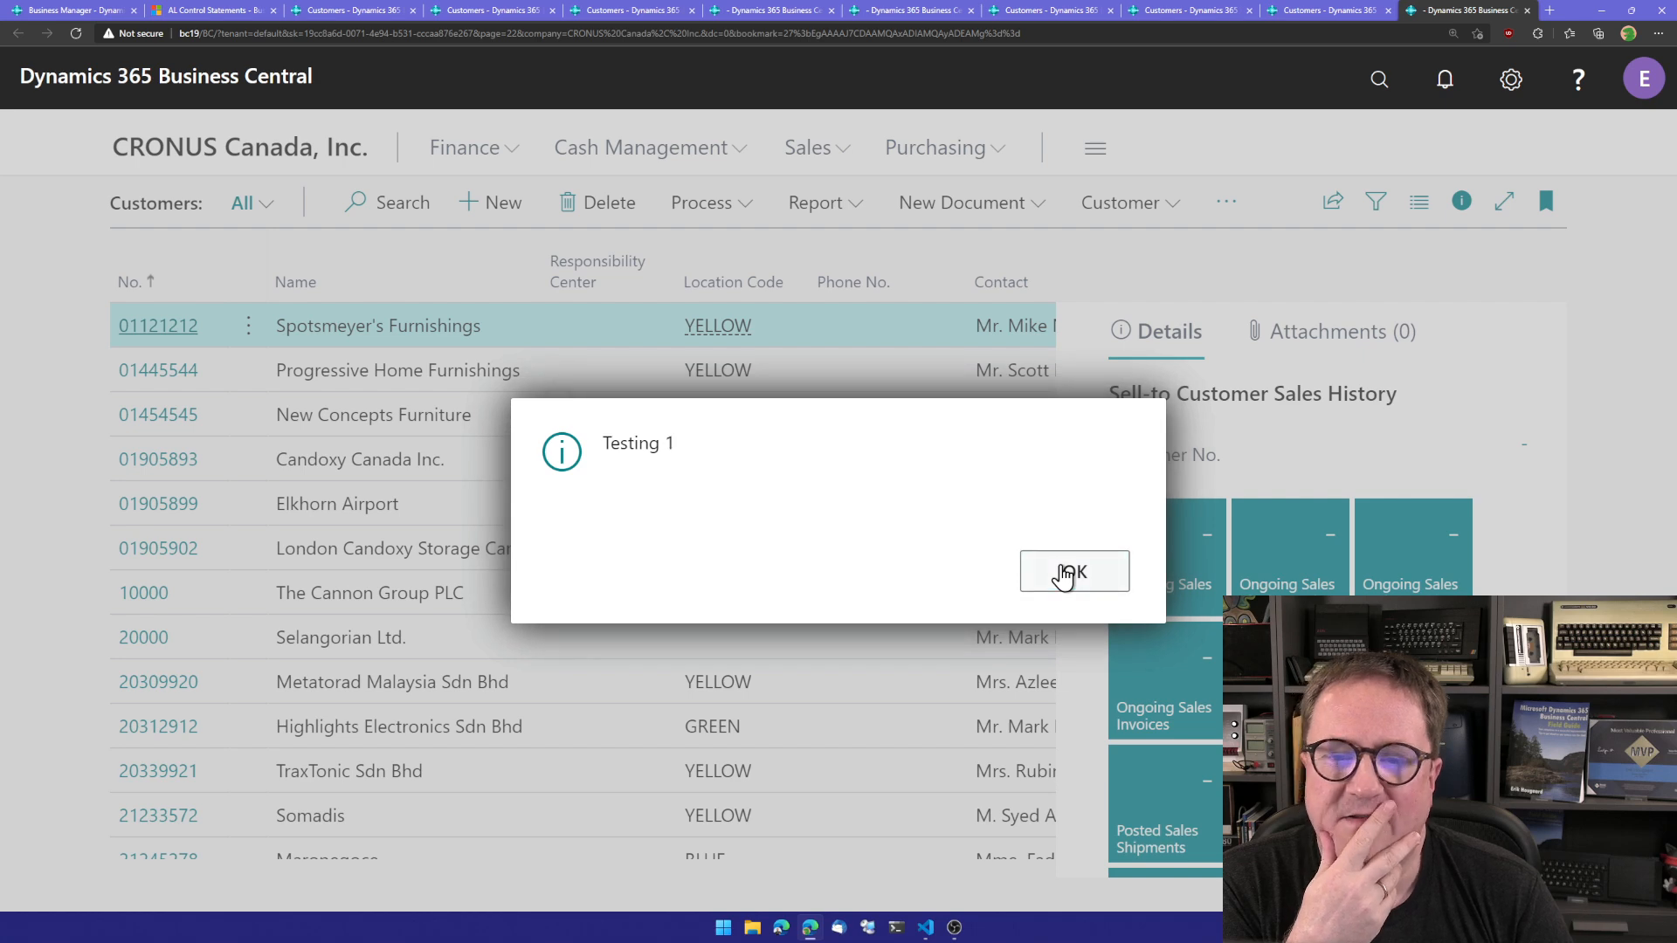
{"action": "left_click", "coordinate": [1072, 572]}
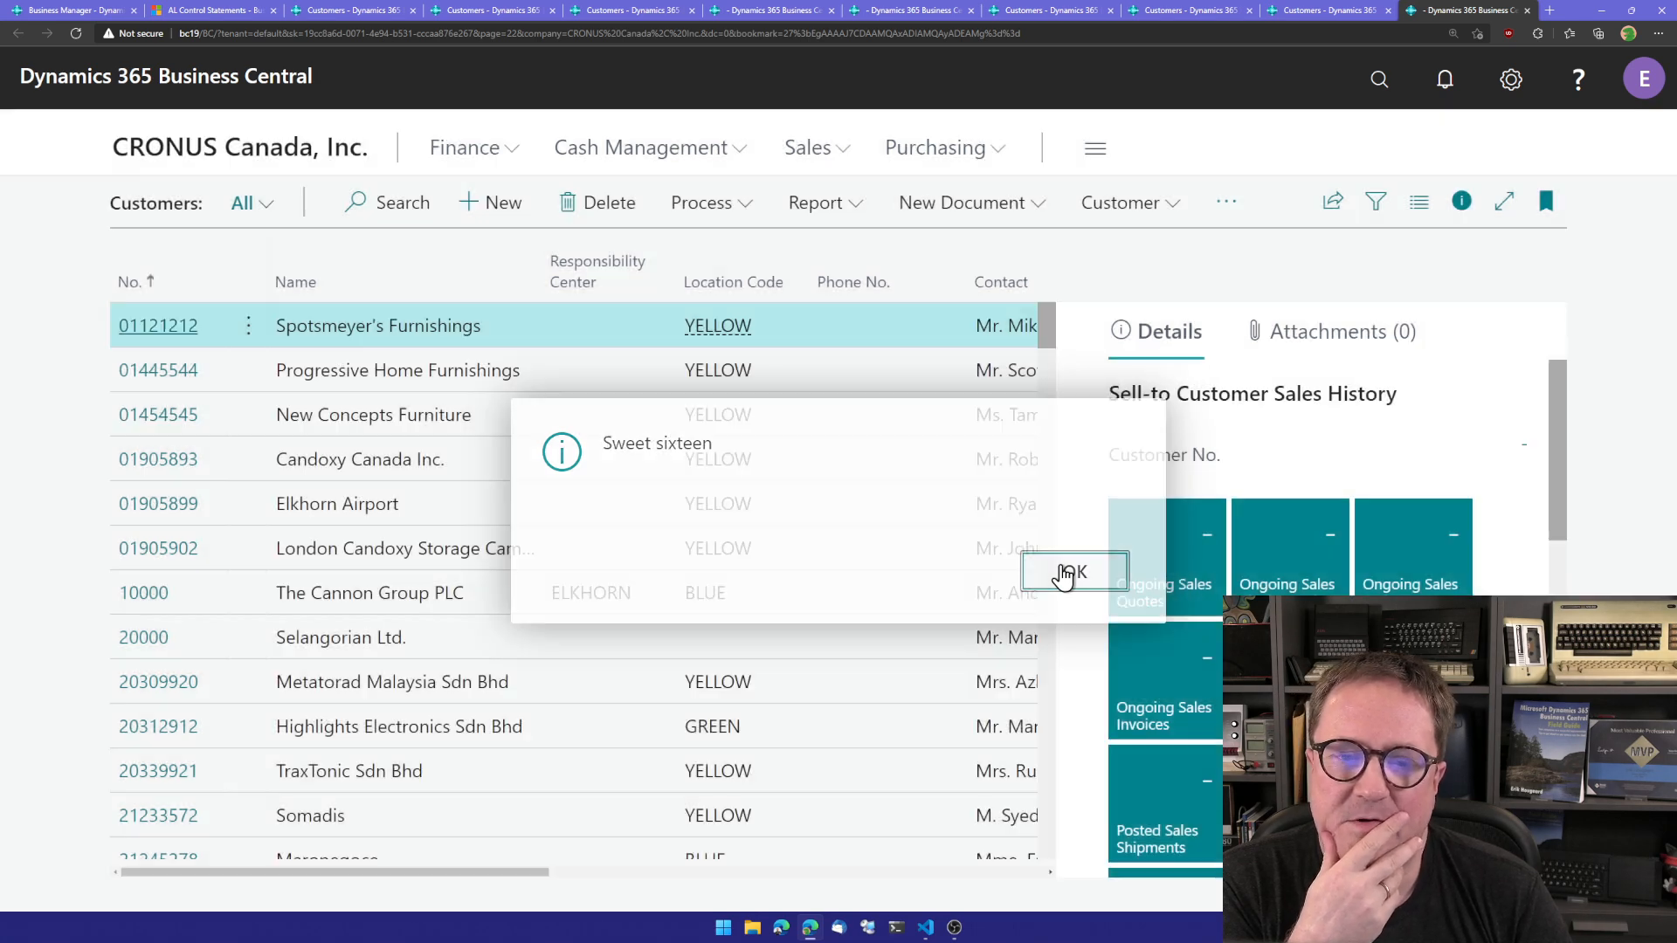
{"action": "left_click", "coordinate": [1069, 572]}
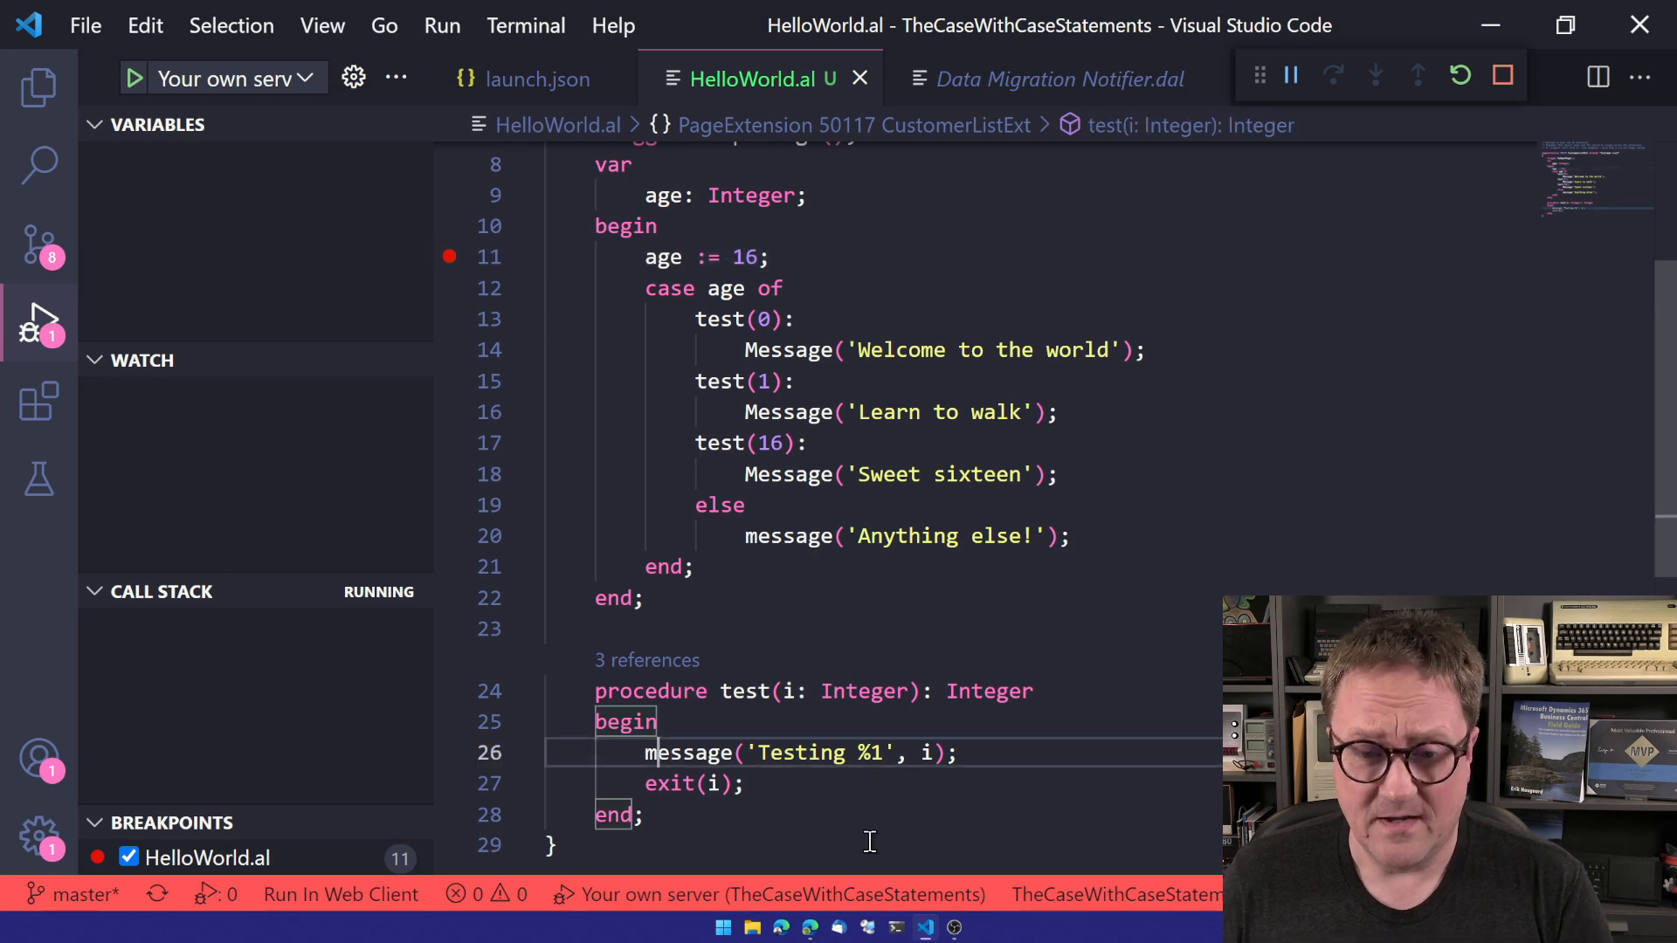
Comment out the Testing message line and confirm only Sweet sixteen appears.
{"action": "type", "text": "//"}
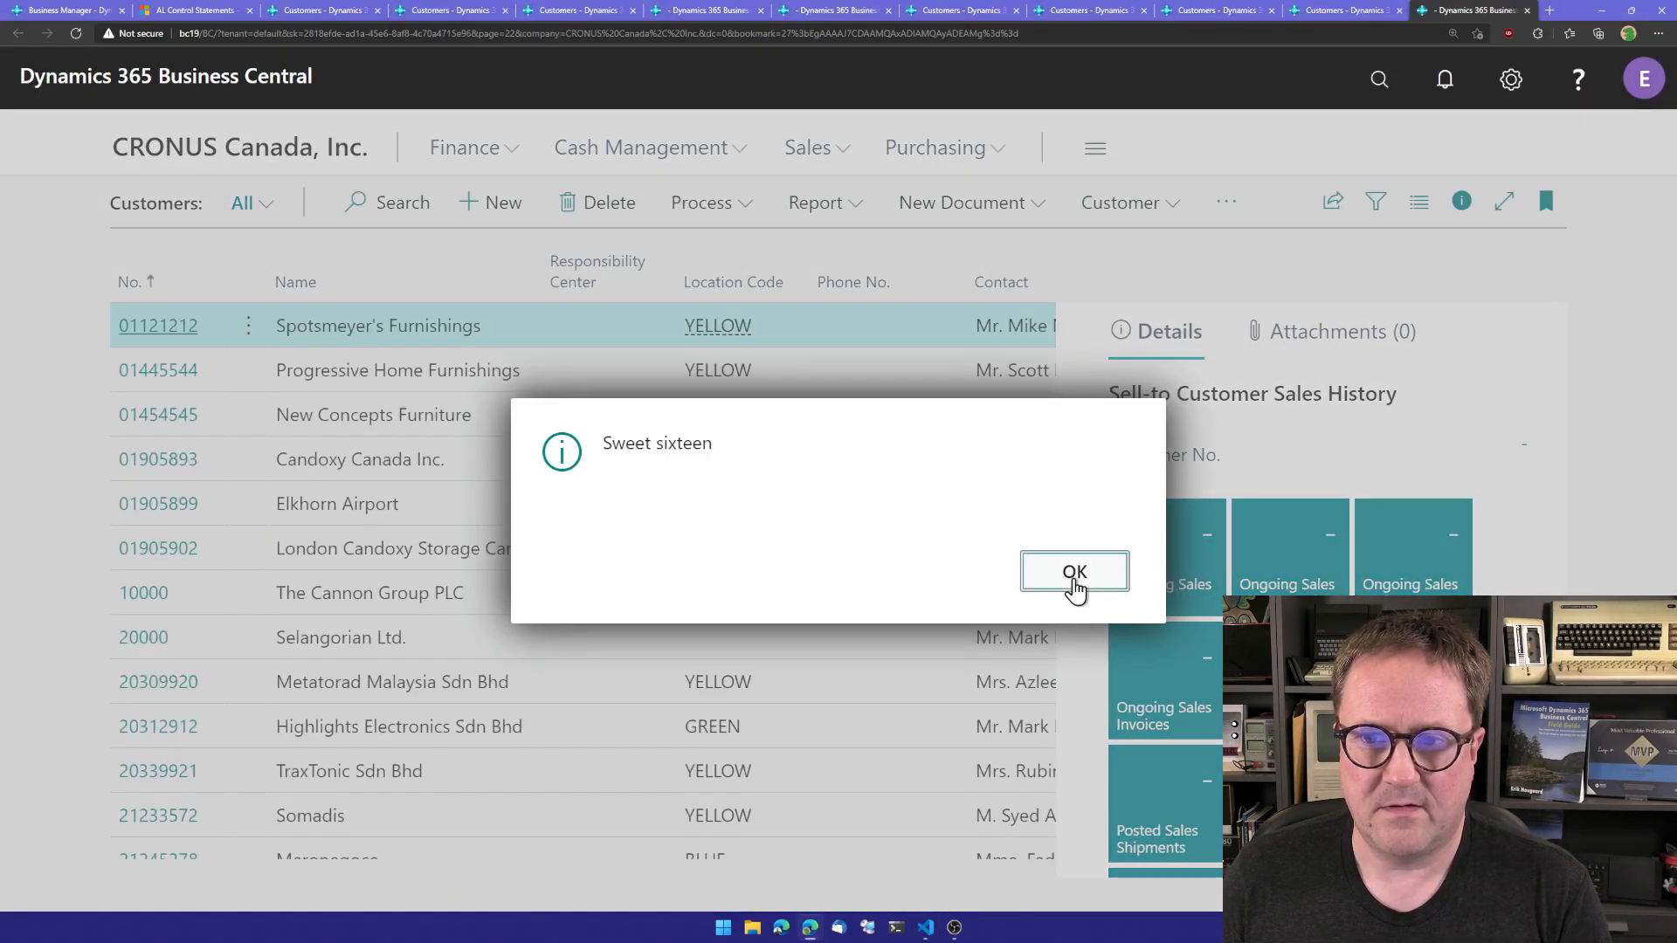
{"action": "left_click", "coordinate": [1073, 571]}
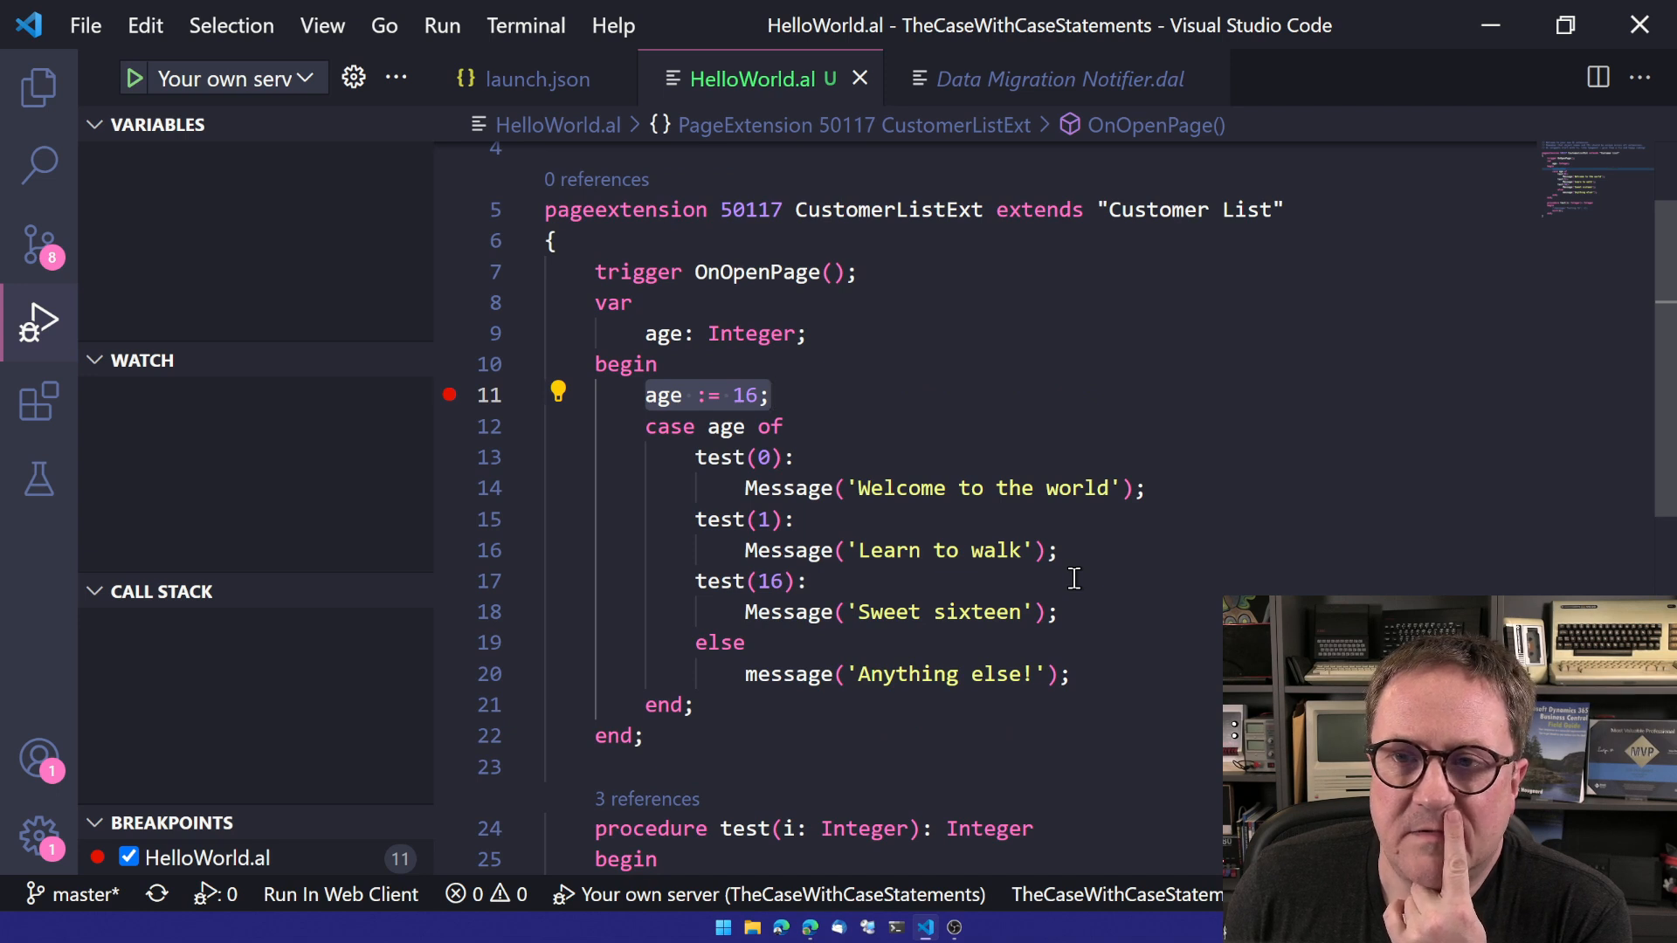
{"action": "scroll", "scroll_direction": "down", "scroll_amount": 3}
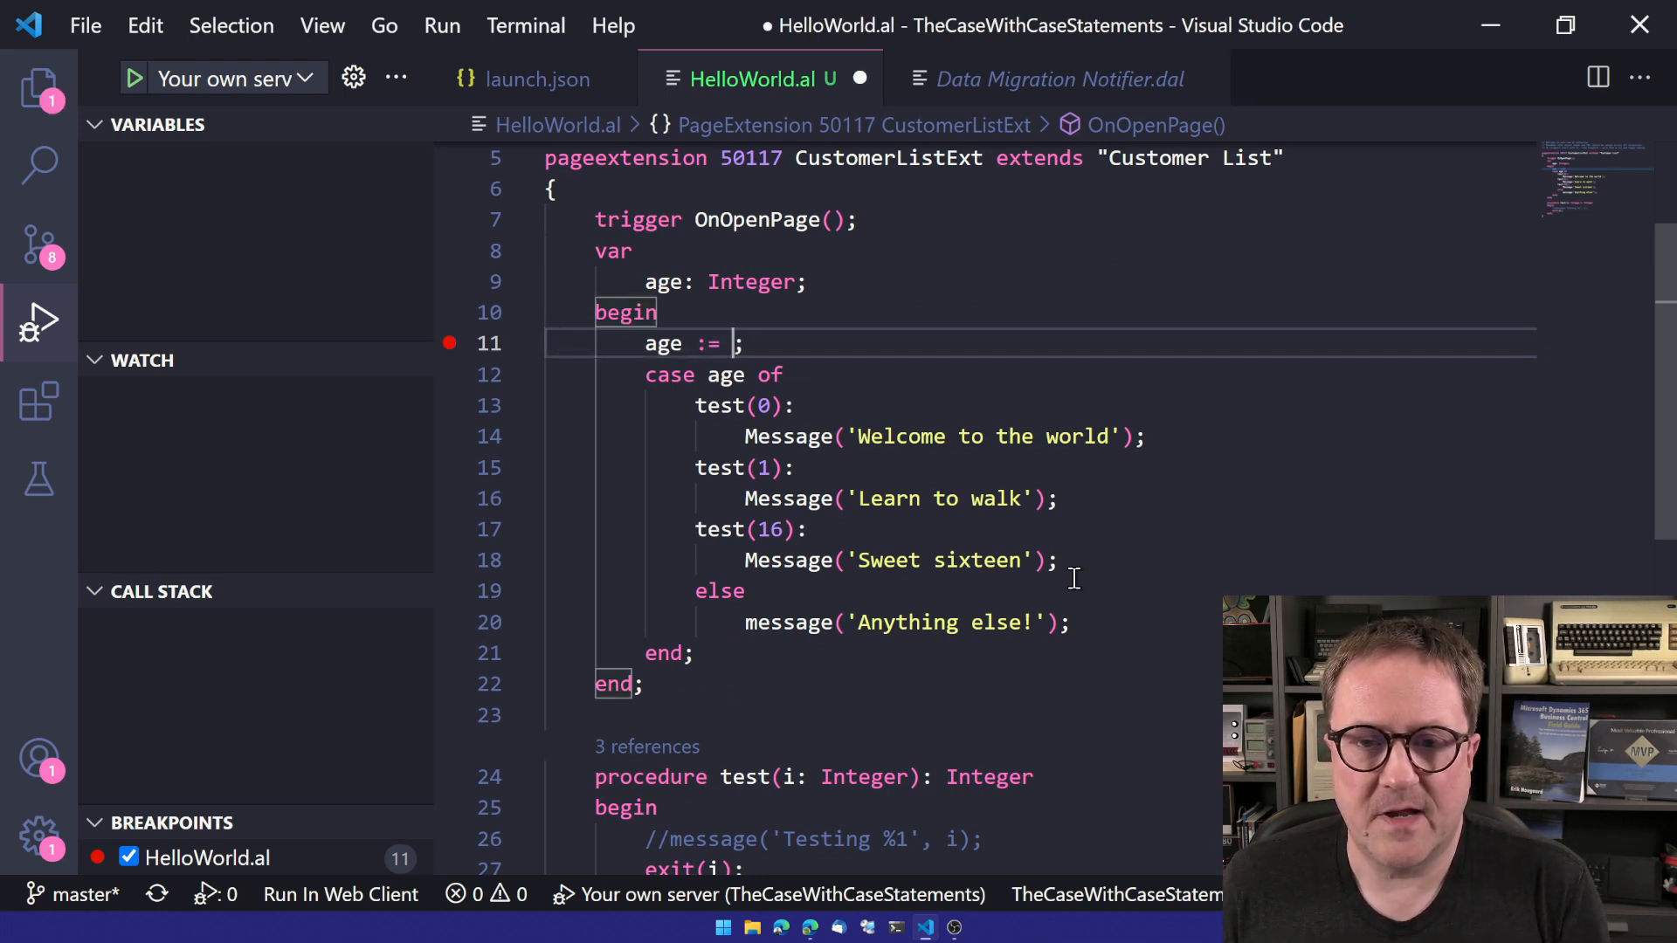
Set age to 0, publish, and see Welcome to the world before and after reloading.
{"action": "type", "text": "0"}
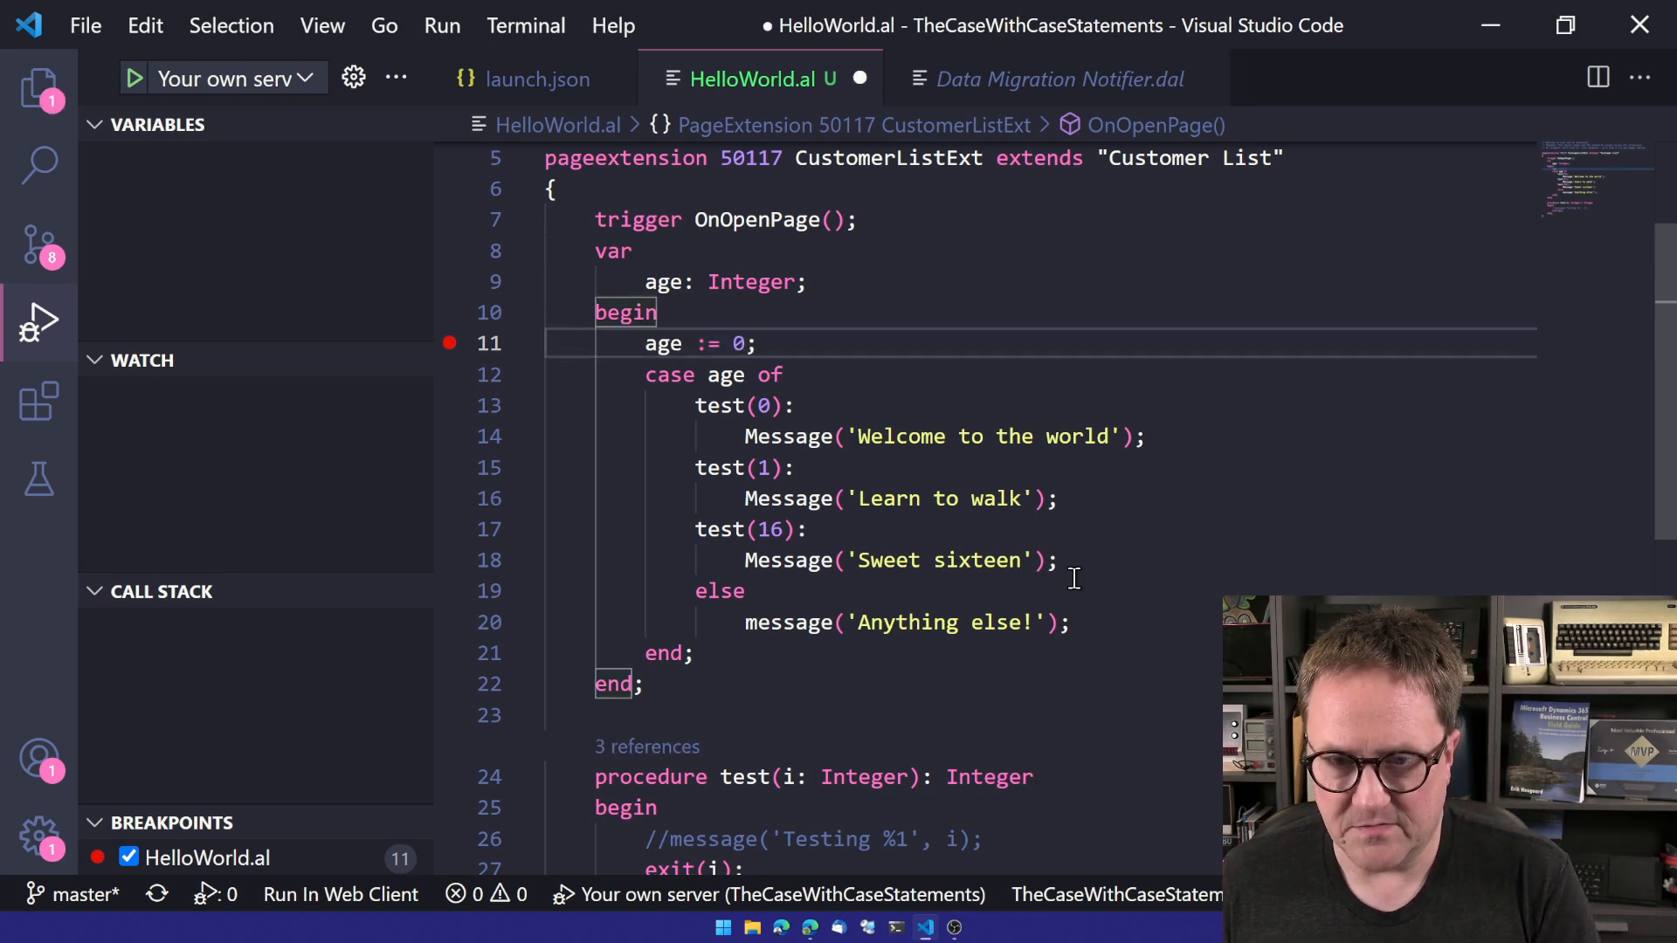
{"action": "left_click", "coordinate": [133, 77]}
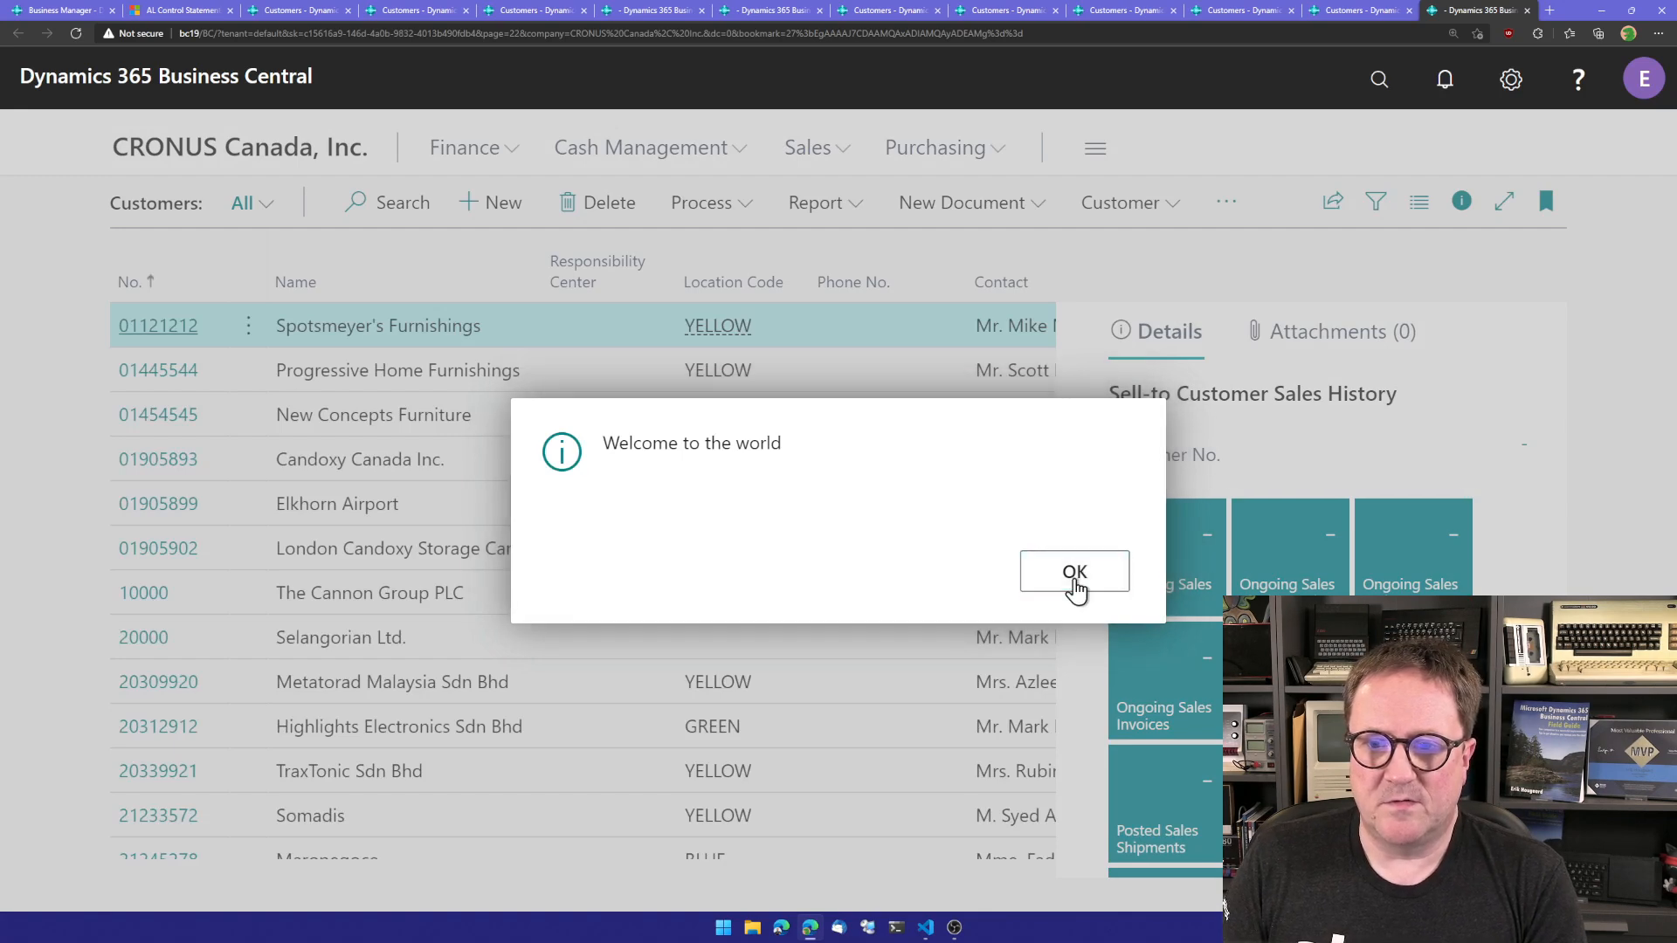
{"action": "left_click", "coordinate": [1074, 571]}
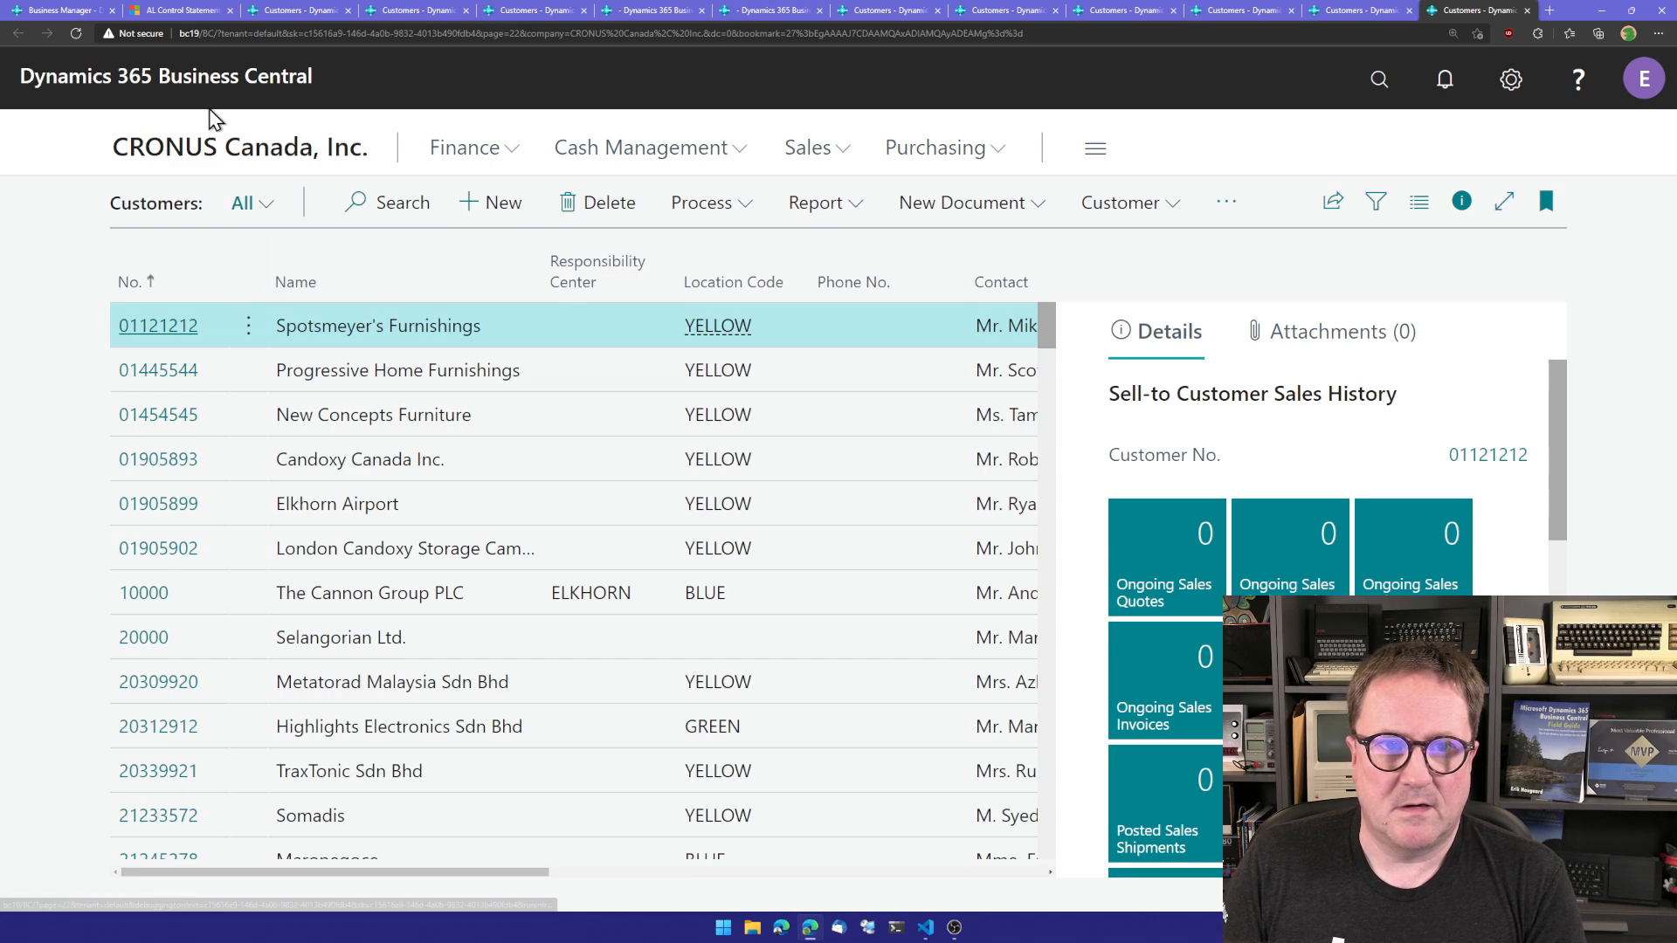
{"action": "left_click", "coordinate": [1475, 10]}
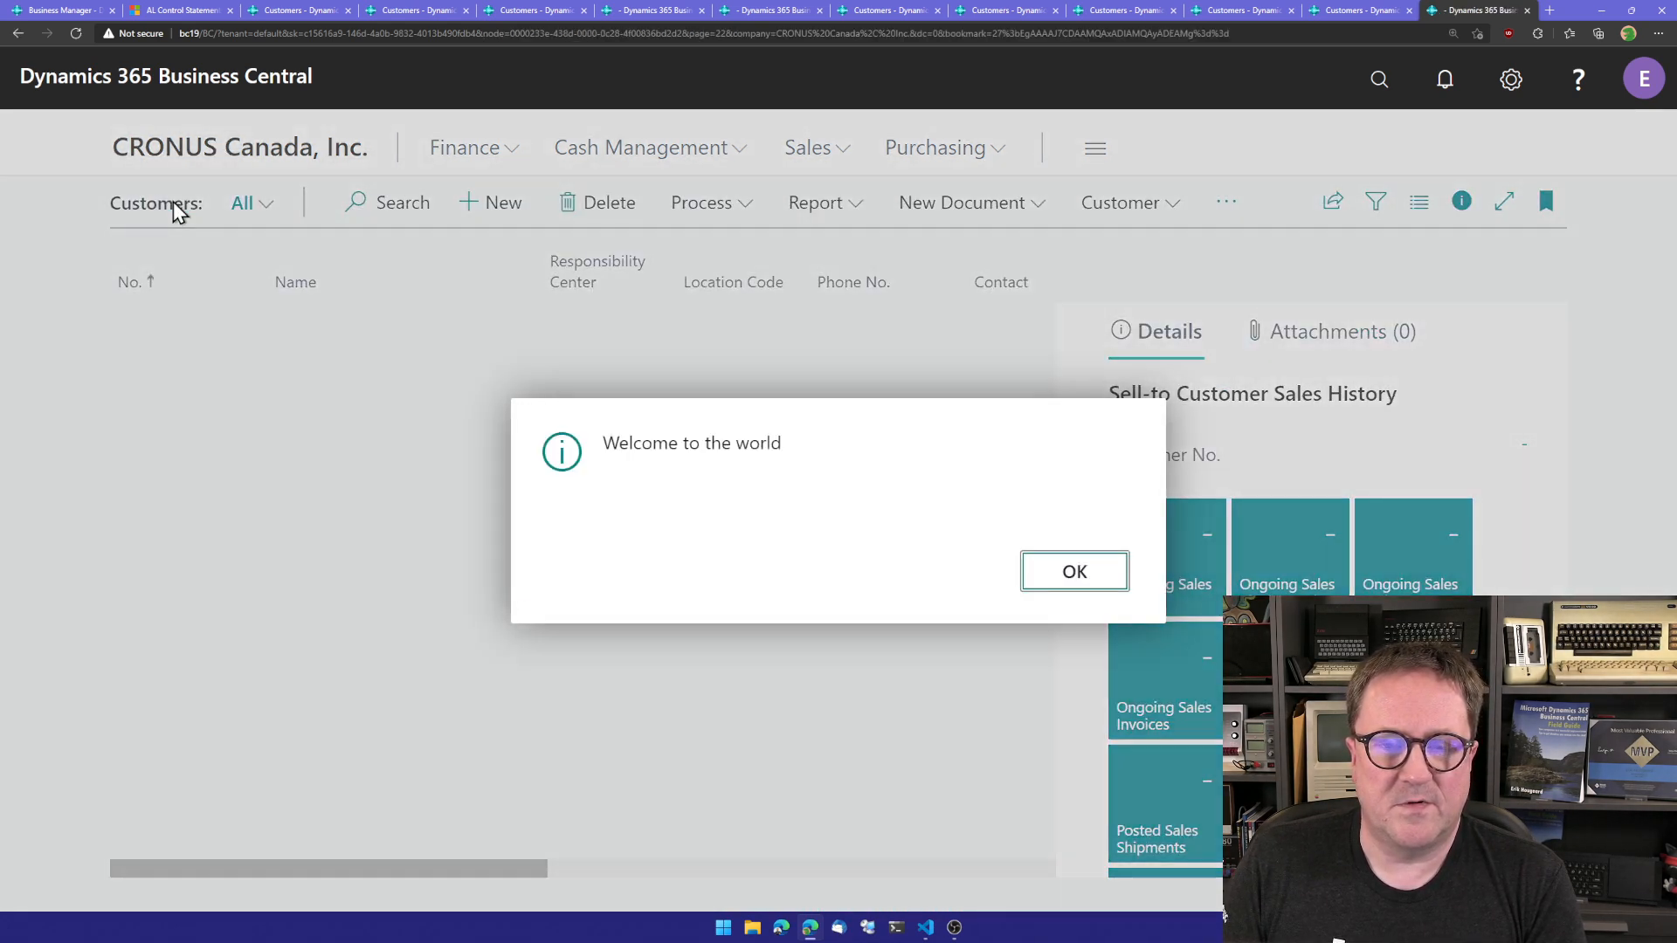
{"action": "left_click", "coordinate": [1073, 570]}
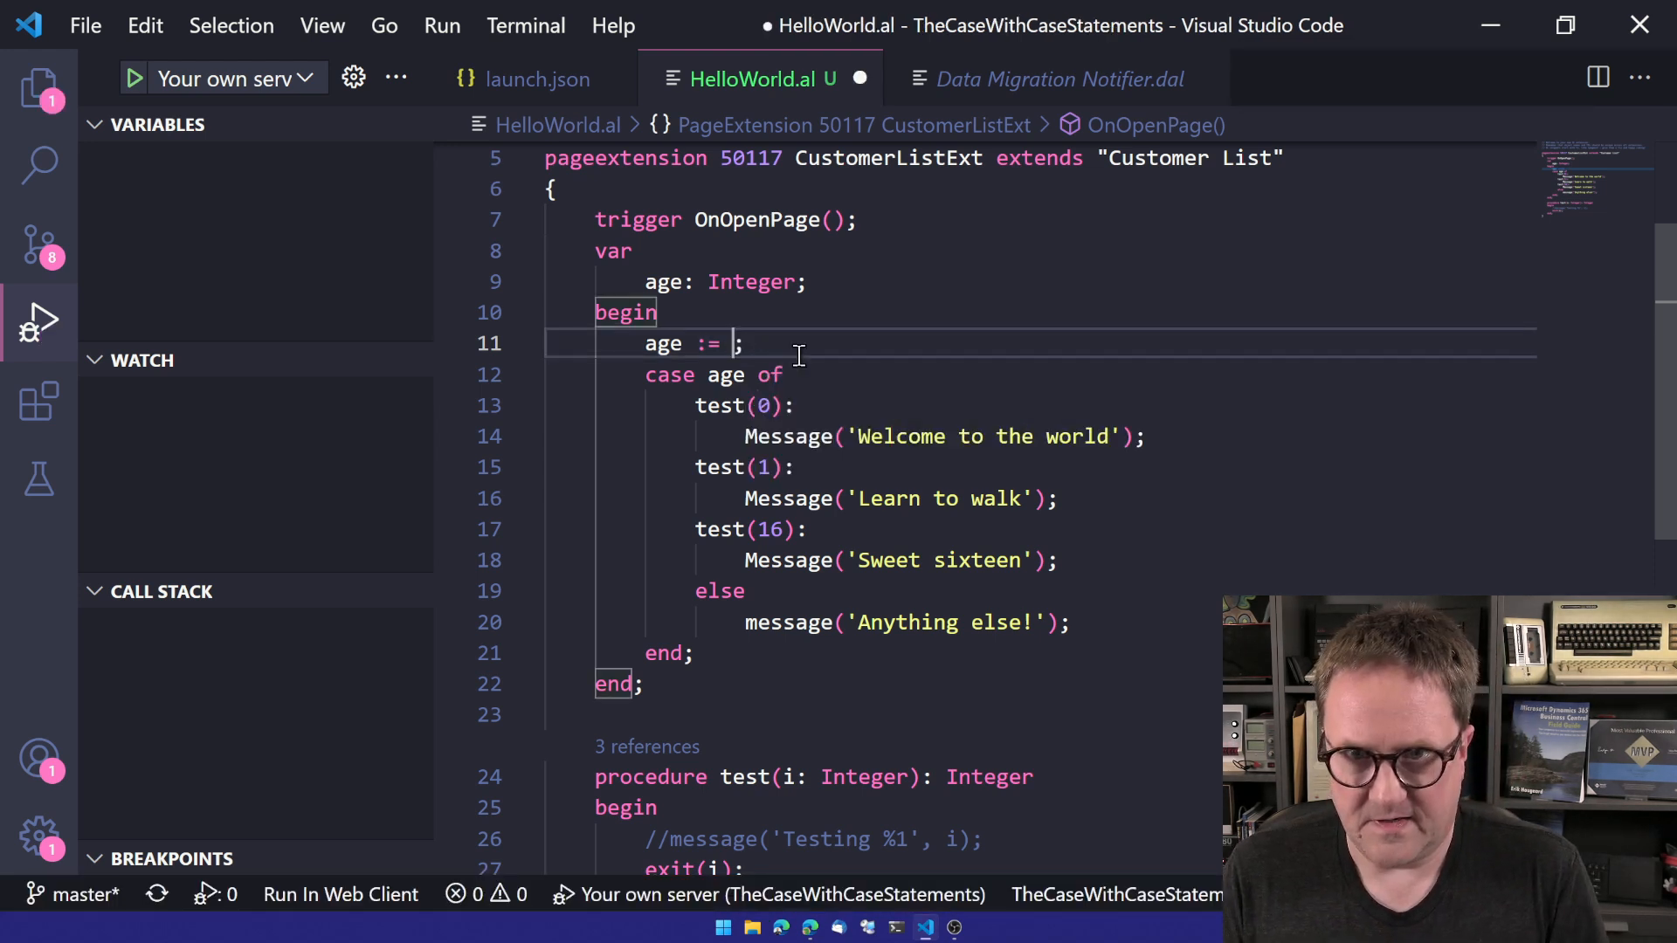
Set age back to 16, republish, and acknowledge the Sweet sixteen messages.
{"action": "type", "text": "16"}
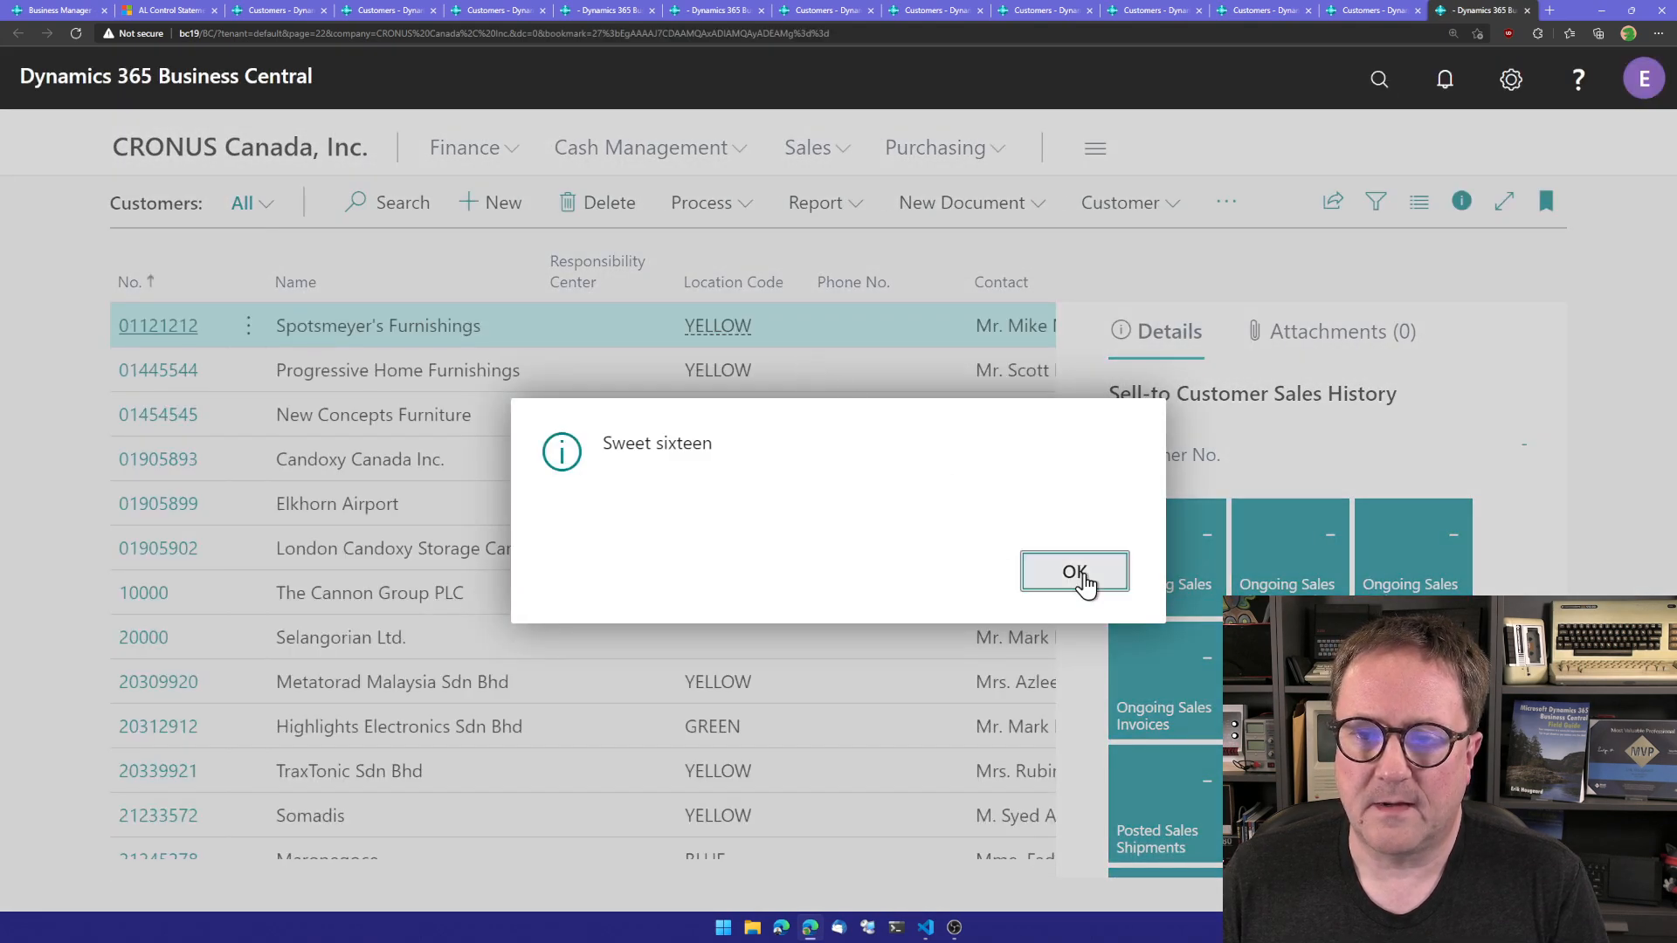
{"action": "left_click", "coordinate": [1074, 571]}
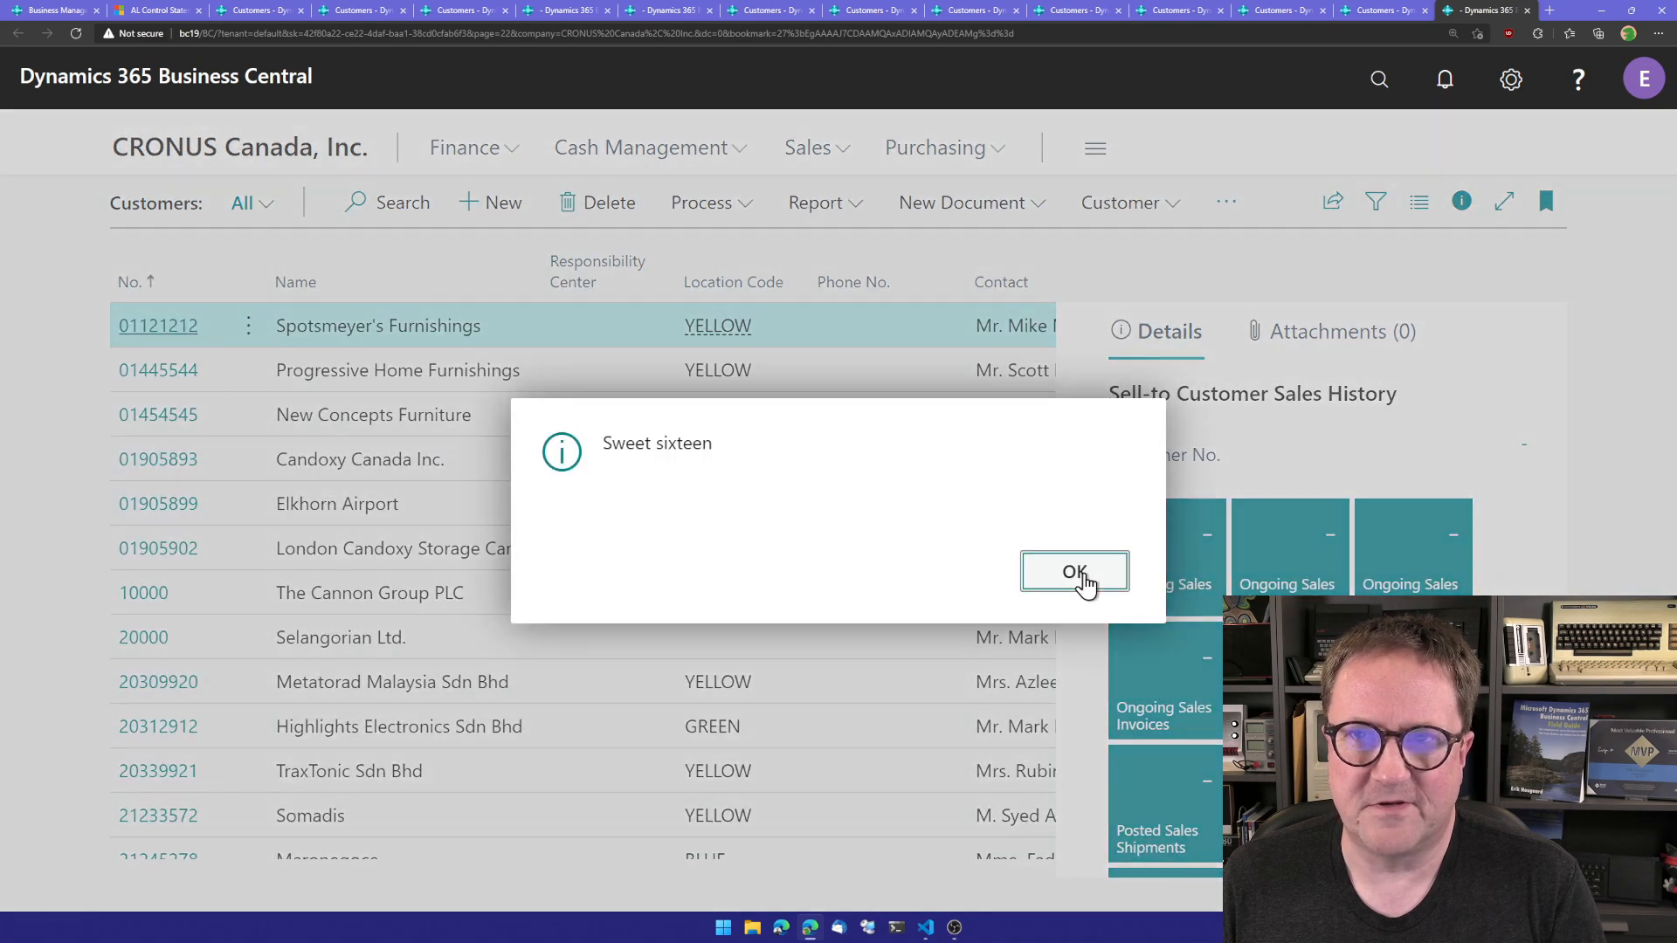
{"action": "left_click", "coordinate": [1073, 572]}
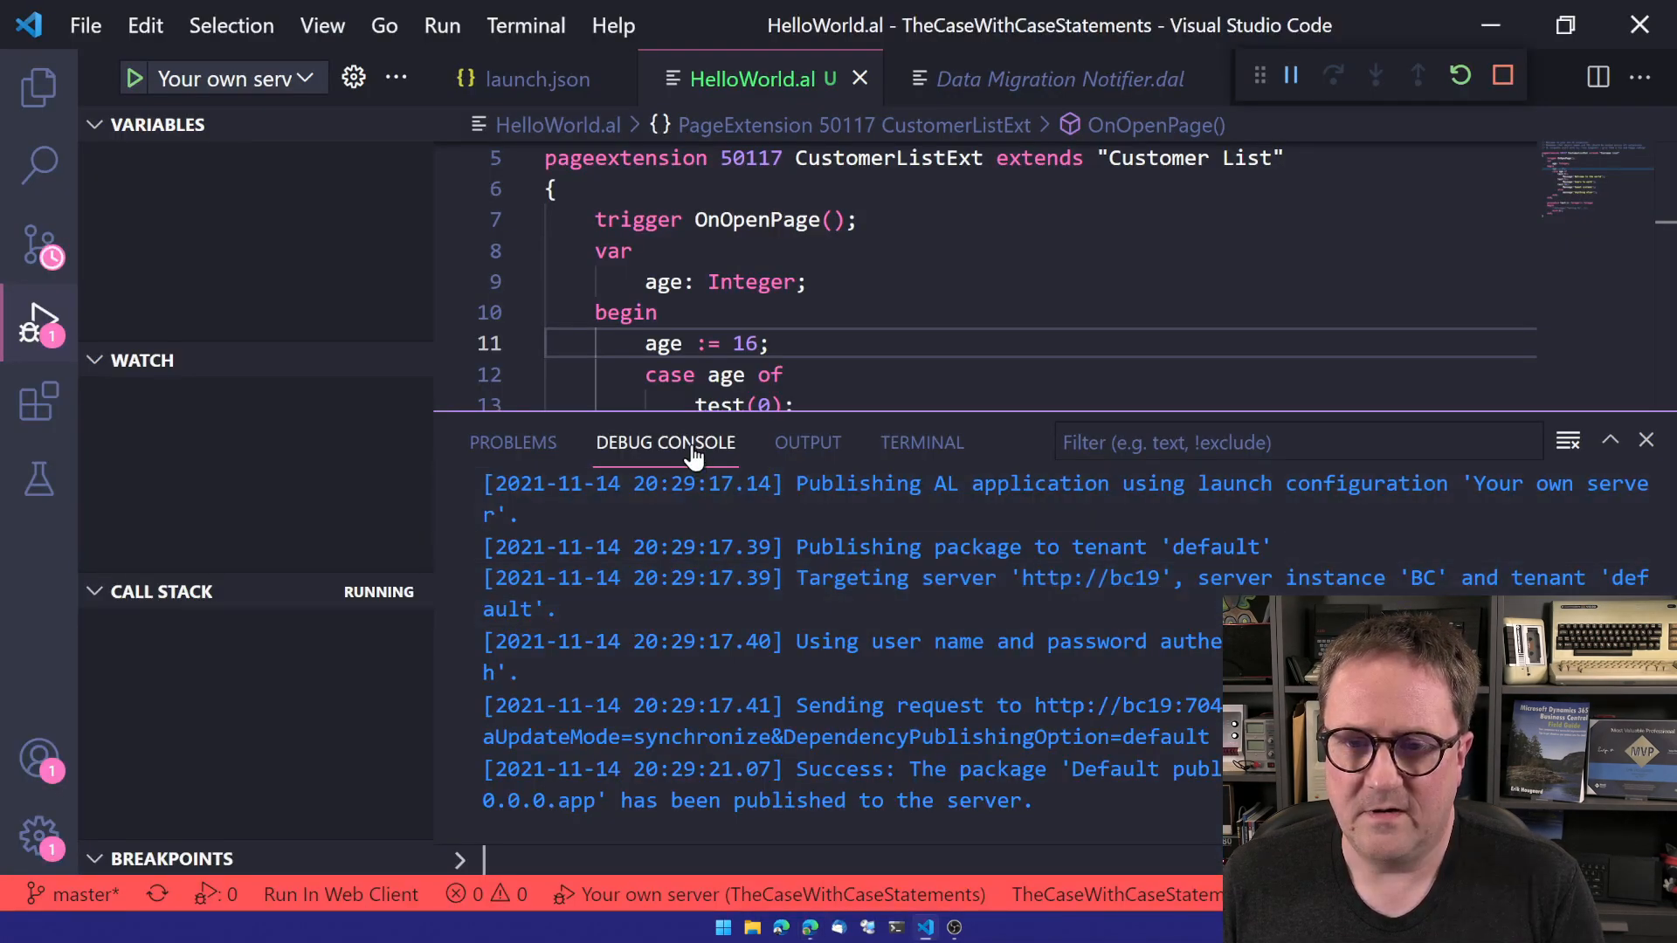
Breakpoint the age := 16 line, debug, continue, and dismiss Sweet sixteen.
{"action": "left_click", "coordinate": [454, 343]}
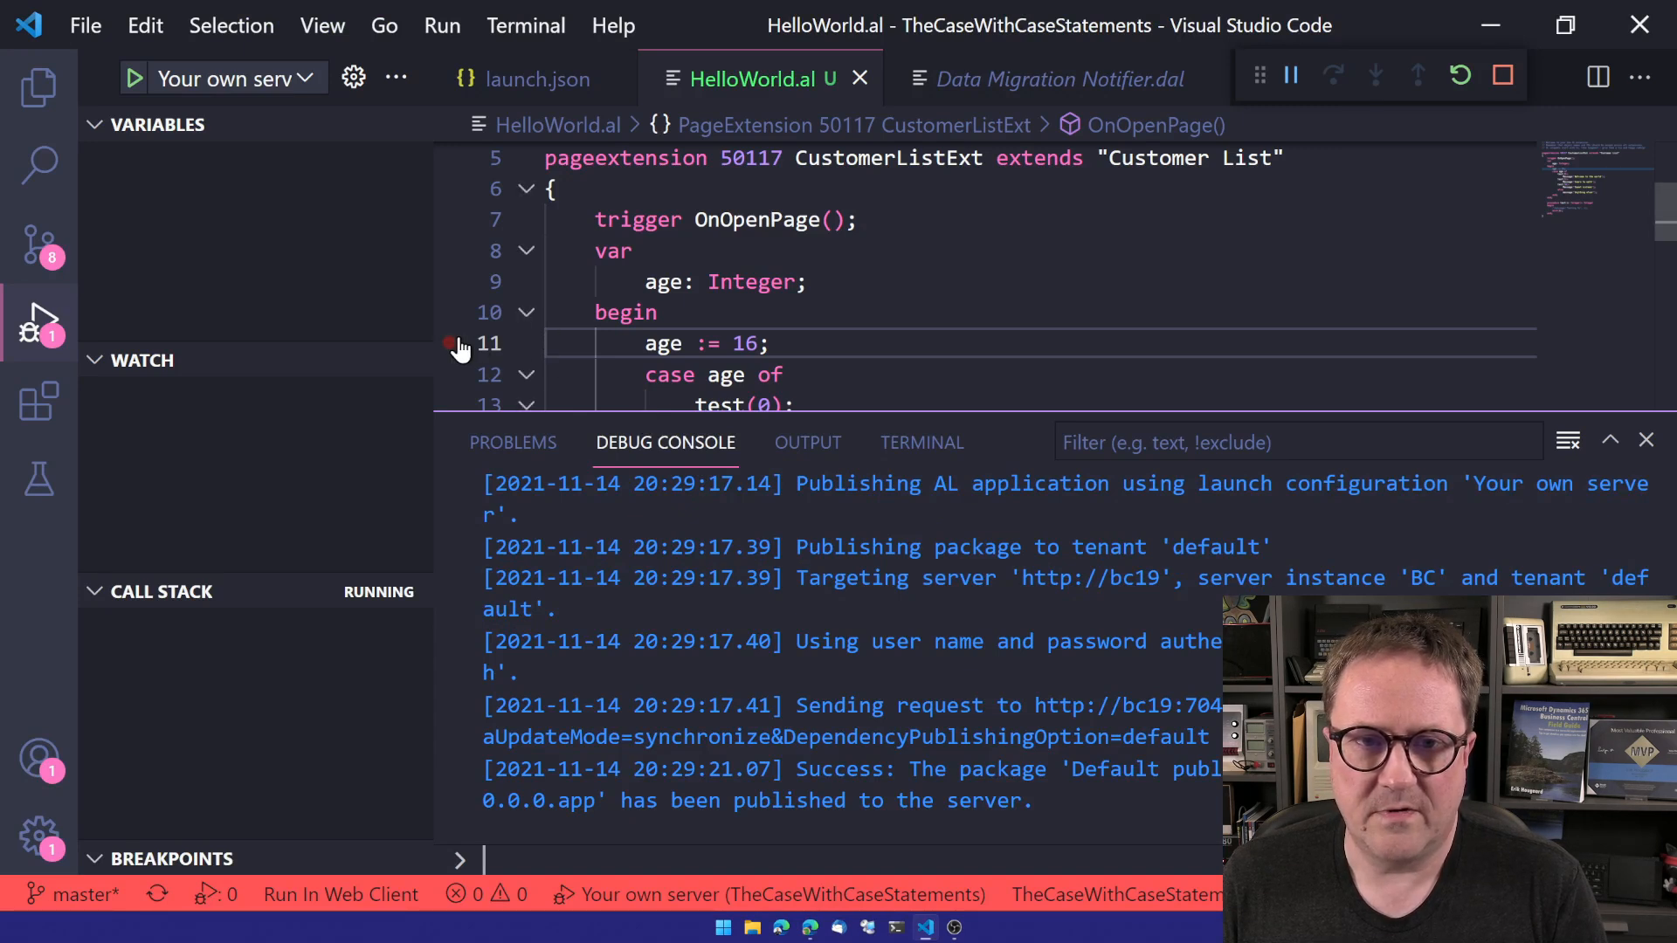
{"action": "left_click", "coordinate": [449, 343]}
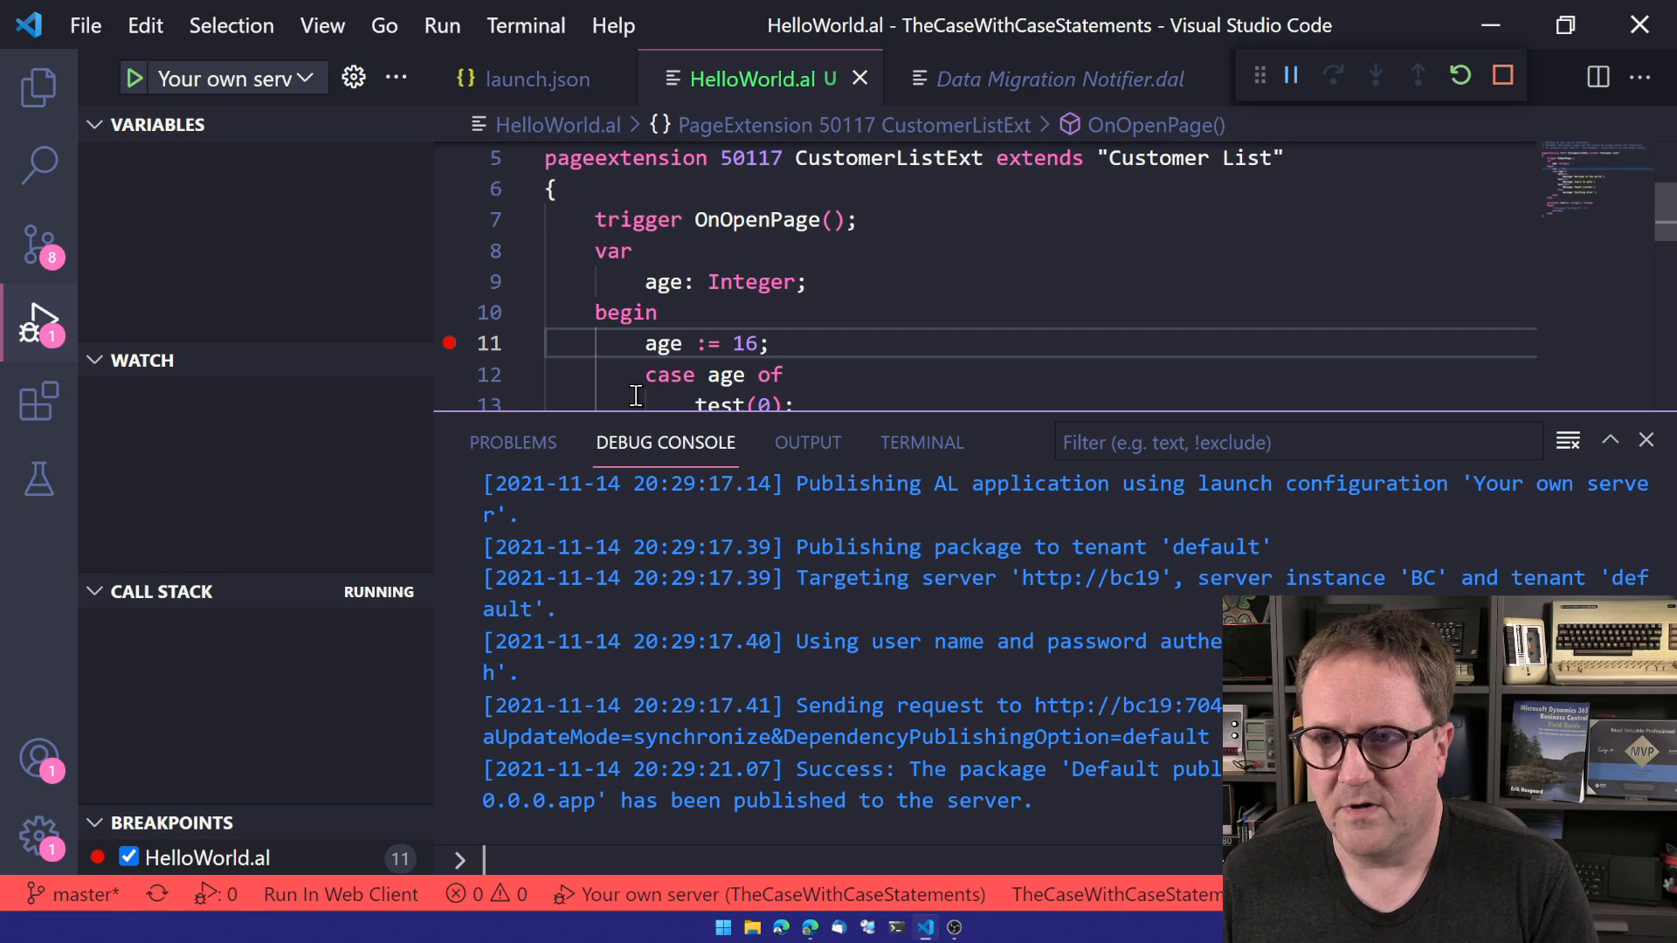
{"action": "left_click", "coordinate": [1501, 75]}
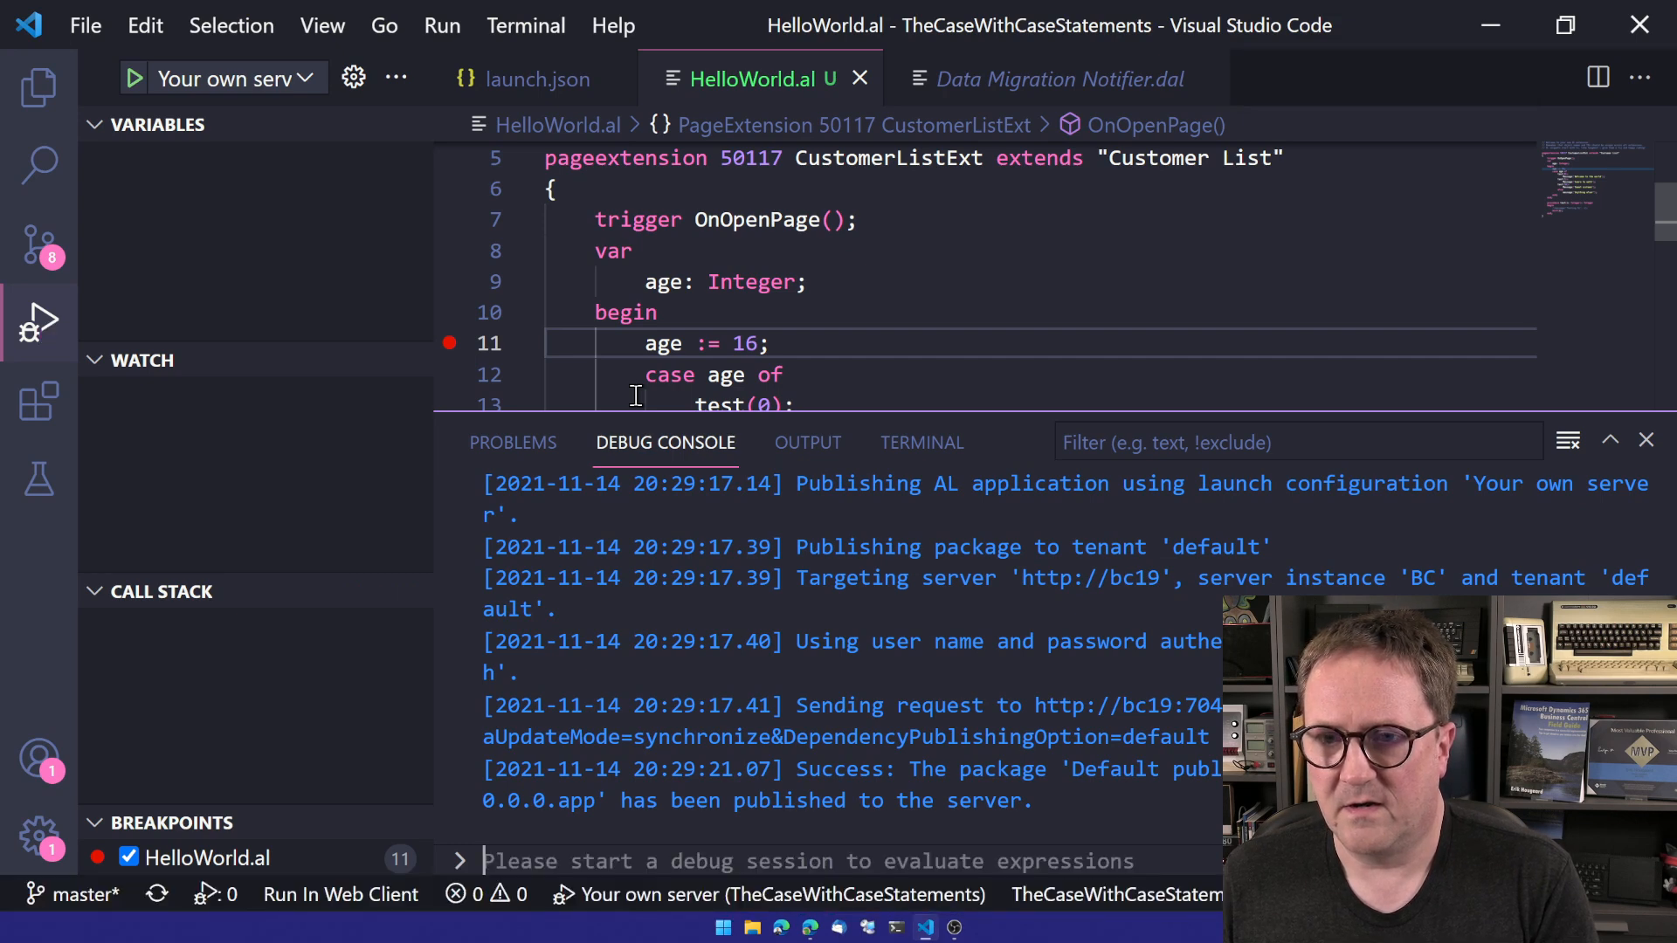
{"action": "left_click", "coordinate": [134, 77]}
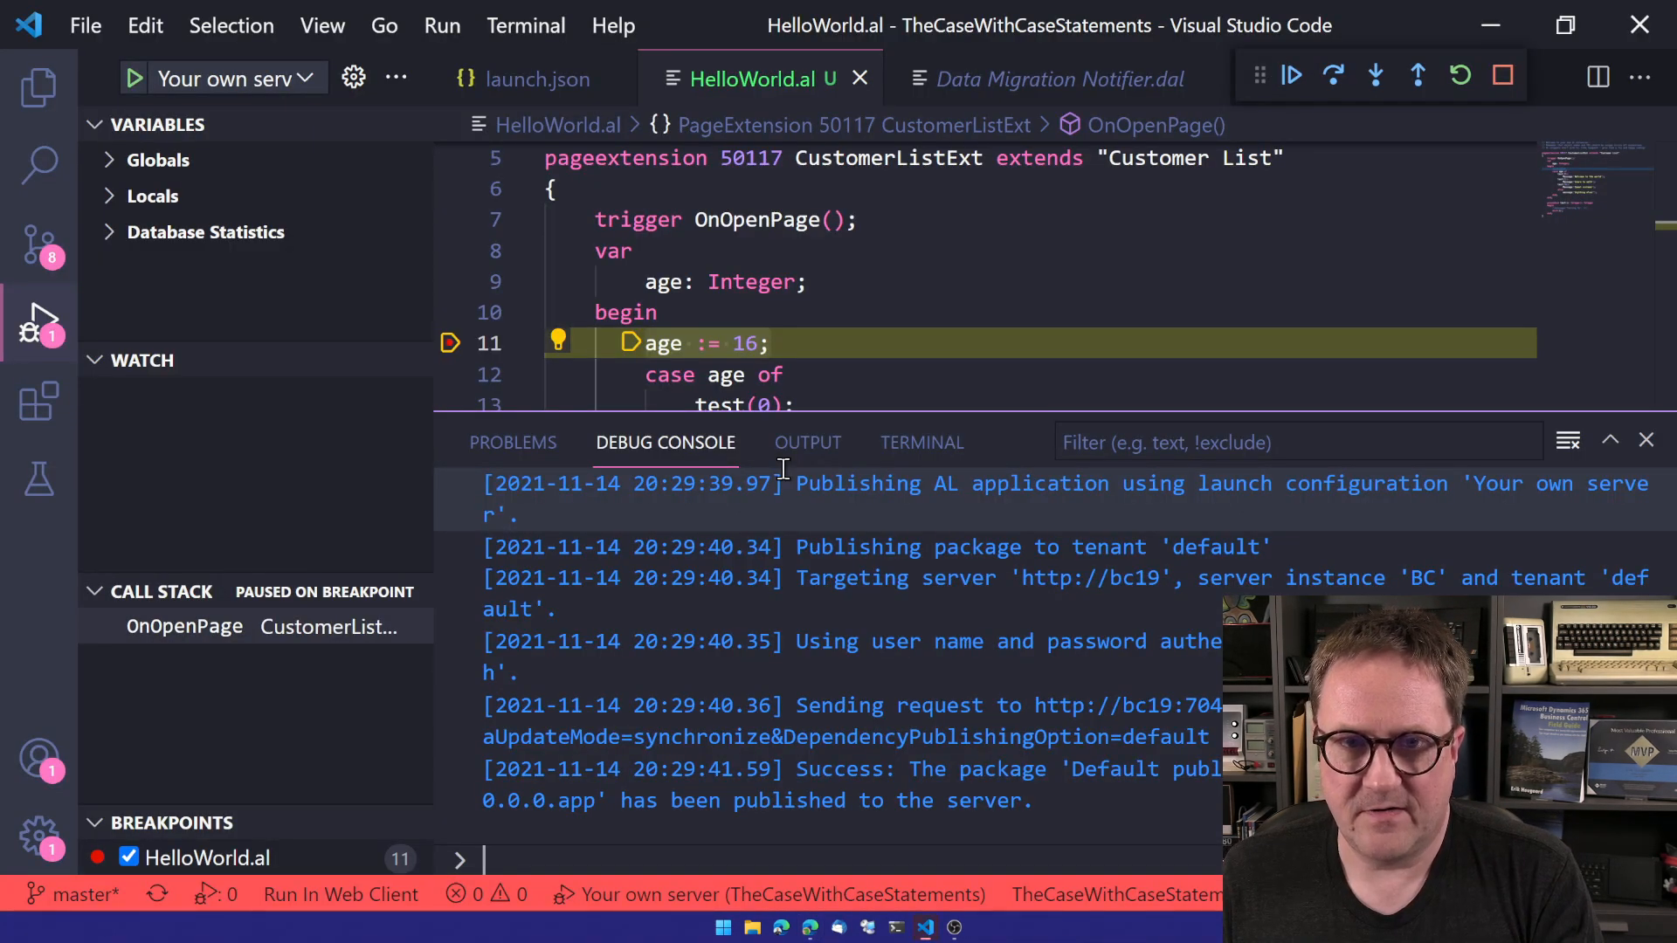
{"action": "left_click", "coordinate": [1291, 76]}
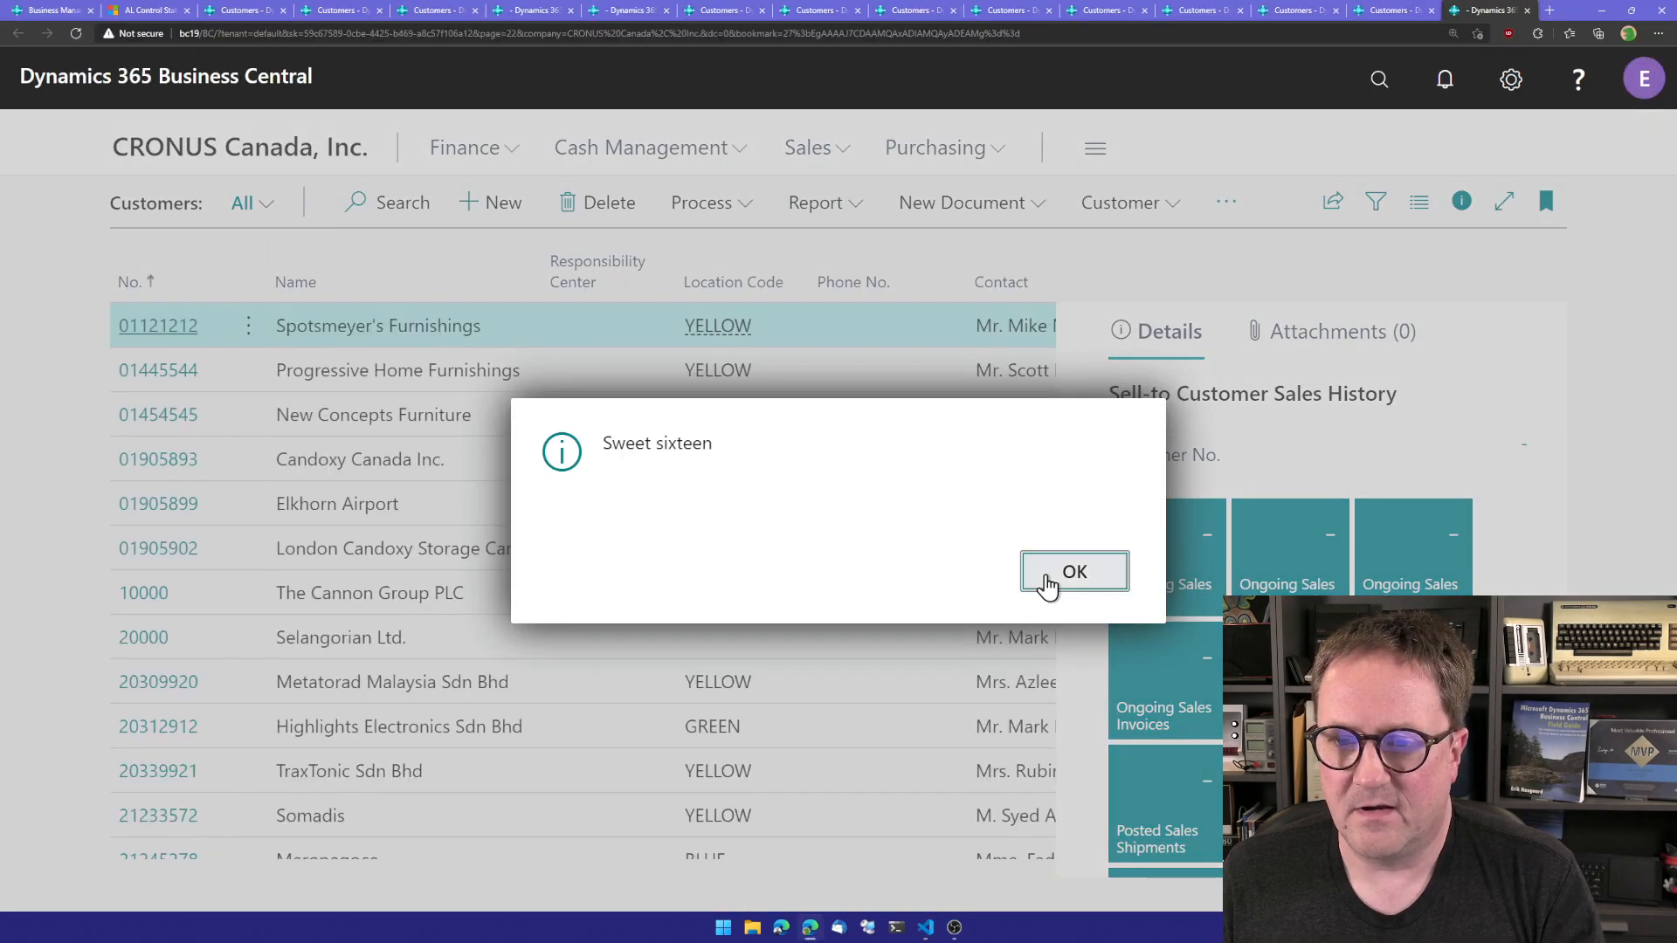
{"action": "left_click", "coordinate": [1072, 571]}
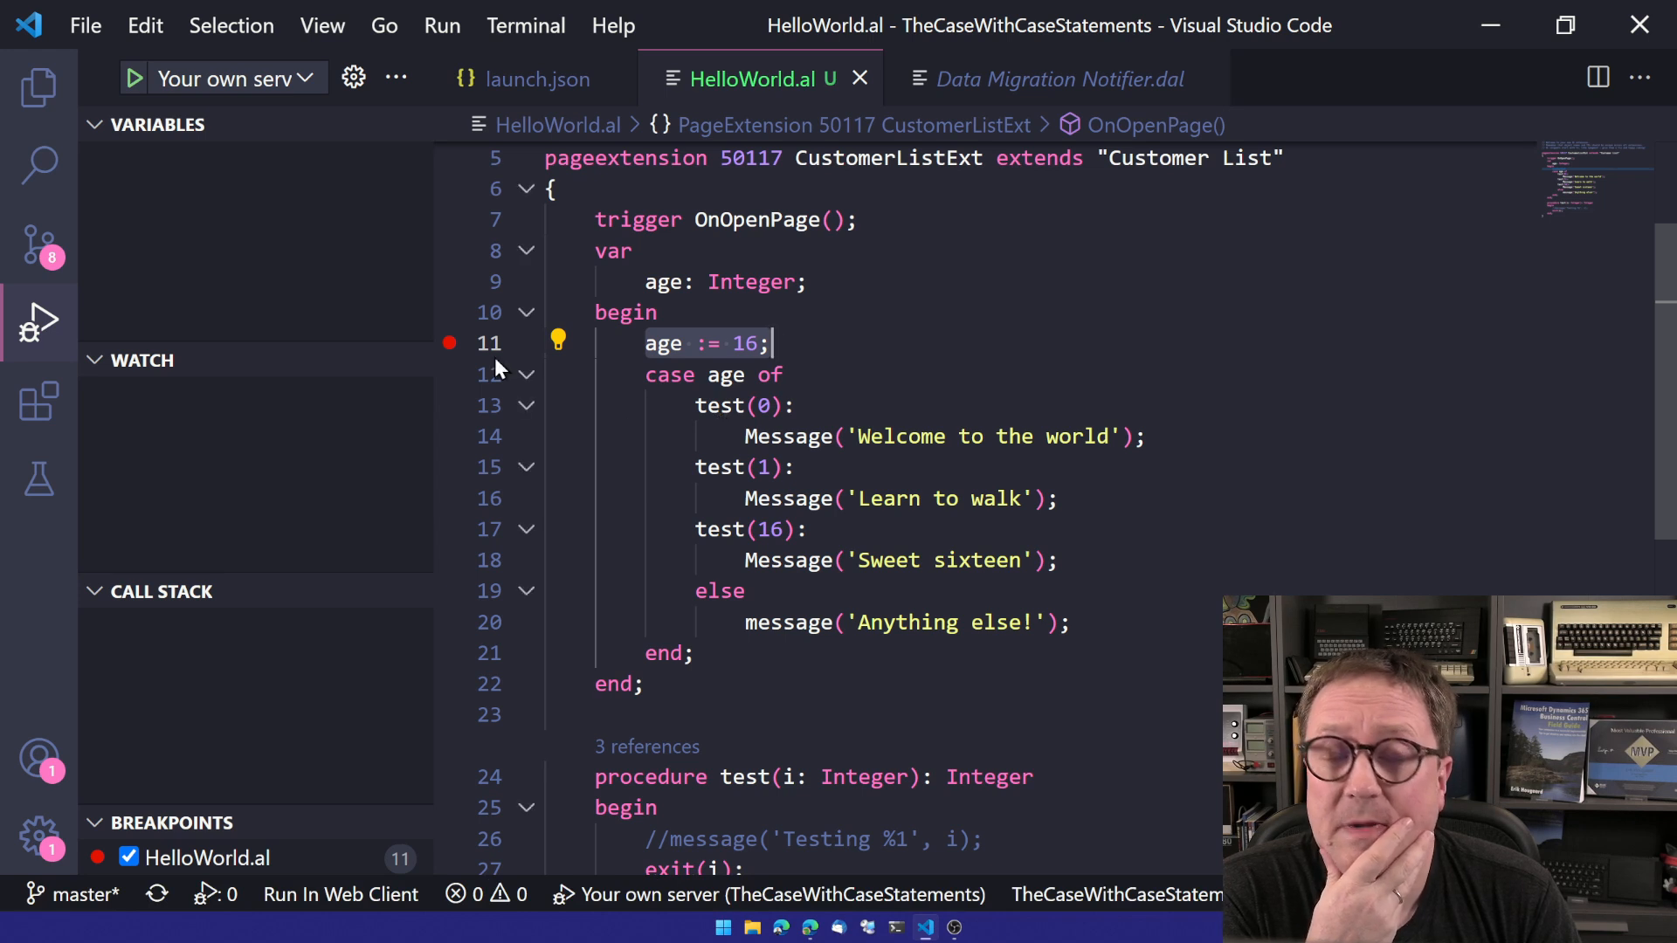
{"action": "mouse_move", "coordinate": [449, 344]}
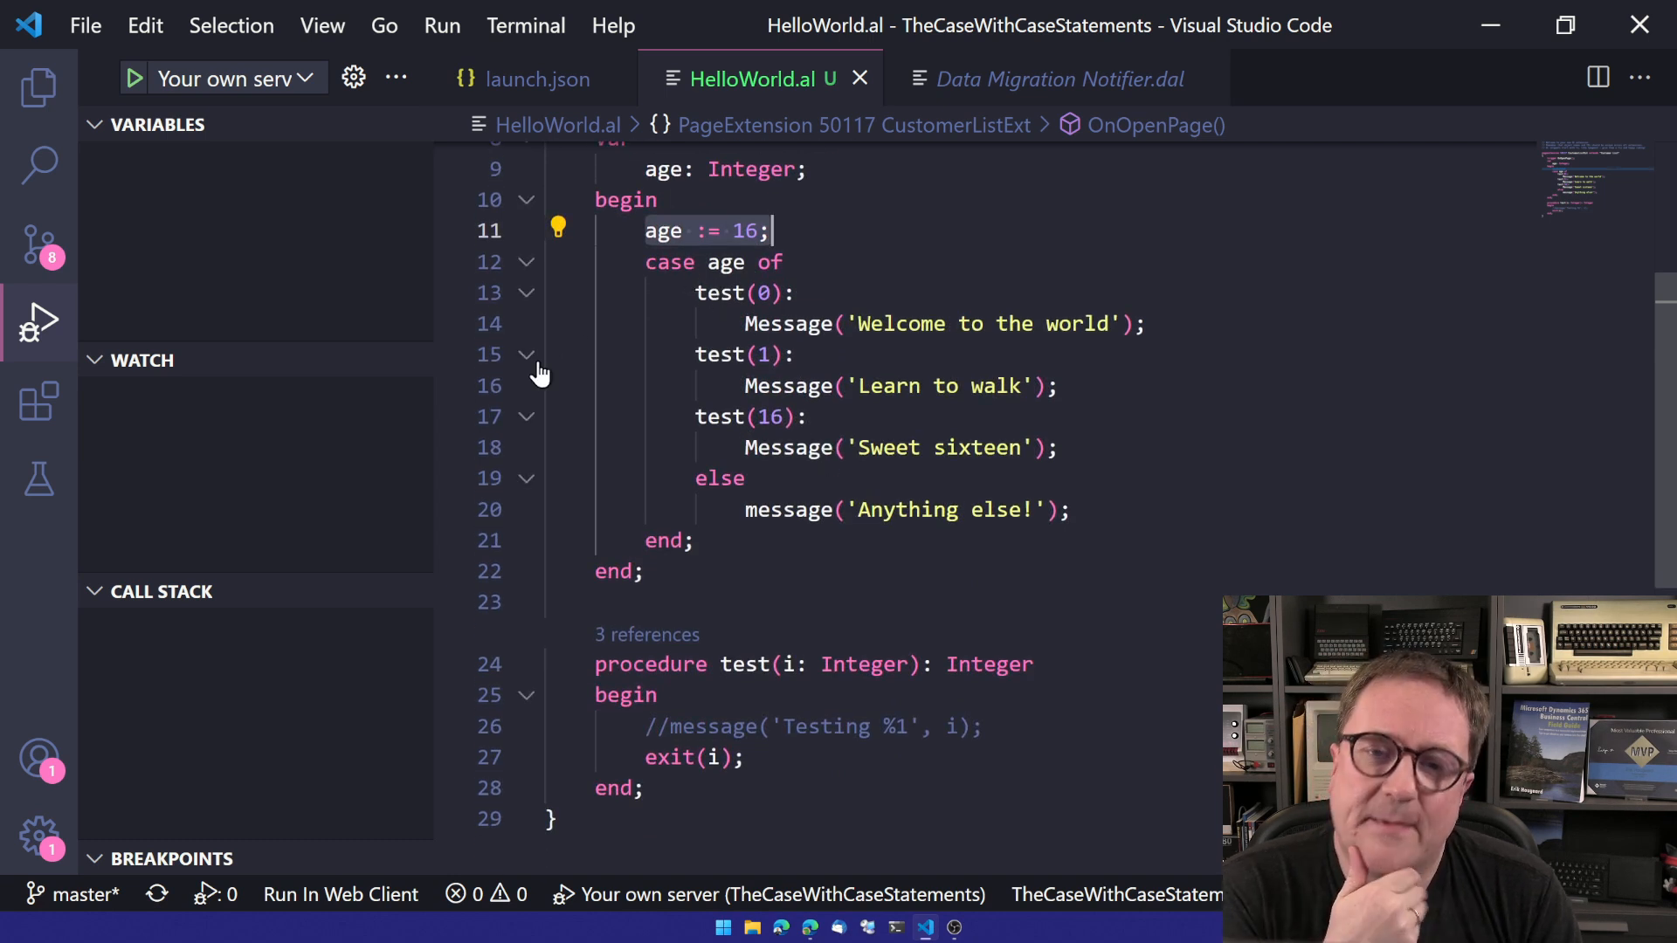
{"action": "mouse_move", "coordinate": [718, 354]}
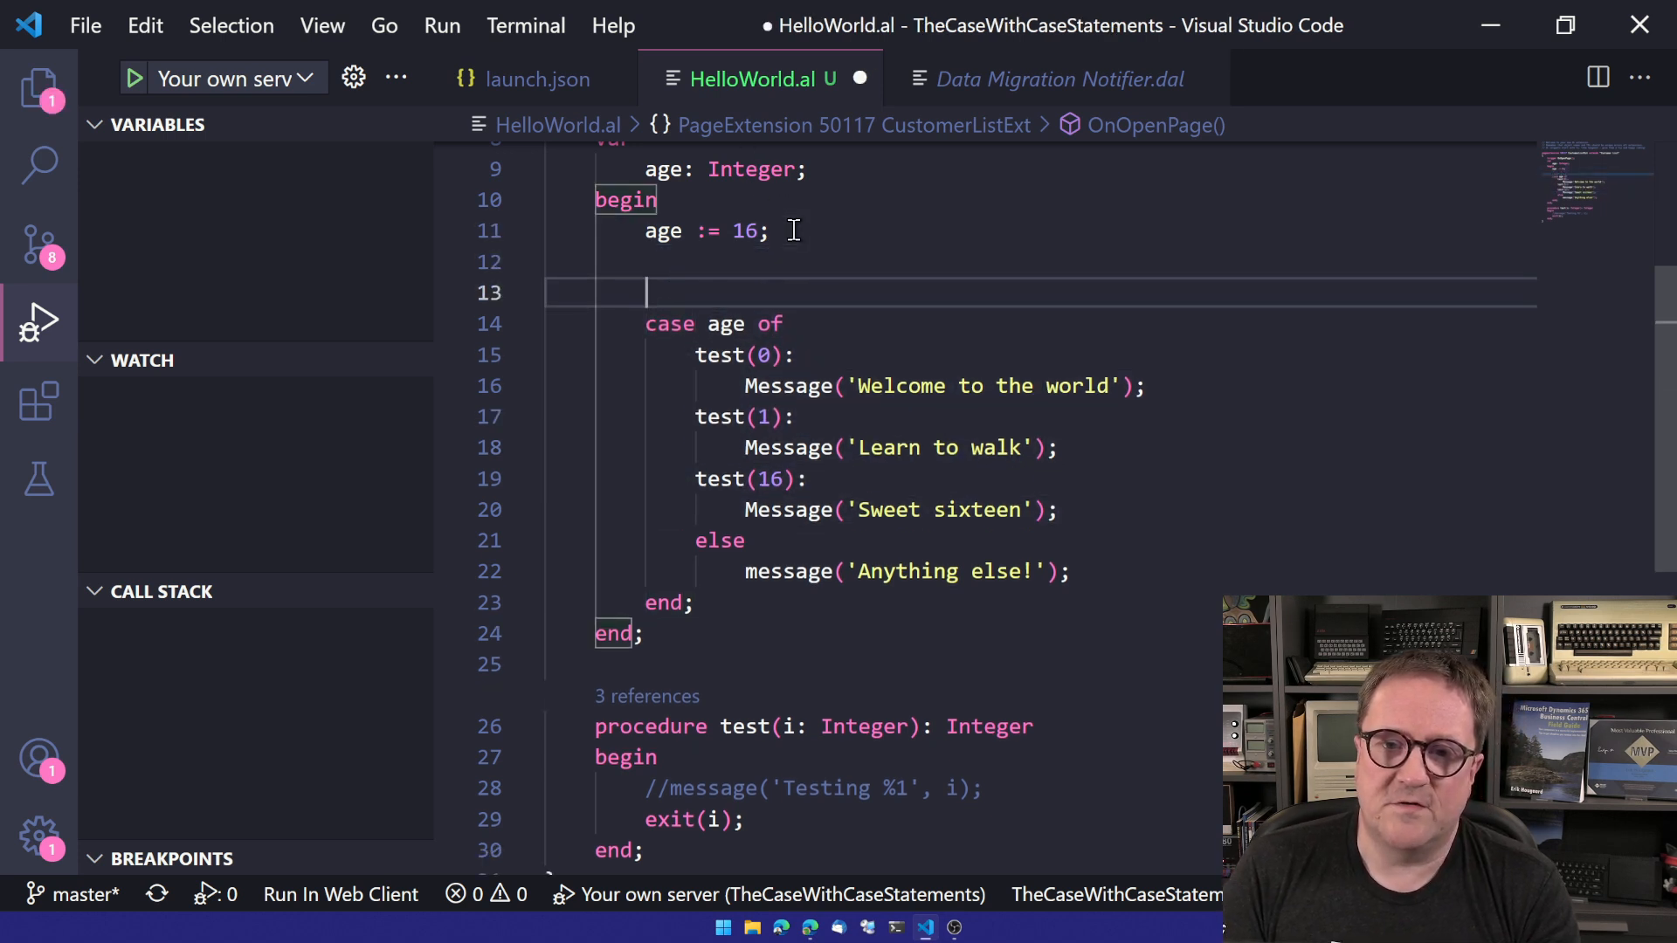
Type the if test(0) = 0 Welcome to the world branch and else if test(1) = 1 message.
{"action": "type", "text": "if"}
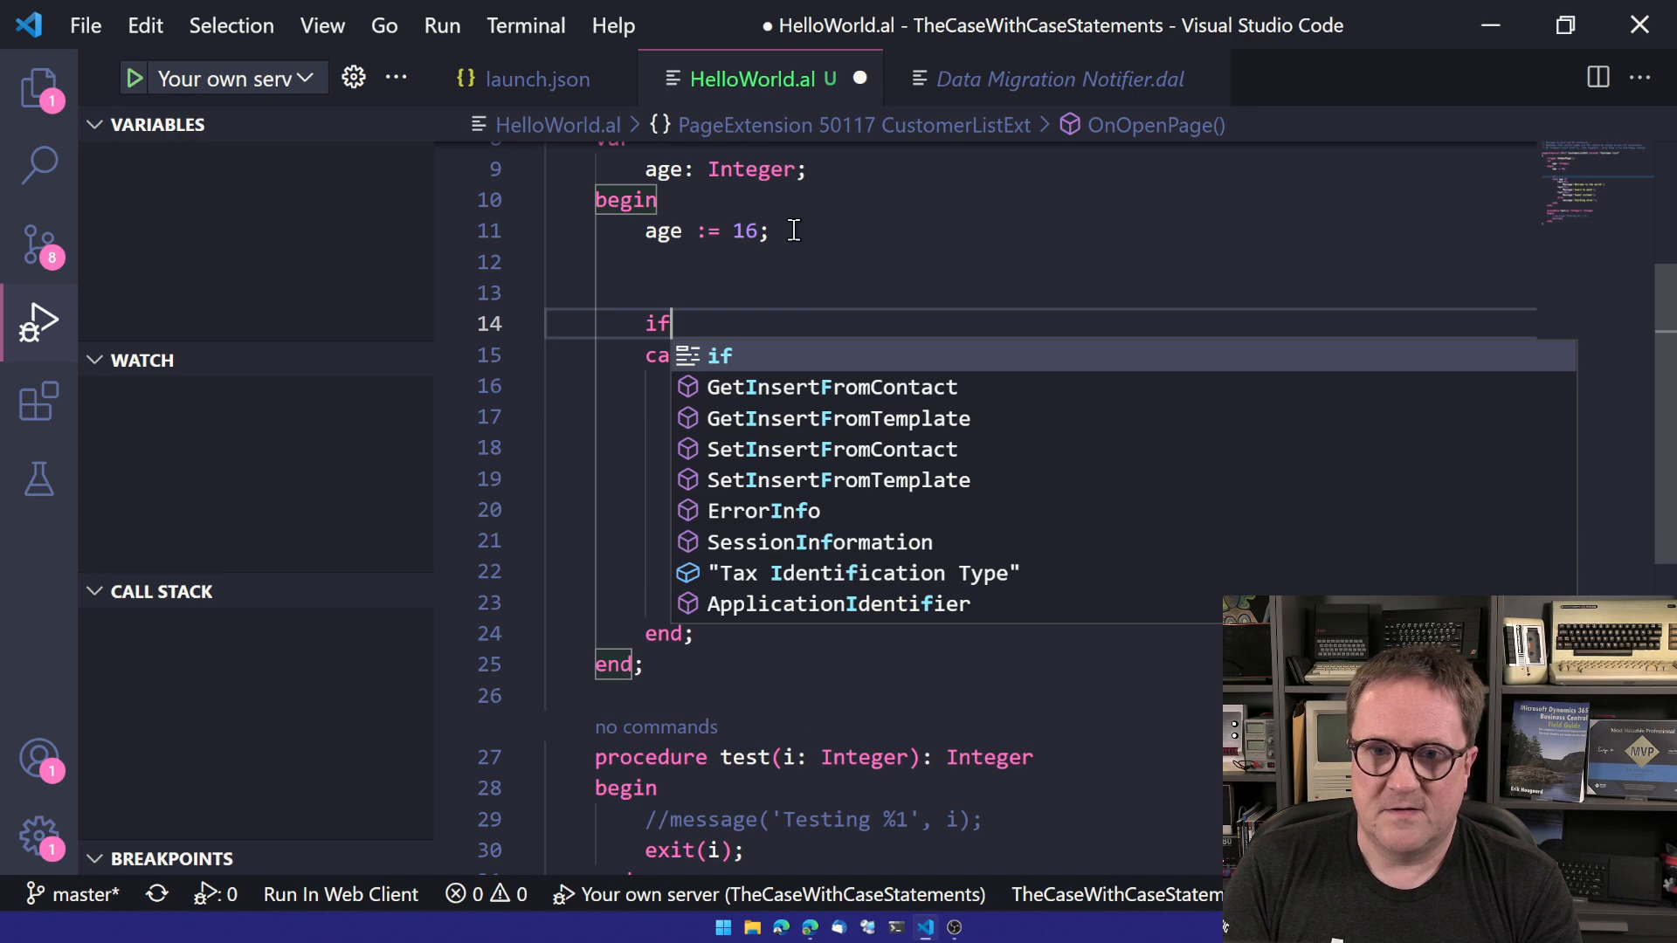
{"action": "type", "text": "age ="}
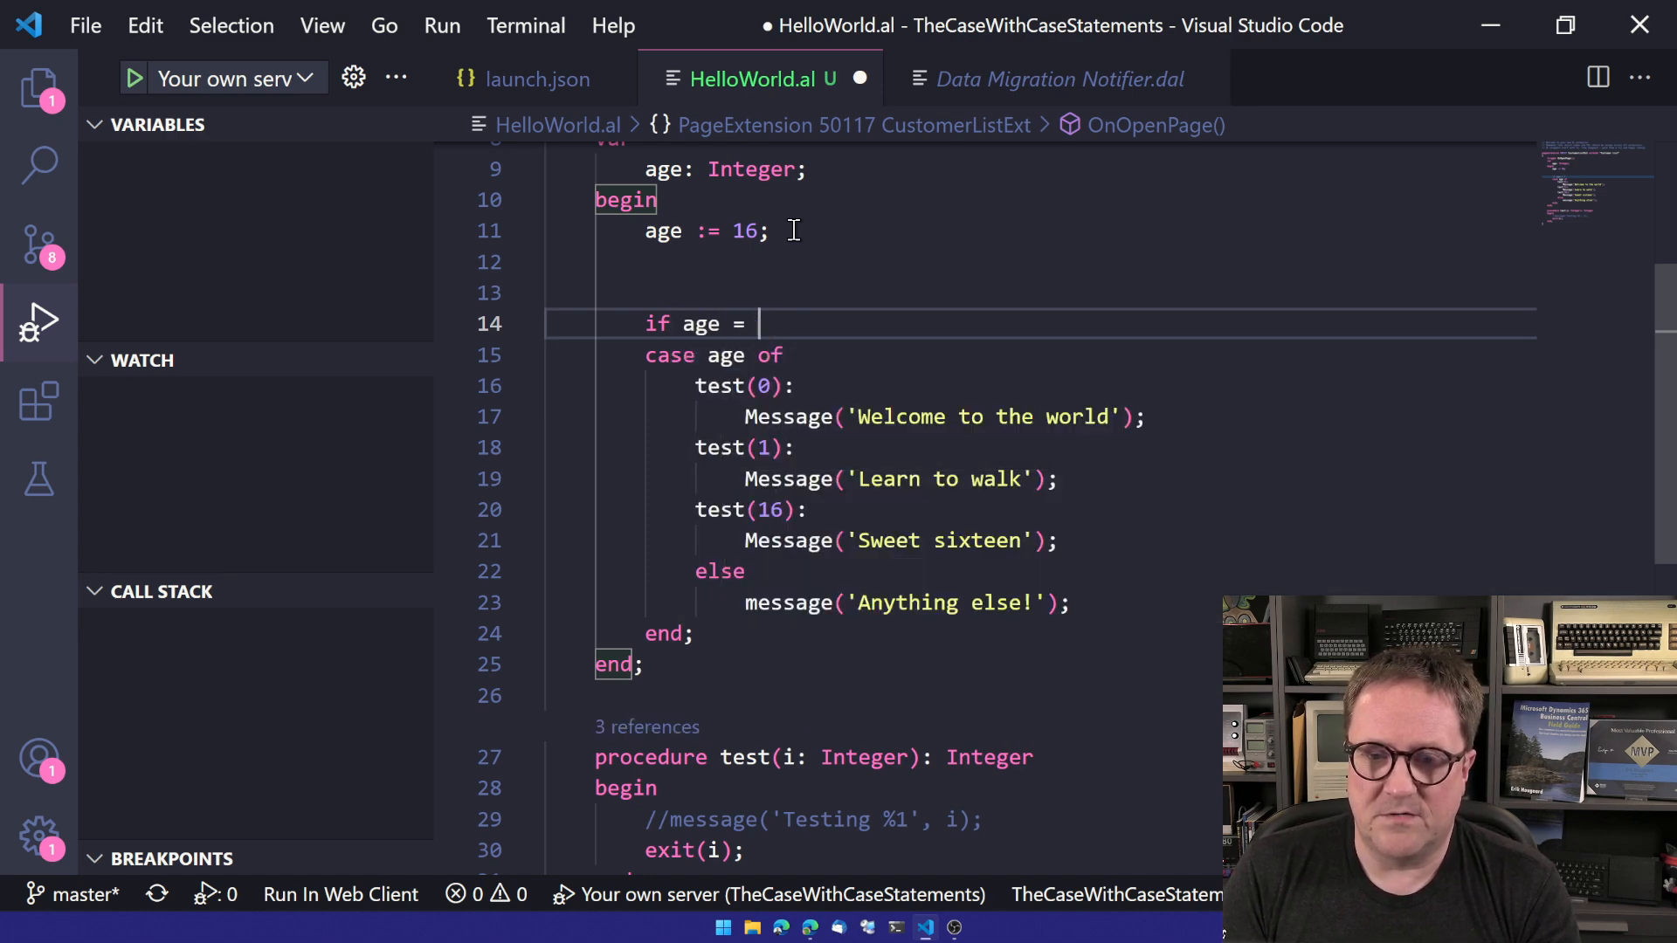
{"action": "type", "text": "test(0)"}
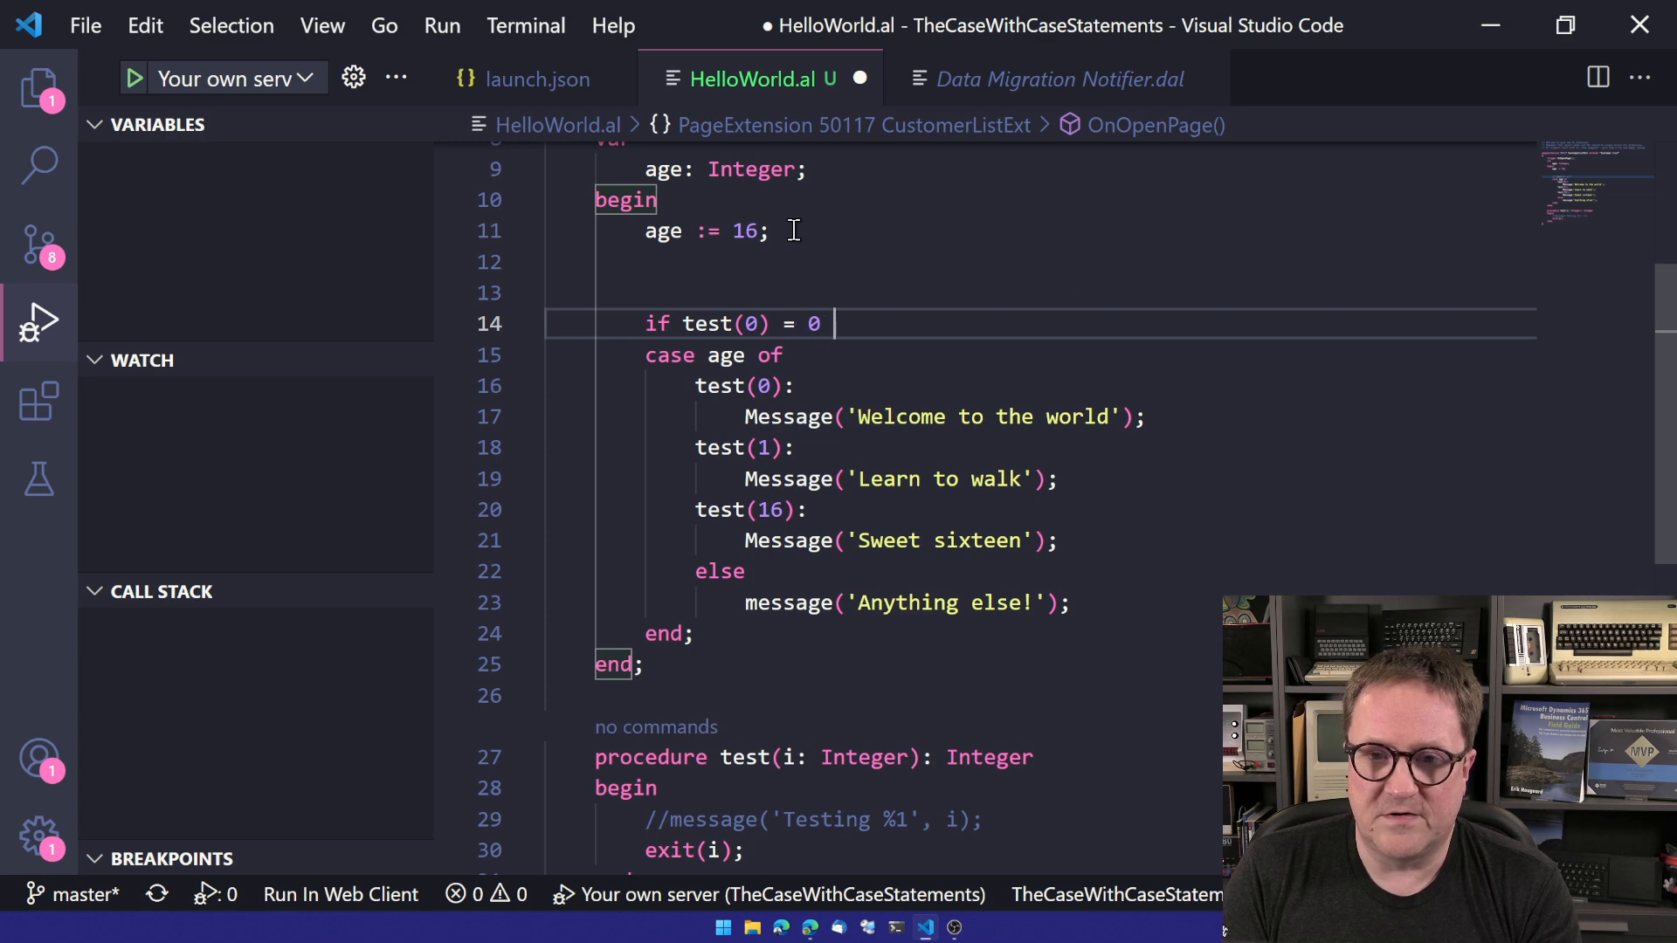
{"action": "type", "text": "we"}
{"action": "type", "text": "message('"}
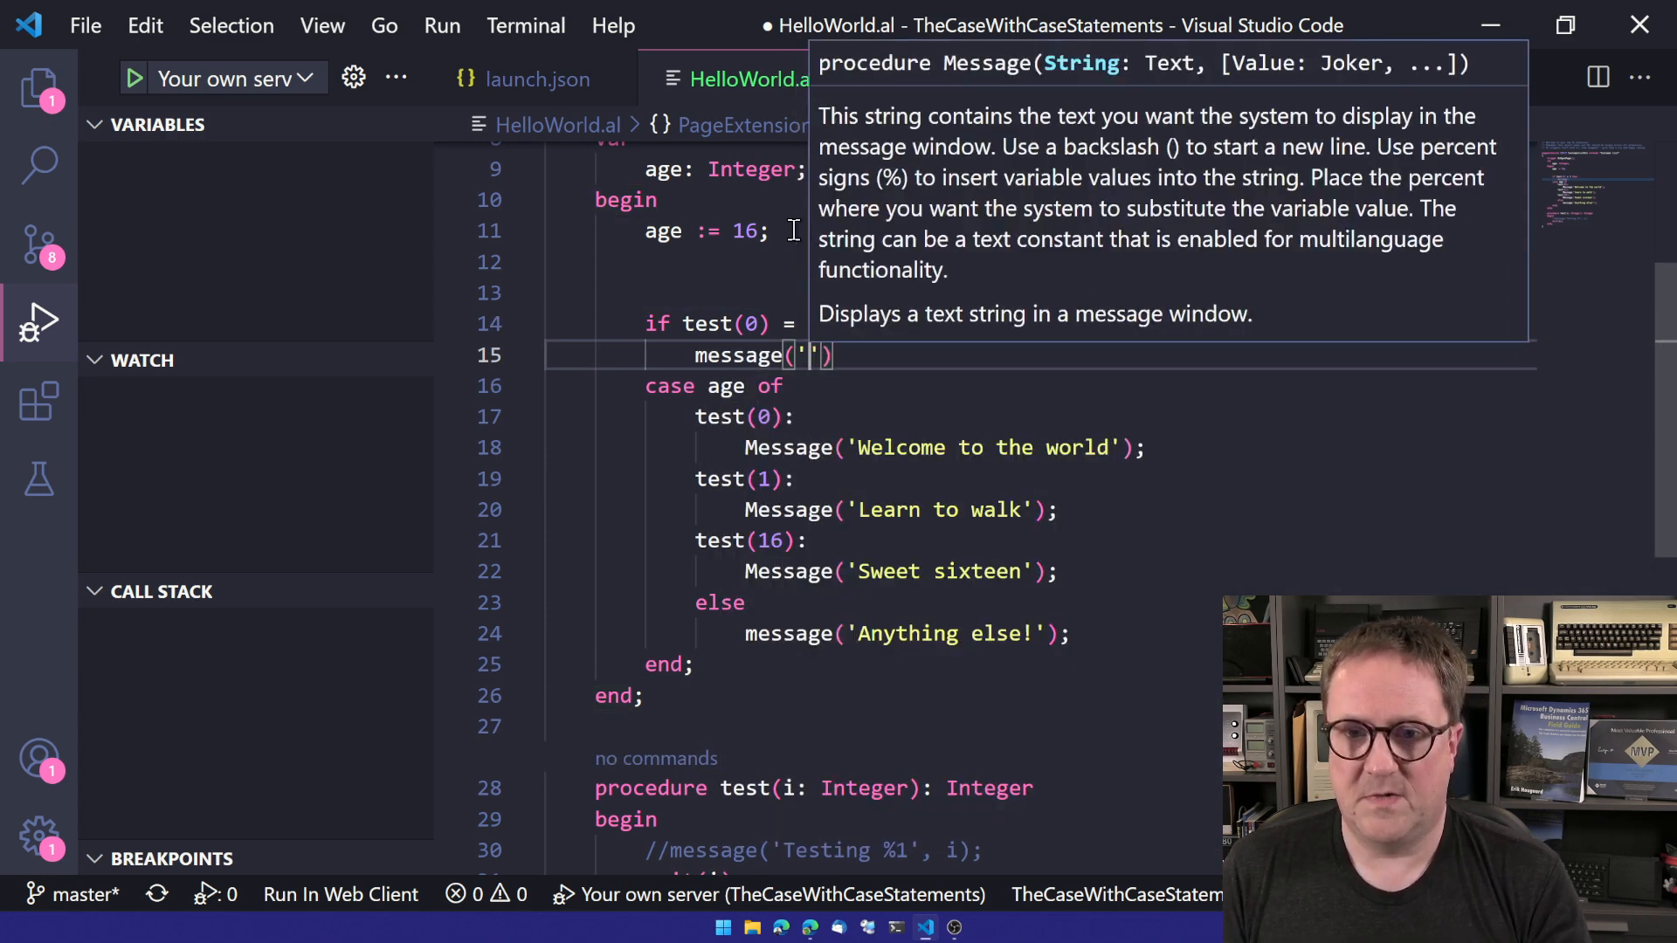
{"action": "type", "text": "Welcome to the world"}
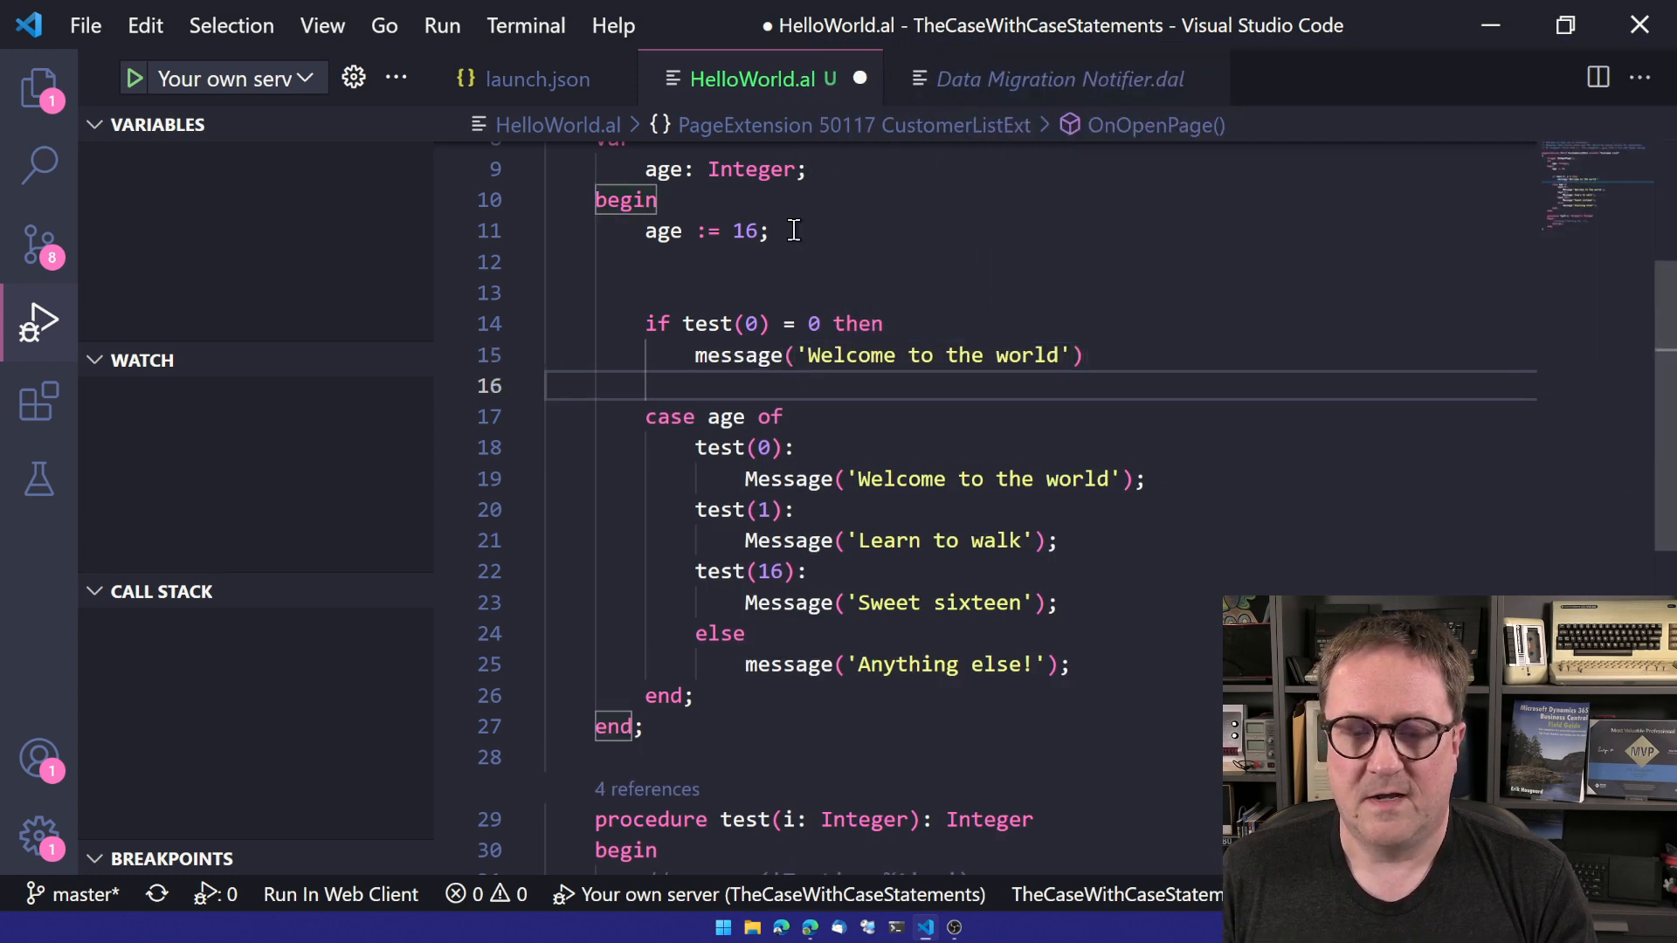
{"action": "type", "text": "else if te"}
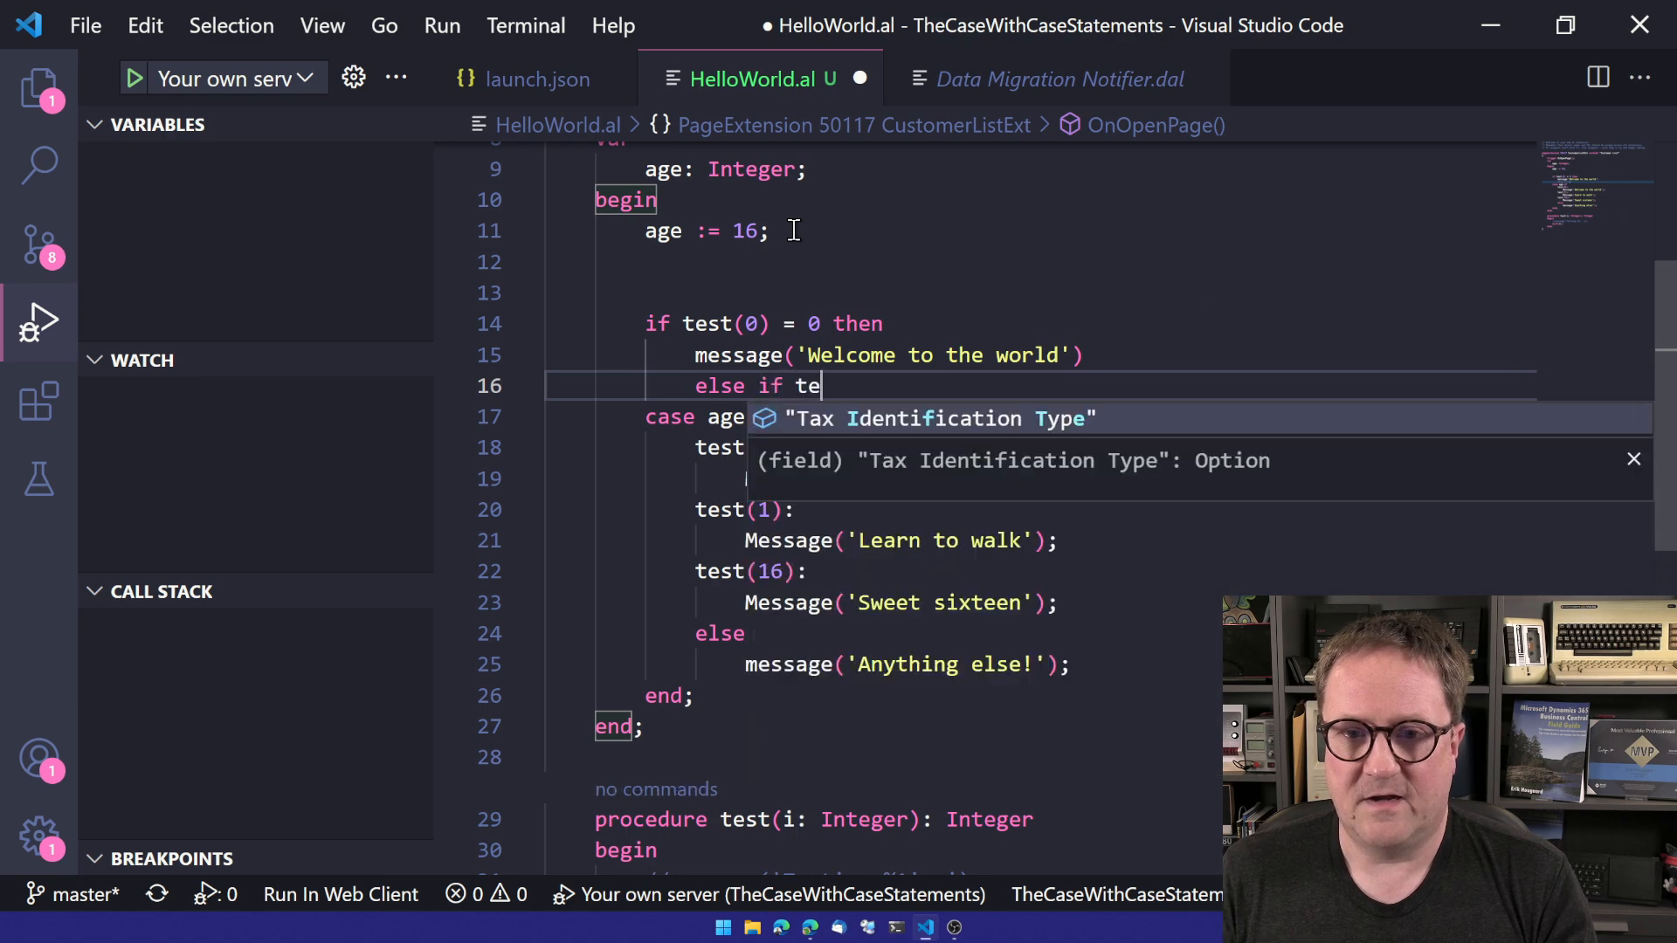
{"action": "type", "text": "st(1) = 1 then"}
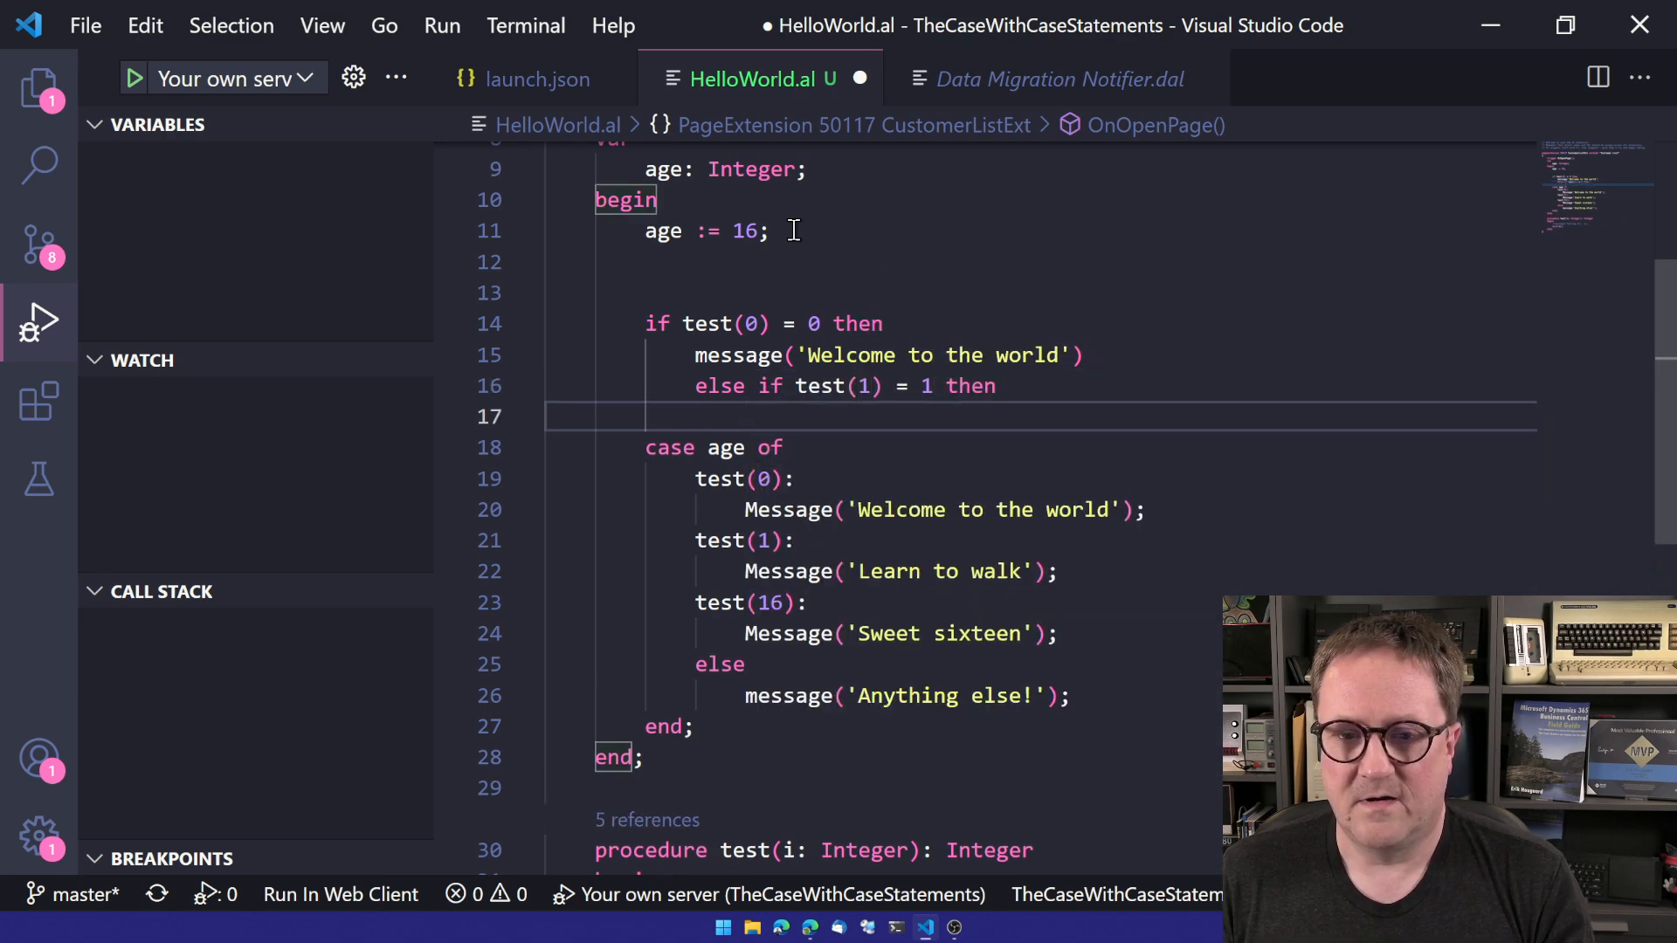
{"action": "type", "text": "message('Learn to walk"}
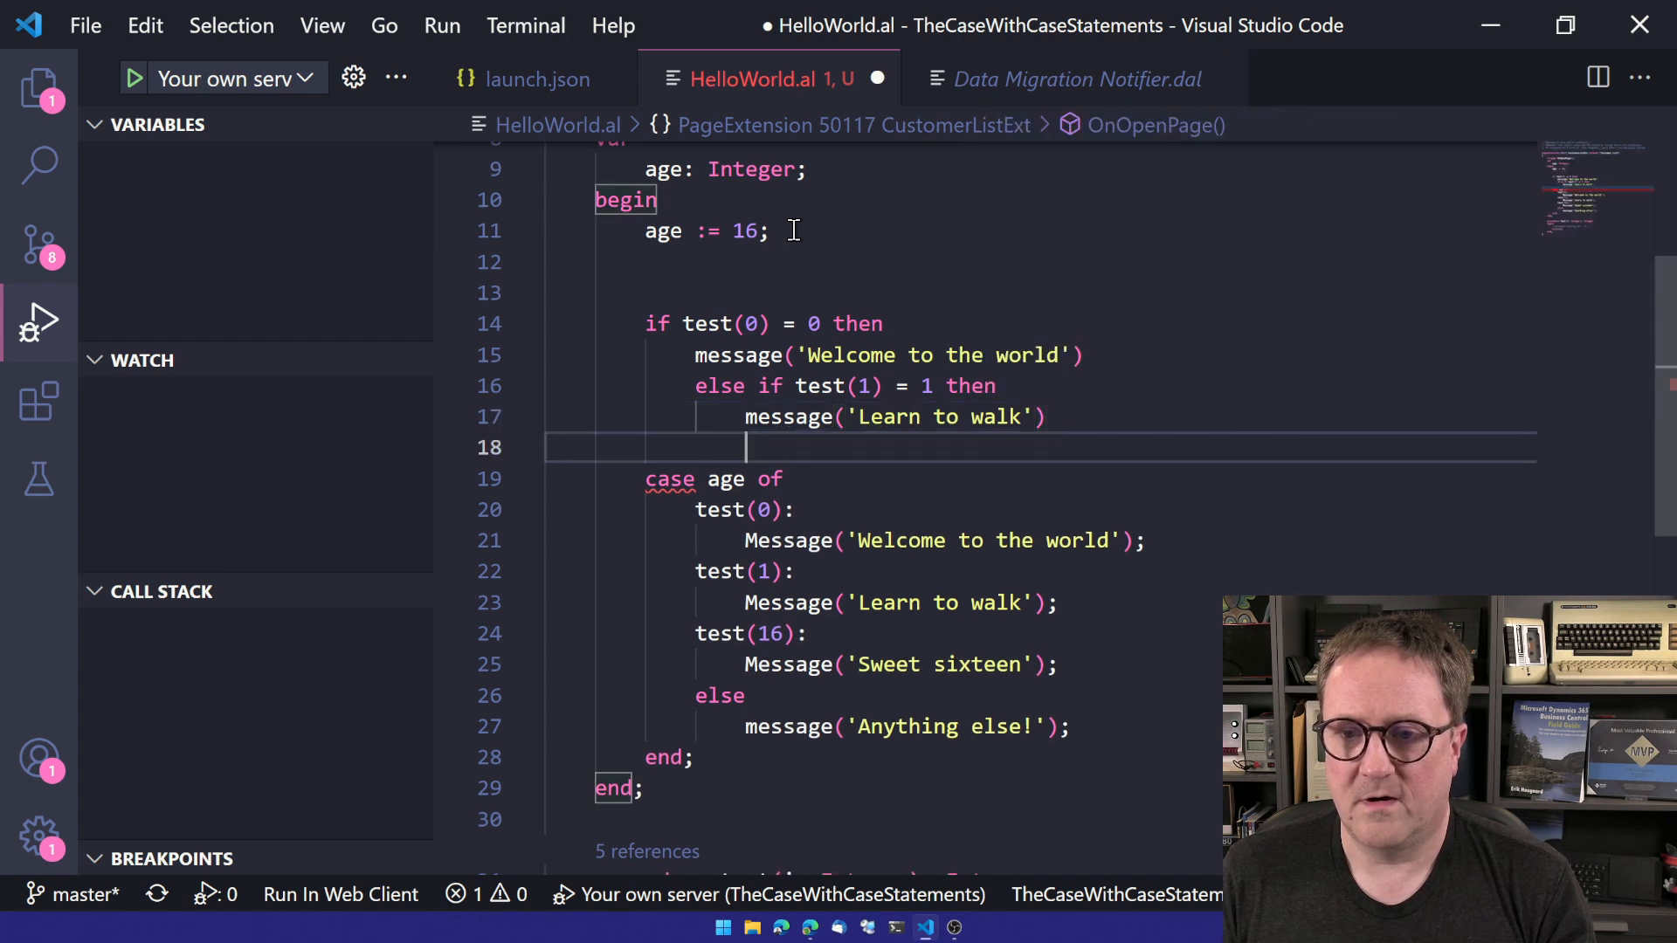
Add the else if Sweet sixteen branch and the 'Anything else!' fallback message.
{"action": "type", "text": "else if test(16) = 16 then"}
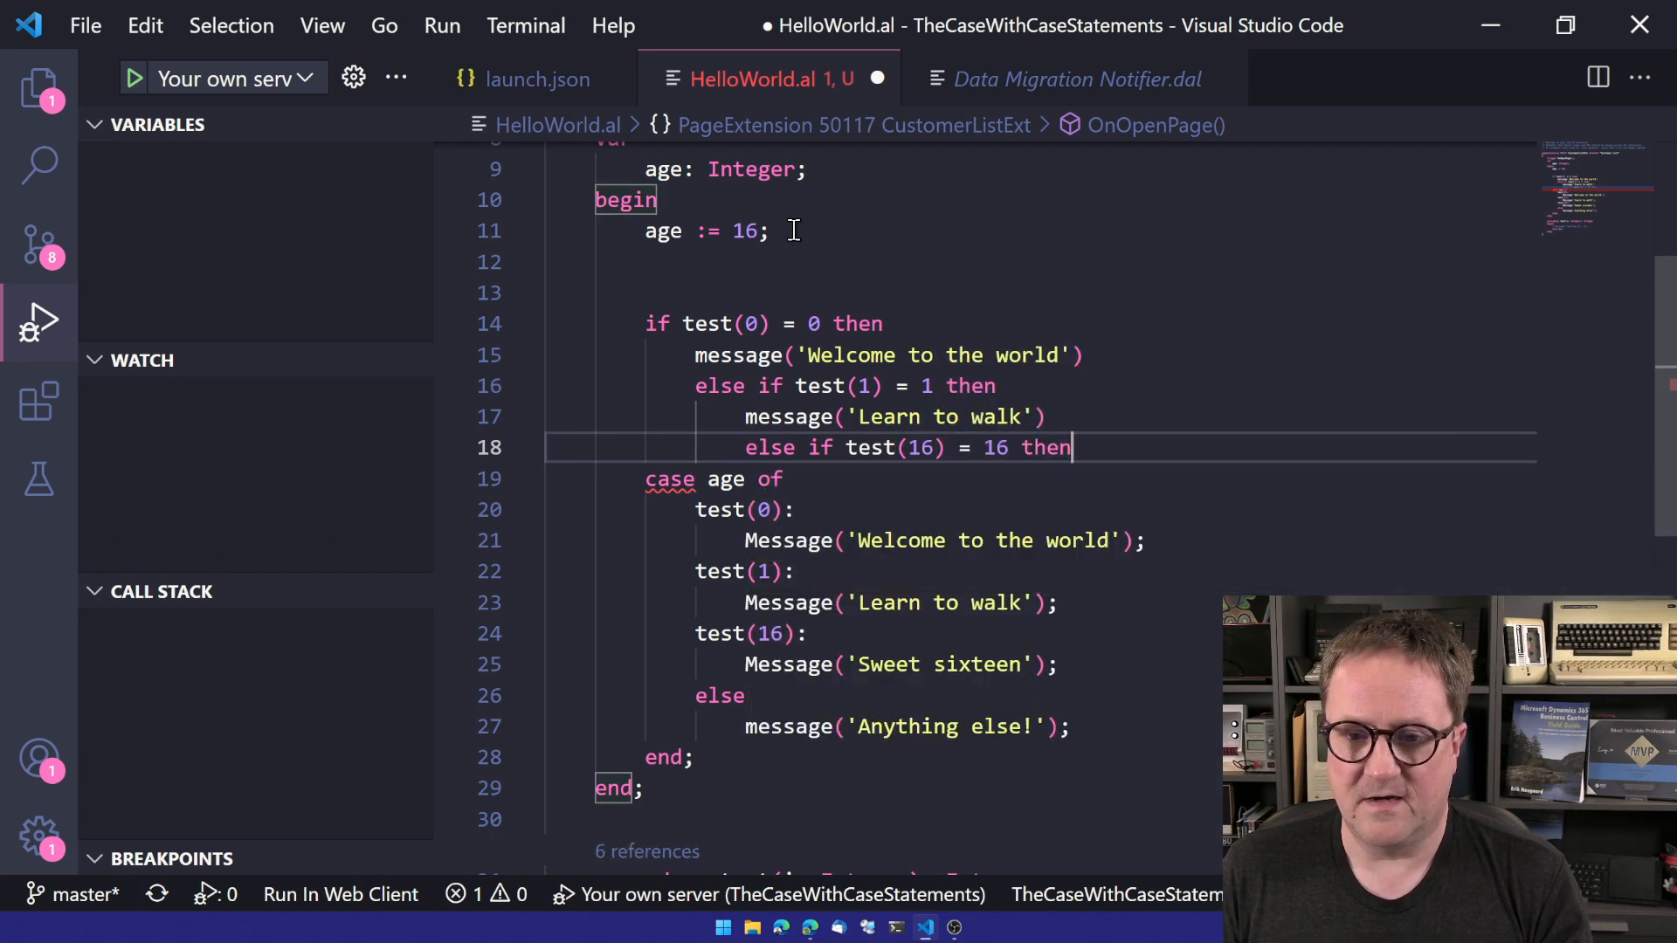
{"action": "type", "text": "message"}
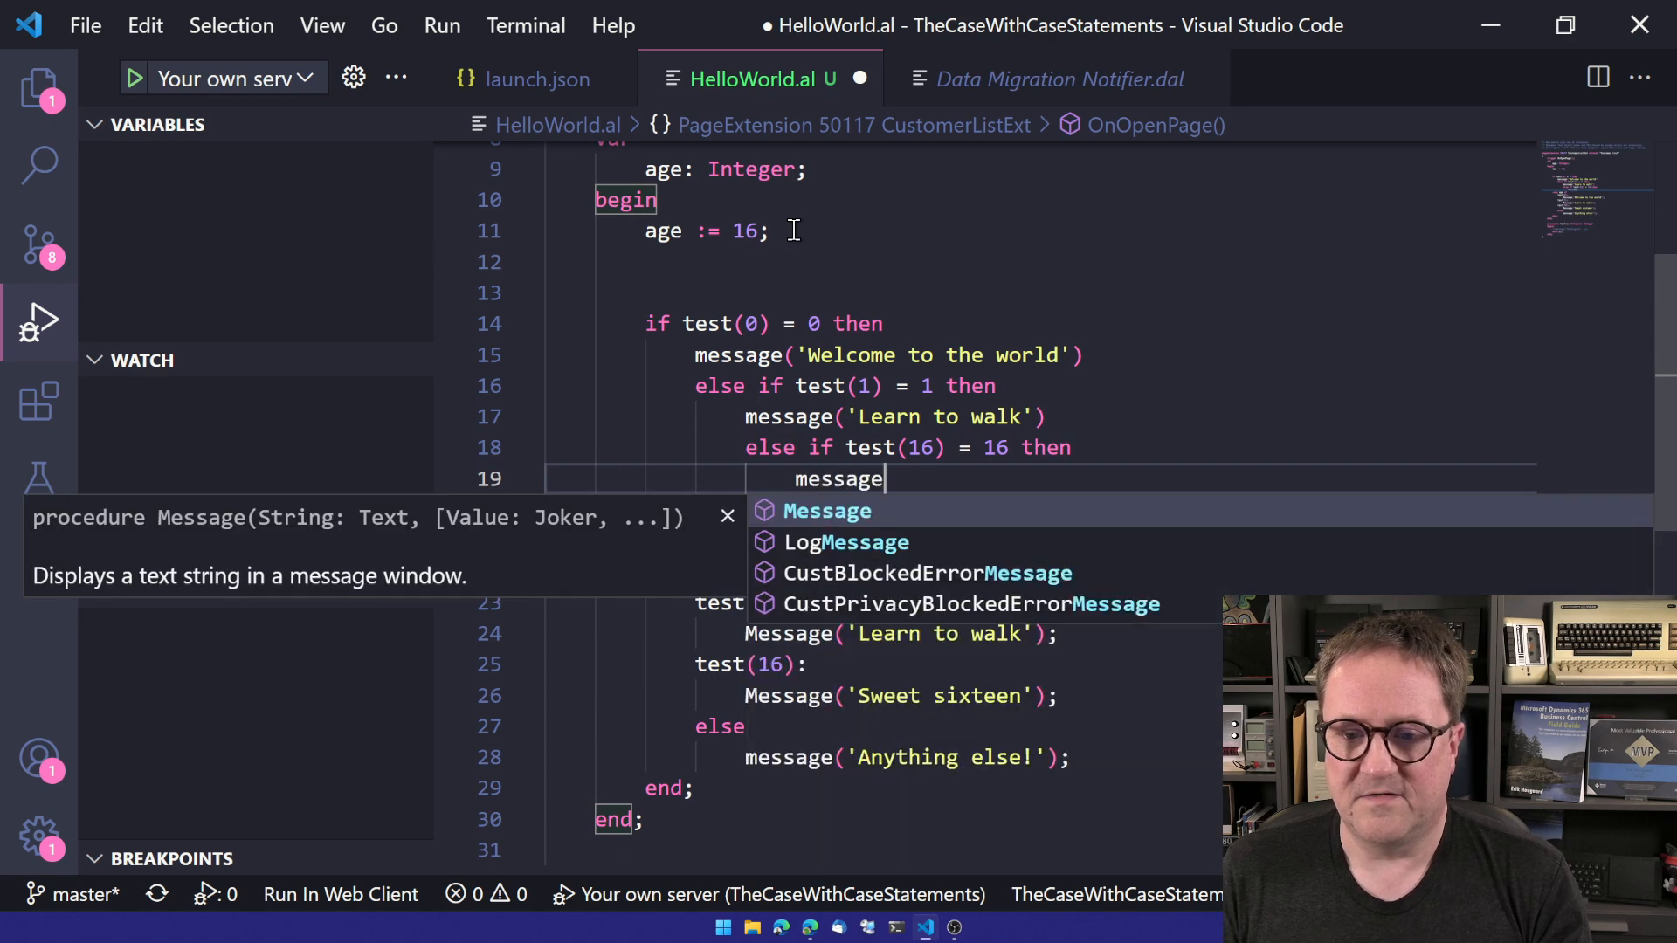
{"action": "type", "text": "('Sweet'"}
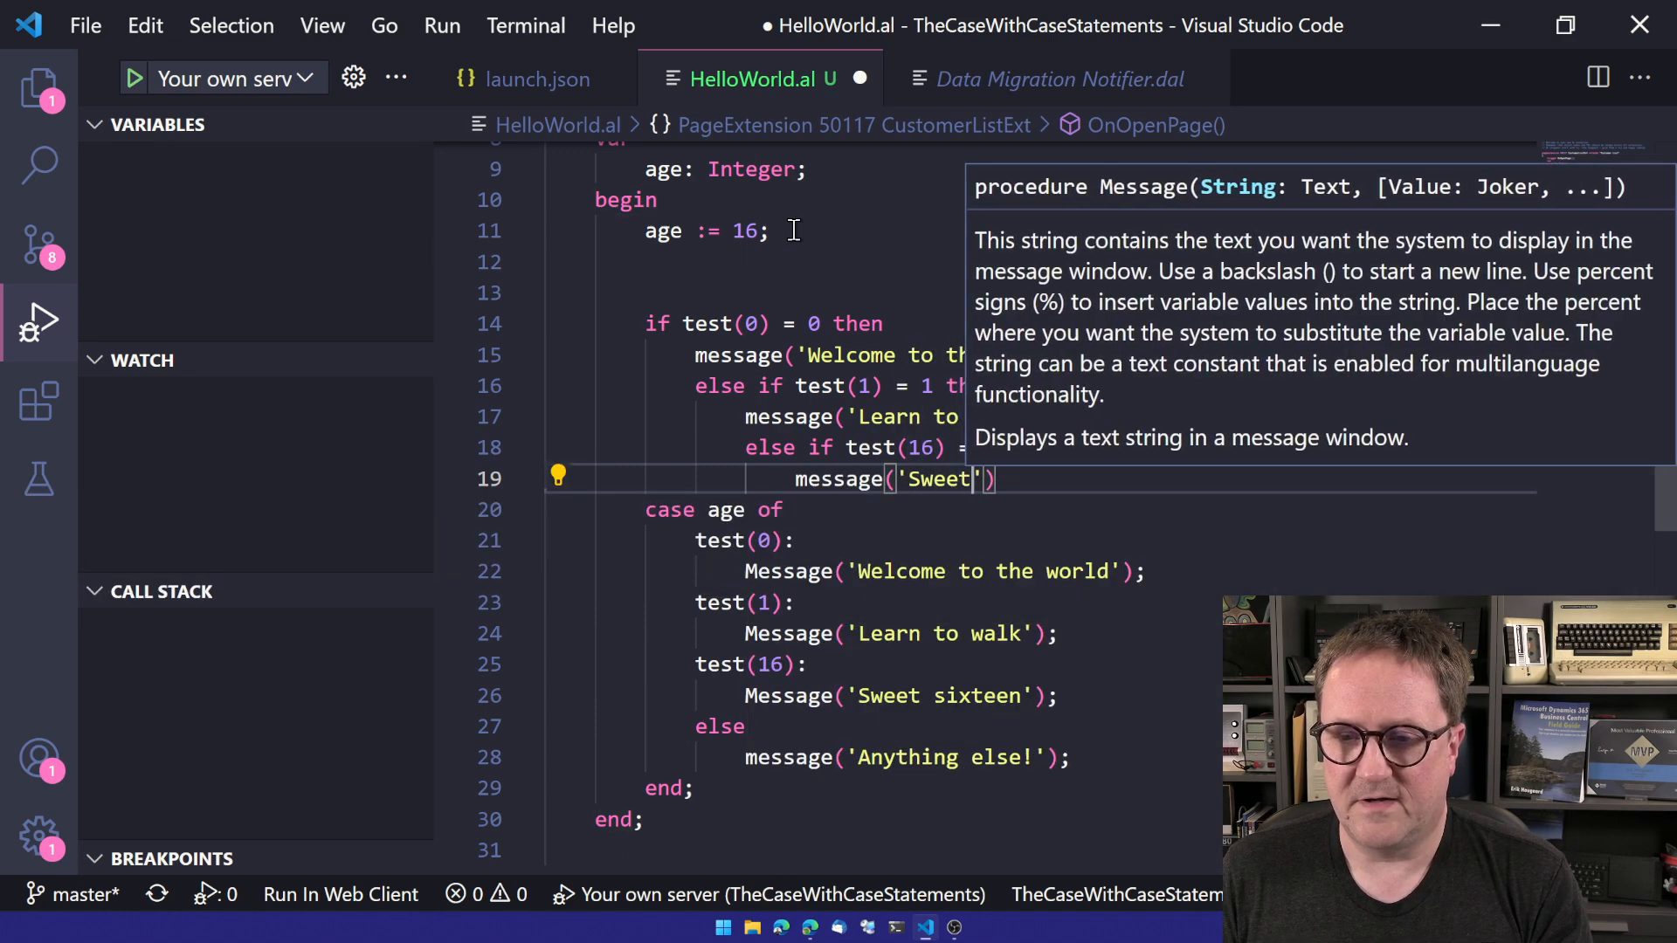
{"action": "type", "text": "sixteen!"}
{"action": "type", "text": "else"}
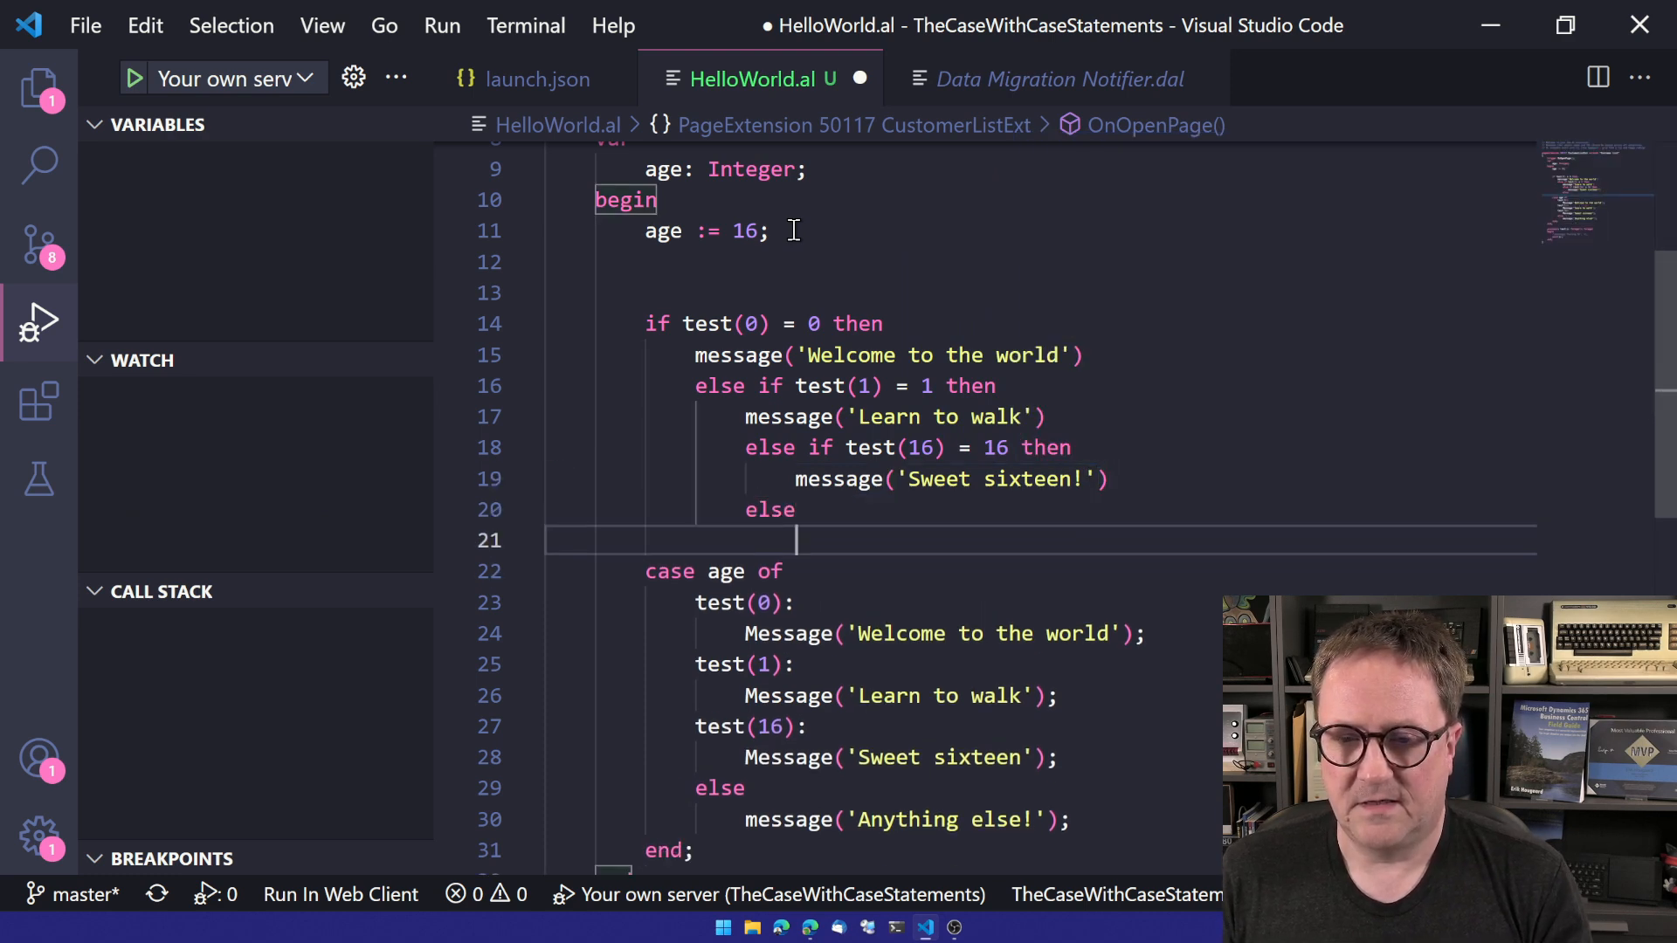
{"action": "type", "text": "message('A'"}
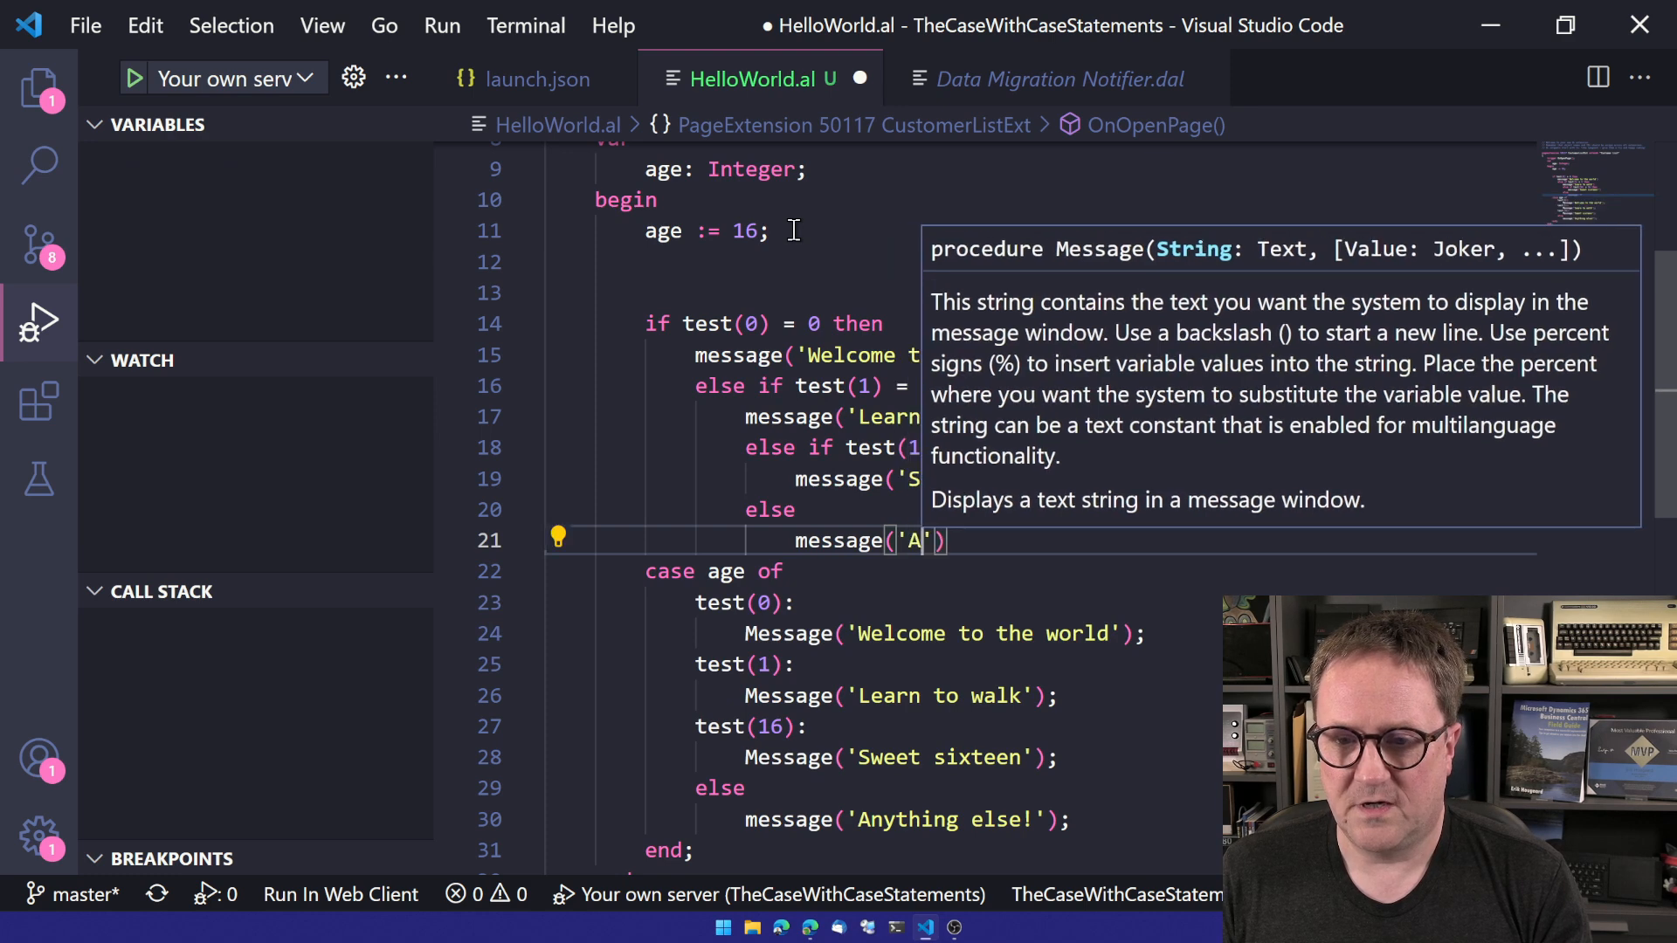
{"action": "type", "text": "nything else!"}
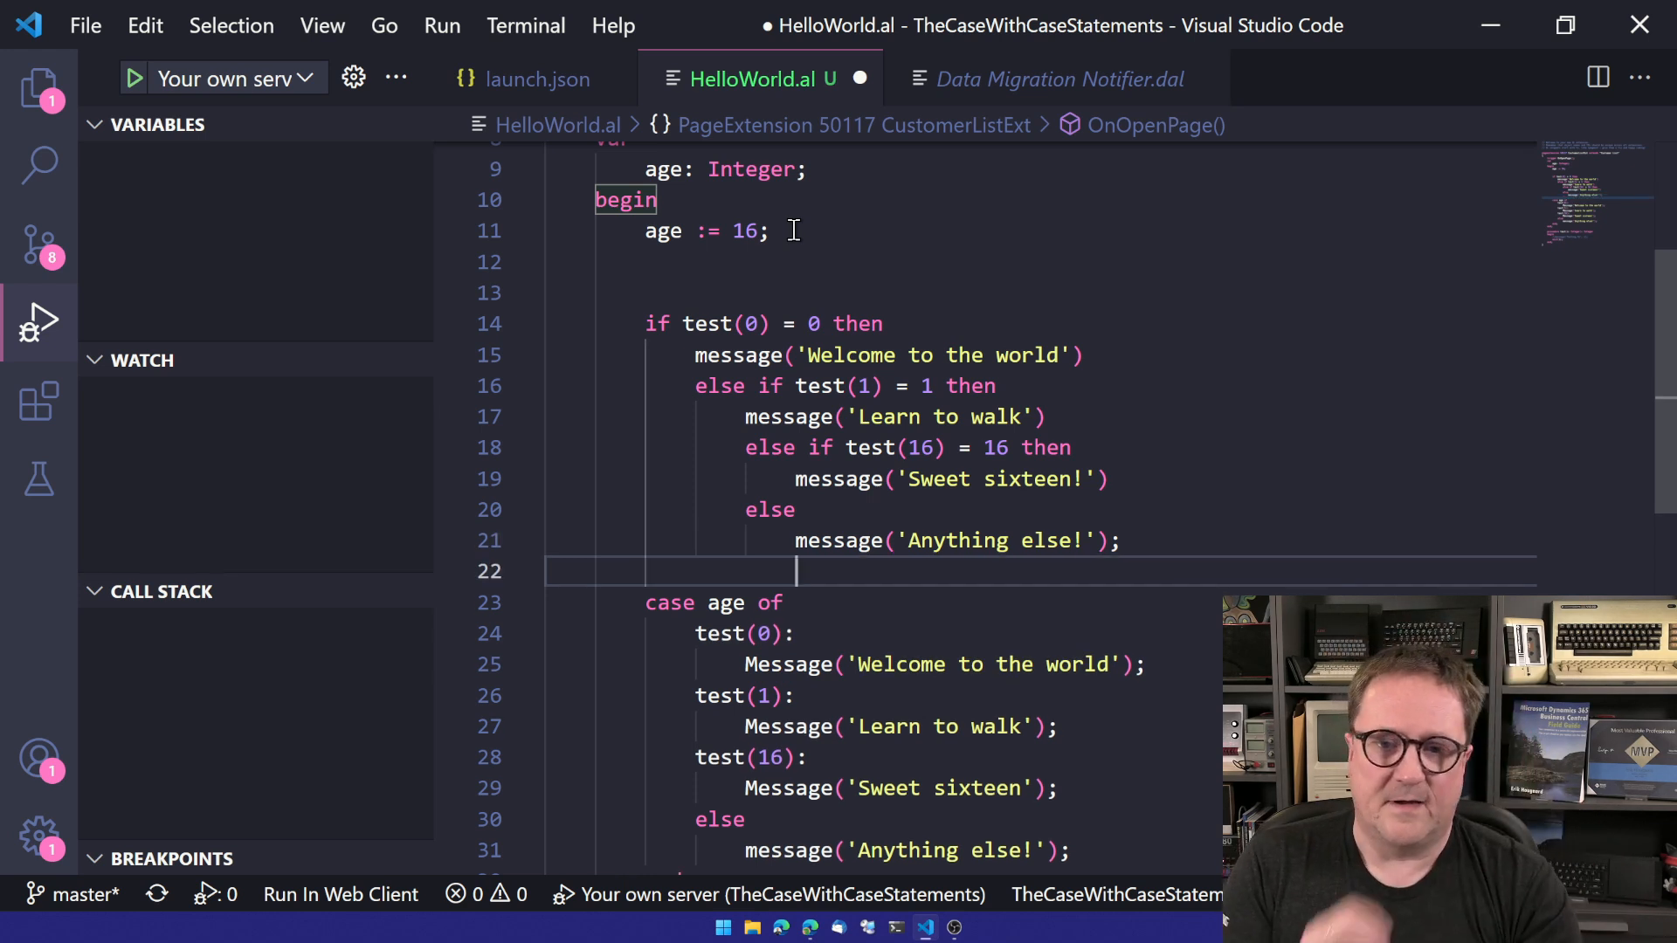
{"action": "scroll", "scroll_direction": "down", "scroll_amount": 3}
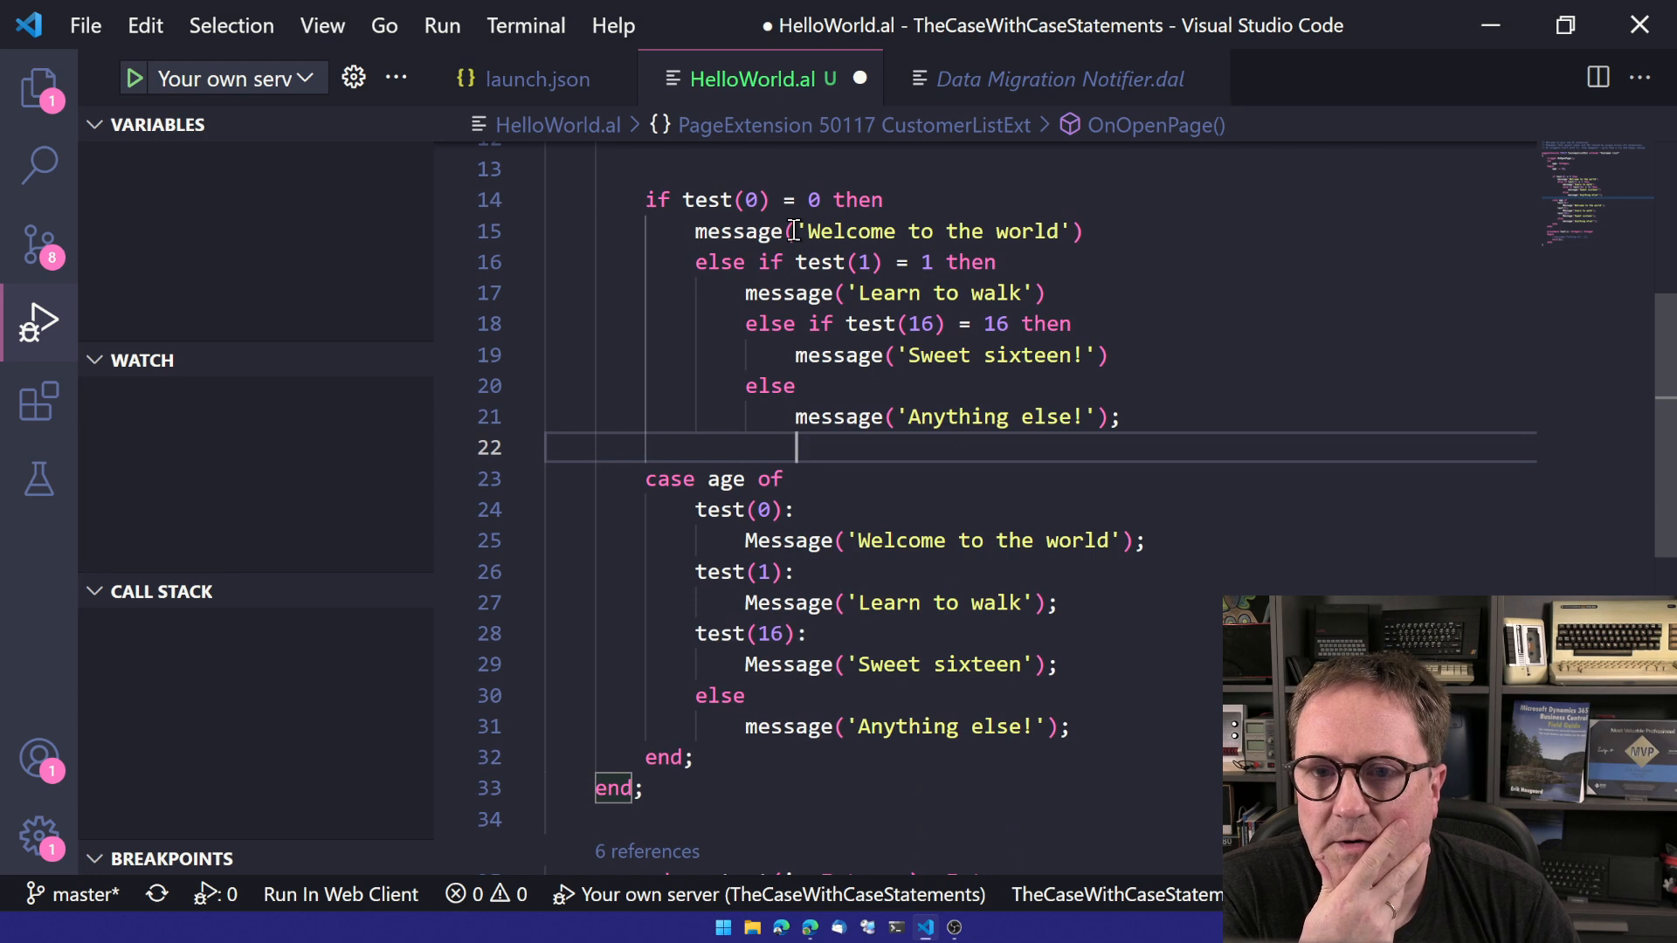
{"action": "mouse_move", "coordinate": [687, 175]}
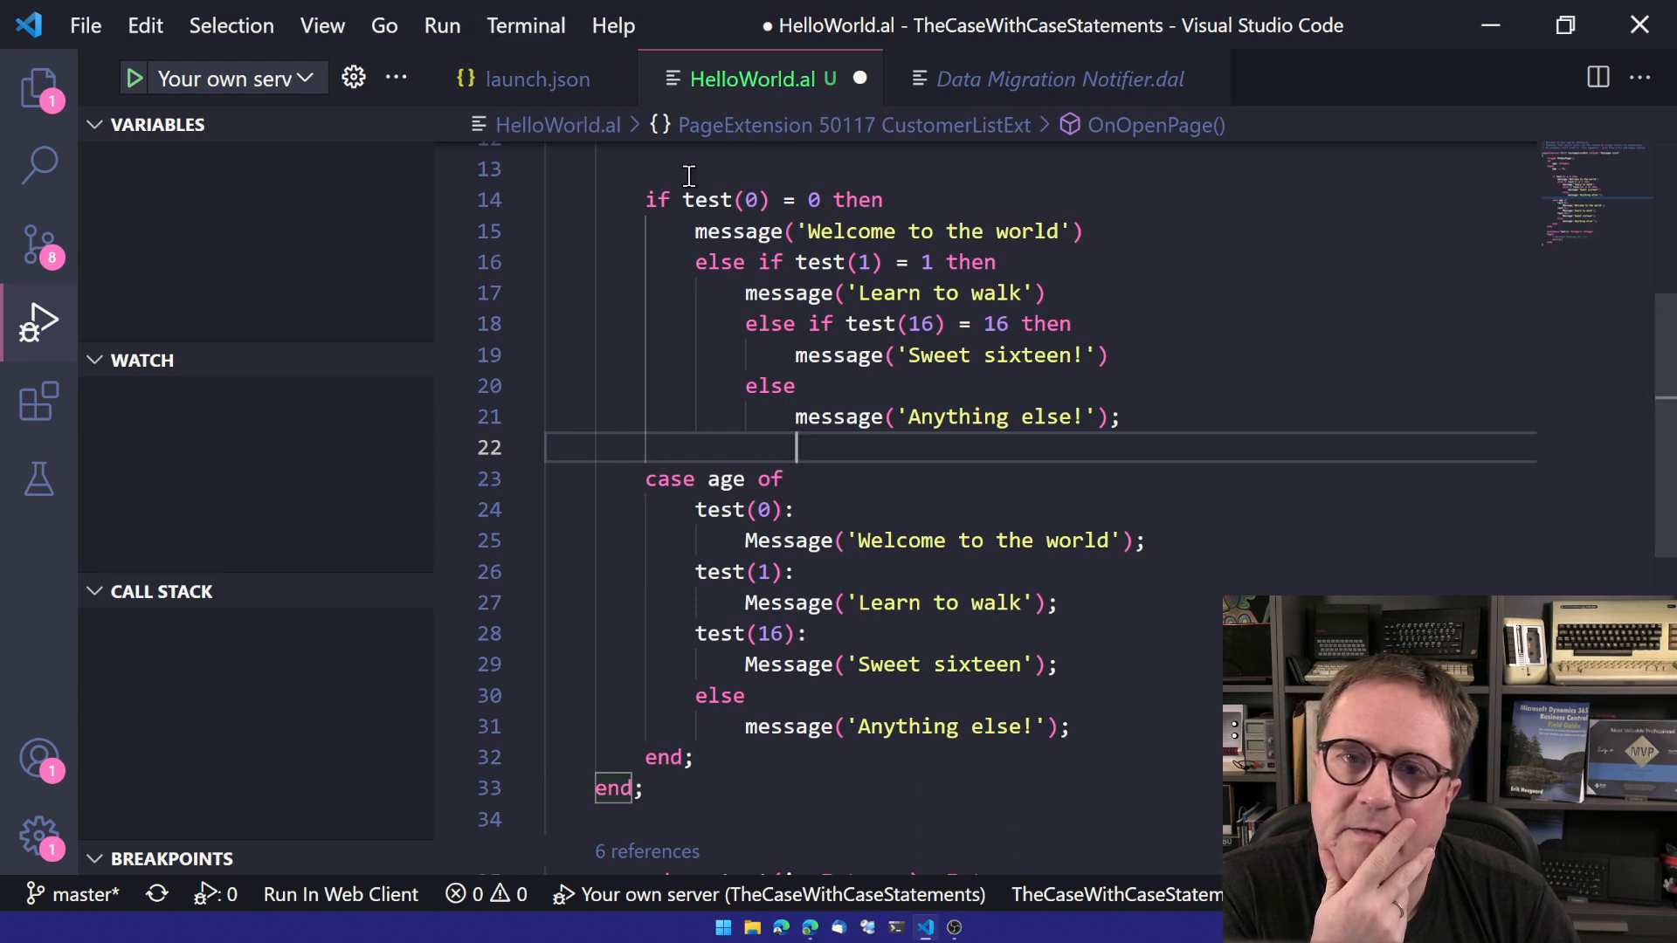